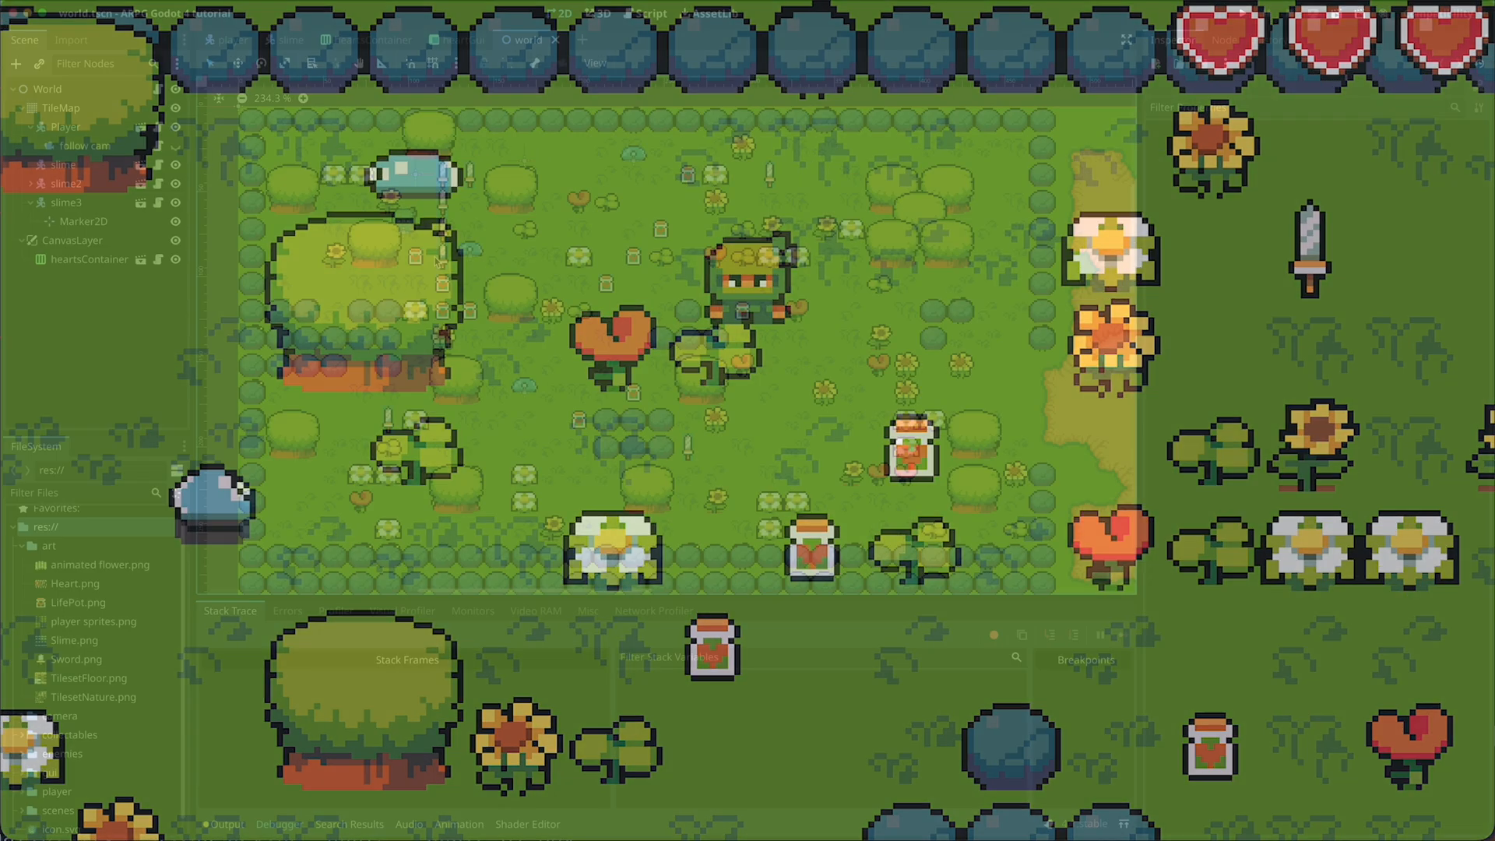
- Start a new scene with a Control root renamed InventoryGui
click(24, 39)
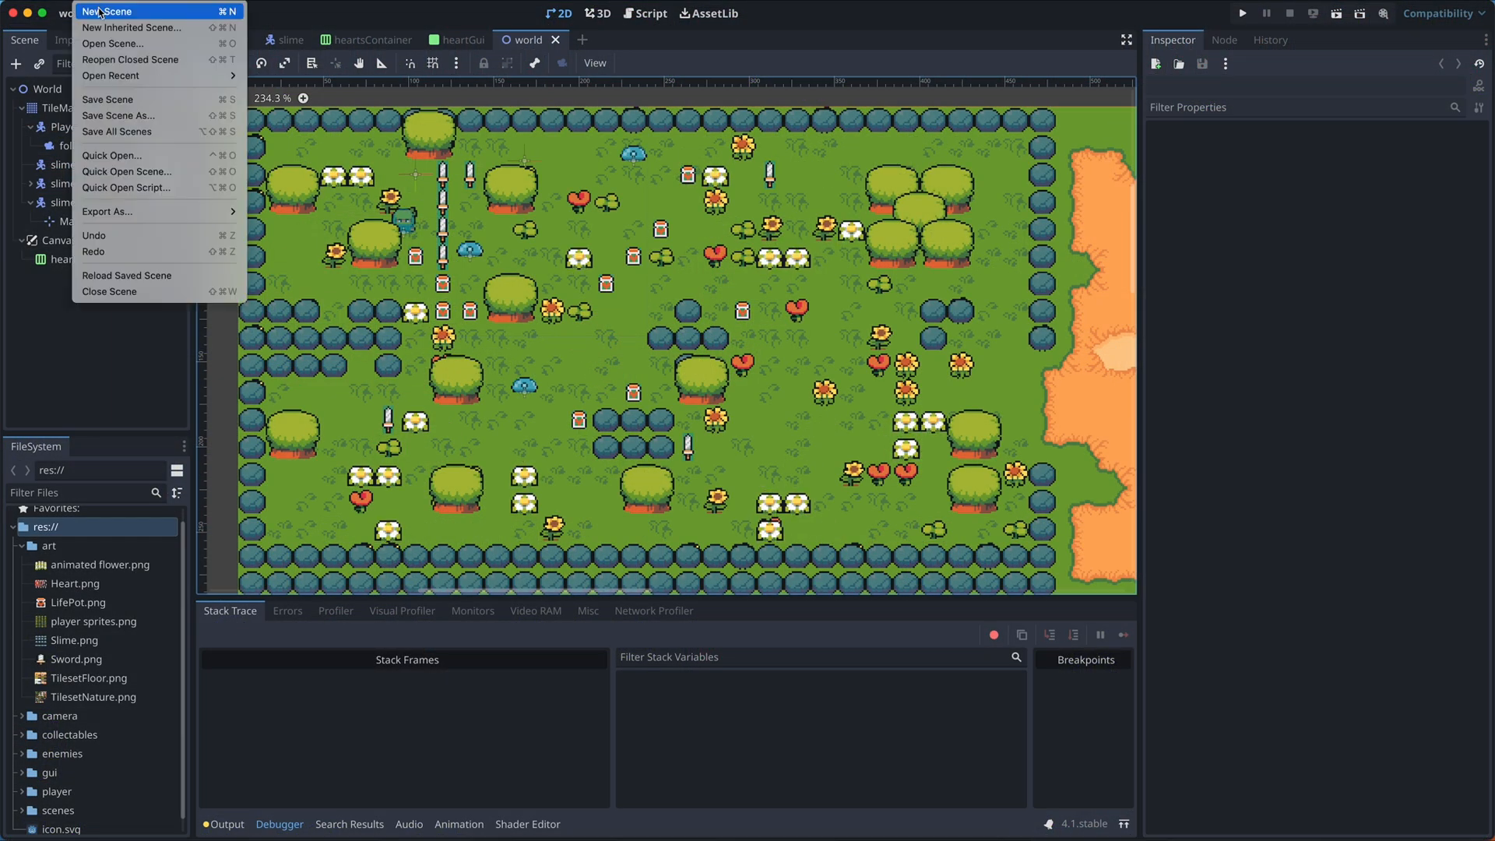
click(106, 10)
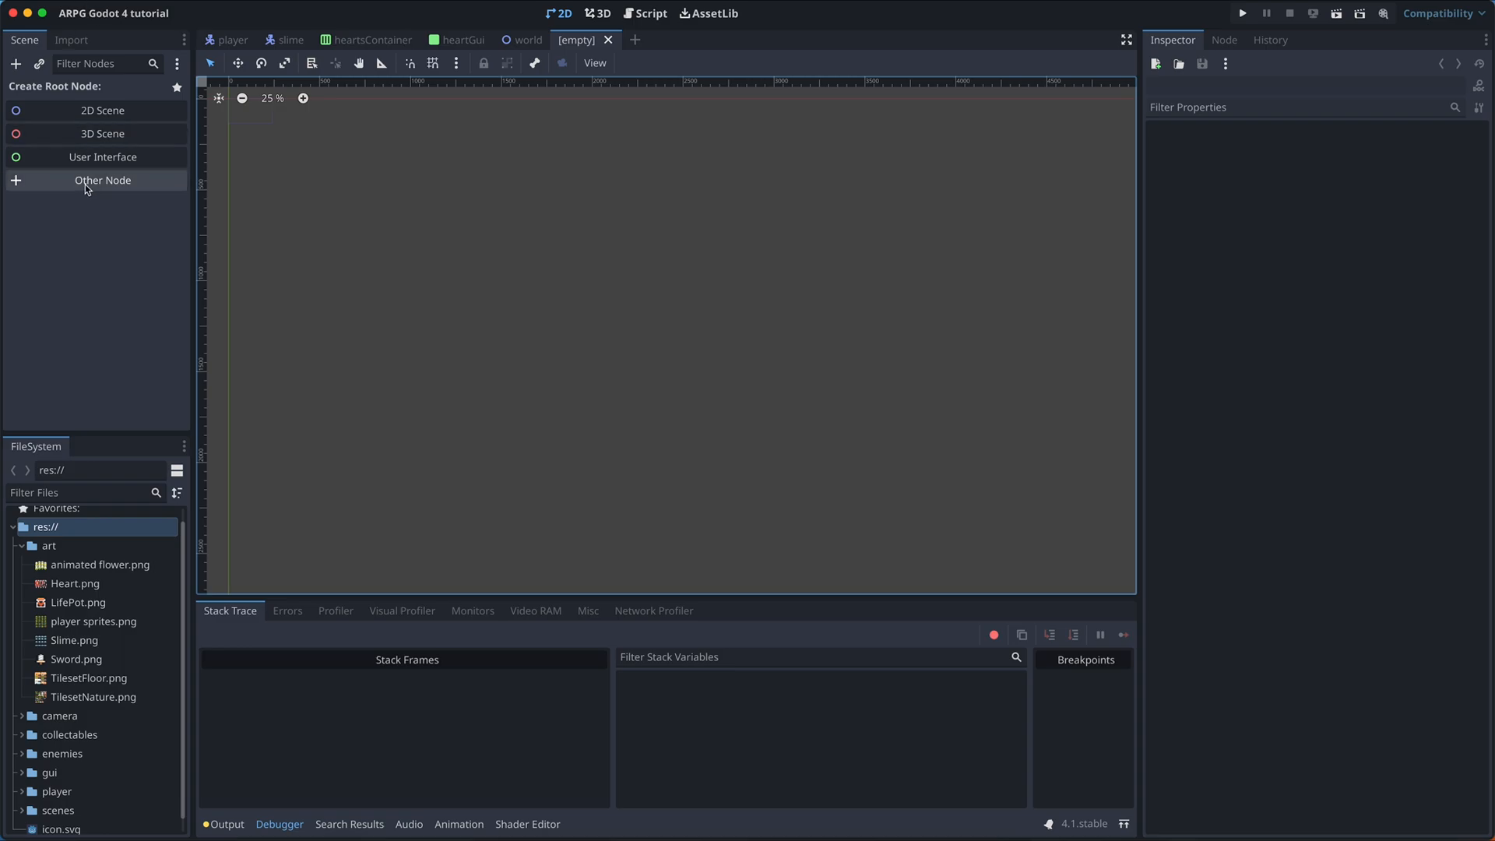
click(102, 180)
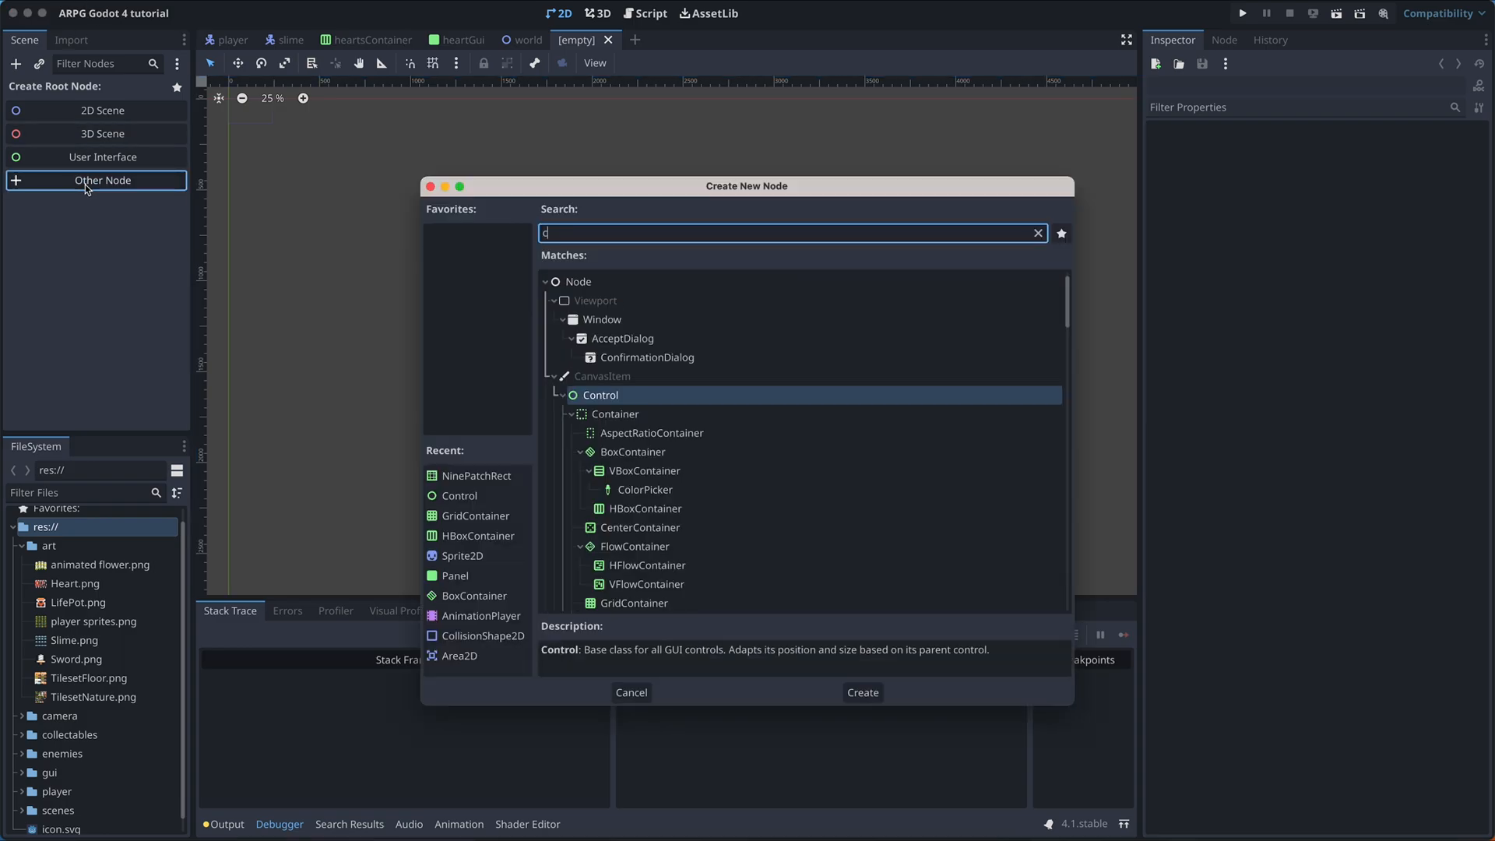
click(860, 692)
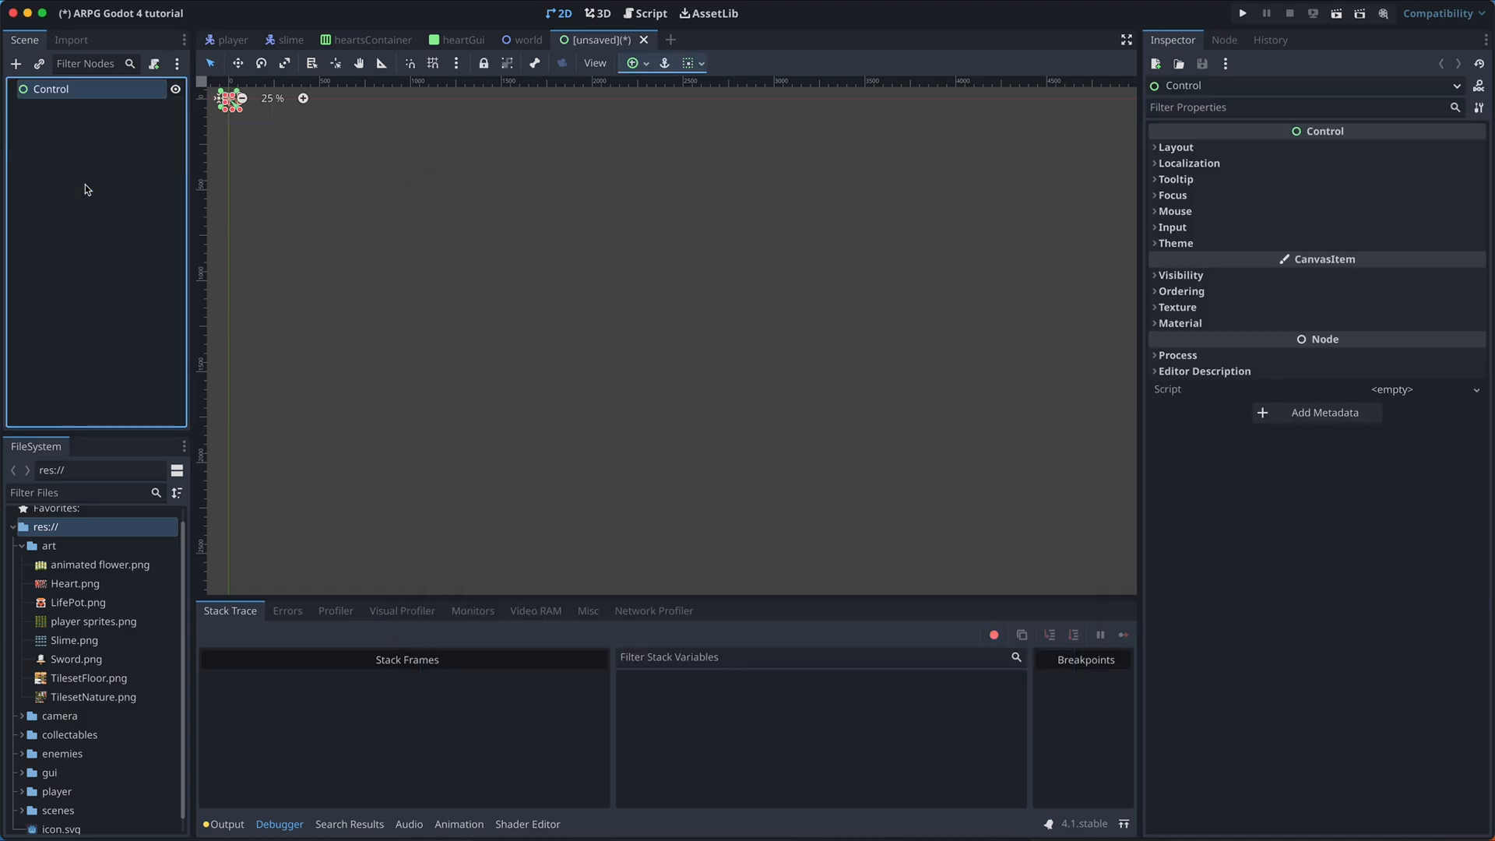
text(Invento)
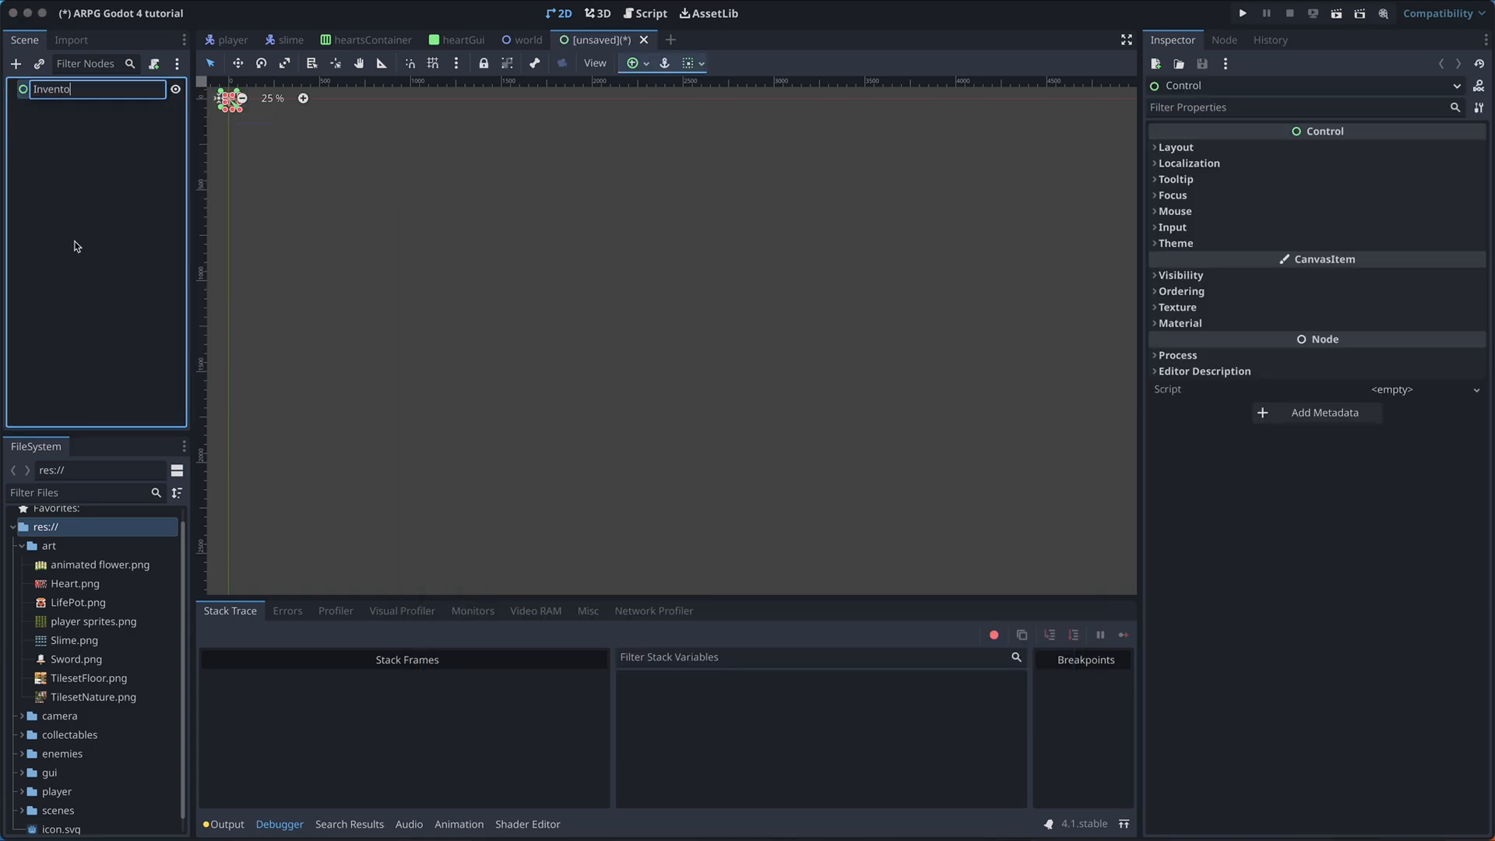
- Add a NinePatchRect child under the InventoryGui root
right_click(64, 89)
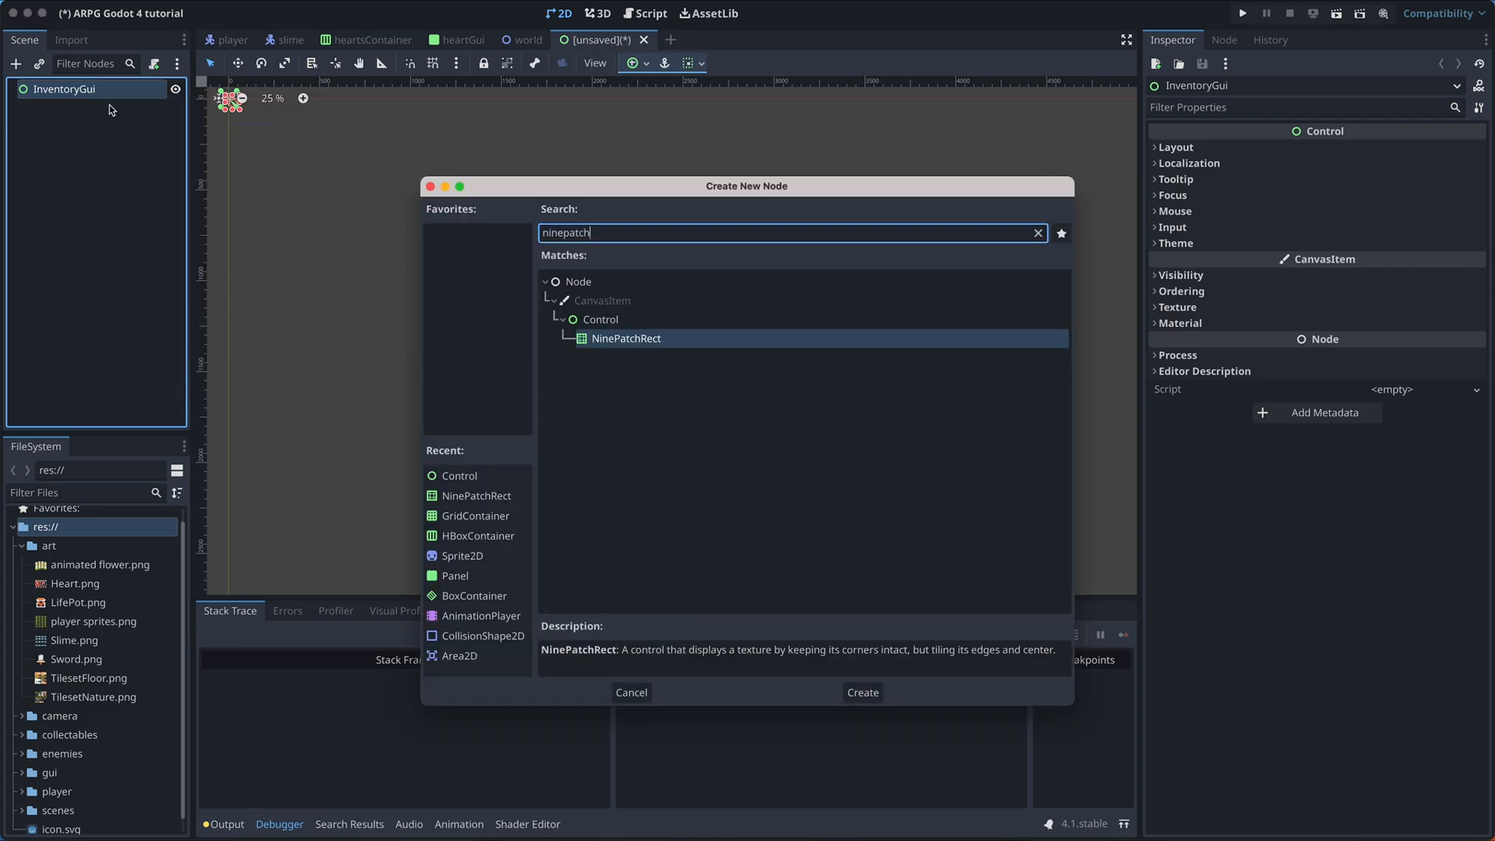
click(862, 693)
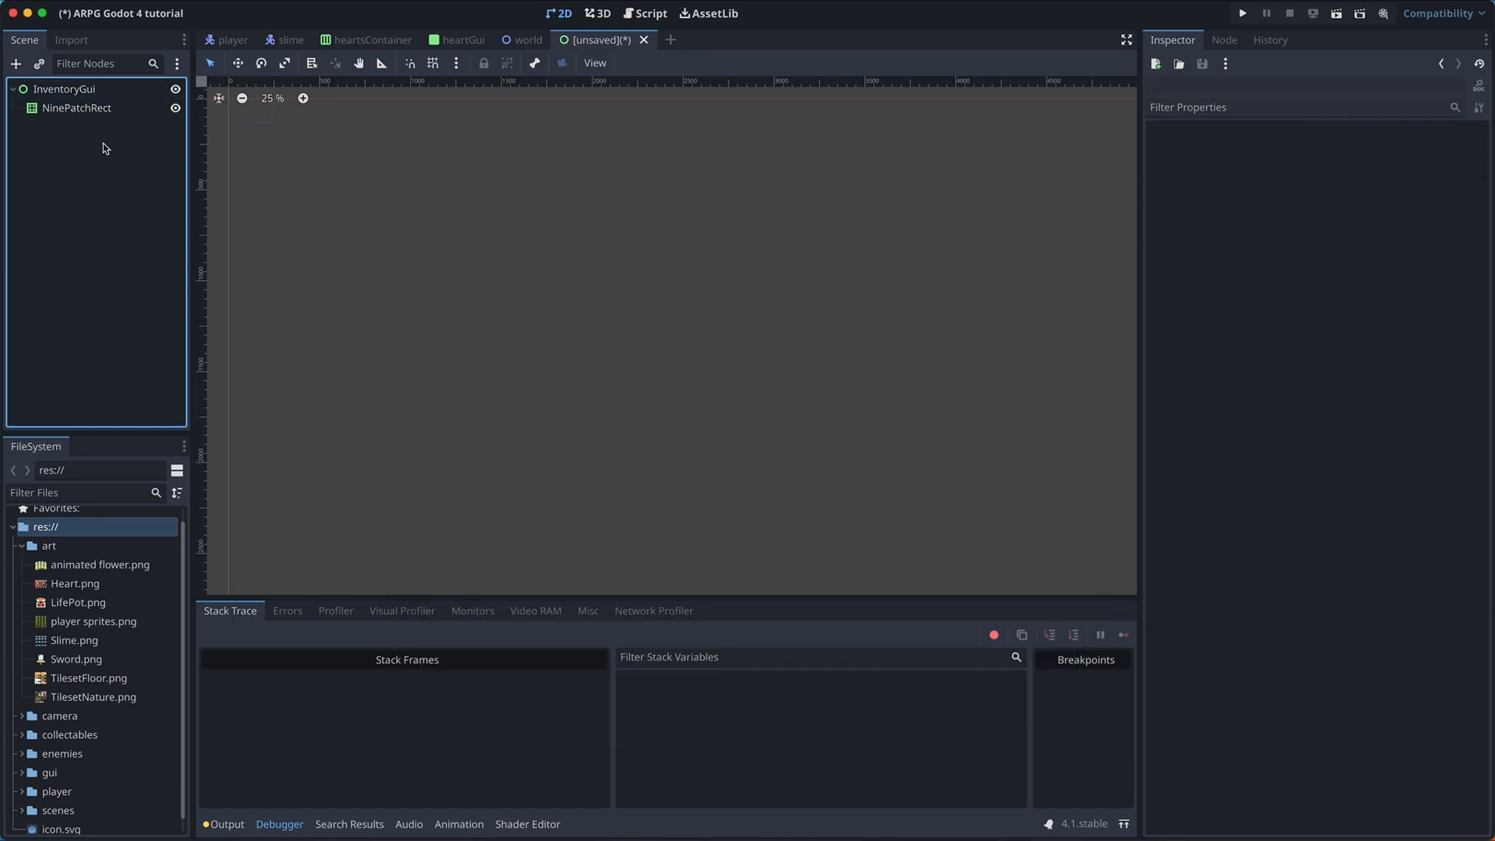
mouse_move(122, 212)
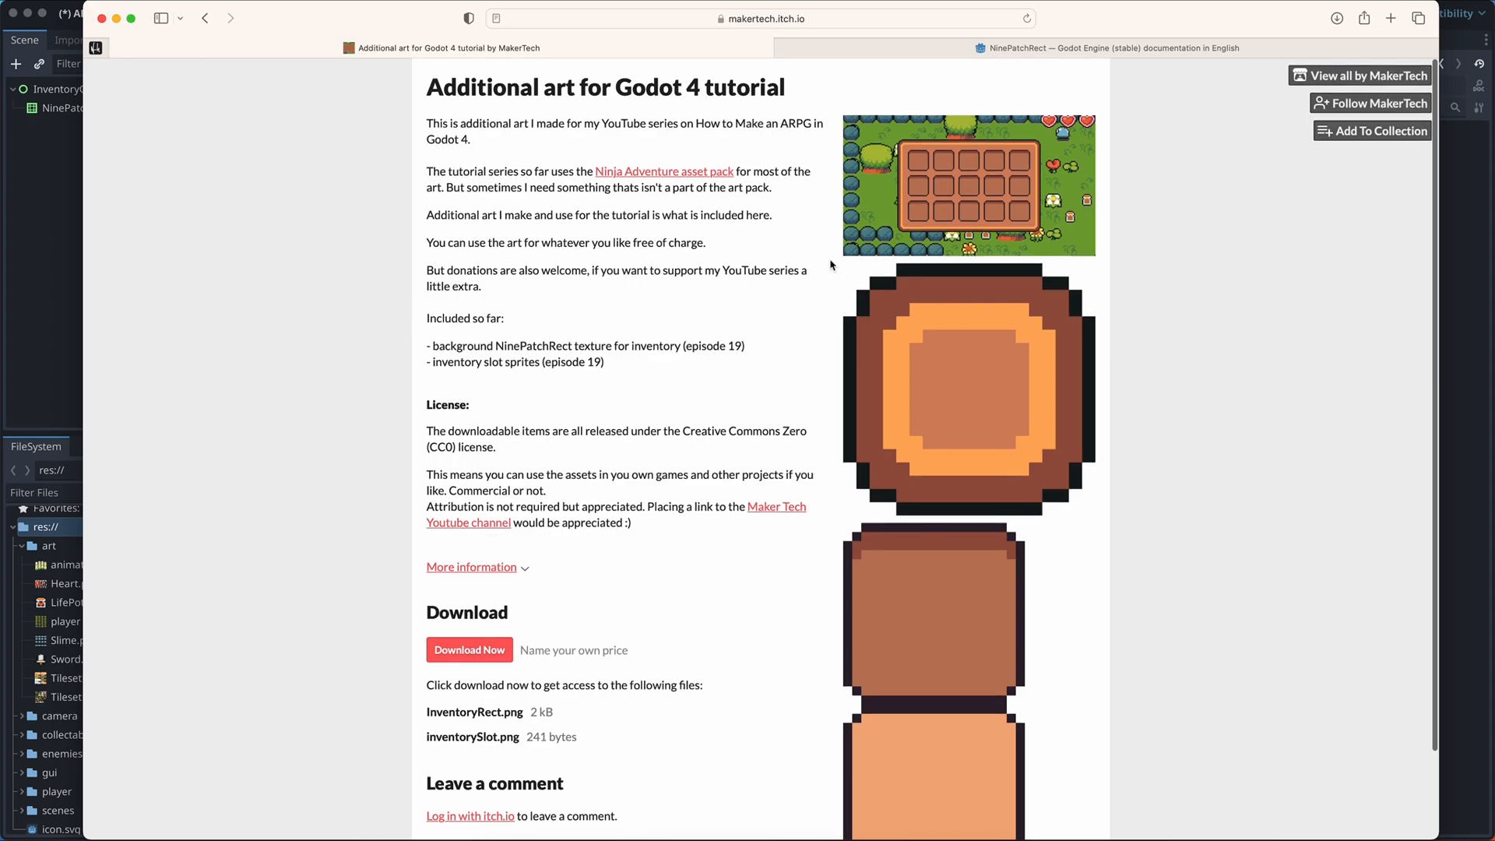
- Preview the inventory art, then download the free InventoryRect and InventorySlot files without paying
click(968, 184)
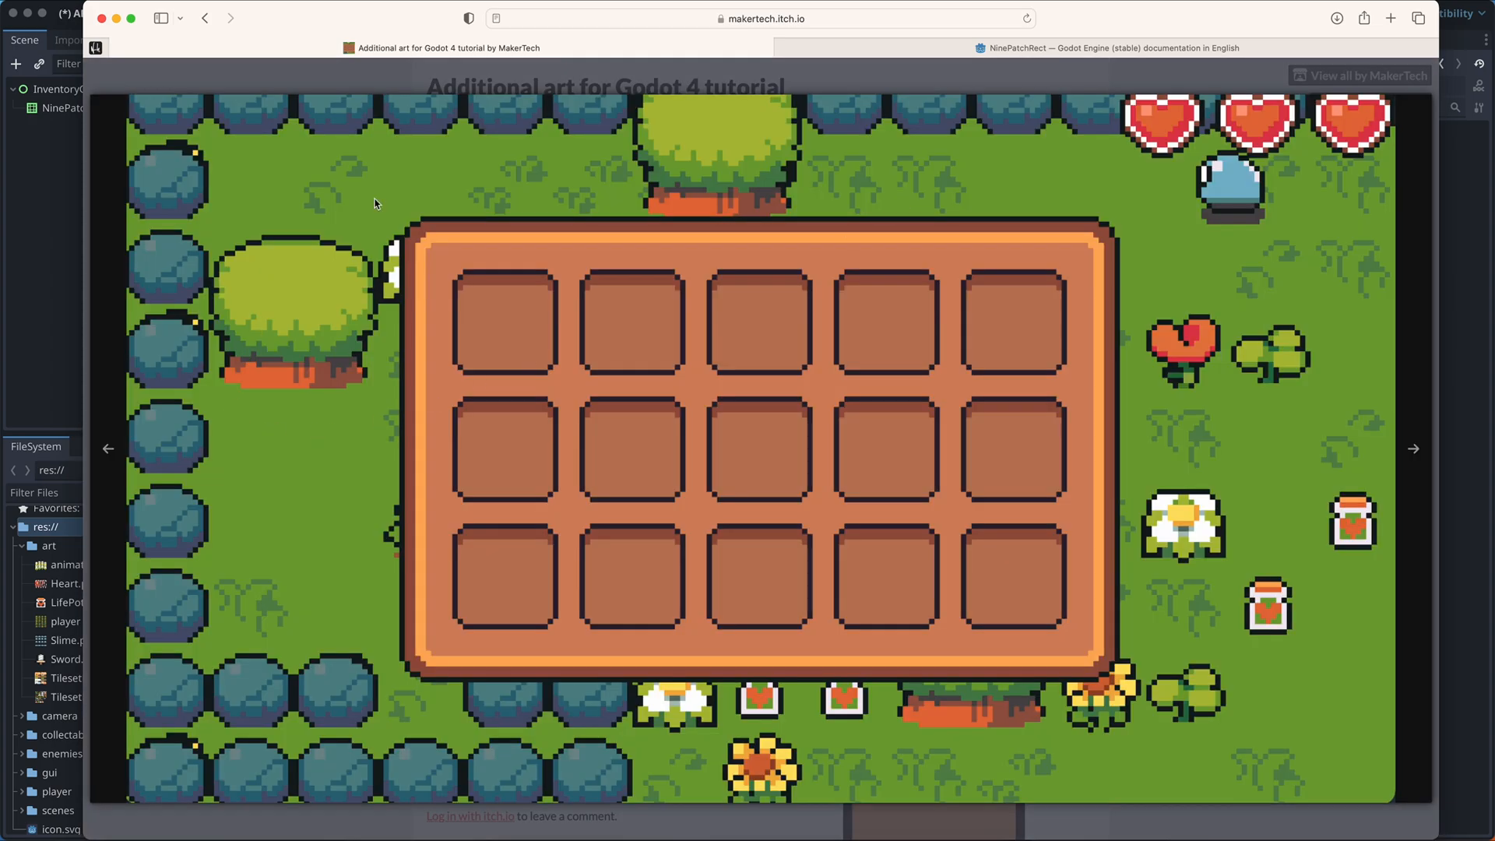
mouse_move(217, 249)
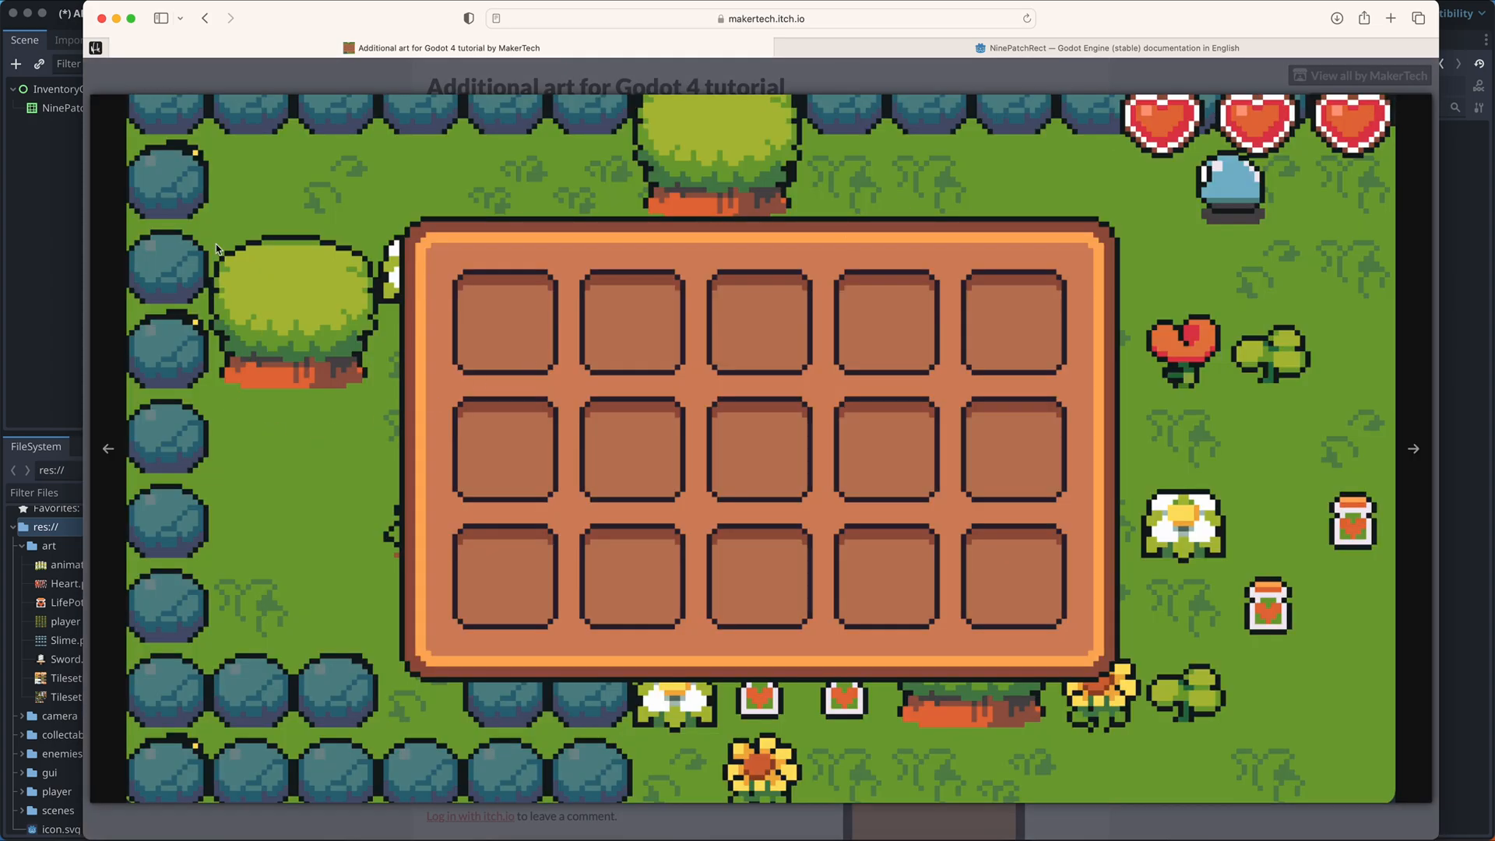
mouse_move(108, 222)
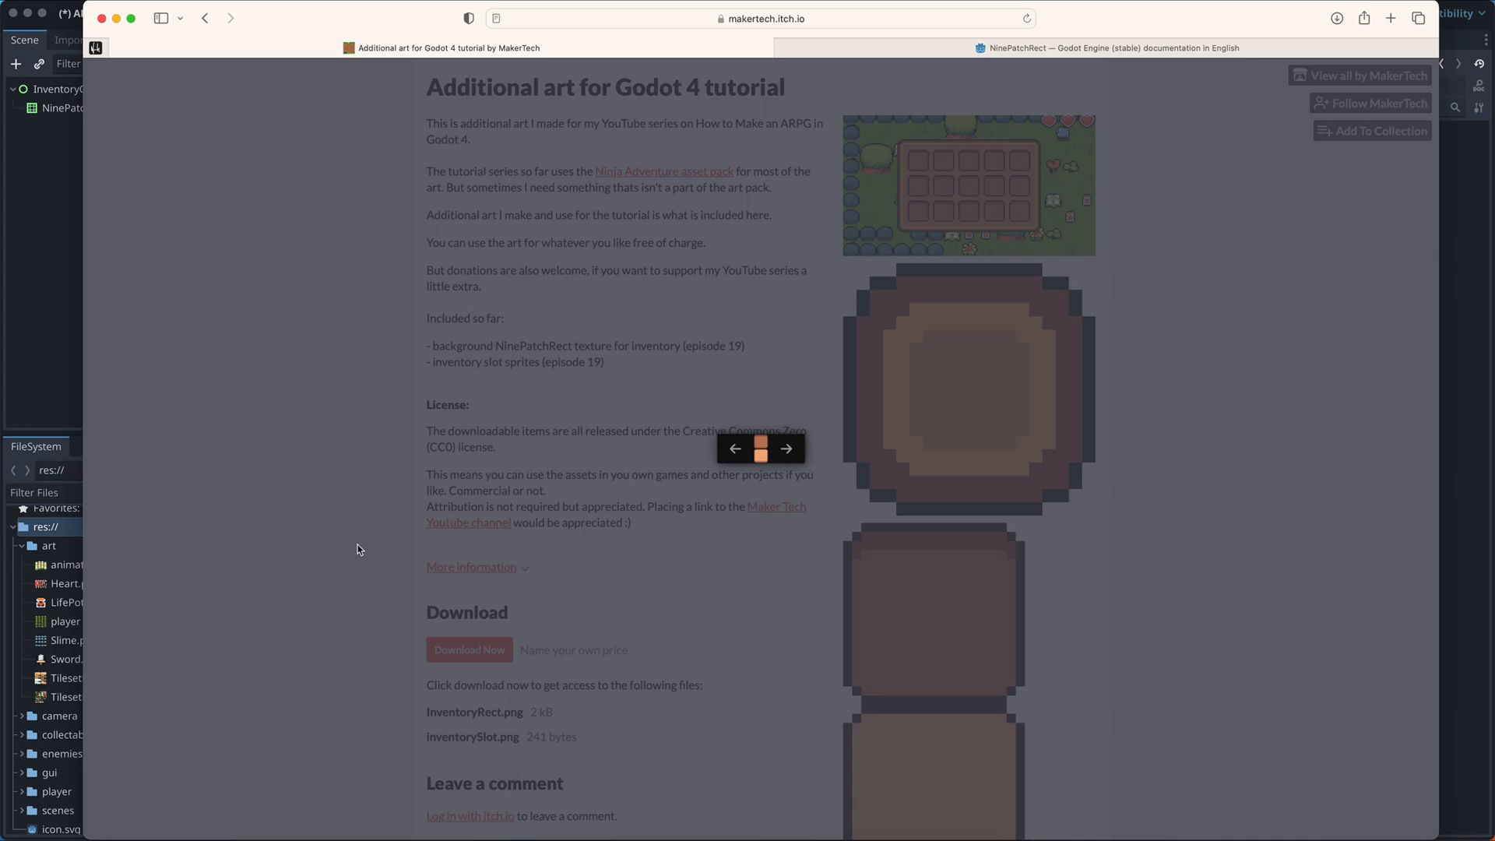
click(469, 650)
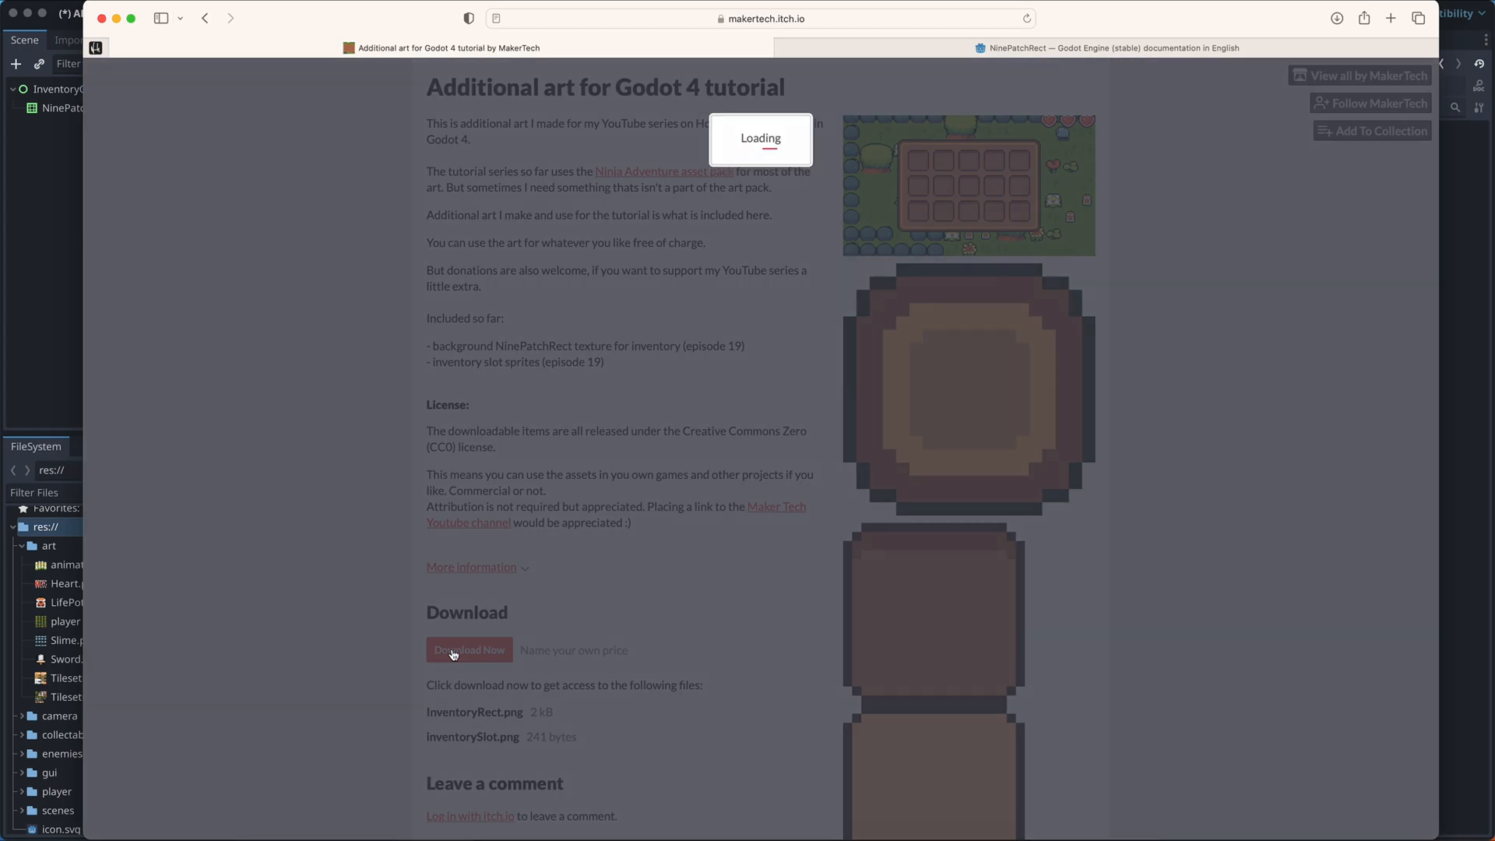
click(469, 650)
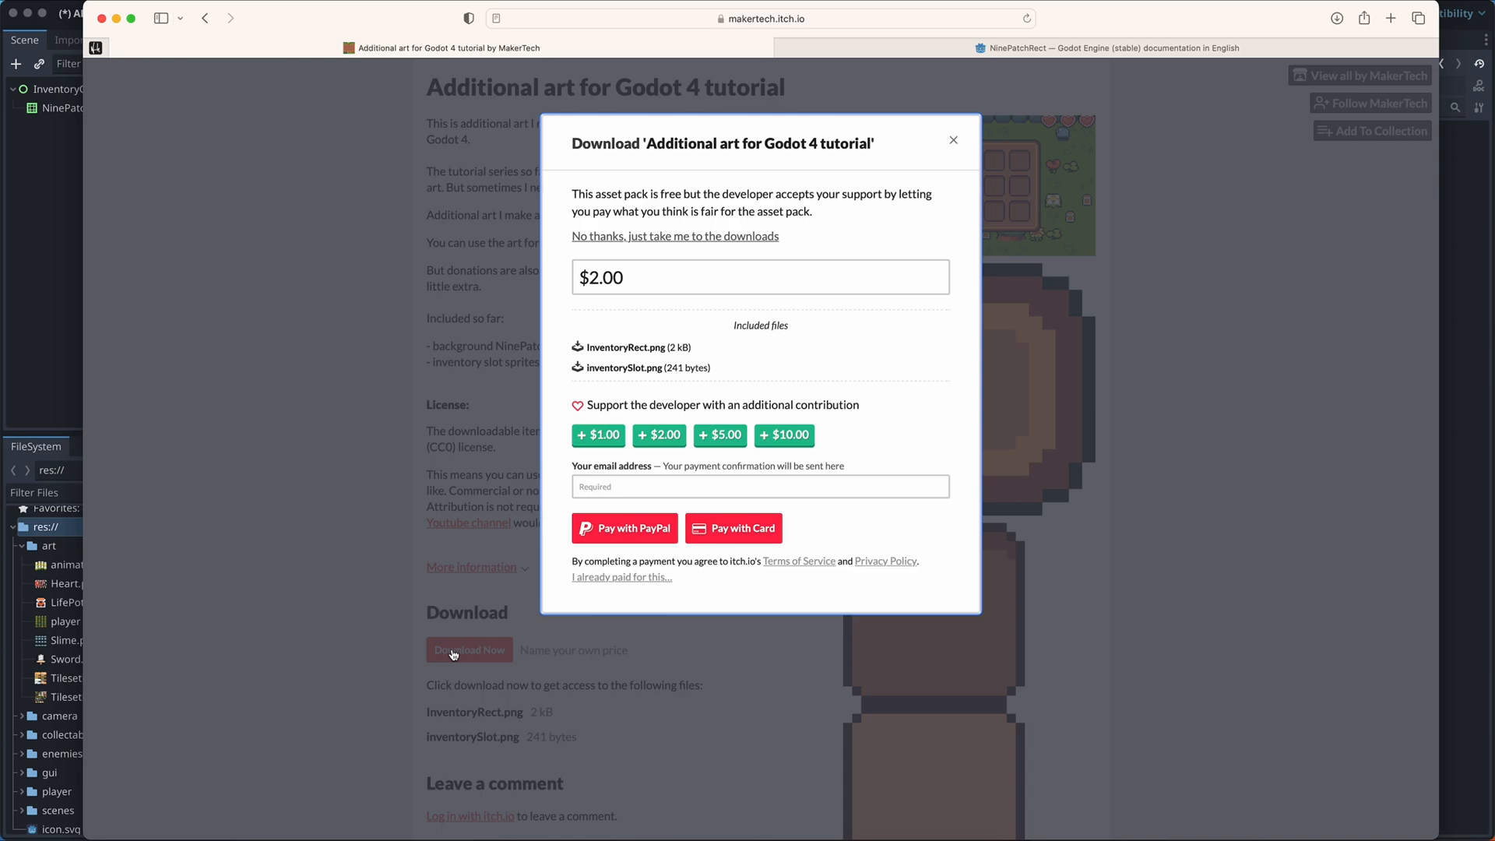
mouse_move(417, 600)
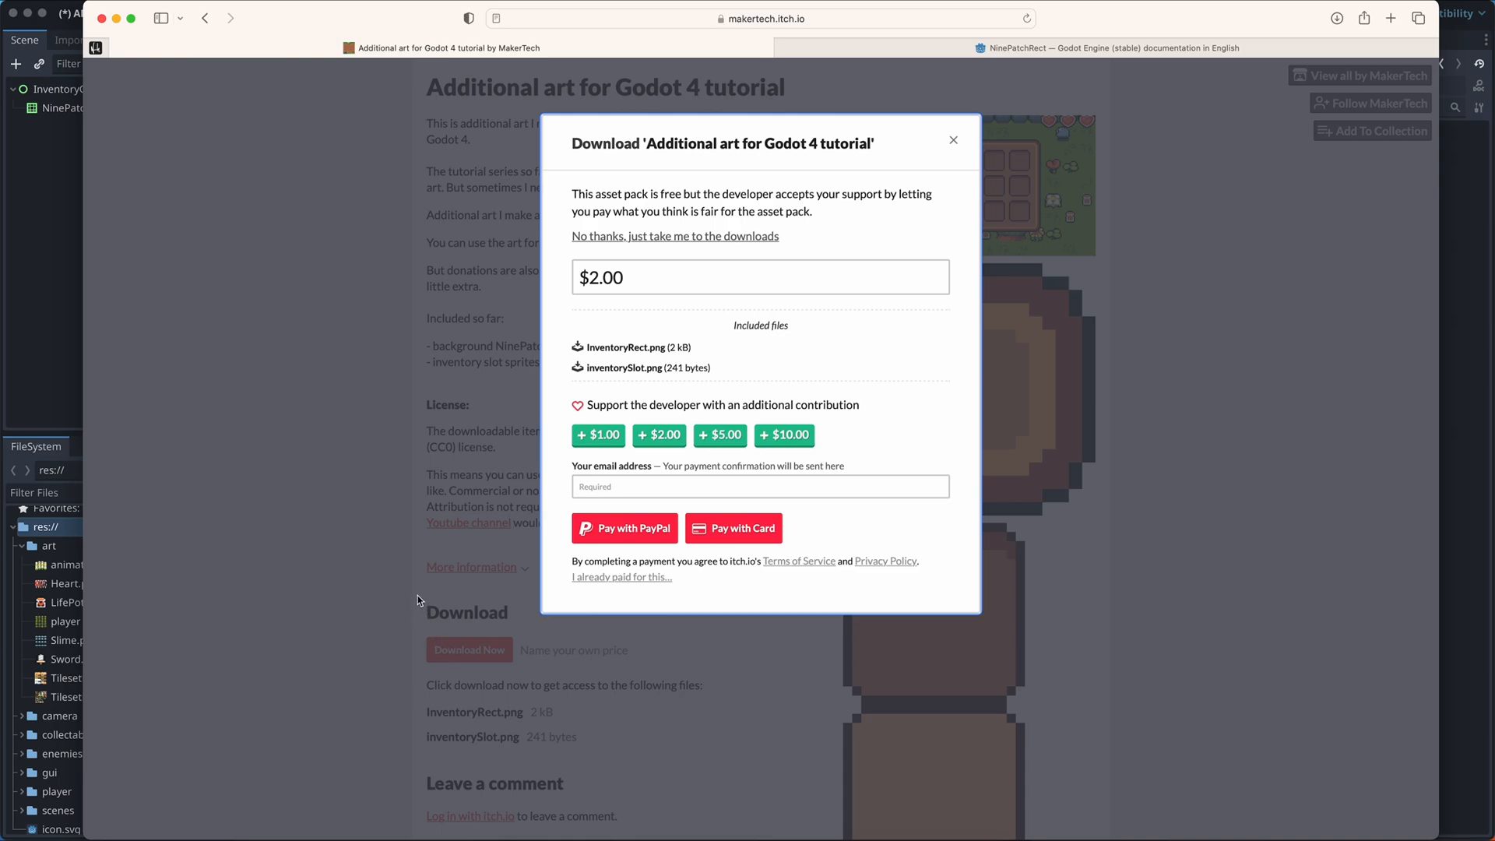
mouse_move(350, 429)
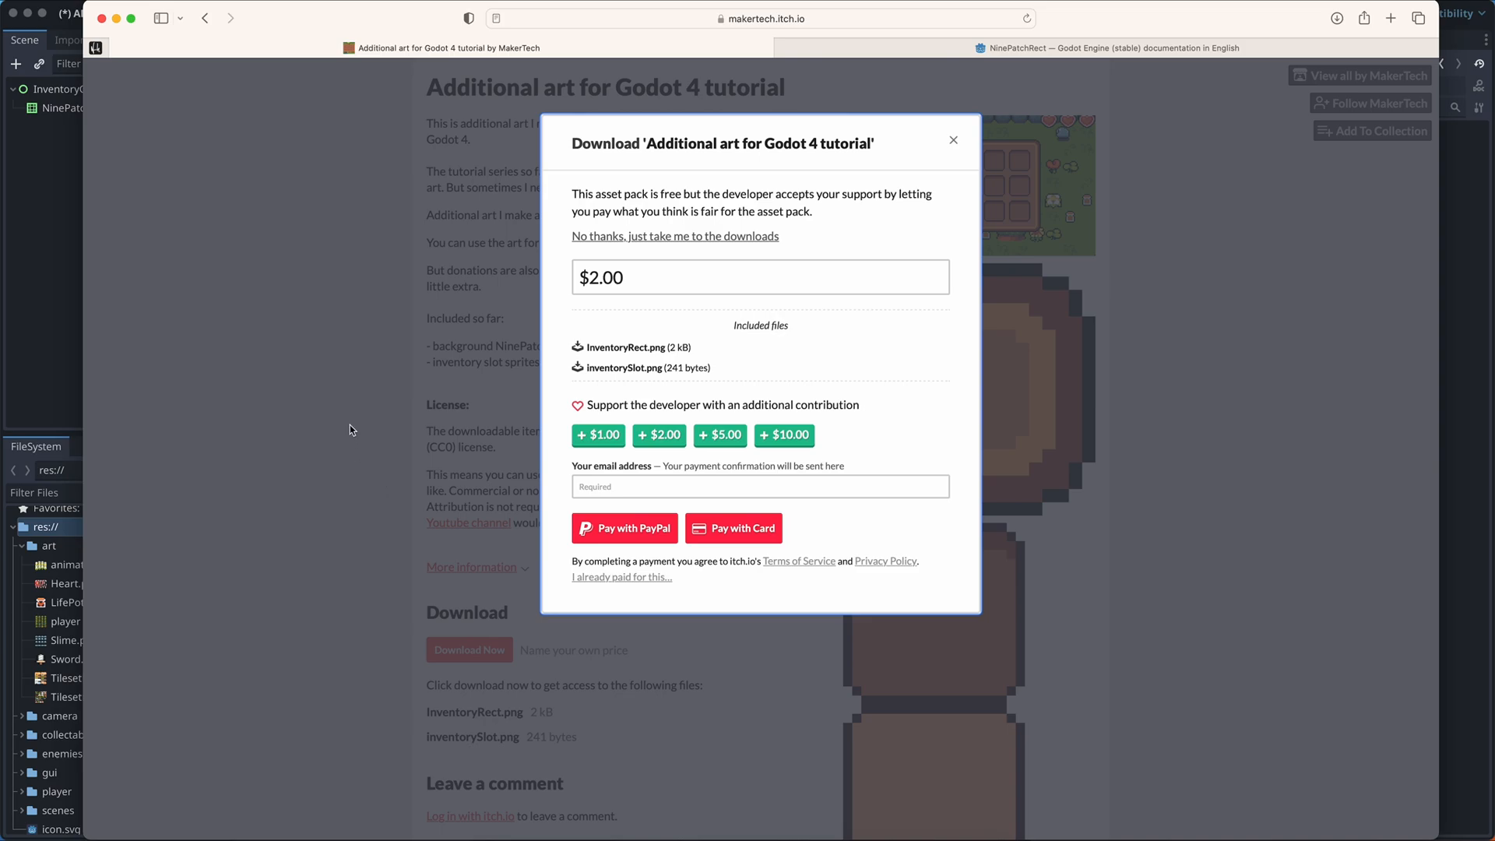
click(952, 139)
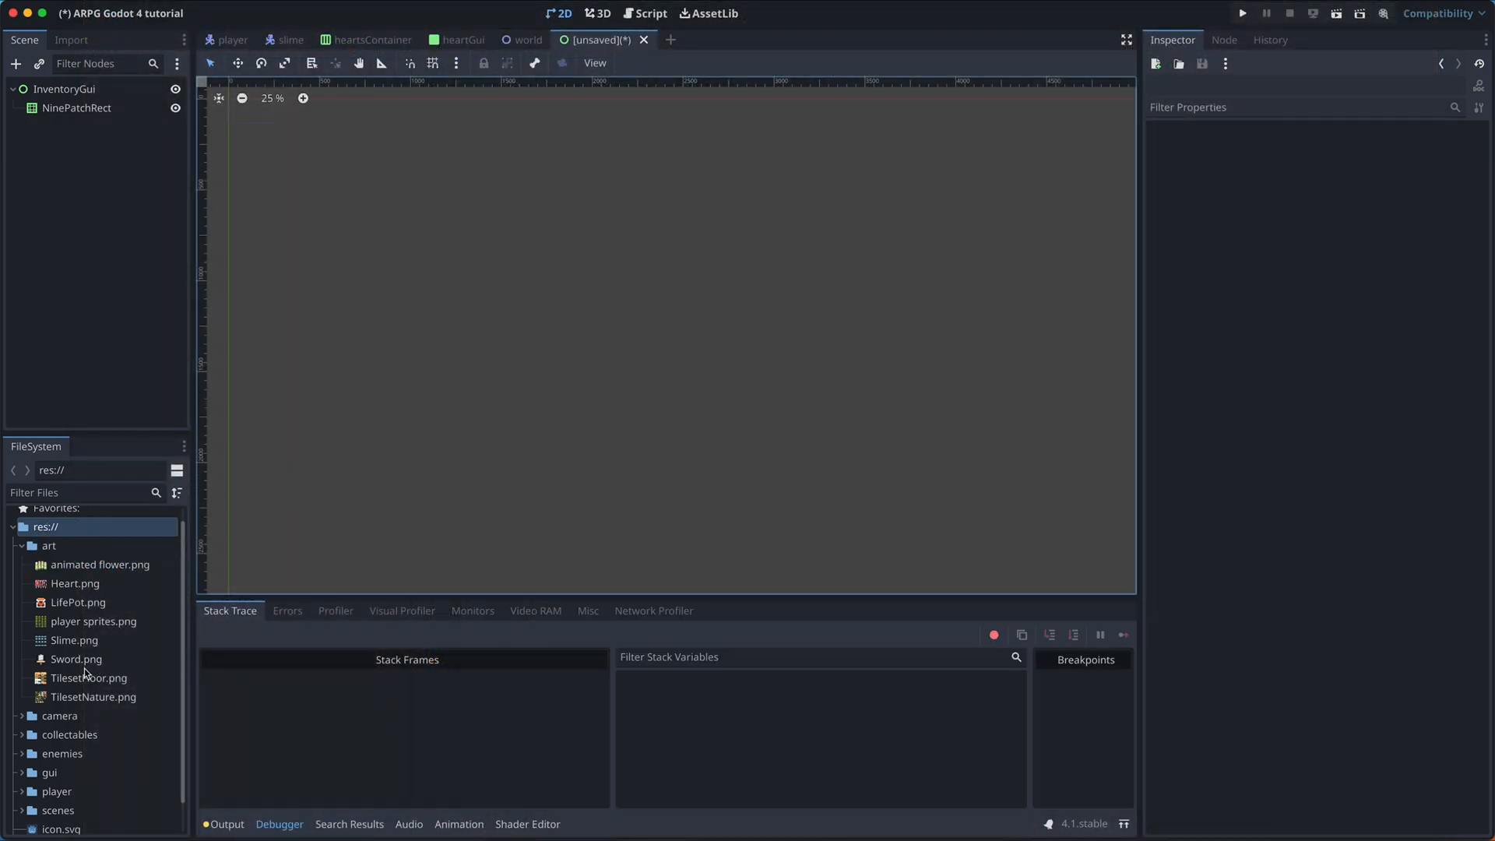
- Give the NinePatchRect the InventoryRect texture and shrink it to a smaller square
click(49, 545)
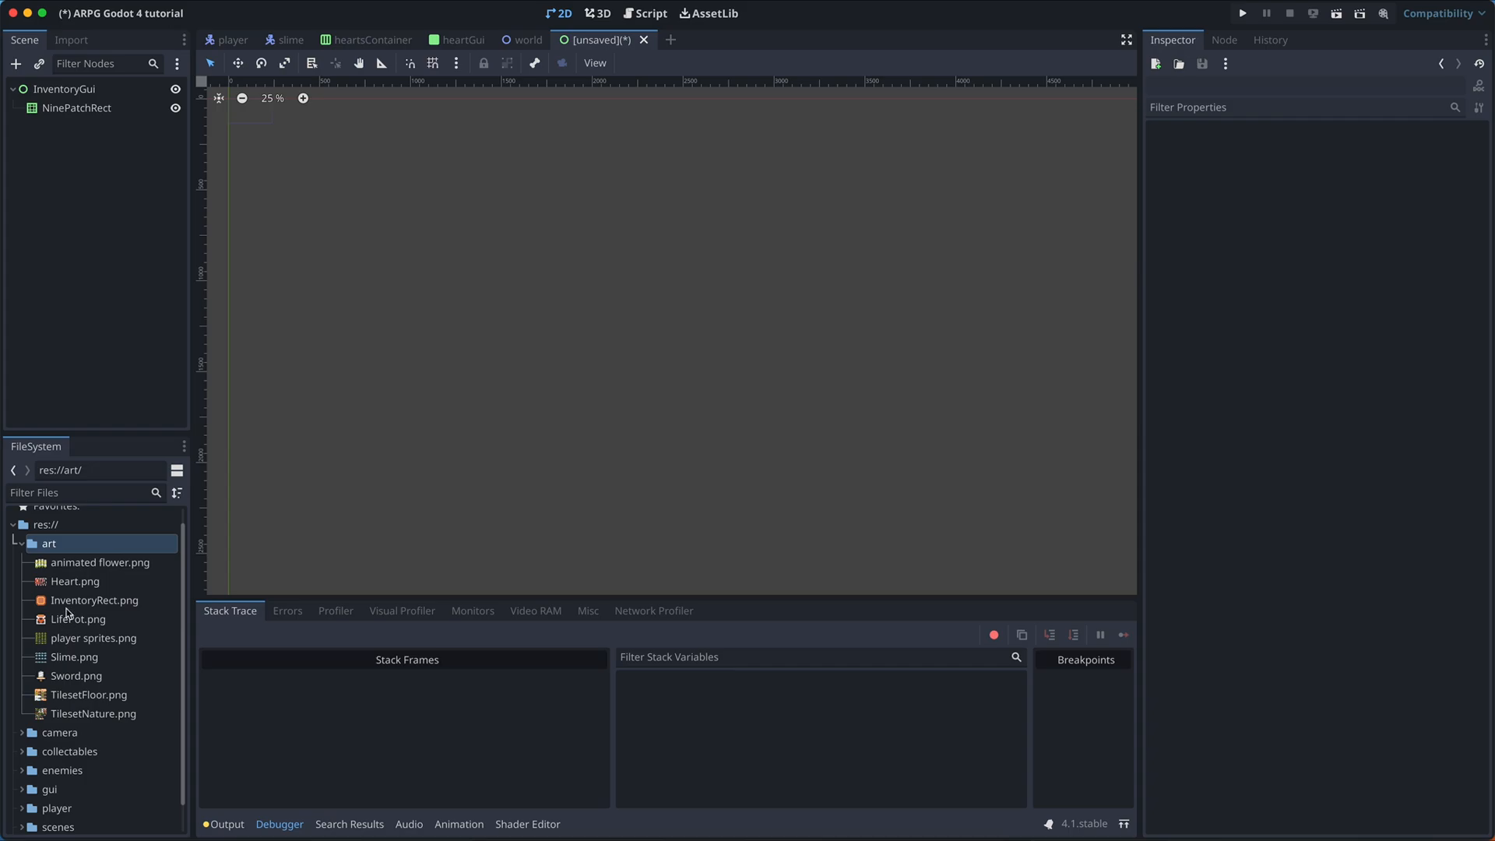
click(94, 600)
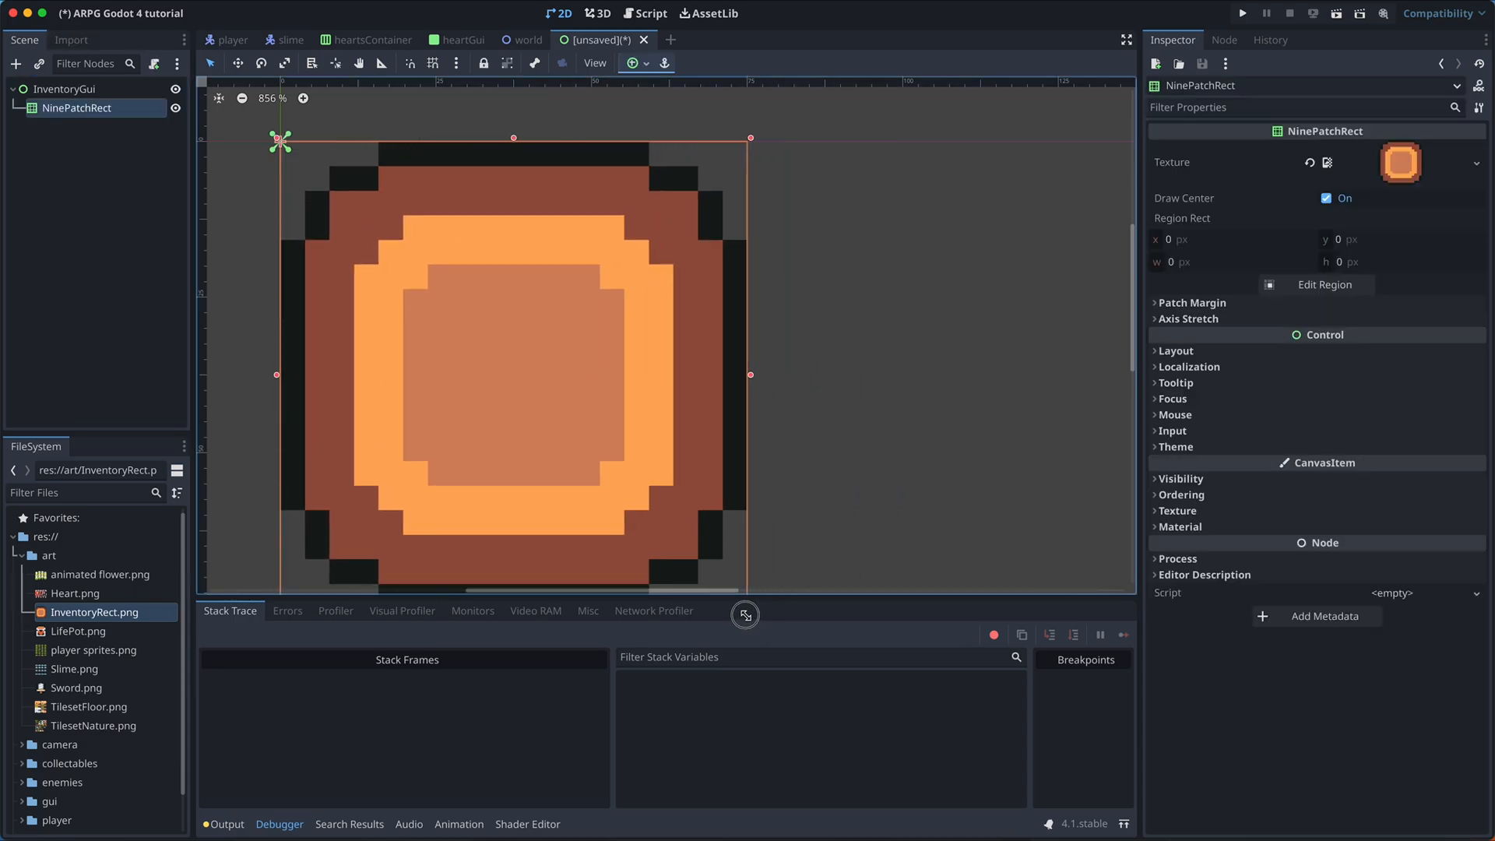
drag(749, 375, 564, 341)
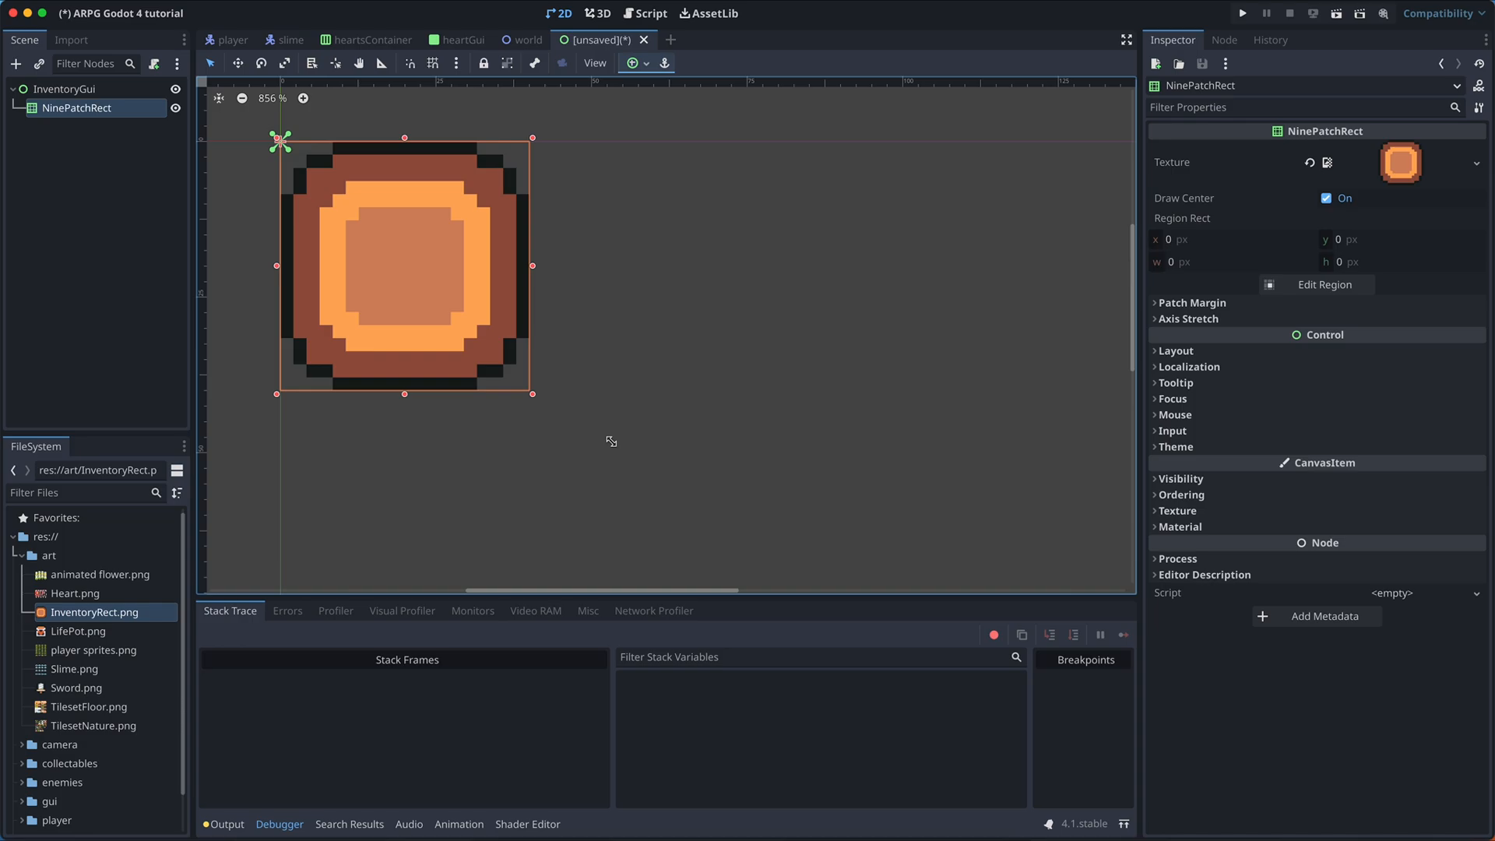
- Set 6 px patch margins on all sides and check the axis stretch modes
click(1191, 302)
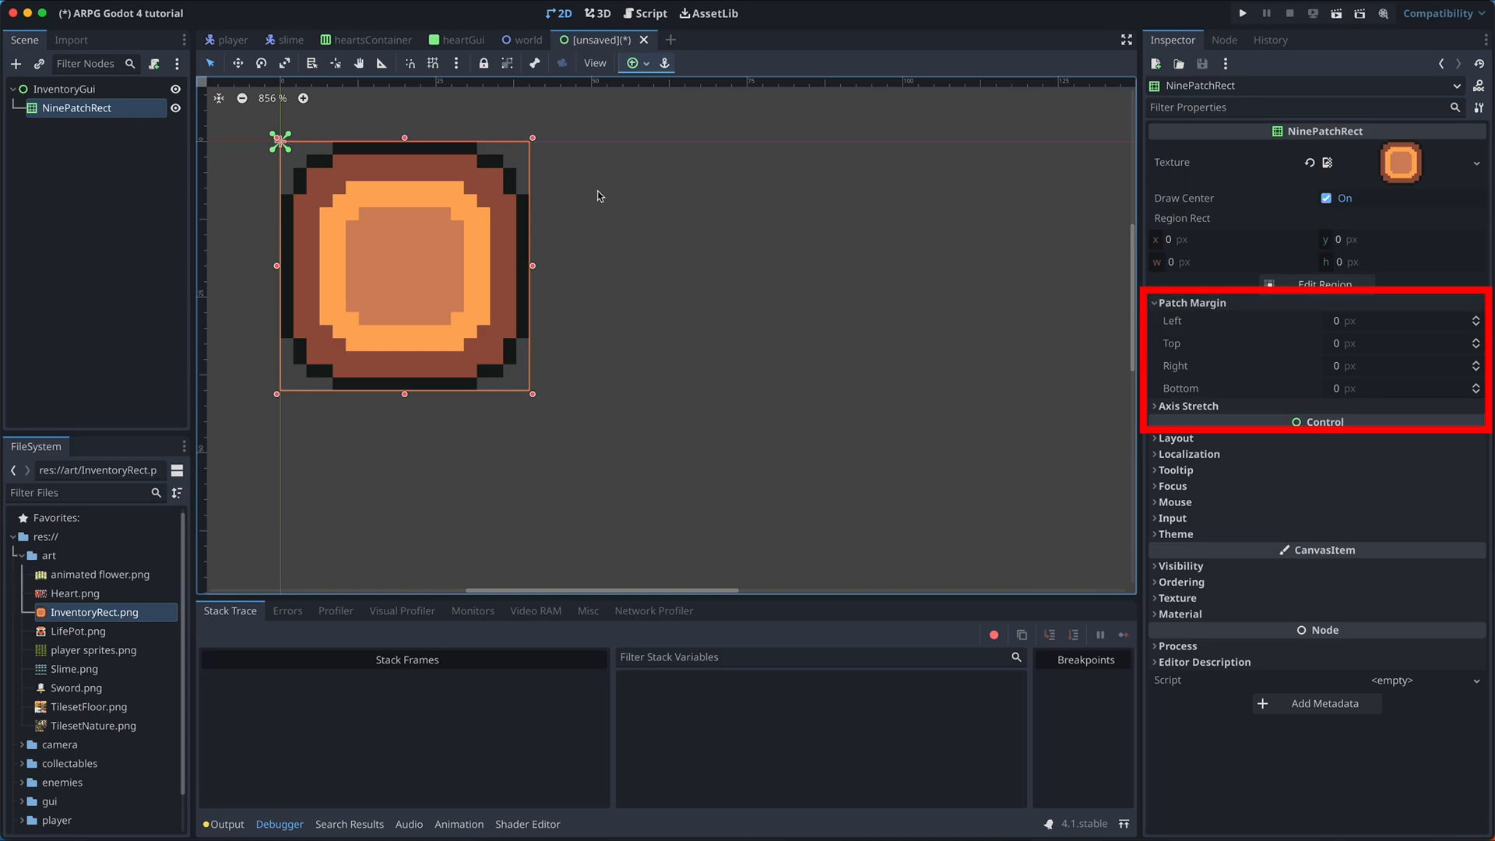
mouse_move(459, 196)
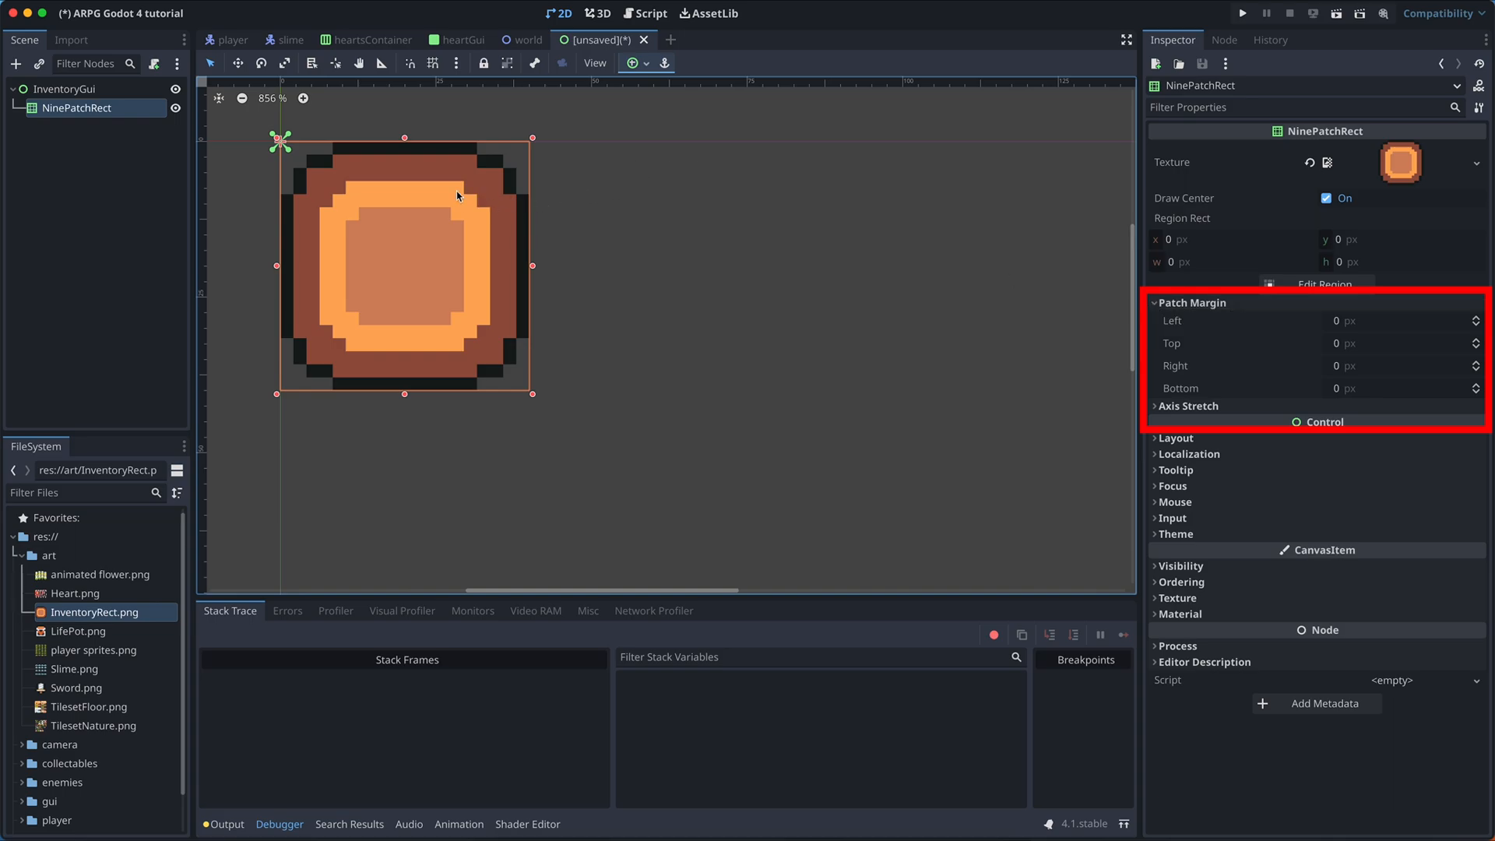
click(1402, 320)
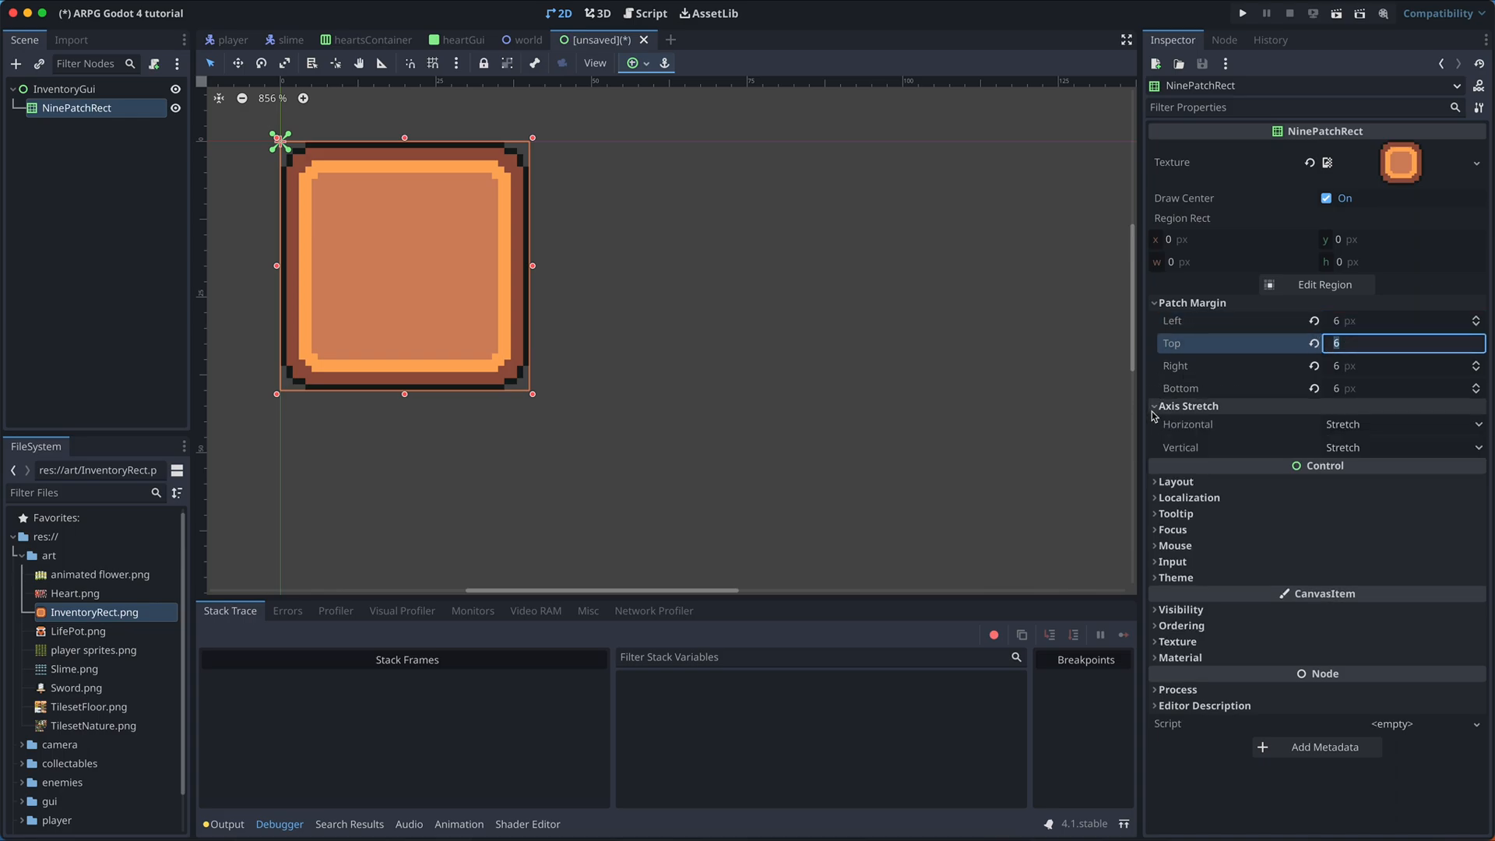
click(1400, 425)
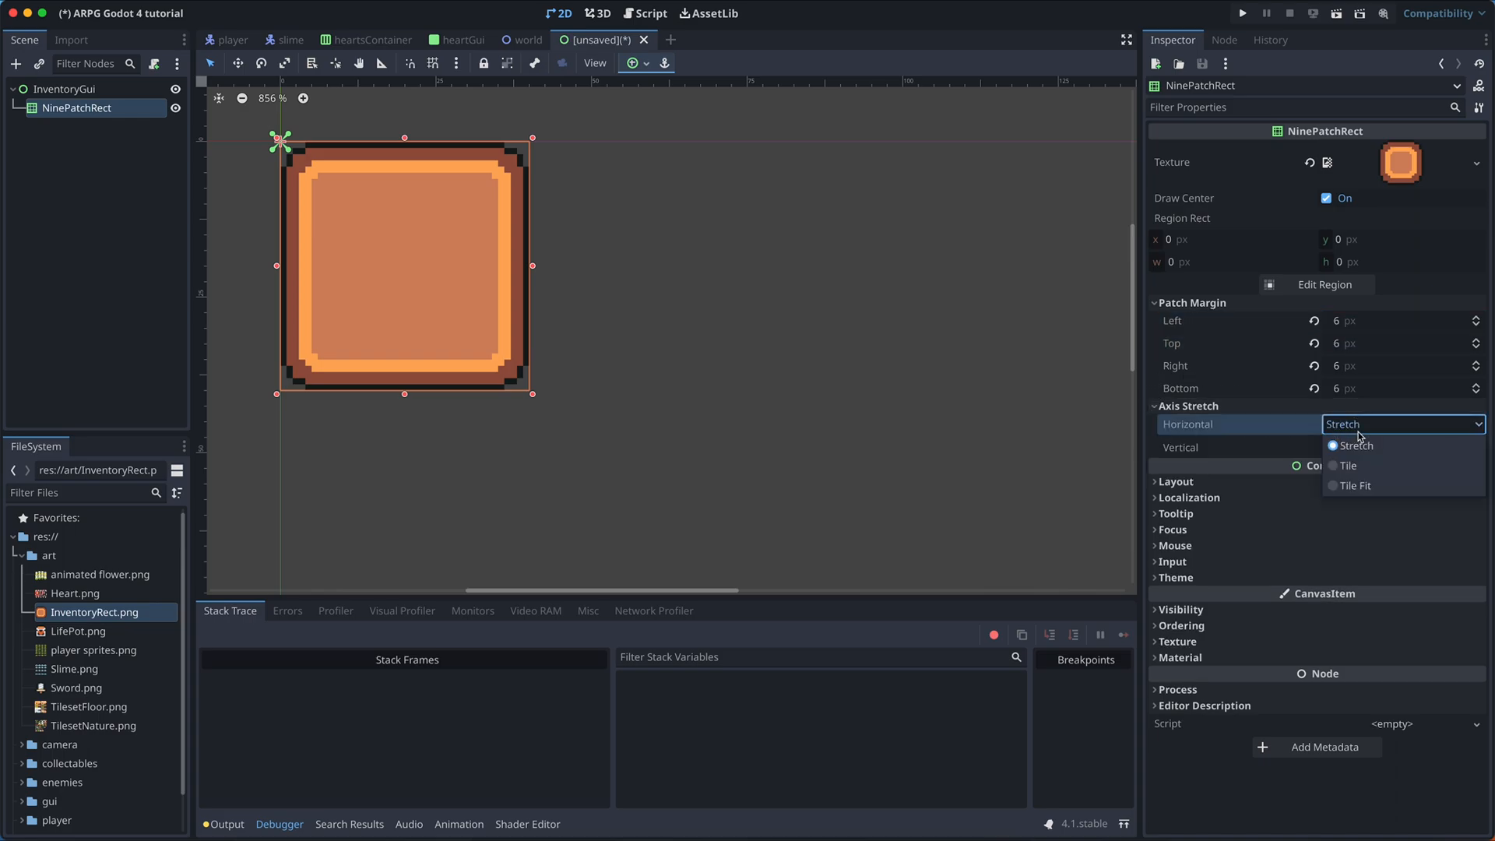
click(1359, 435)
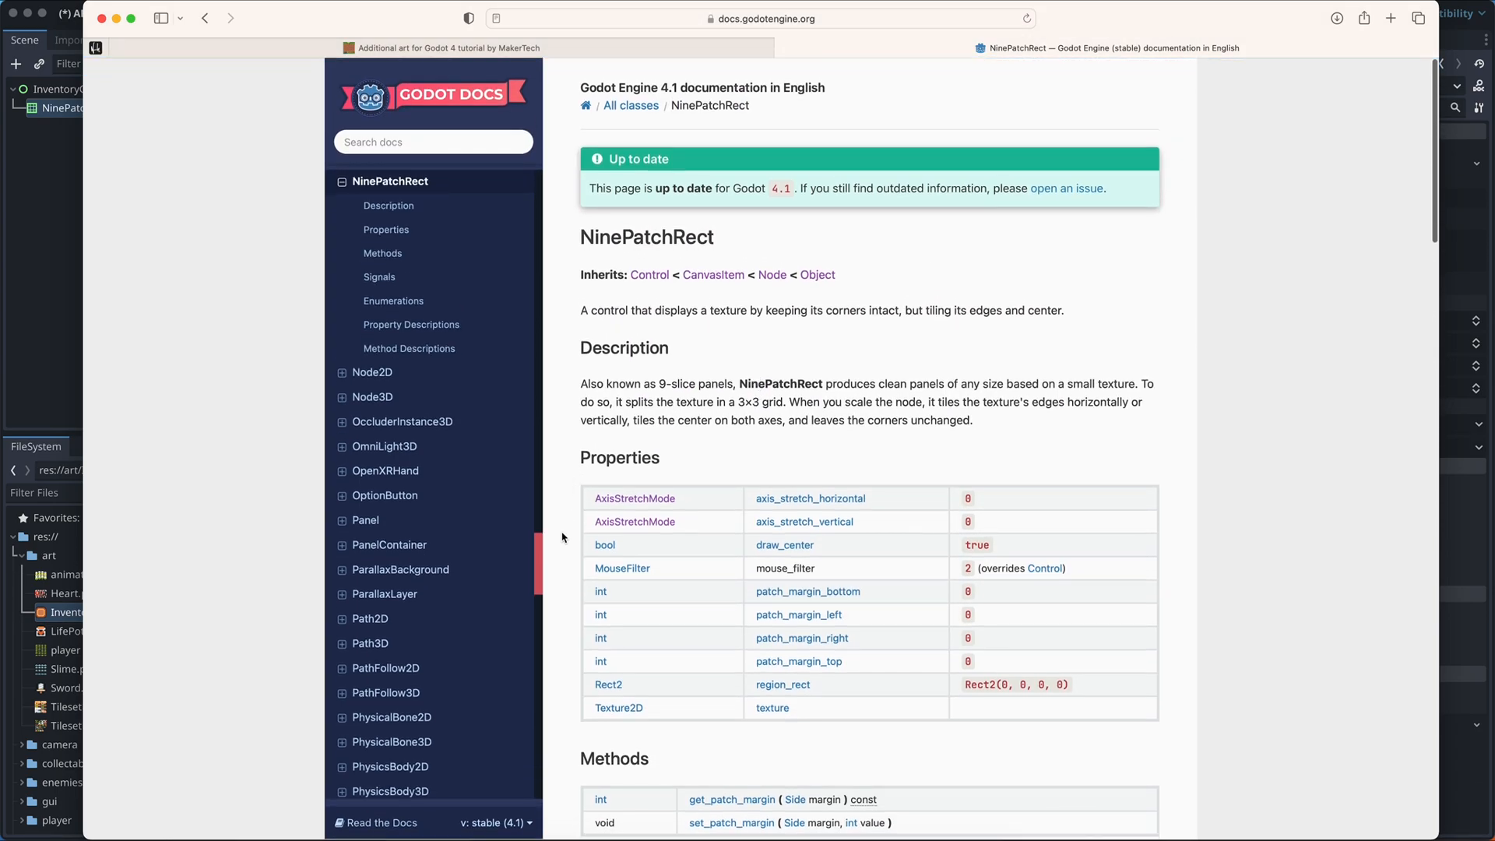
scroll(down, 3)
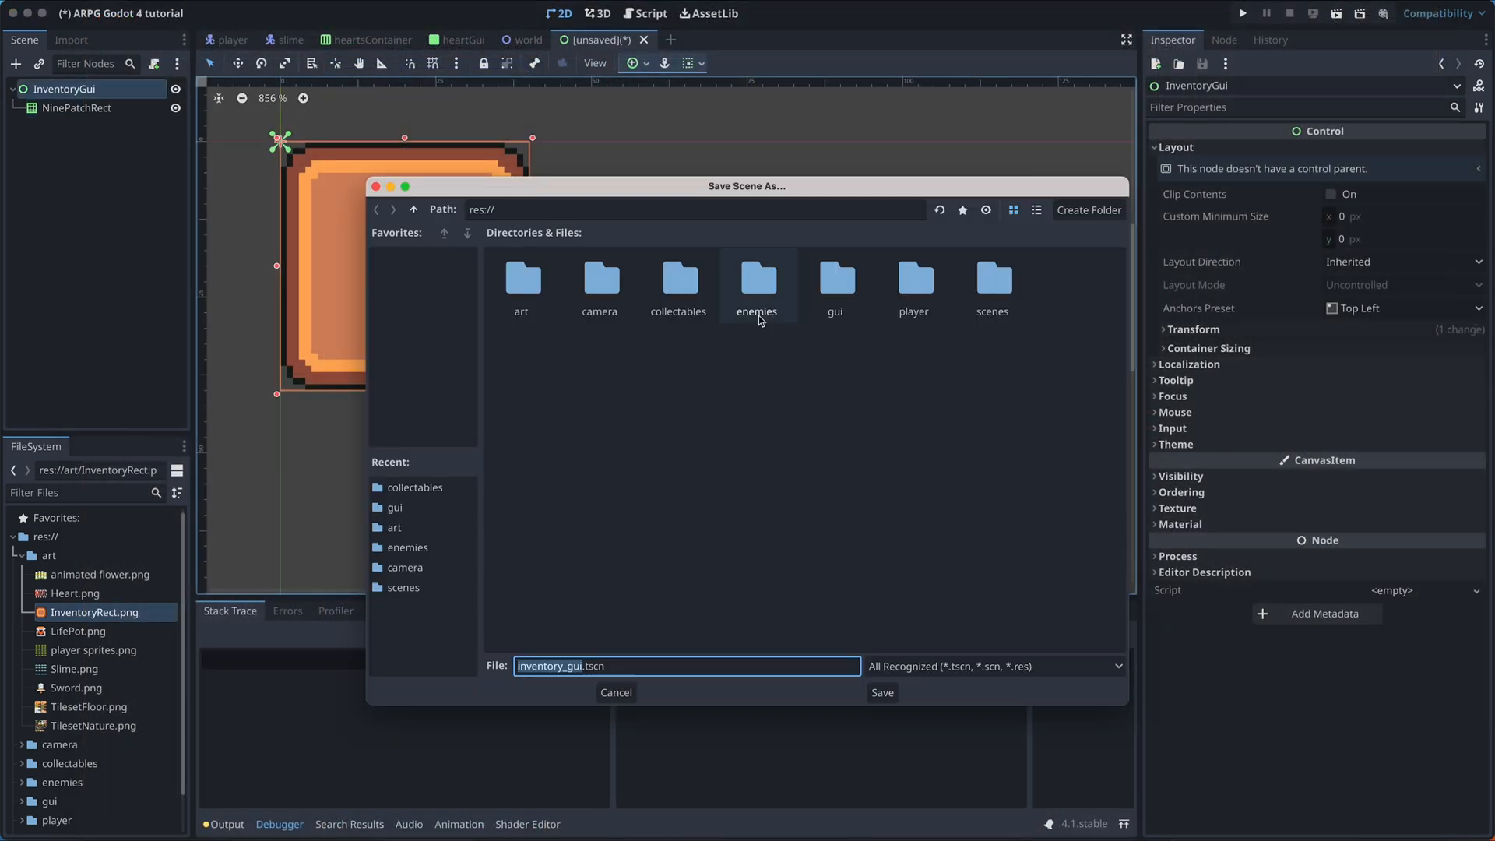
- Save as inventory_gui.tscn, place it under World's CanvasLayer and run the game to see the panel
click(879, 692)
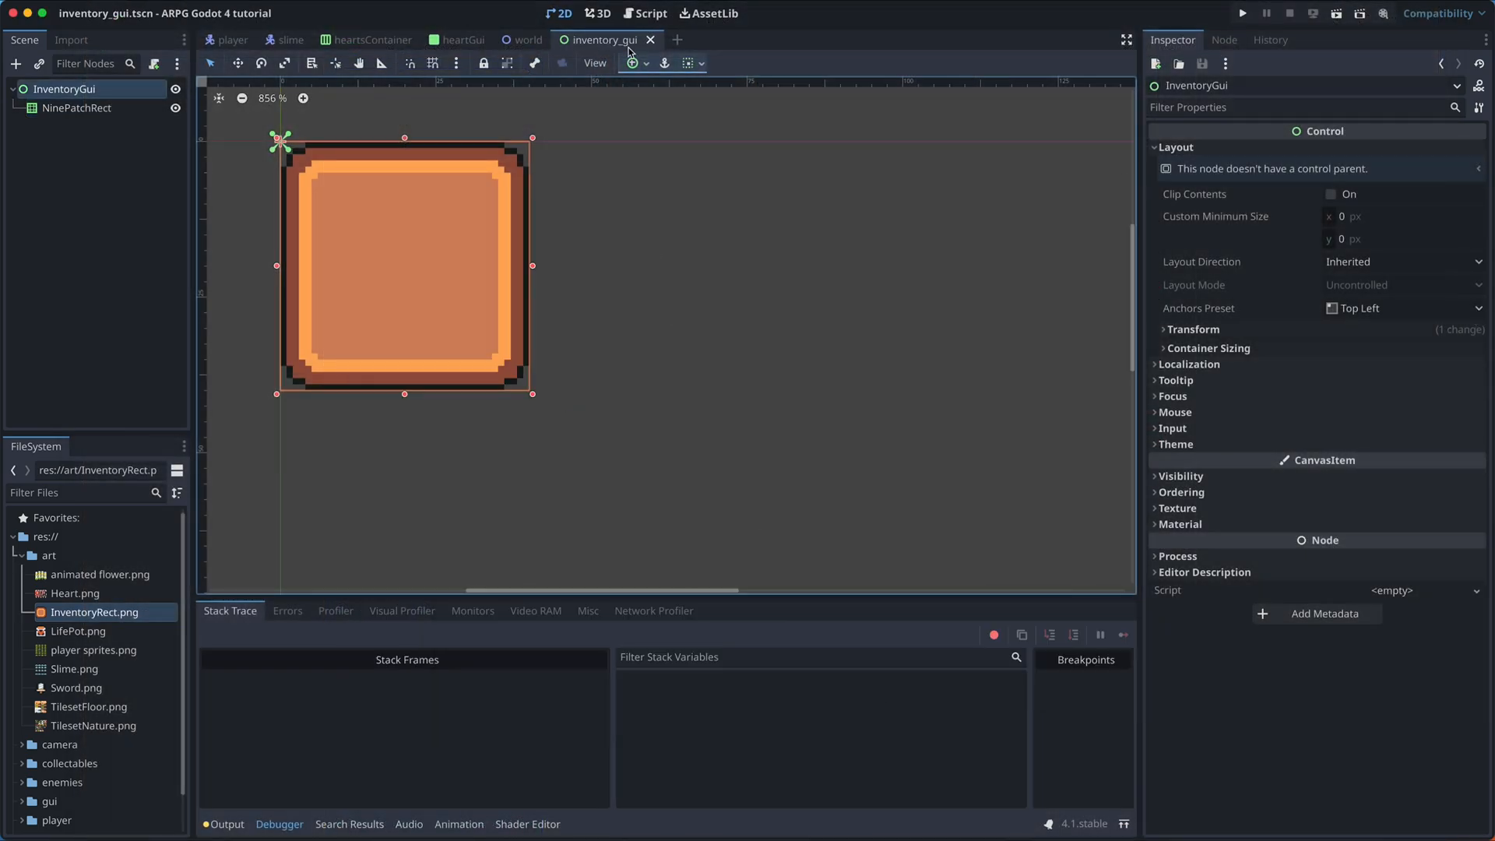
click(526, 39)
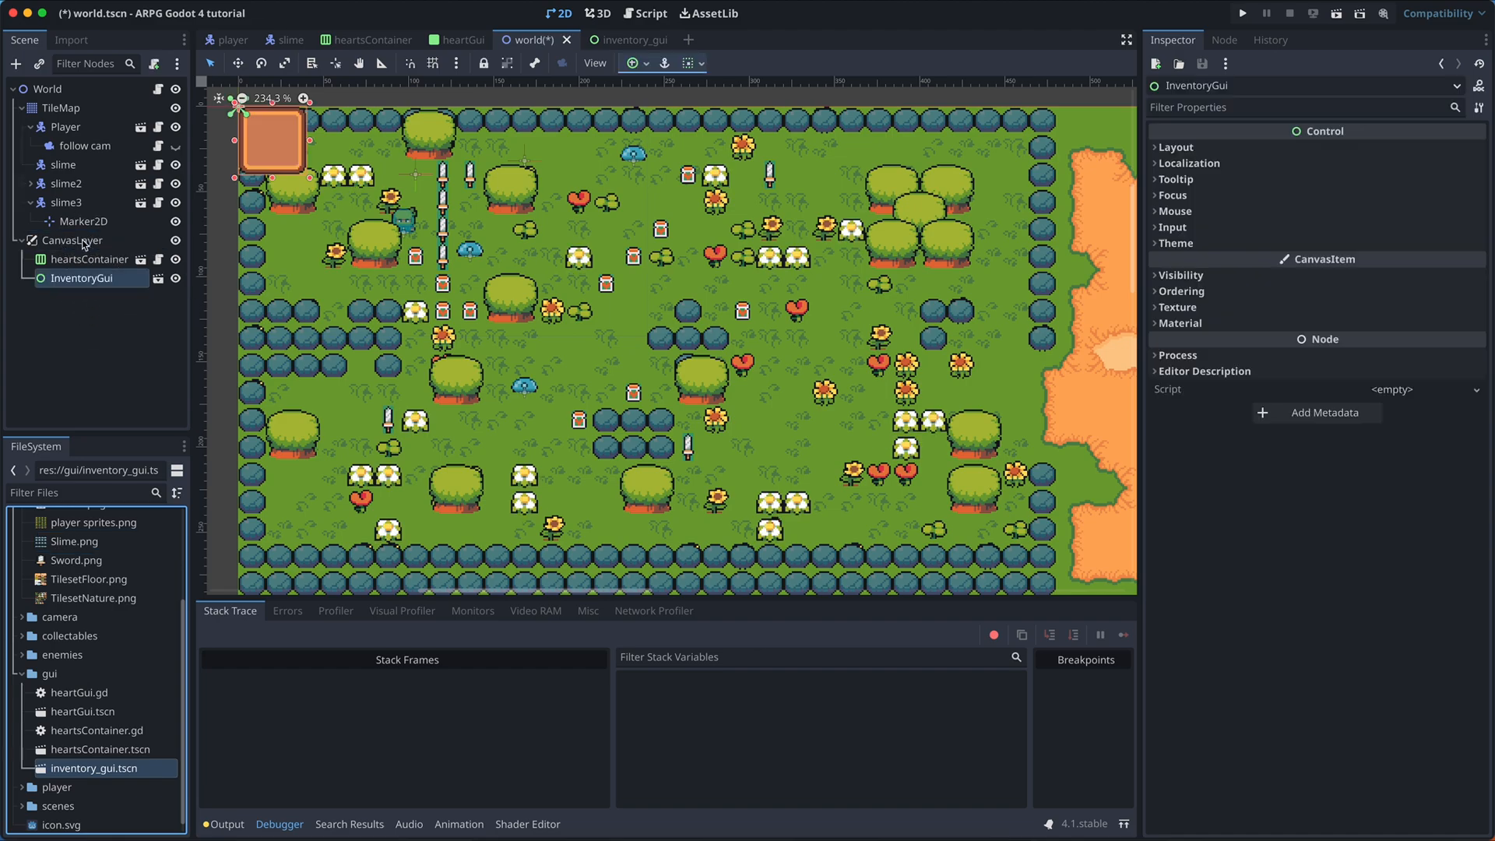
click(1243, 12)
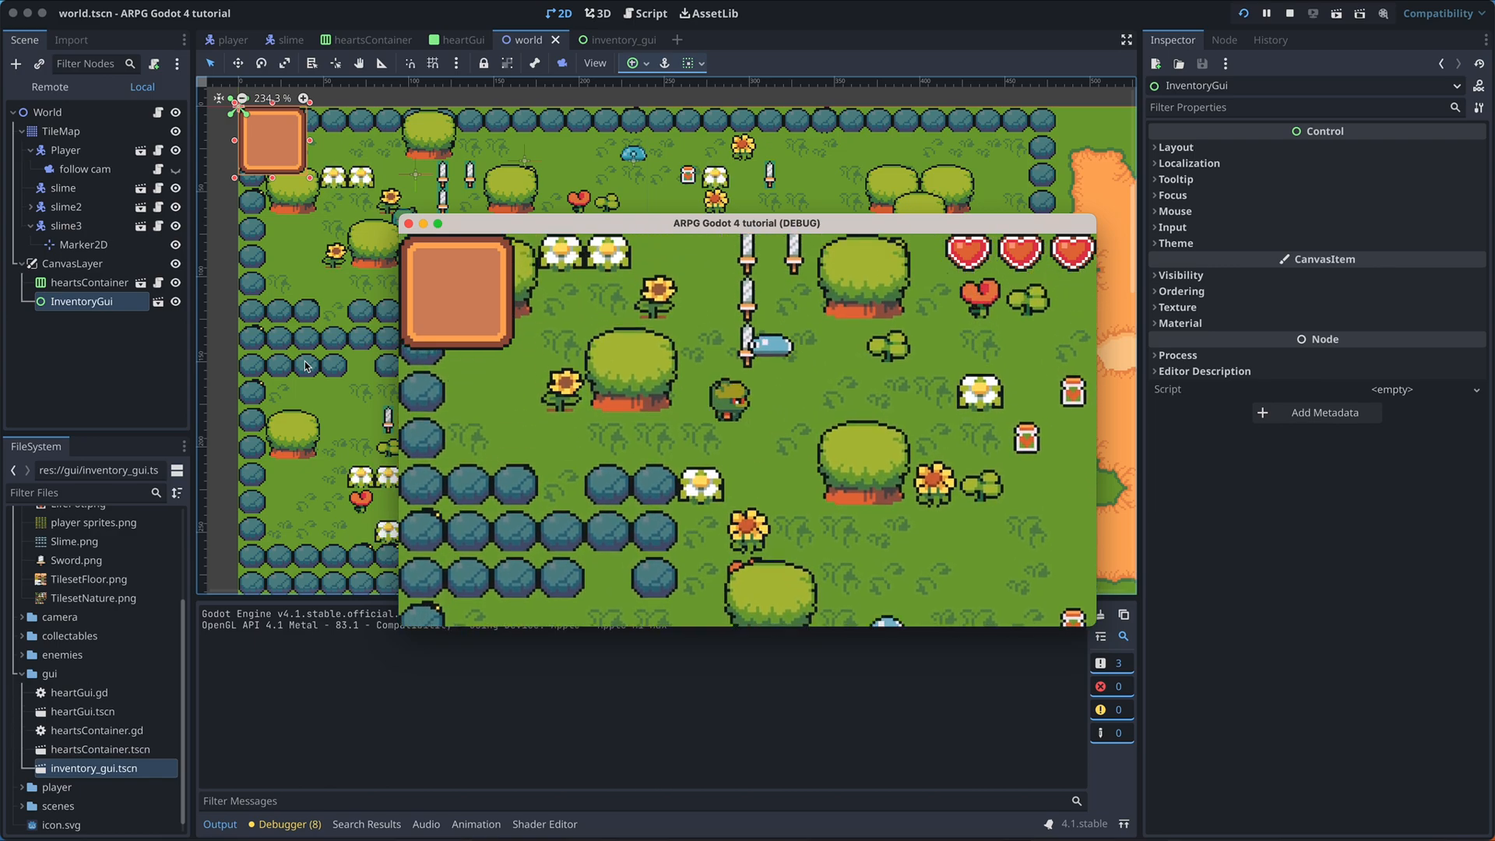
click(1290, 12)
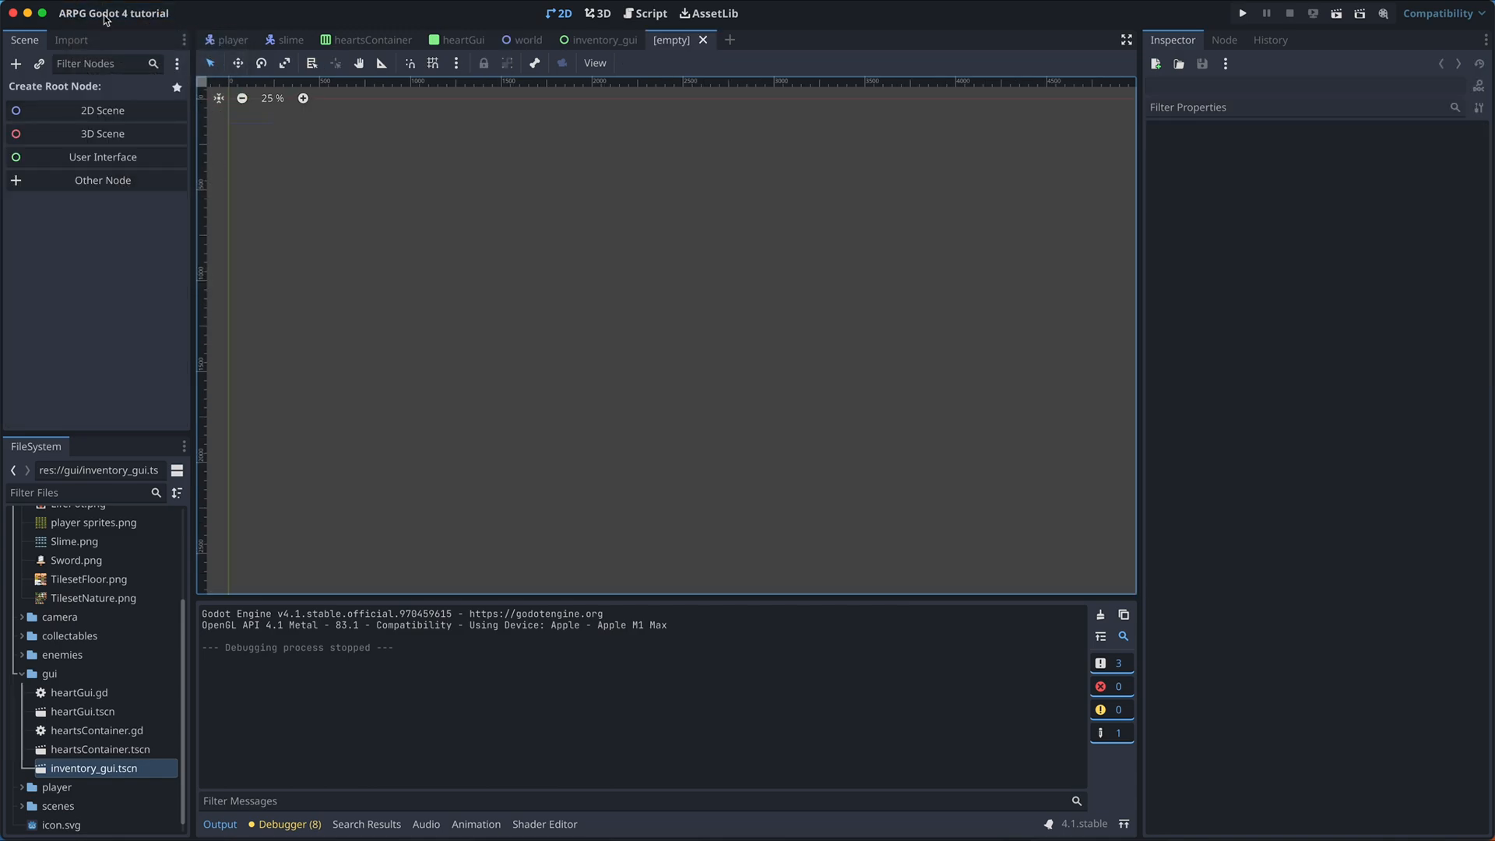
- Create a Panel root with a Sprite2D showing inventorySlot.png, Vframes 2 and Frame 0
click(103, 180)
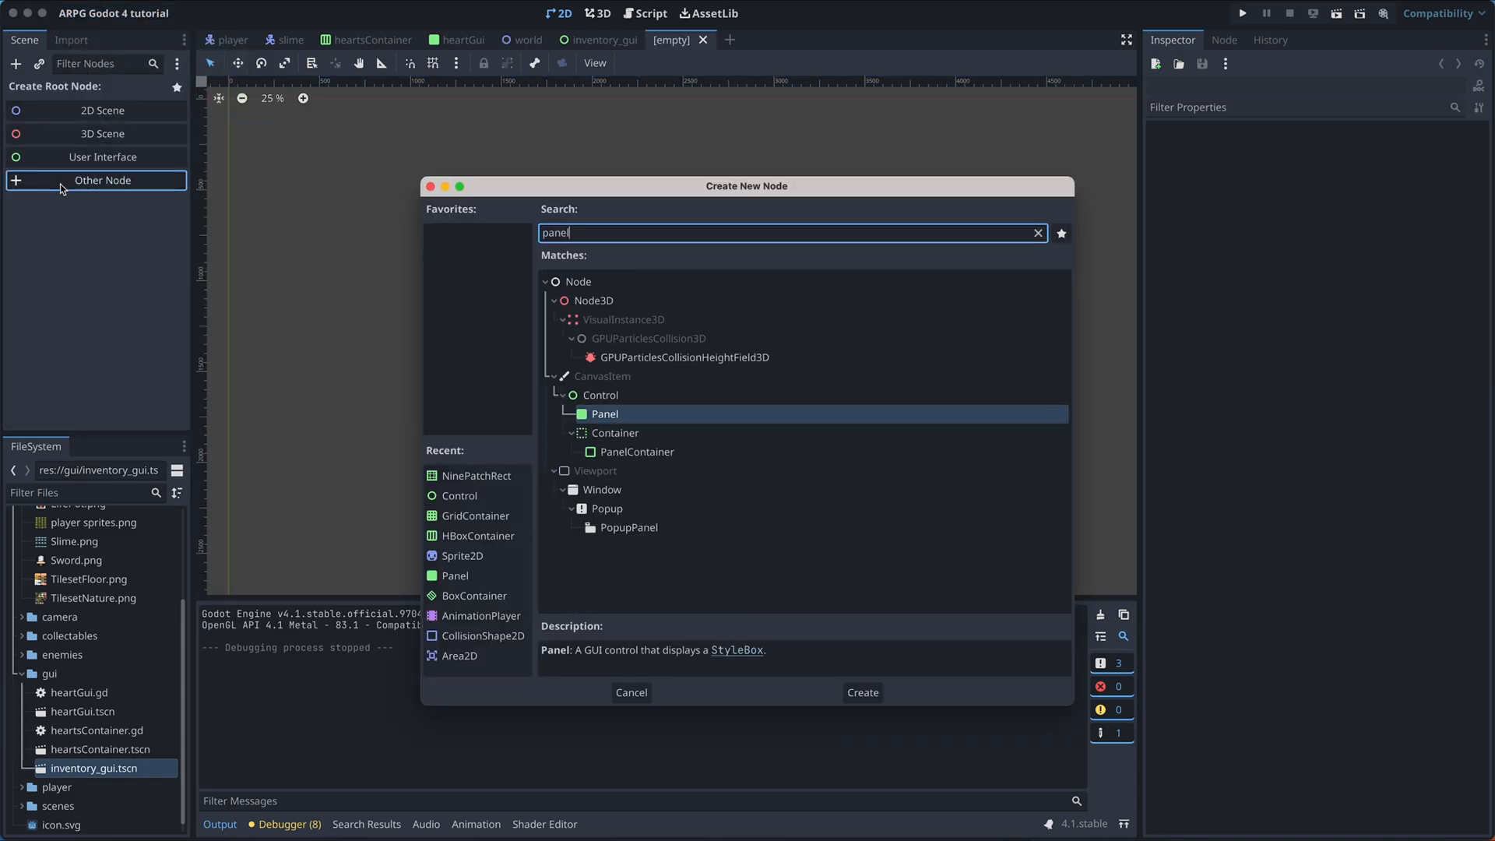
click(861, 692)
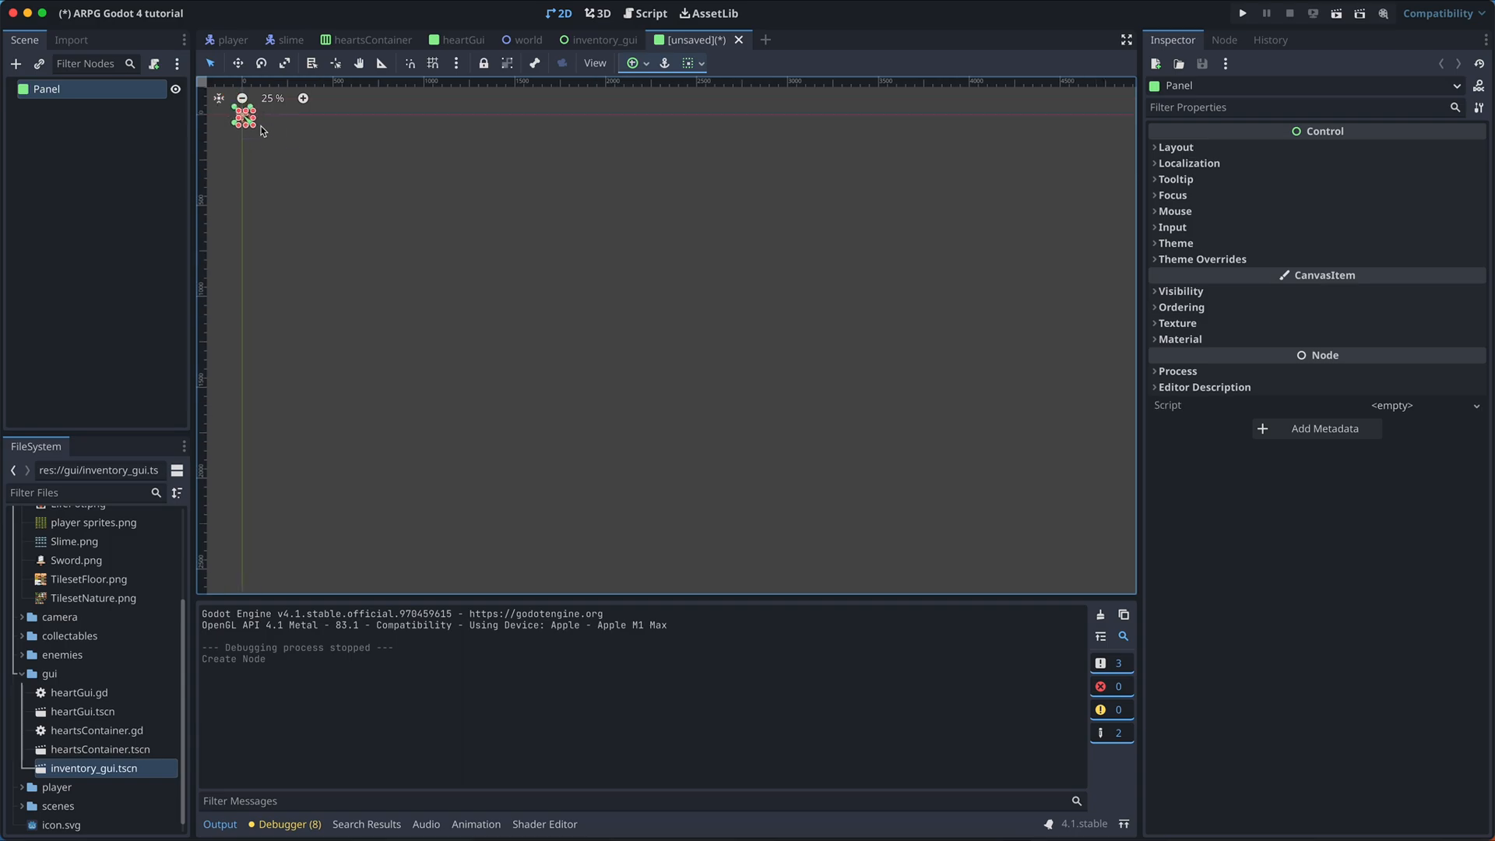
text(s)
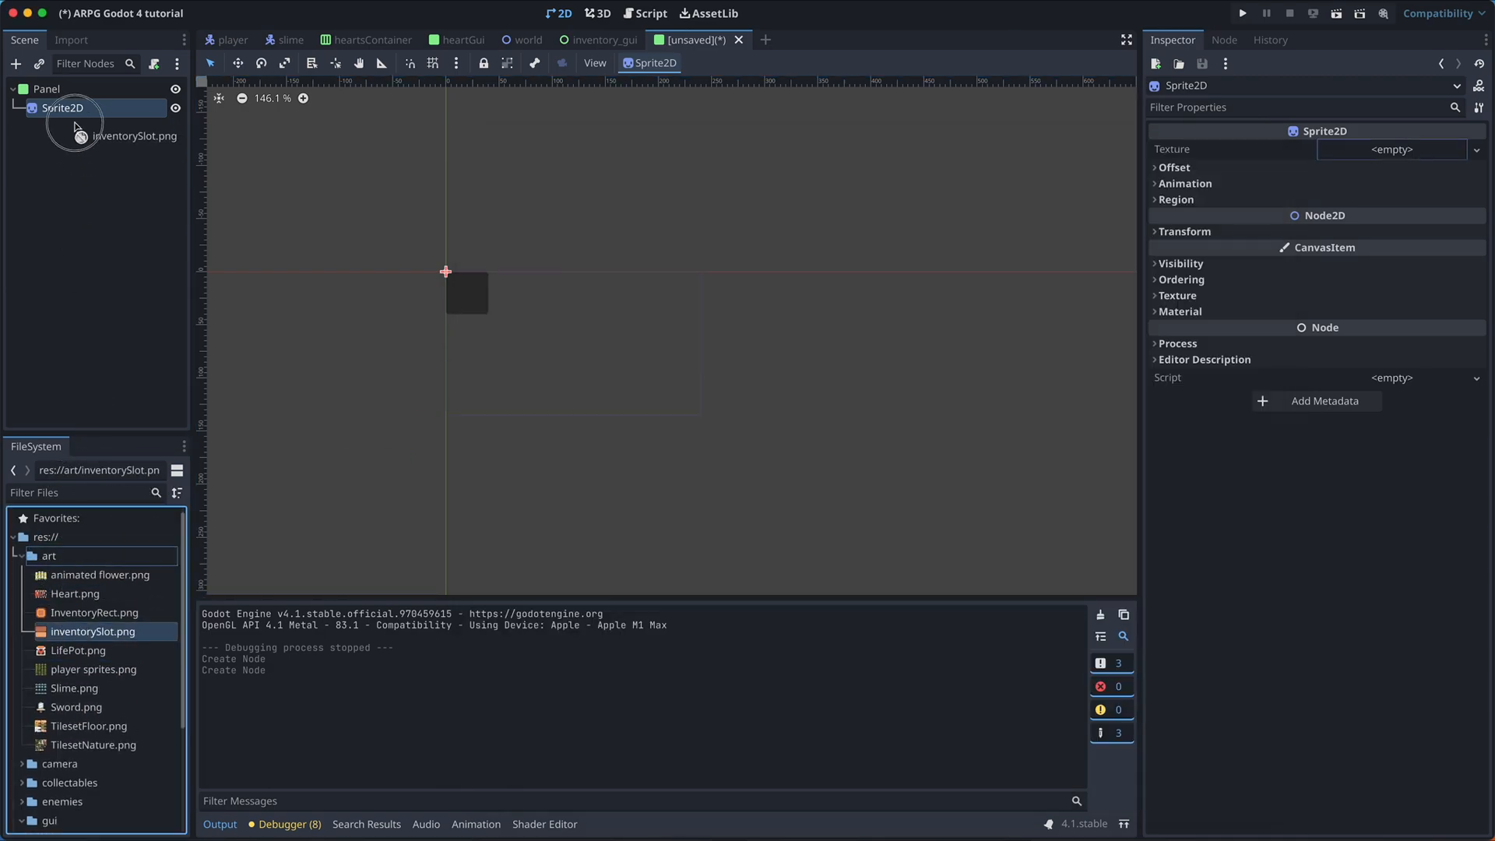
drag(93, 631, 1392, 150)
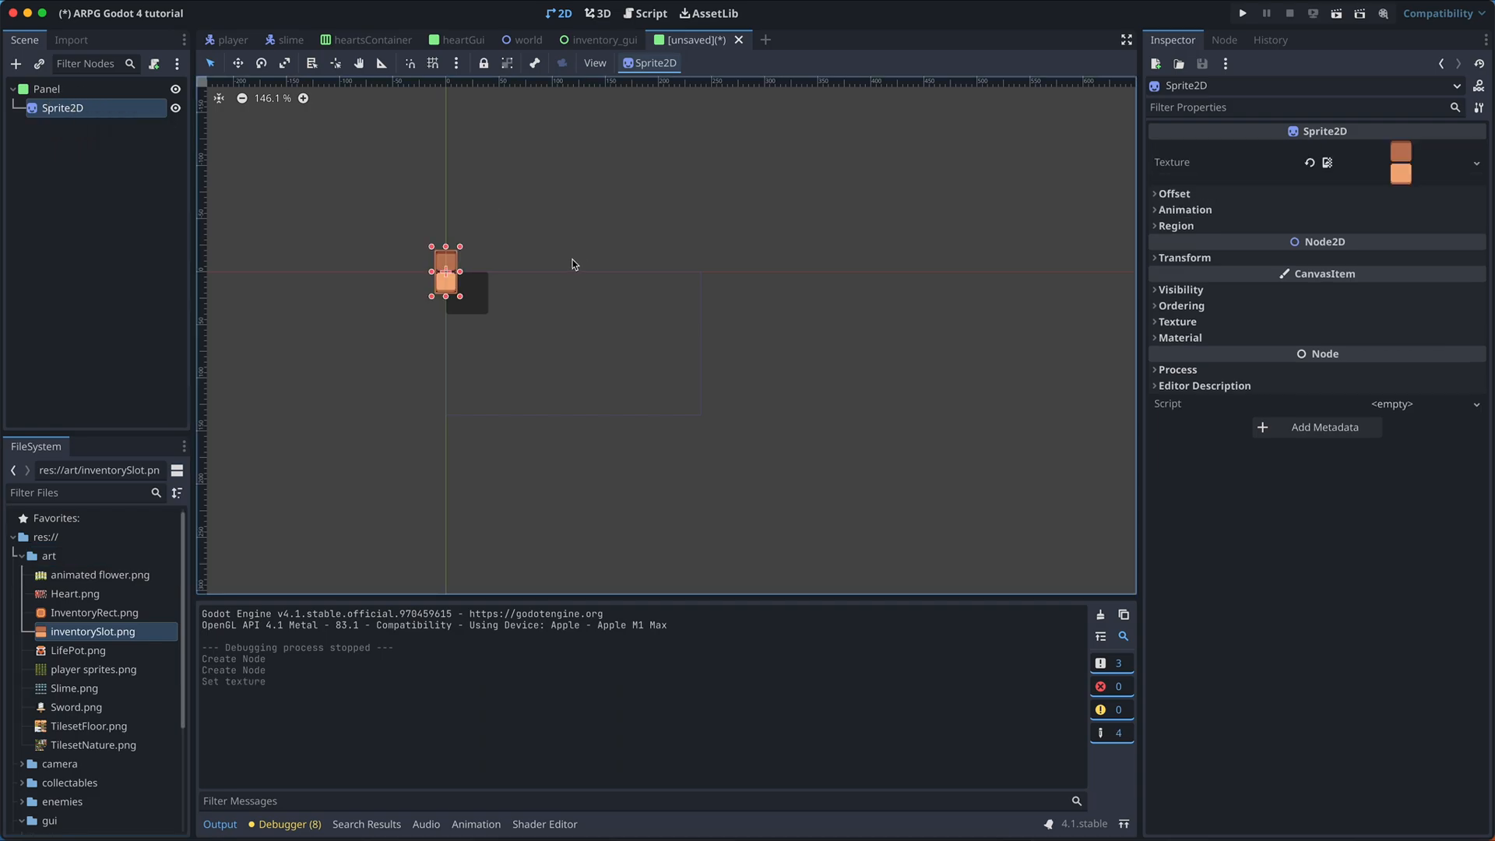
click(1184, 208)
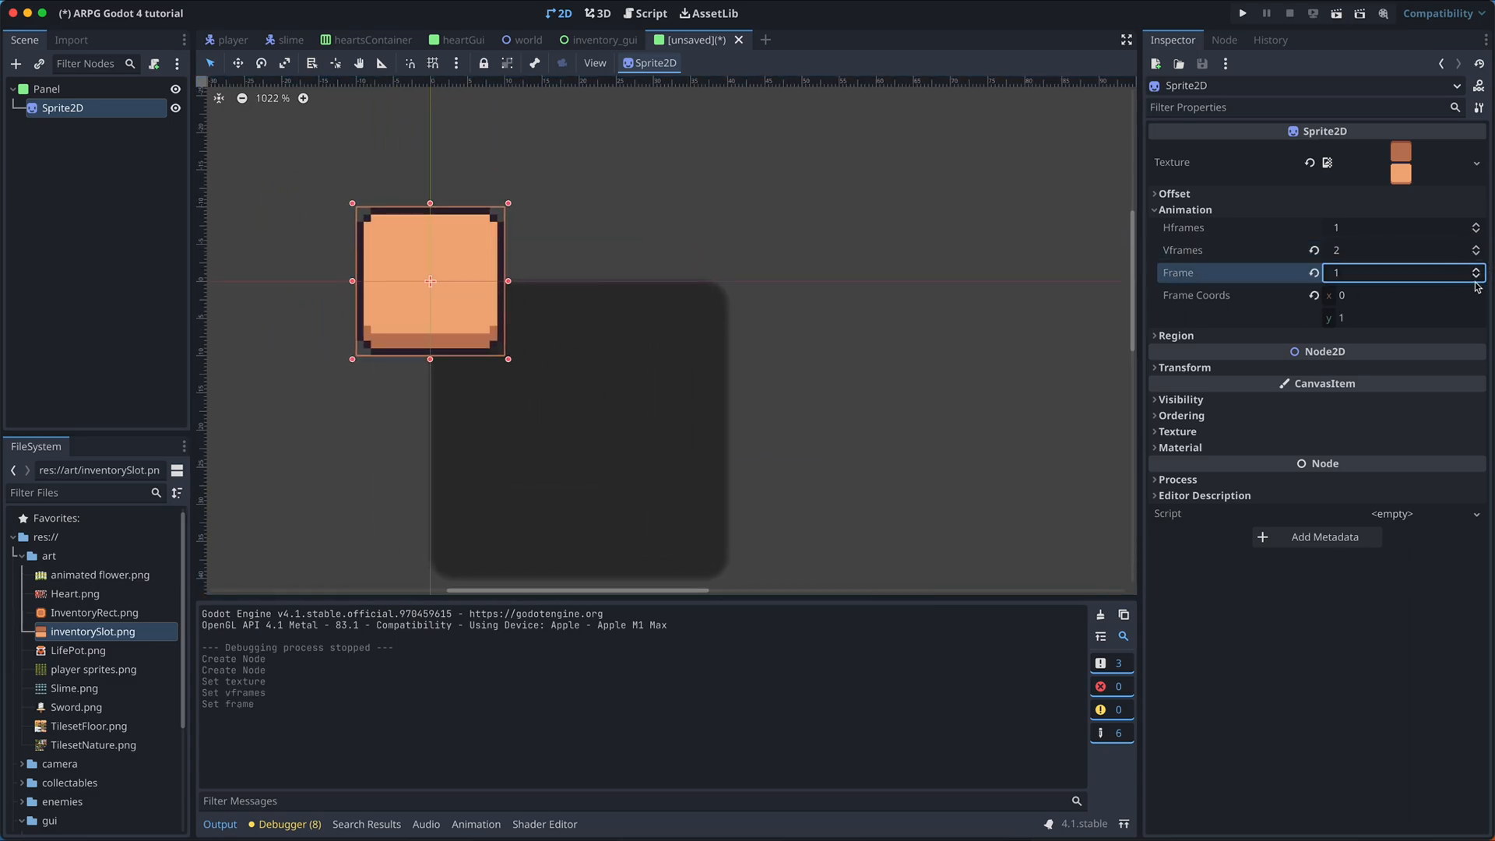
click(1477, 277)
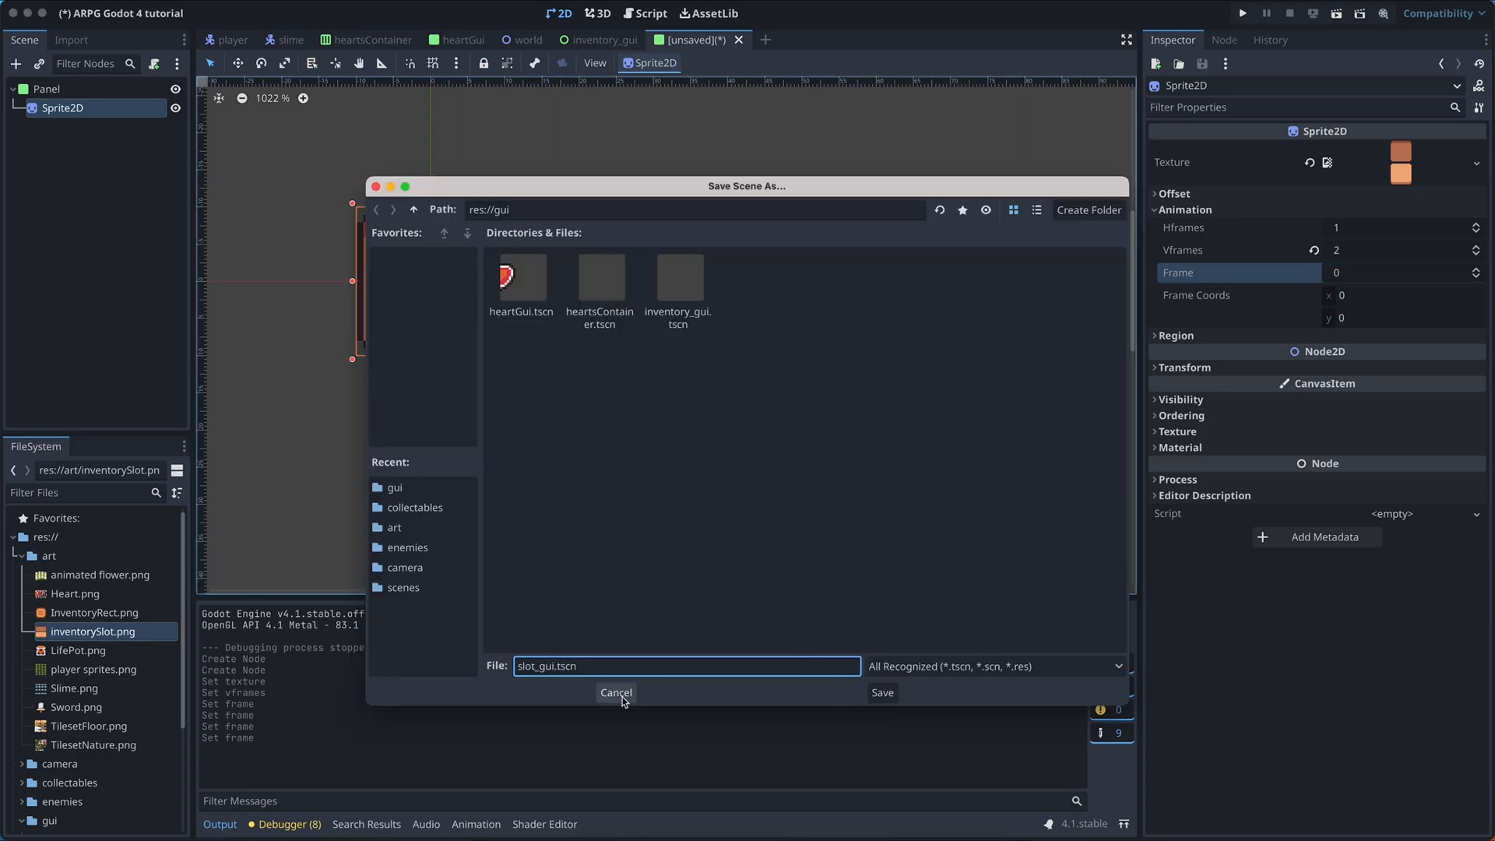
- Save the scene as slot_gui.tscn and name the root Slot
click(880, 693)
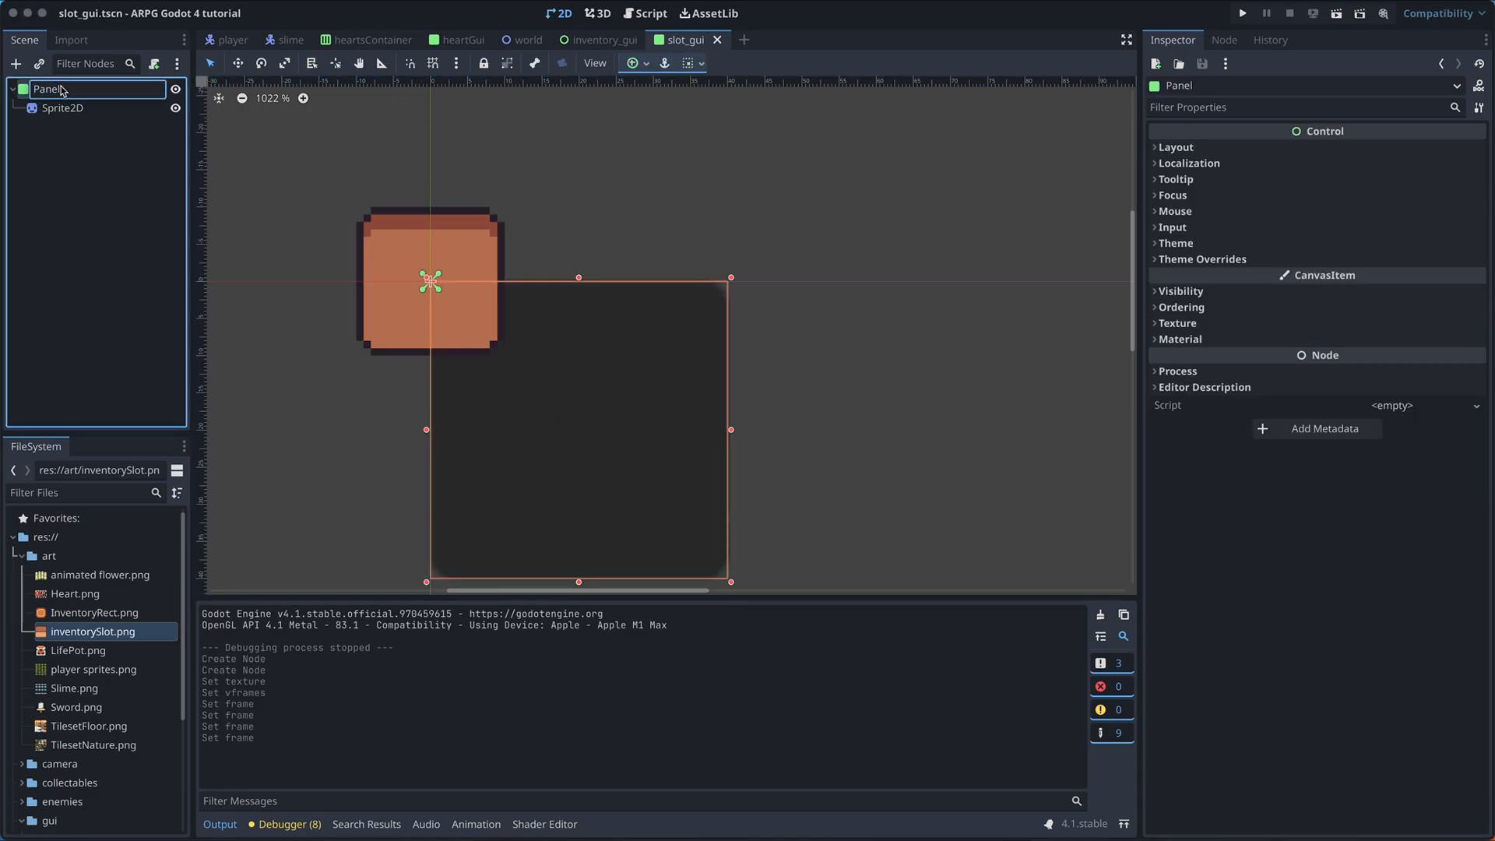
text(Slot)
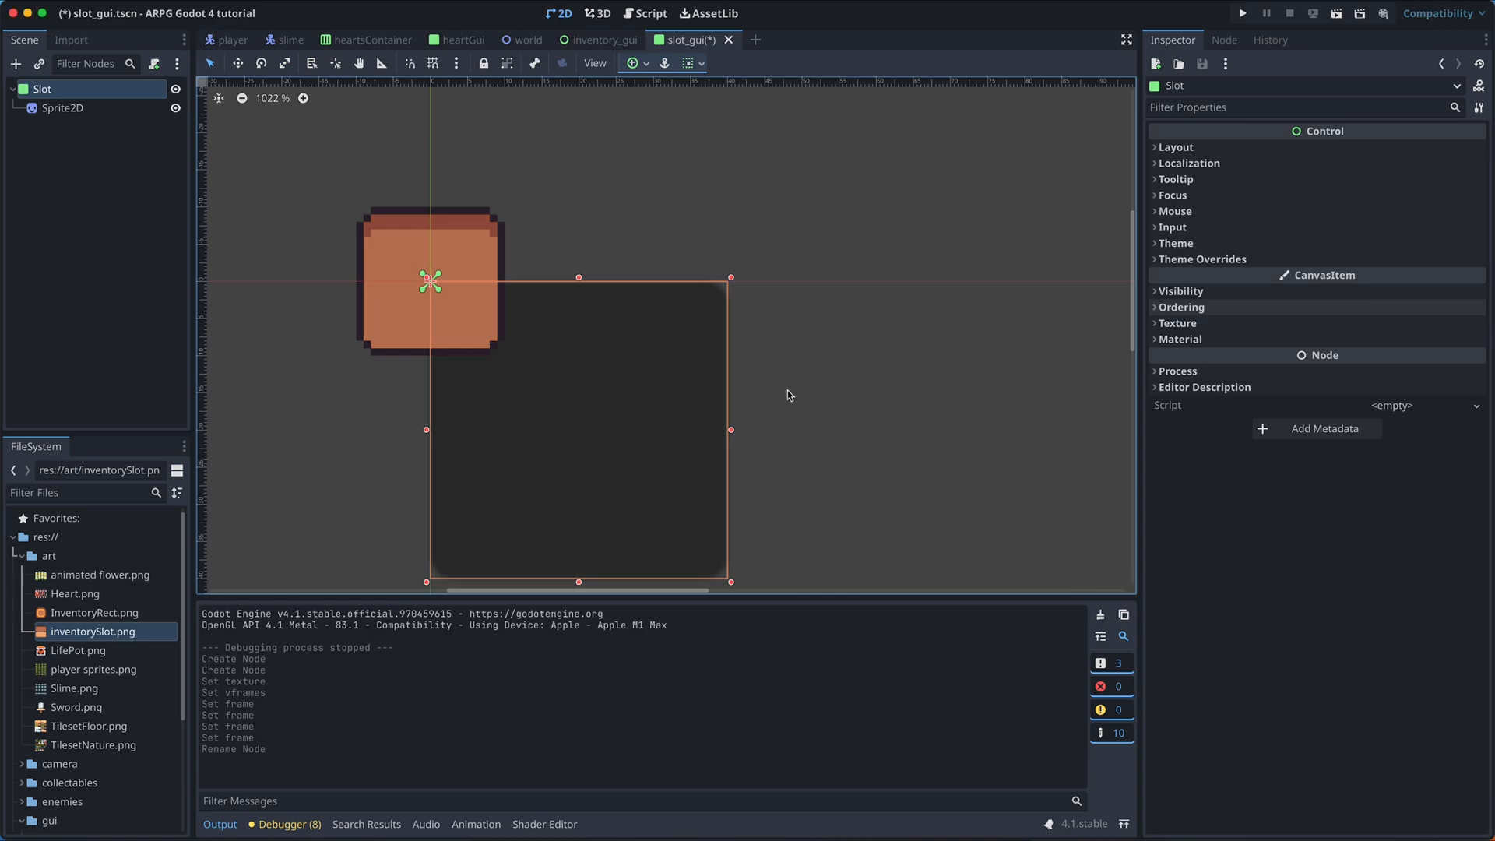
mouse_move(656, 553)
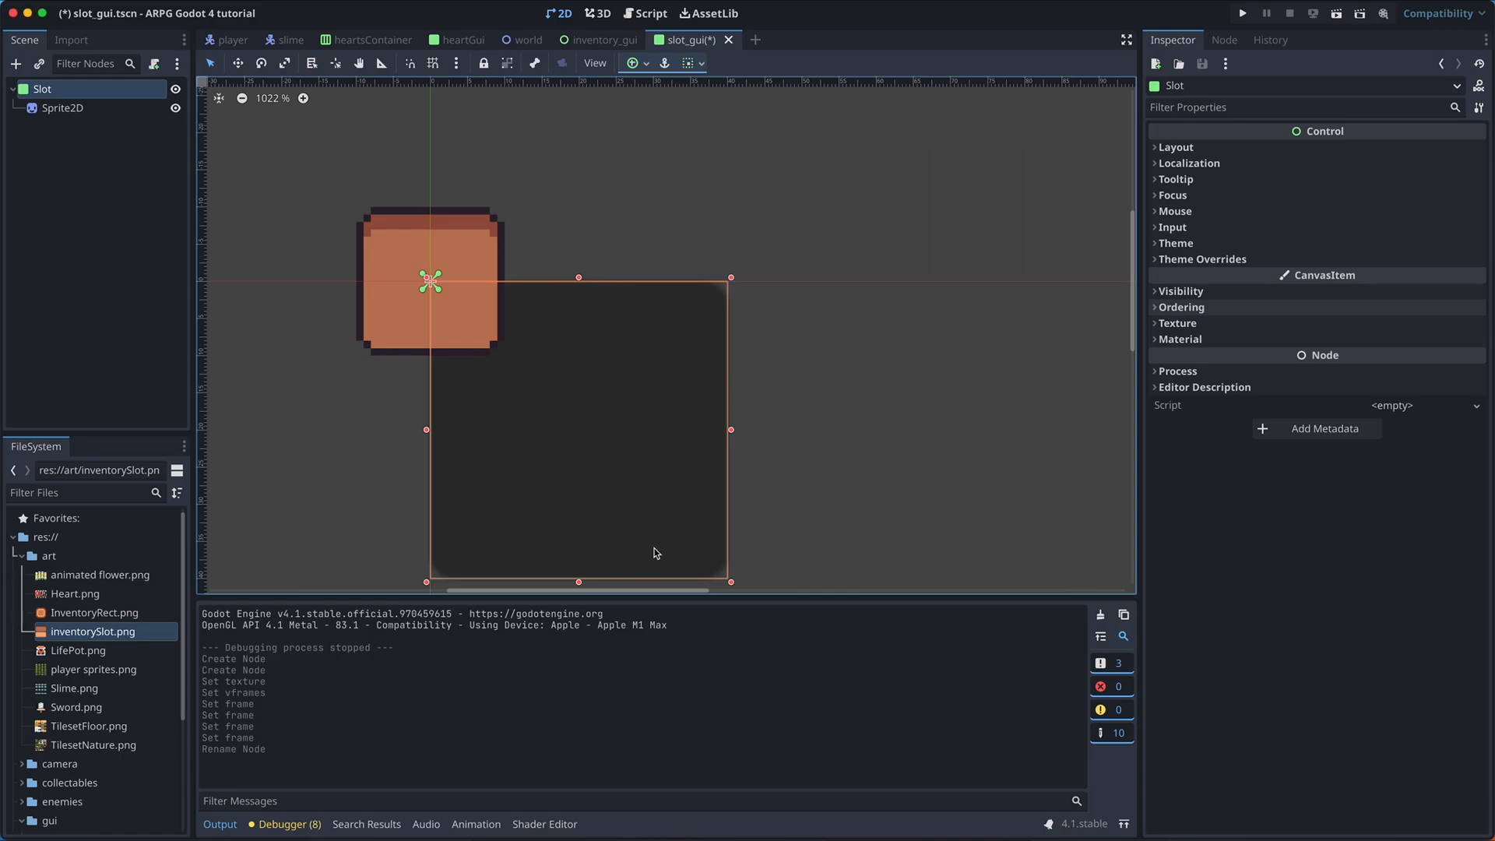
mouse_move(548, 352)
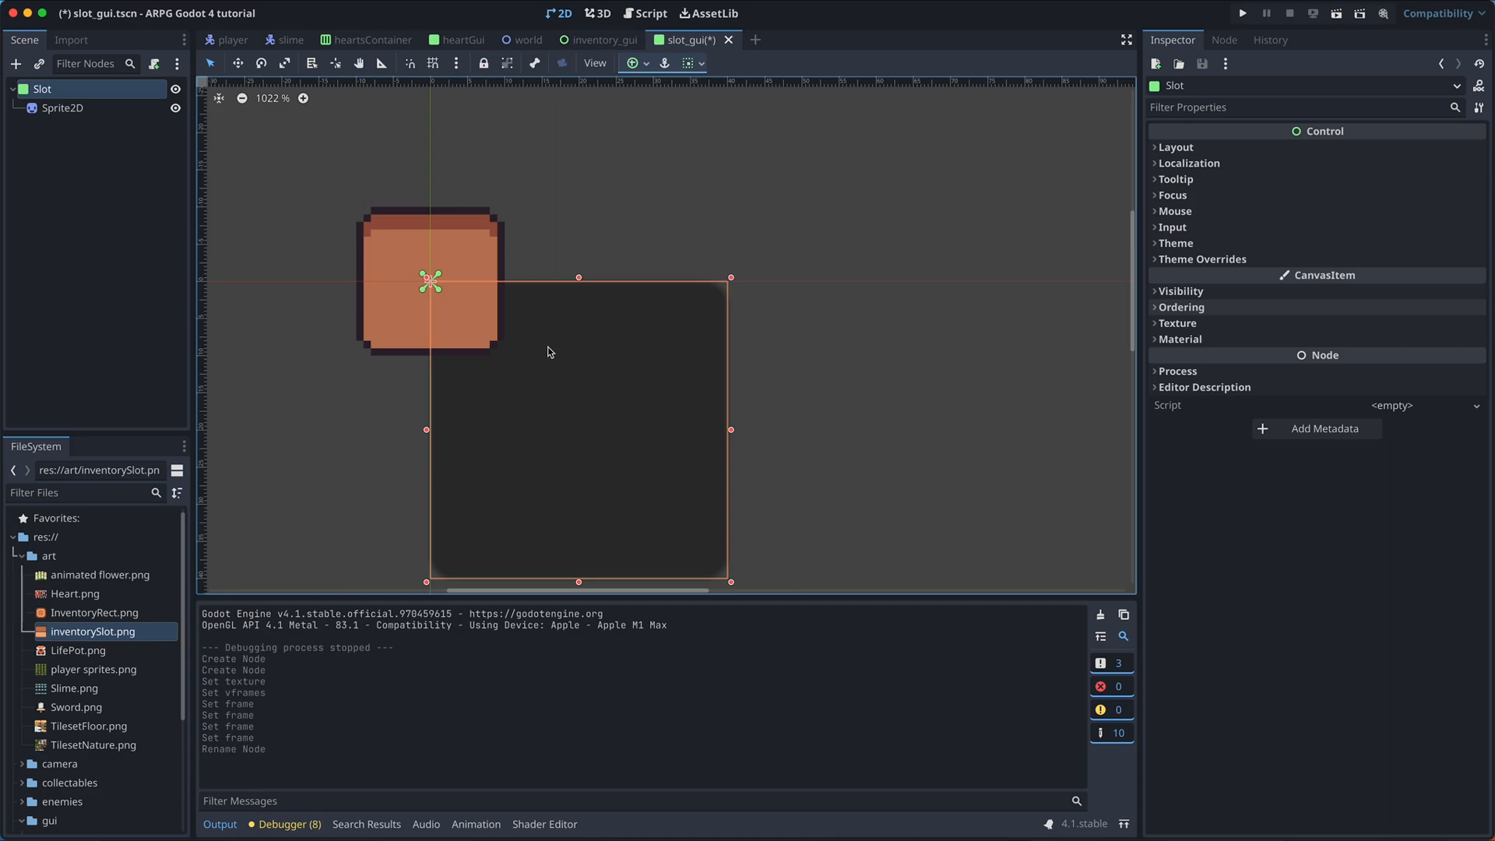
mouse_move(1049, 271)
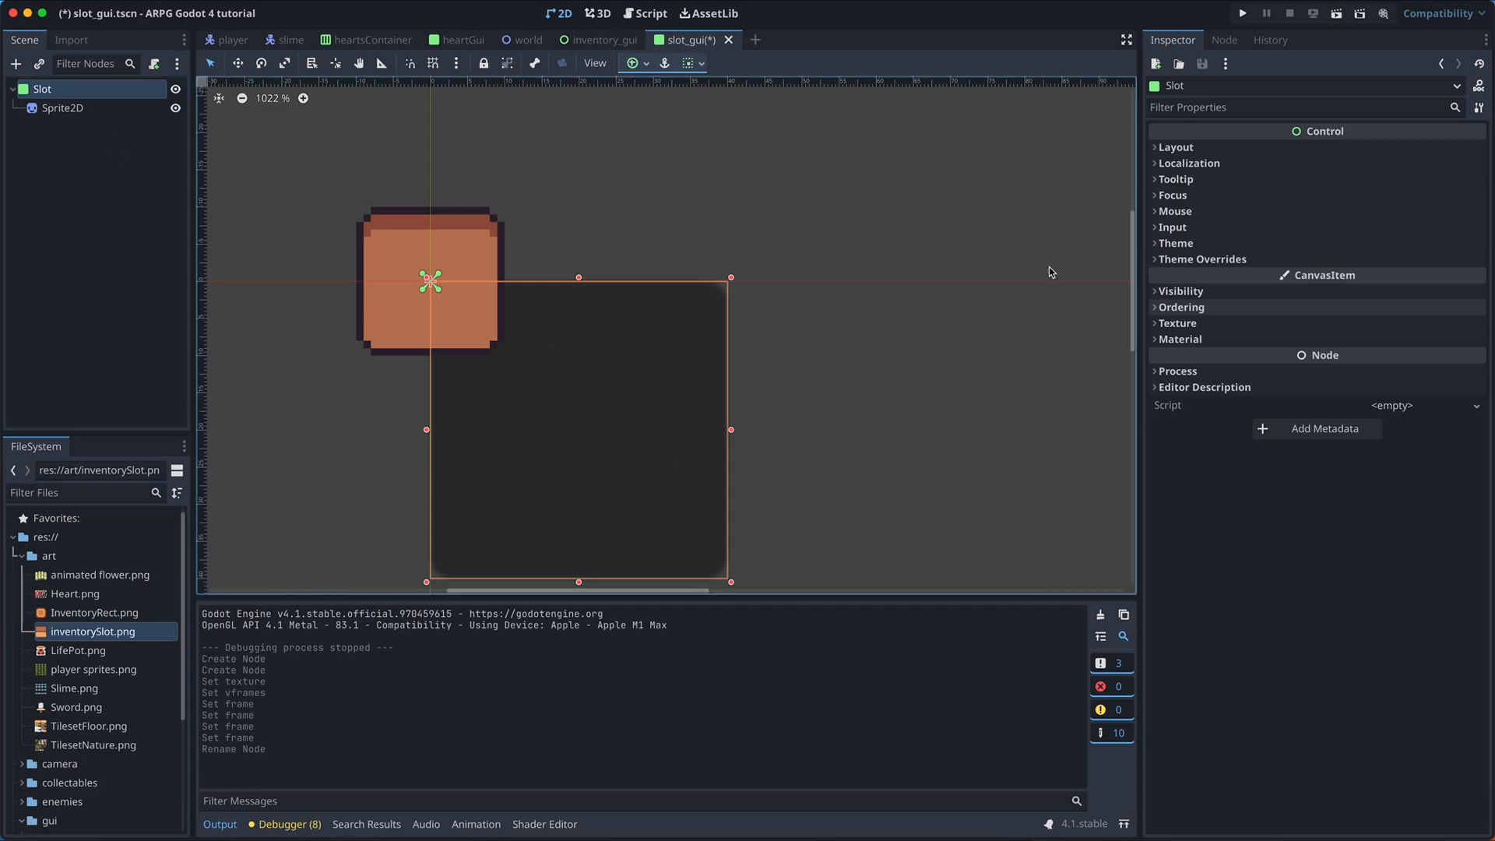
- Set the Slot panel's Self Modulate alpha to 0 and uncenter the slot sprite's offset
click(1181, 290)
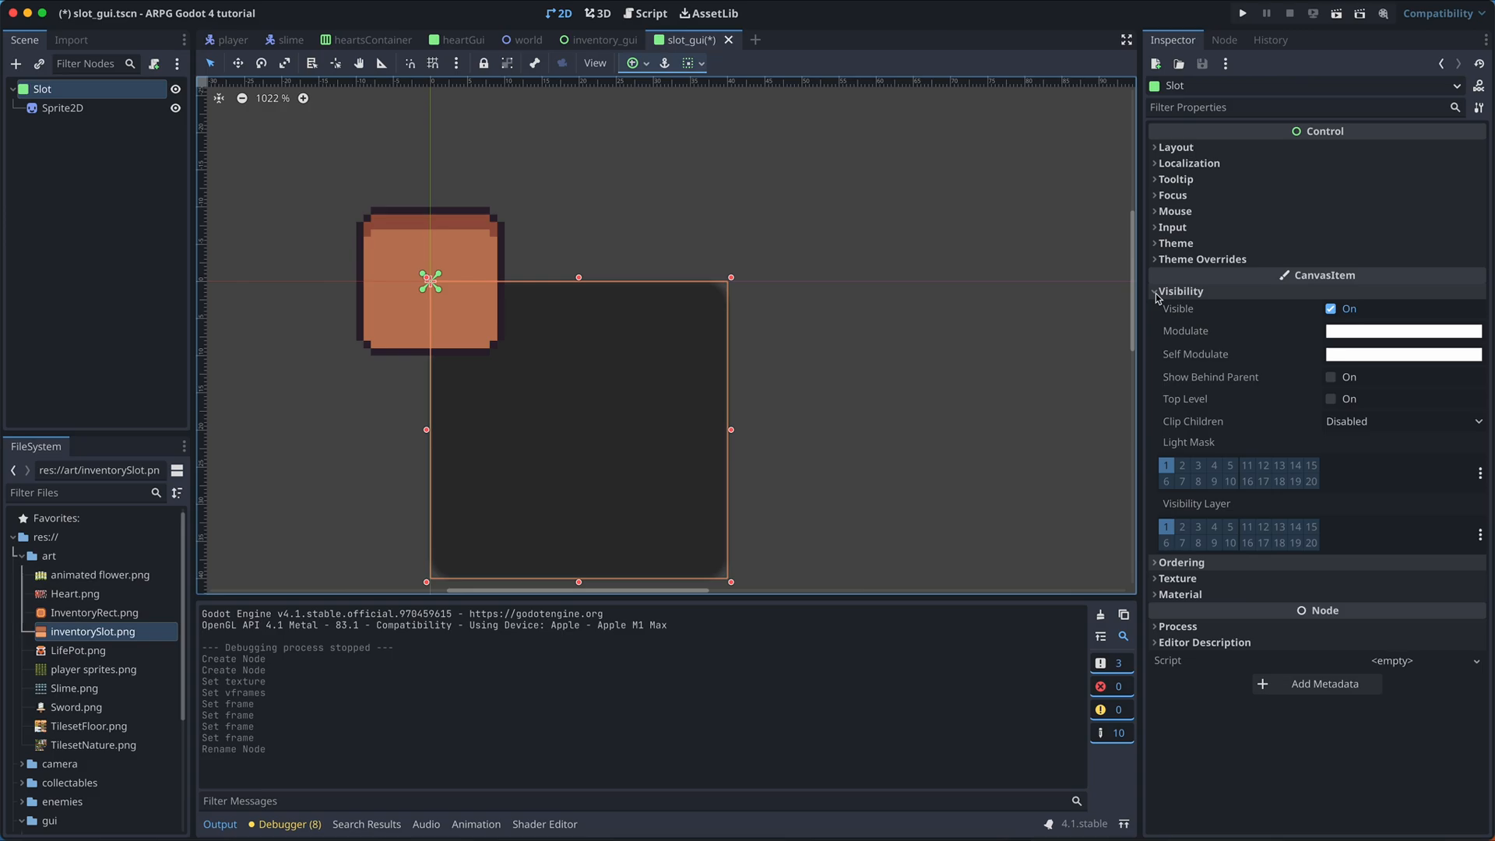
click(1402, 354)
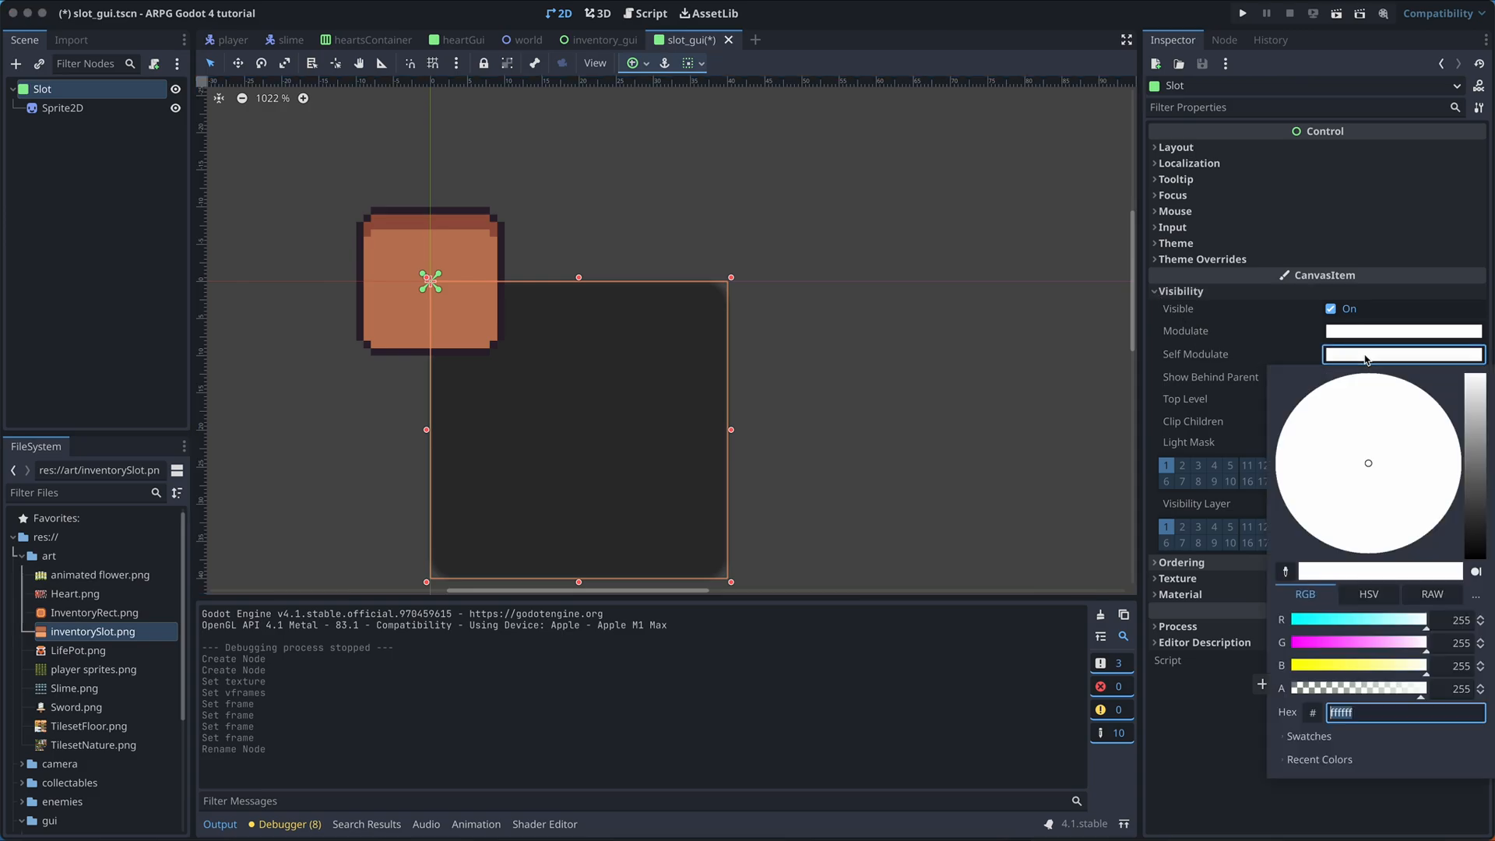
click(1450, 689)
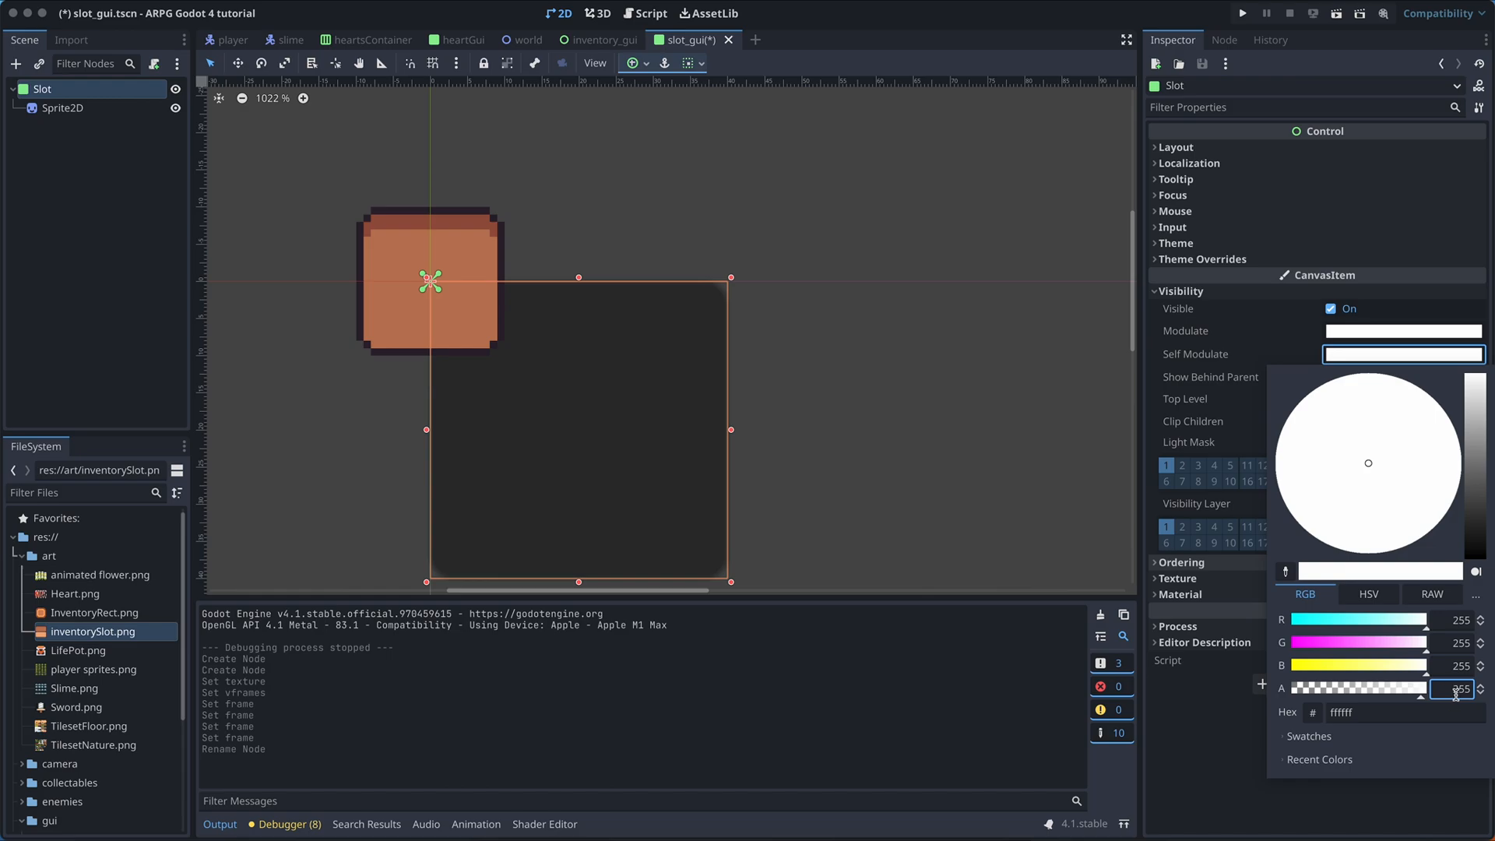
text(0)
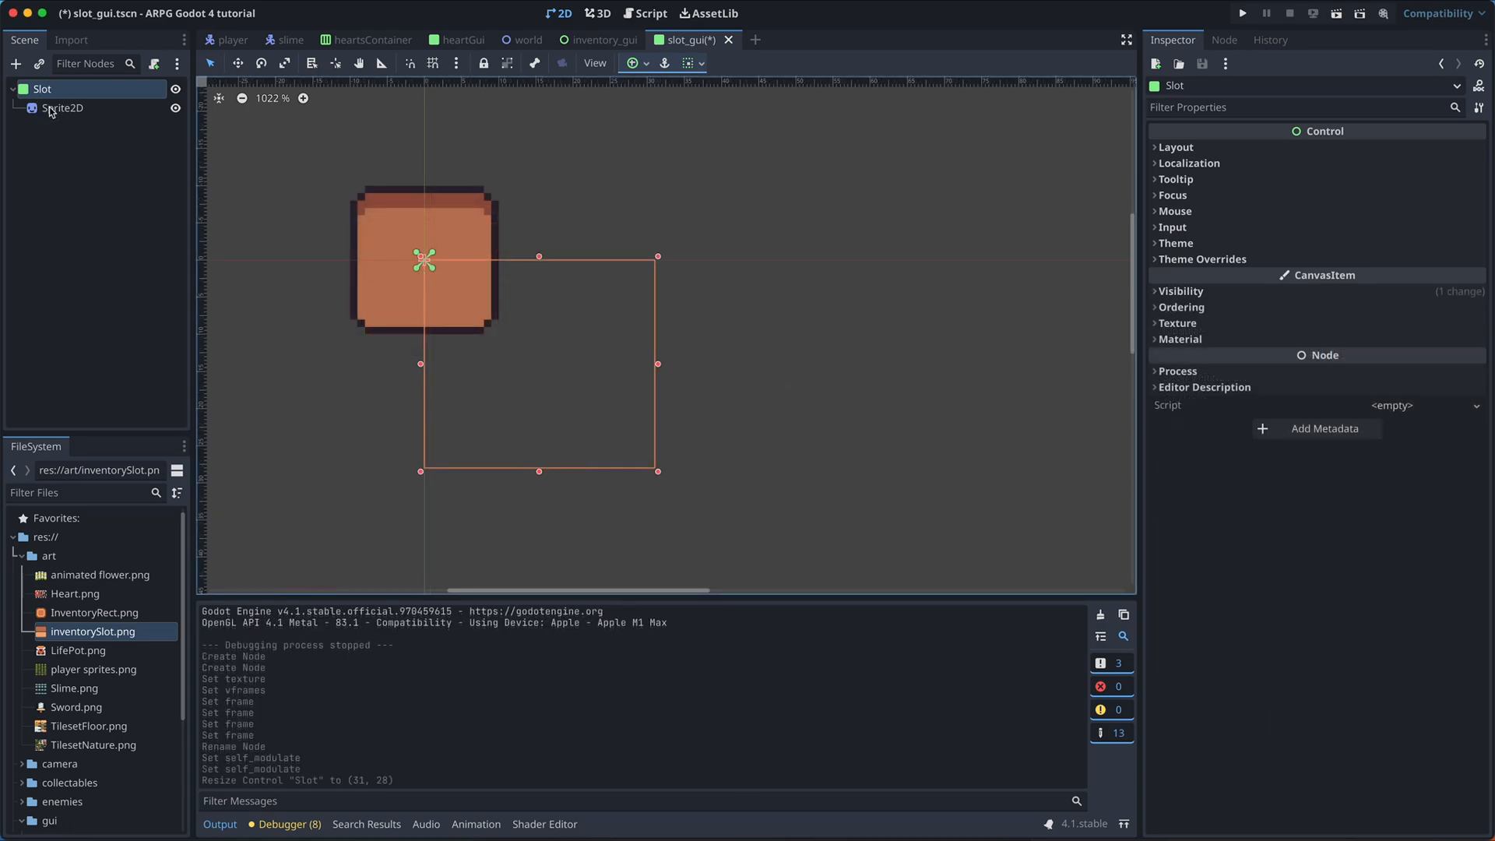
click(63, 106)
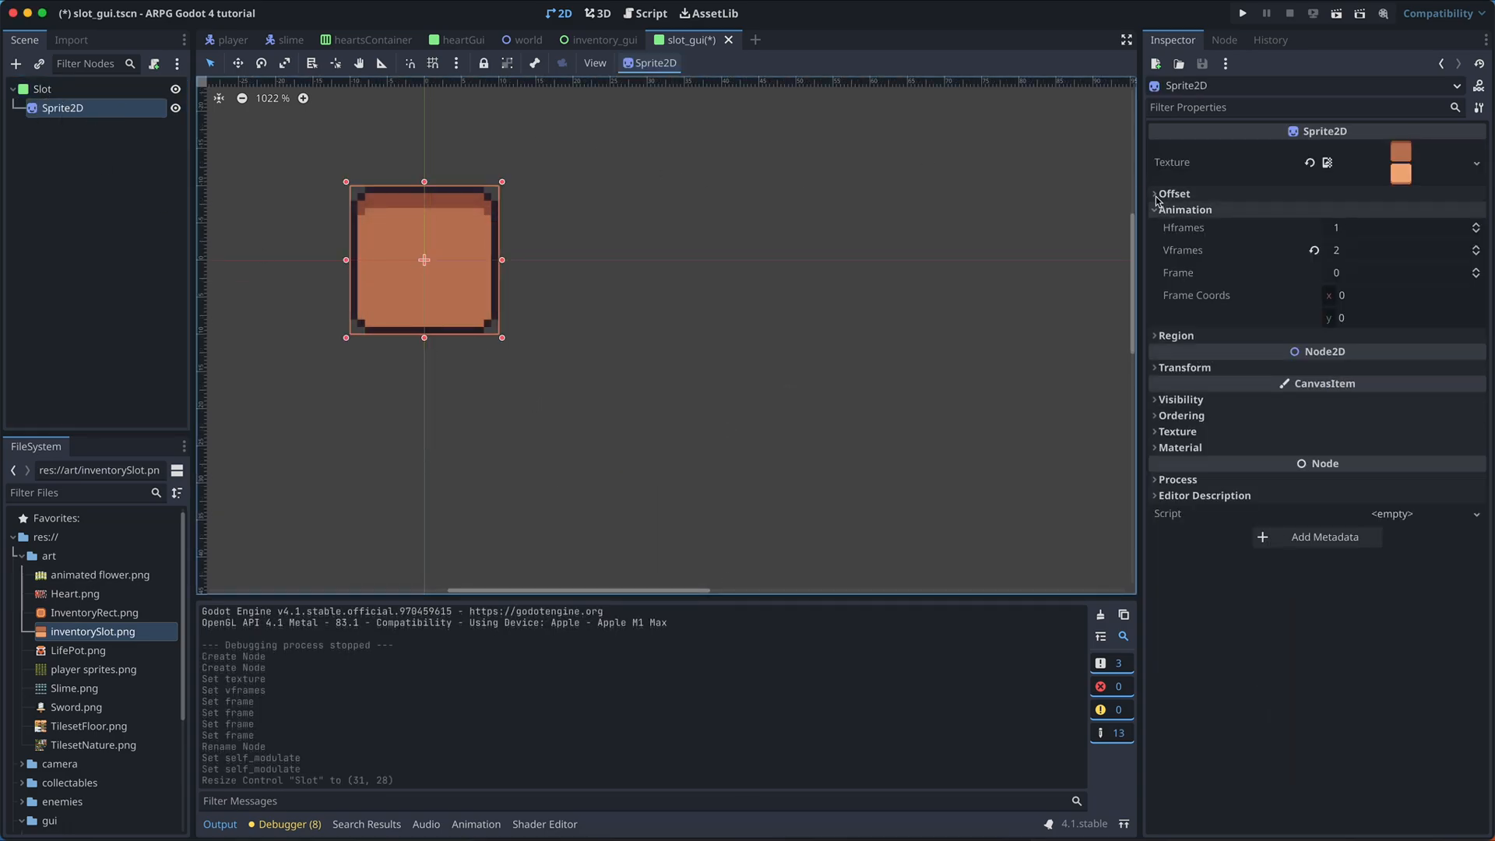
click(1174, 194)
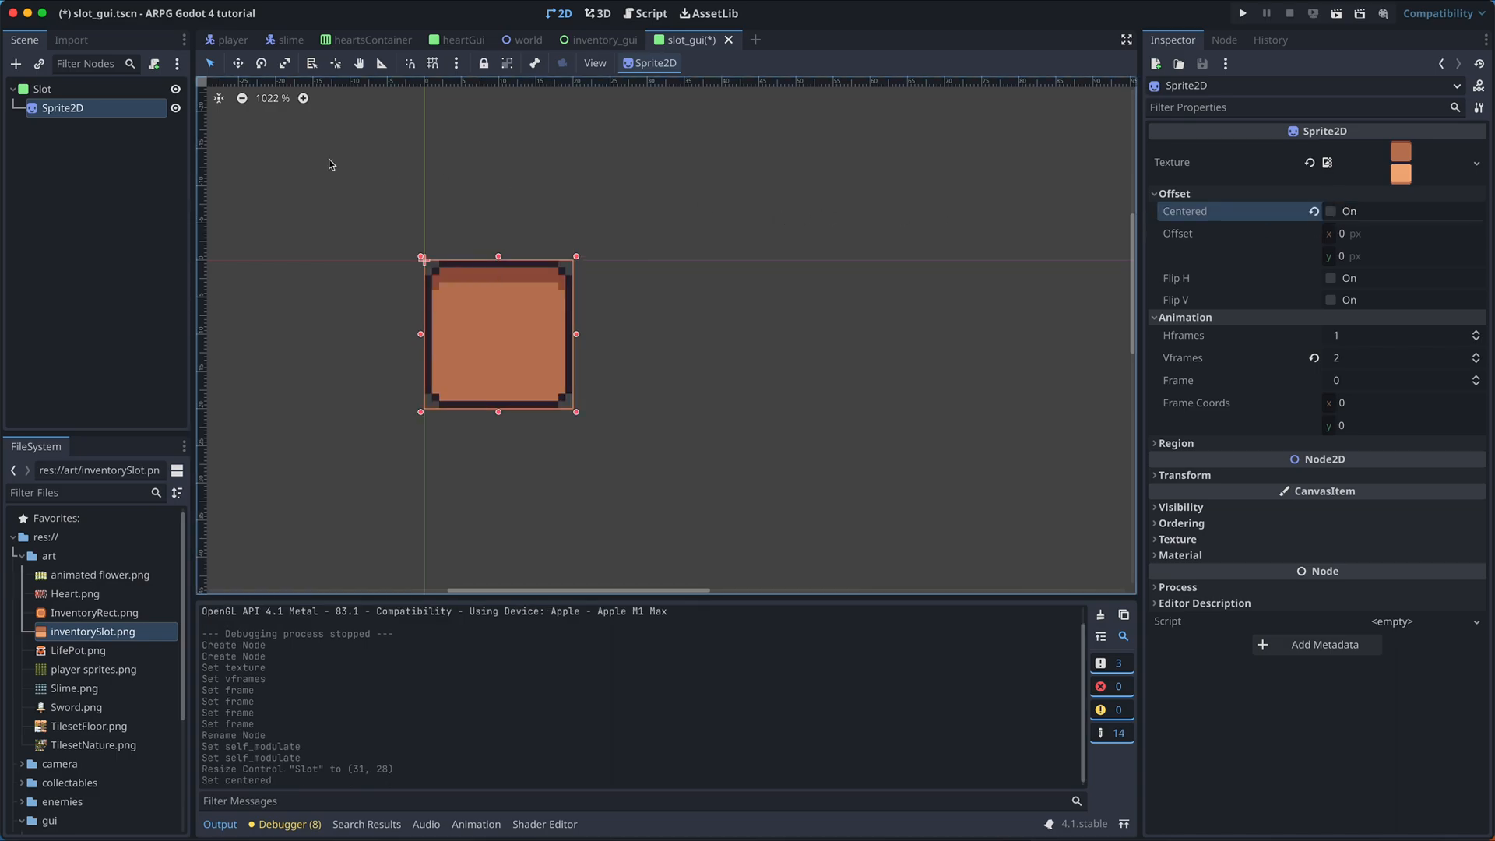
- Resize the Slot panel to 20×20 and set its Custom Minimum Size to match
click(42, 88)
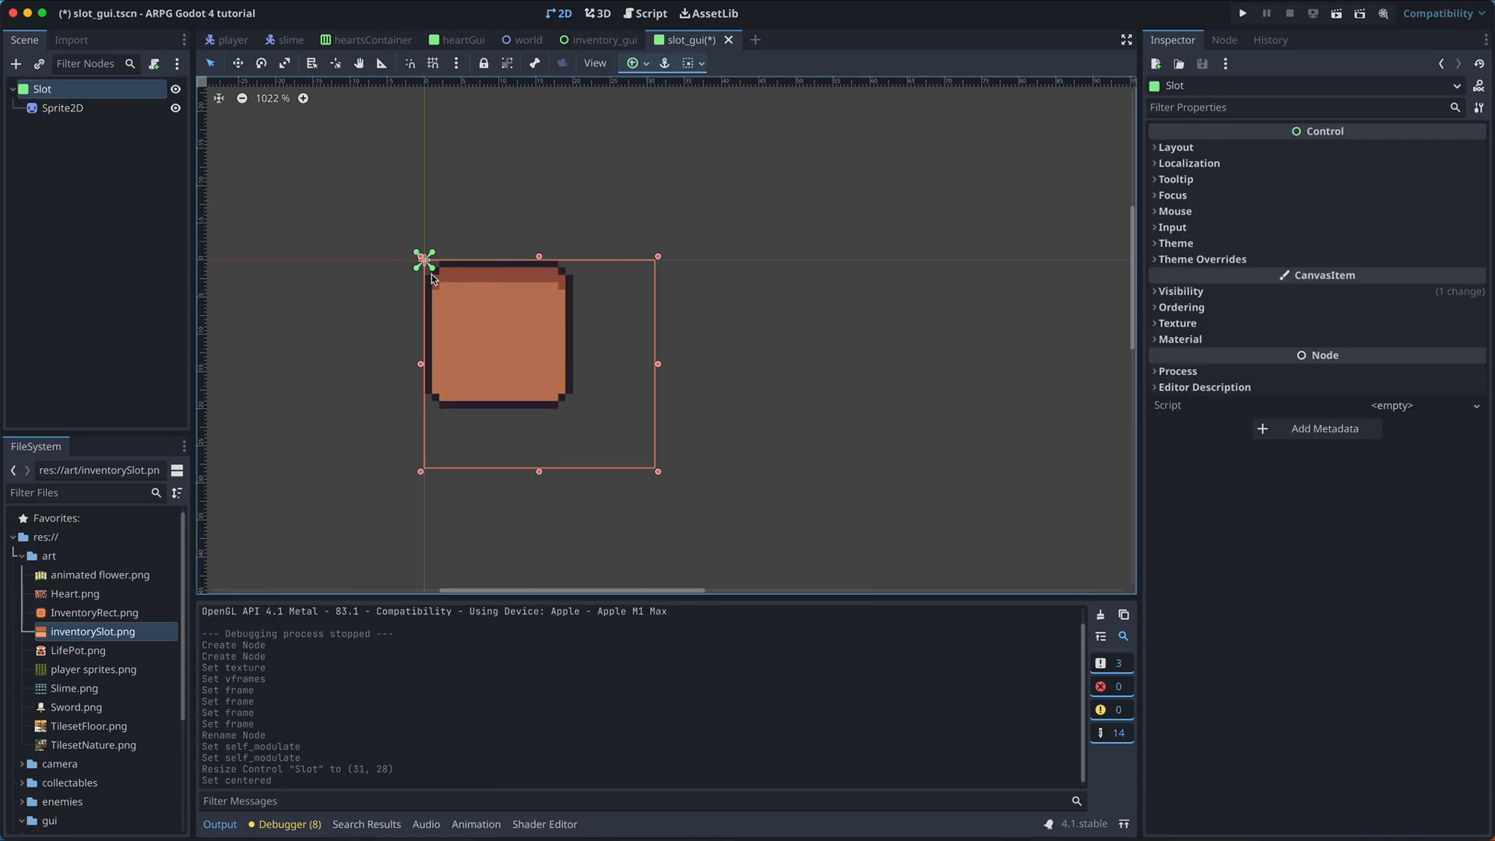
mouse_move(659, 480)
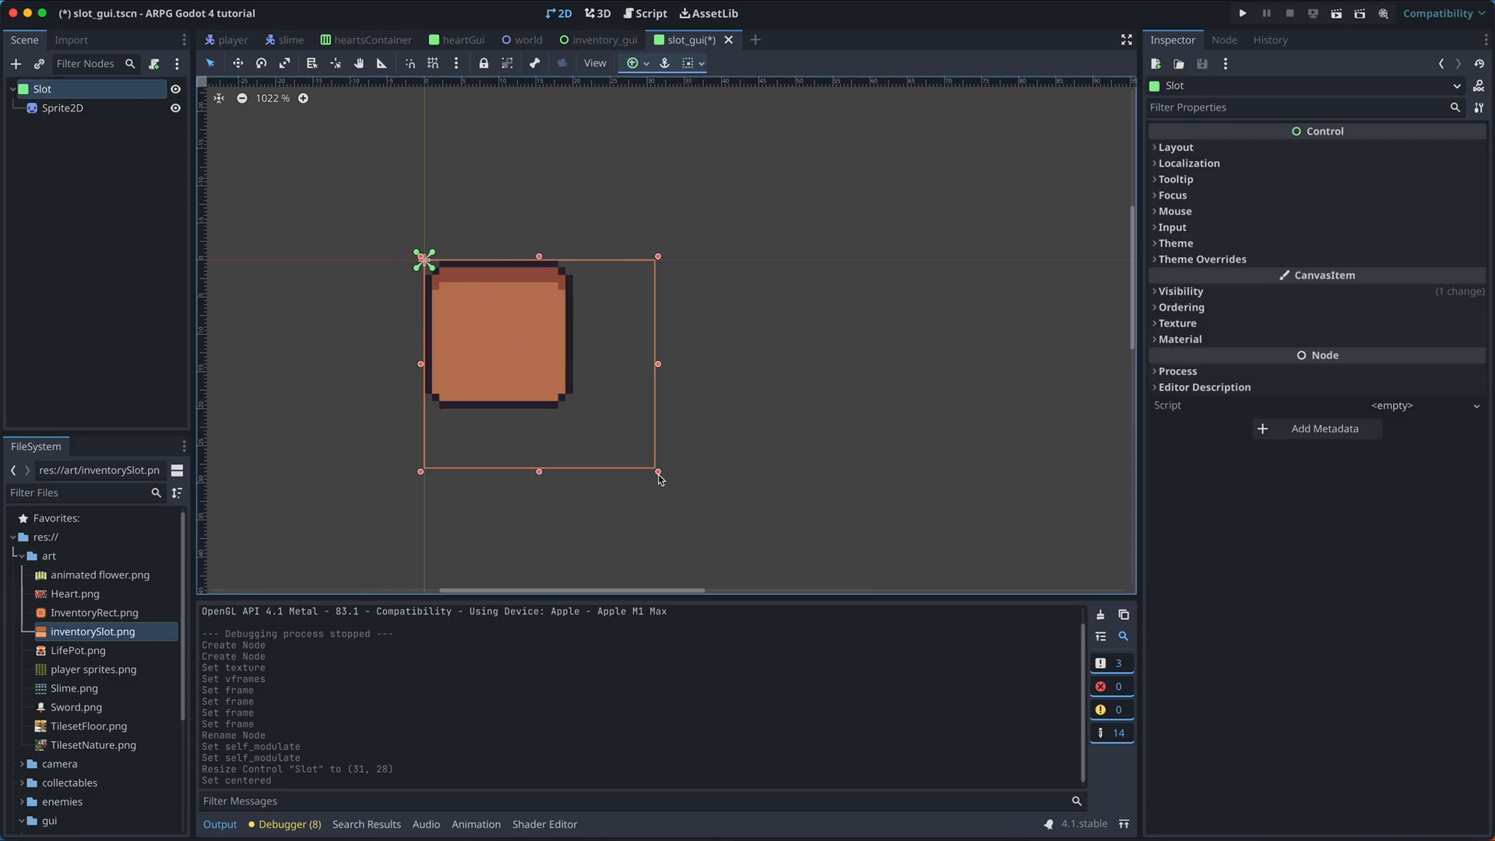
drag(658, 475, 577, 412)
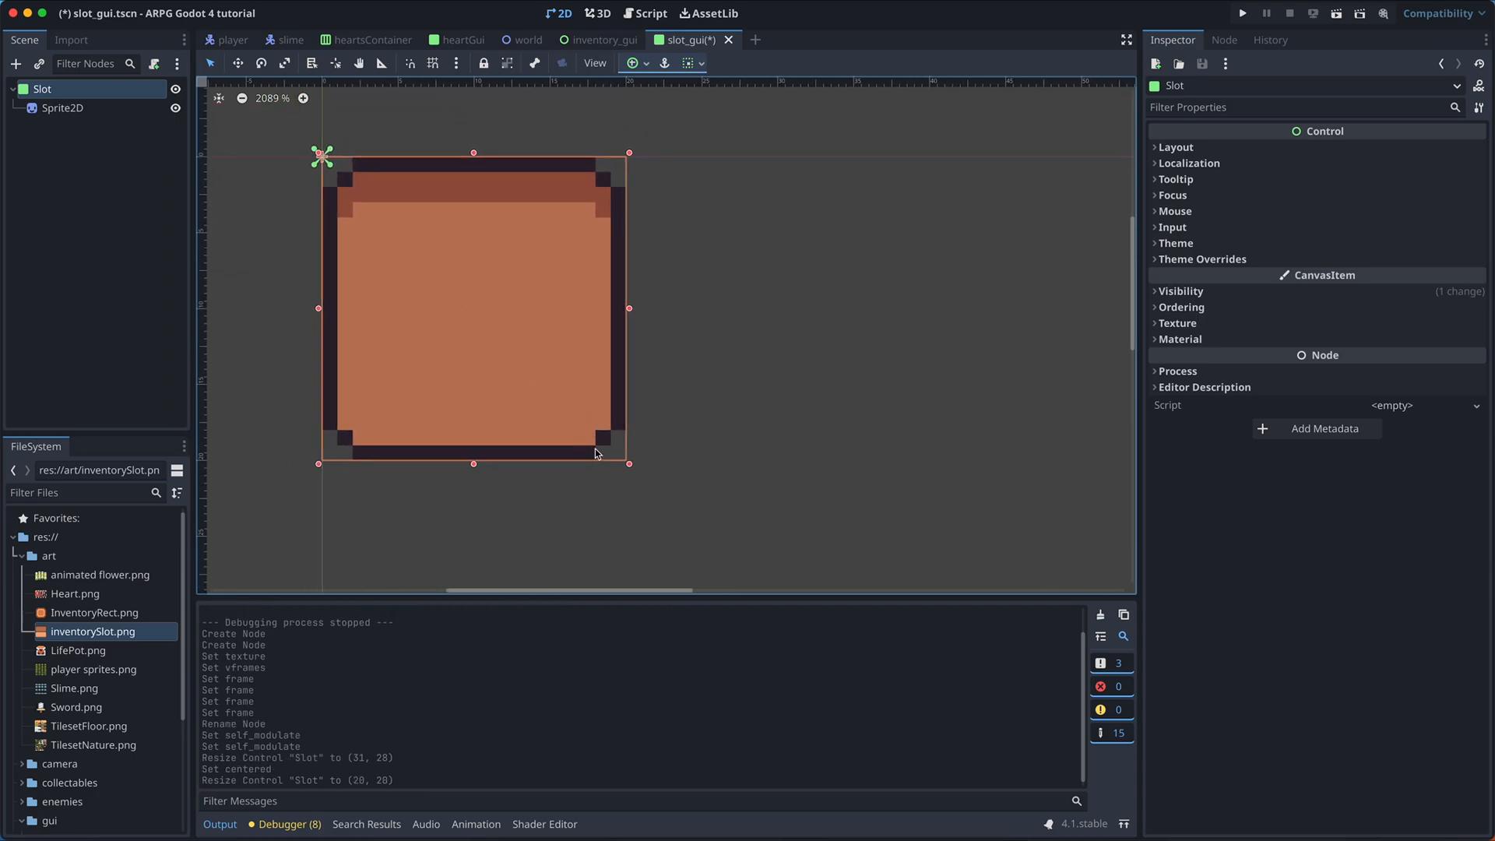
click(1175, 147)
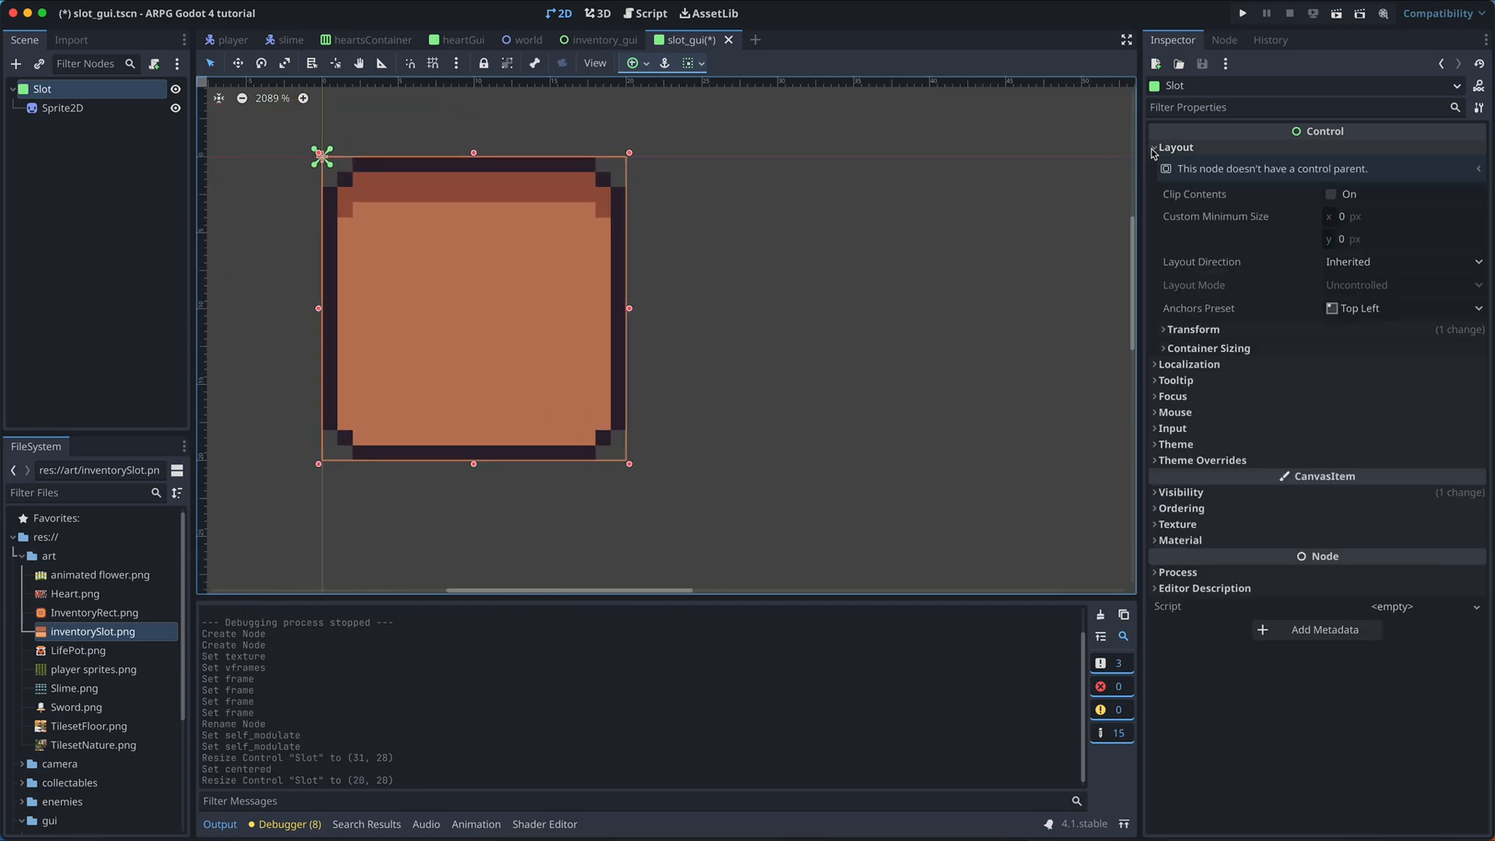
click(1193, 329)
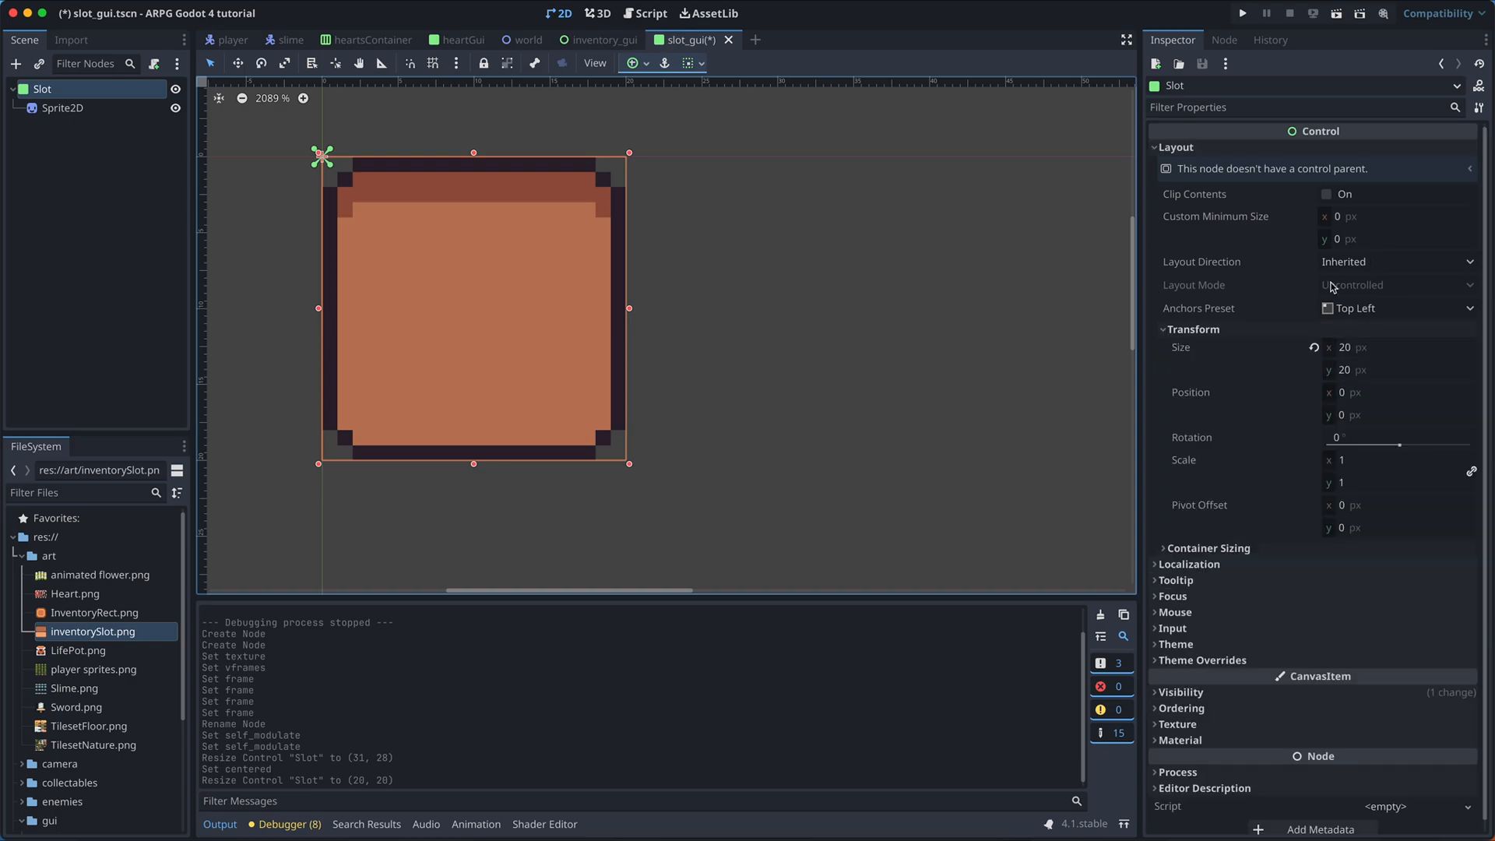
click(1393, 215)
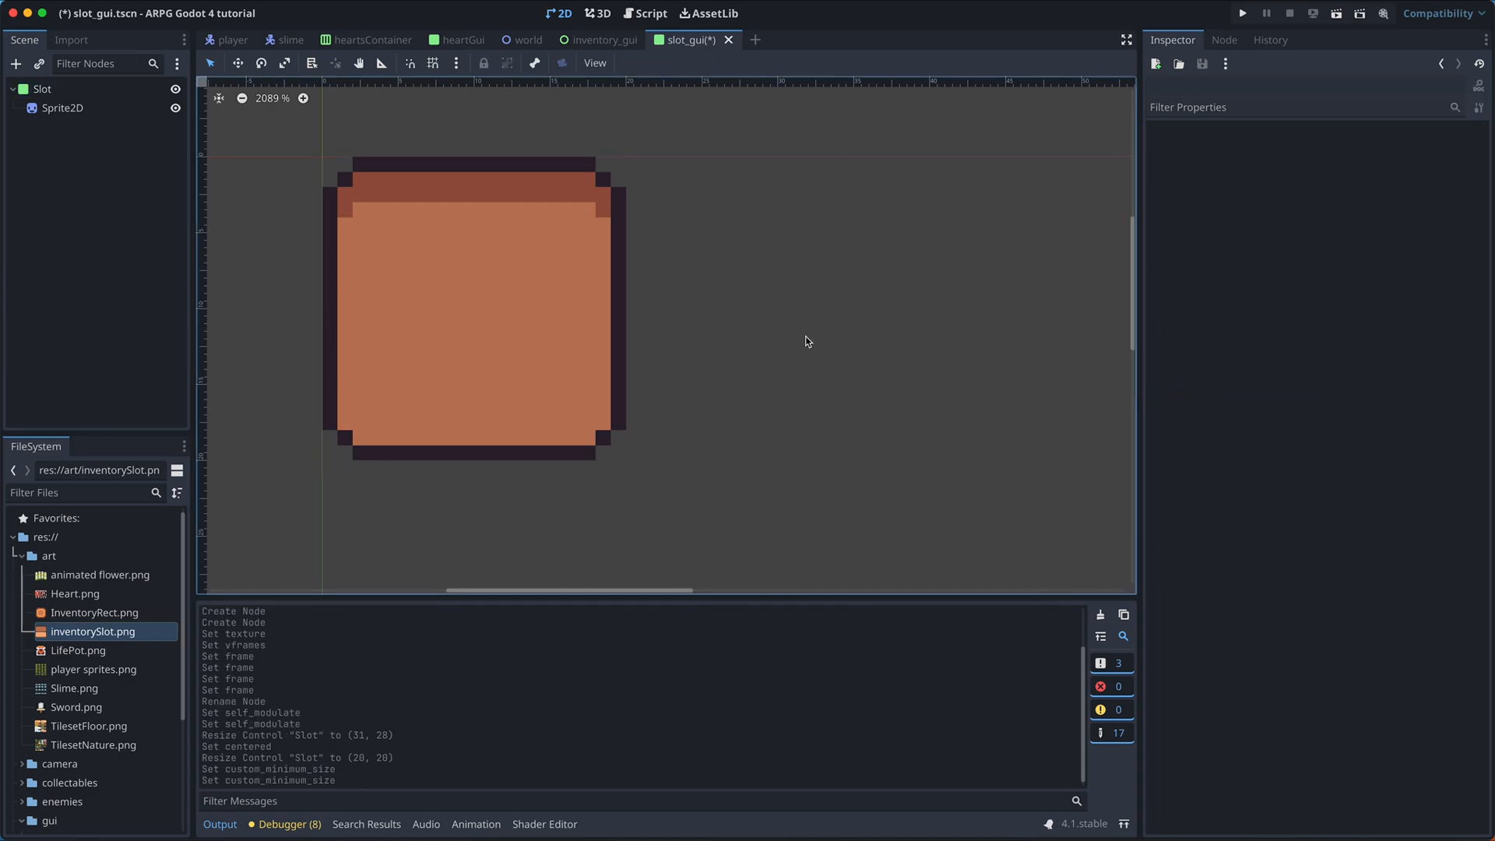
mouse_move(658, 225)
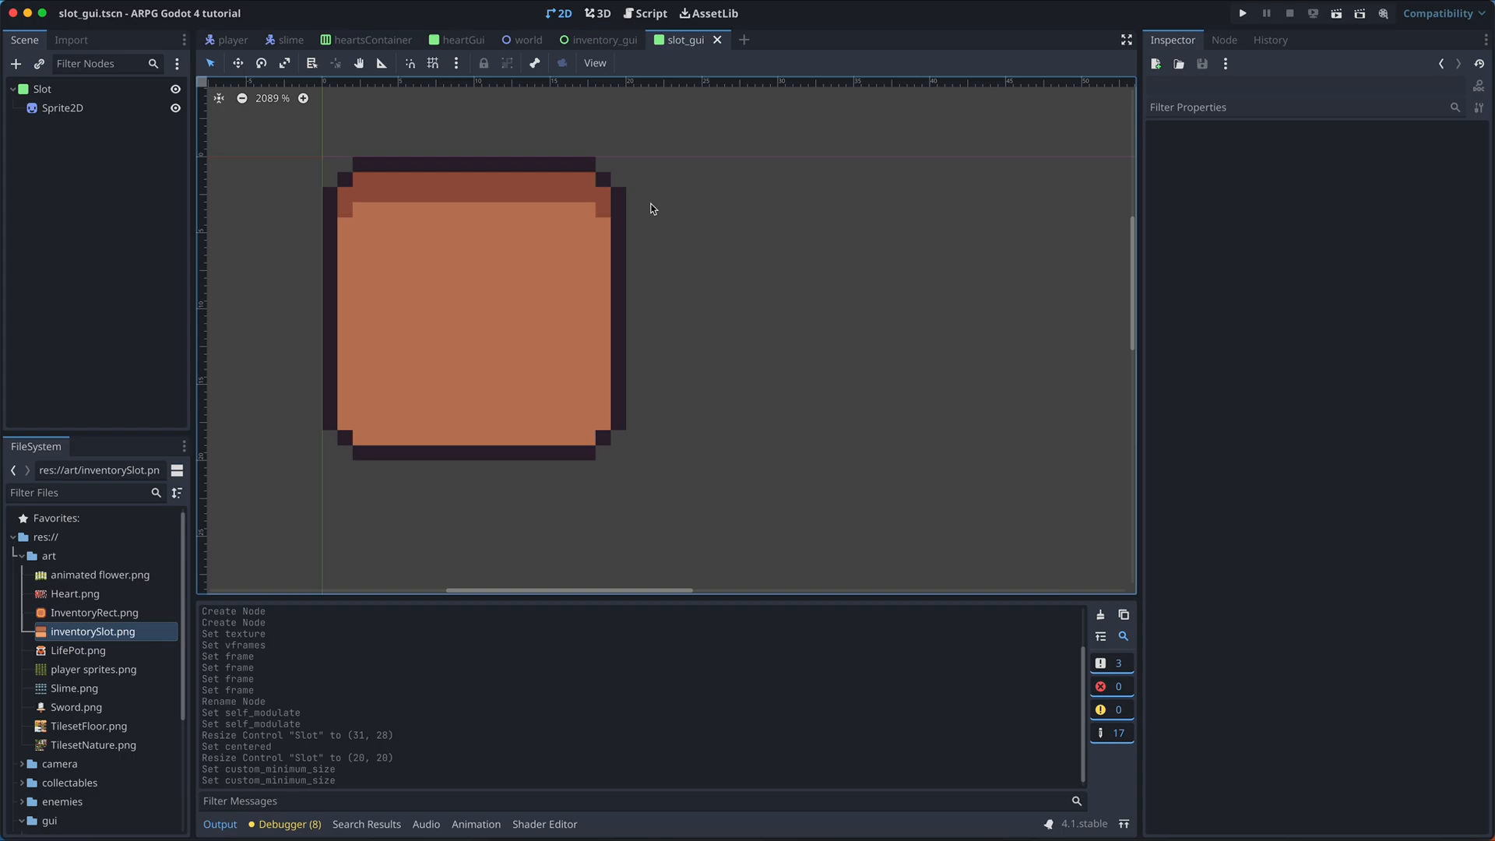
- Add a GridContainer under the NinePatchRect to hold the three instanced slots
click(606, 39)
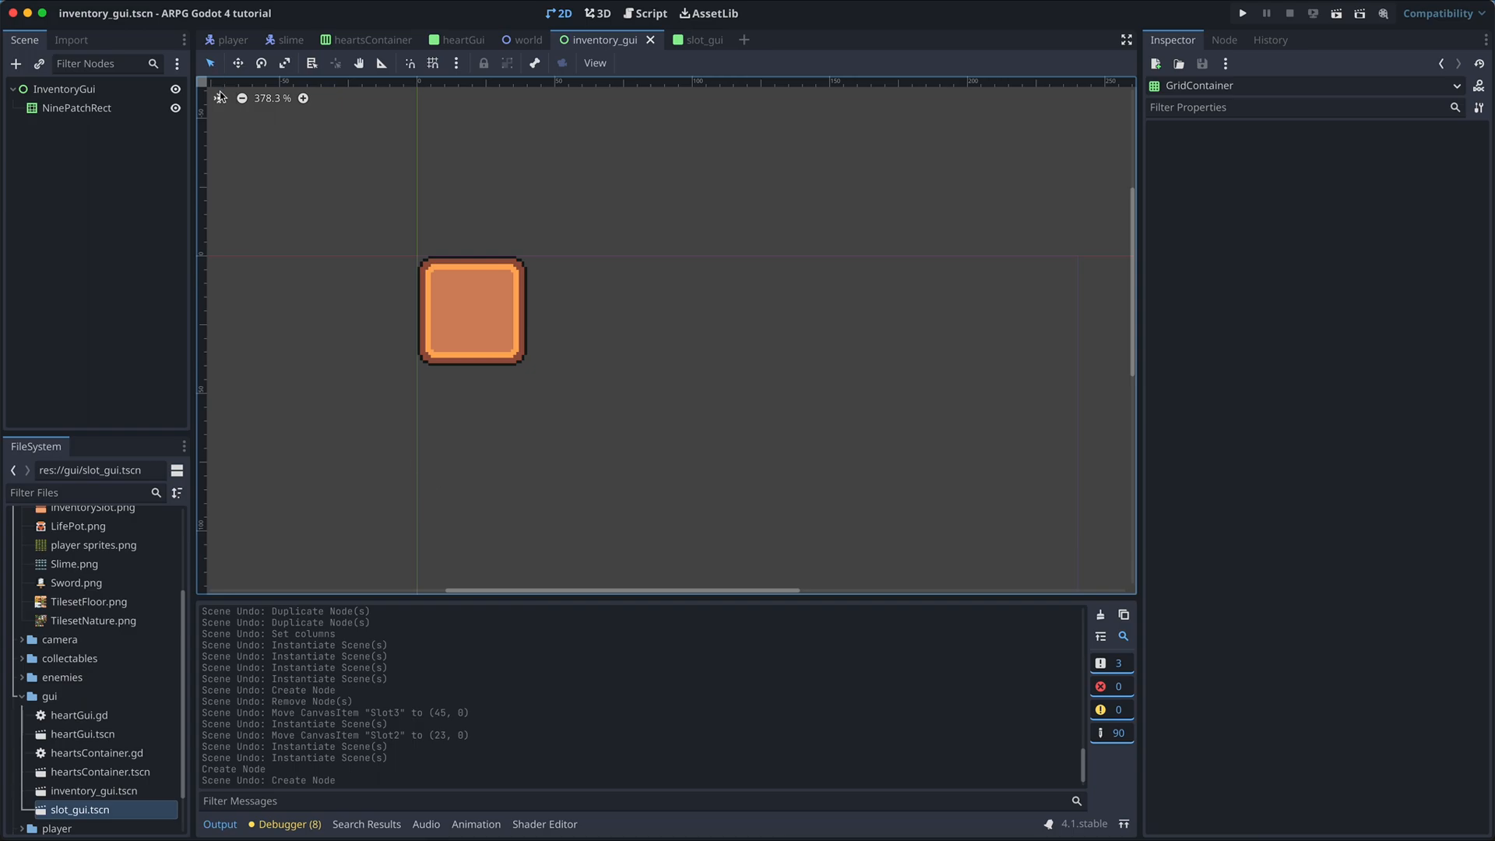
right_click(77, 108)
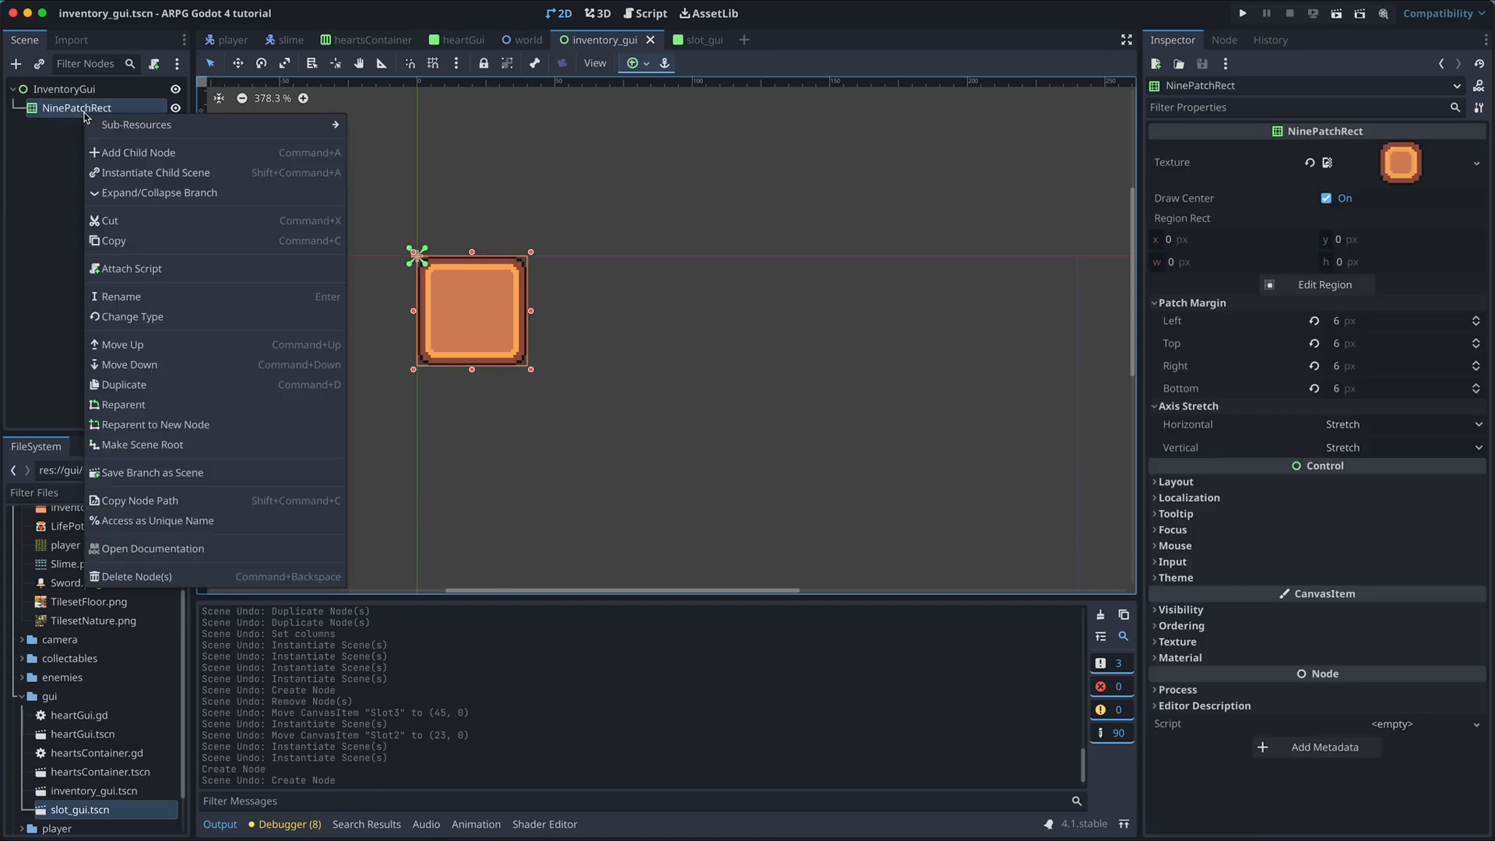
click(137, 153)
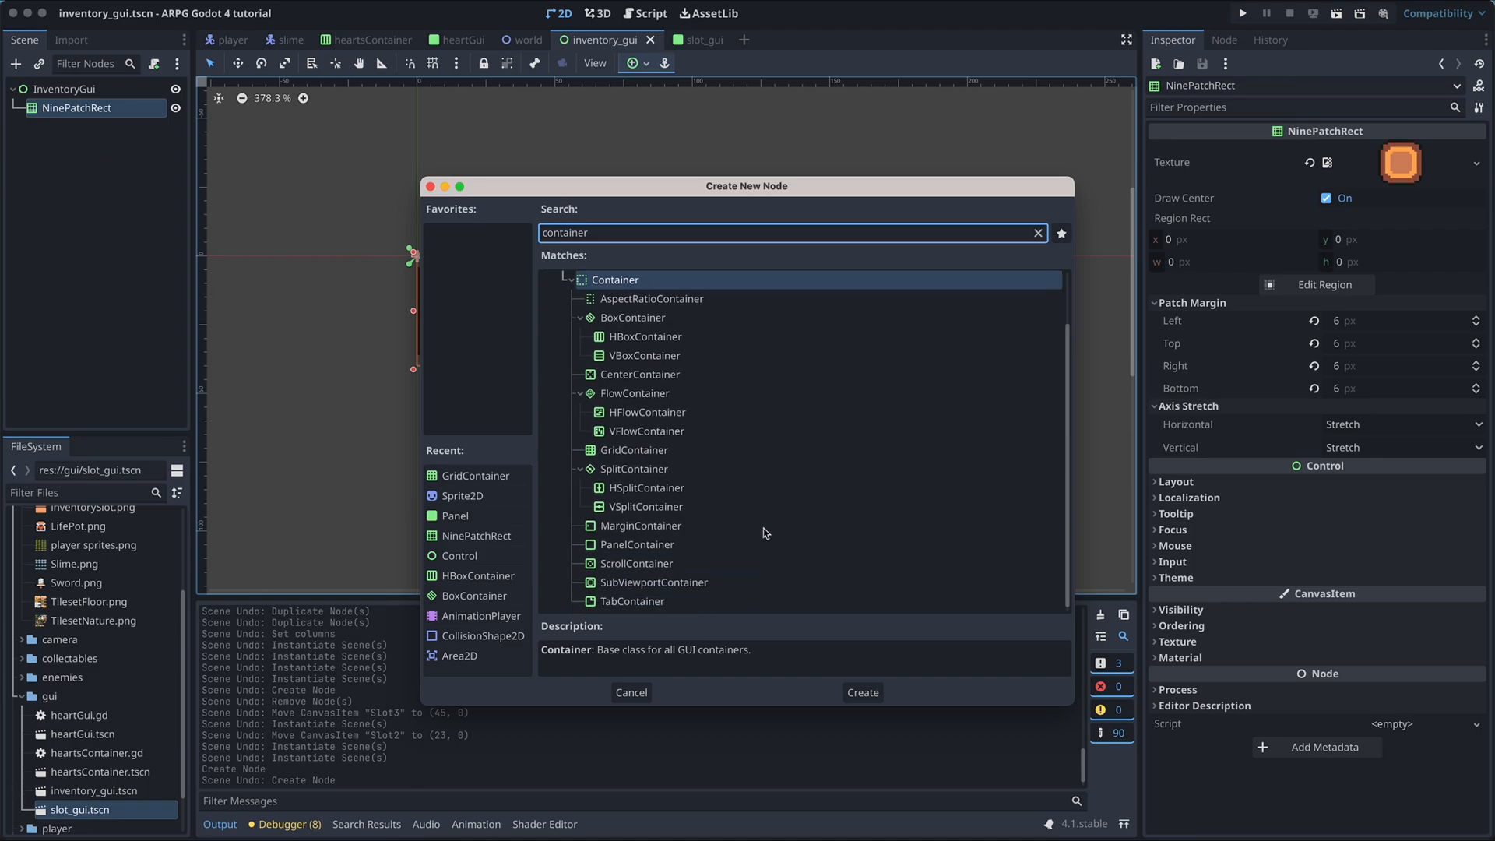
click(633, 450)
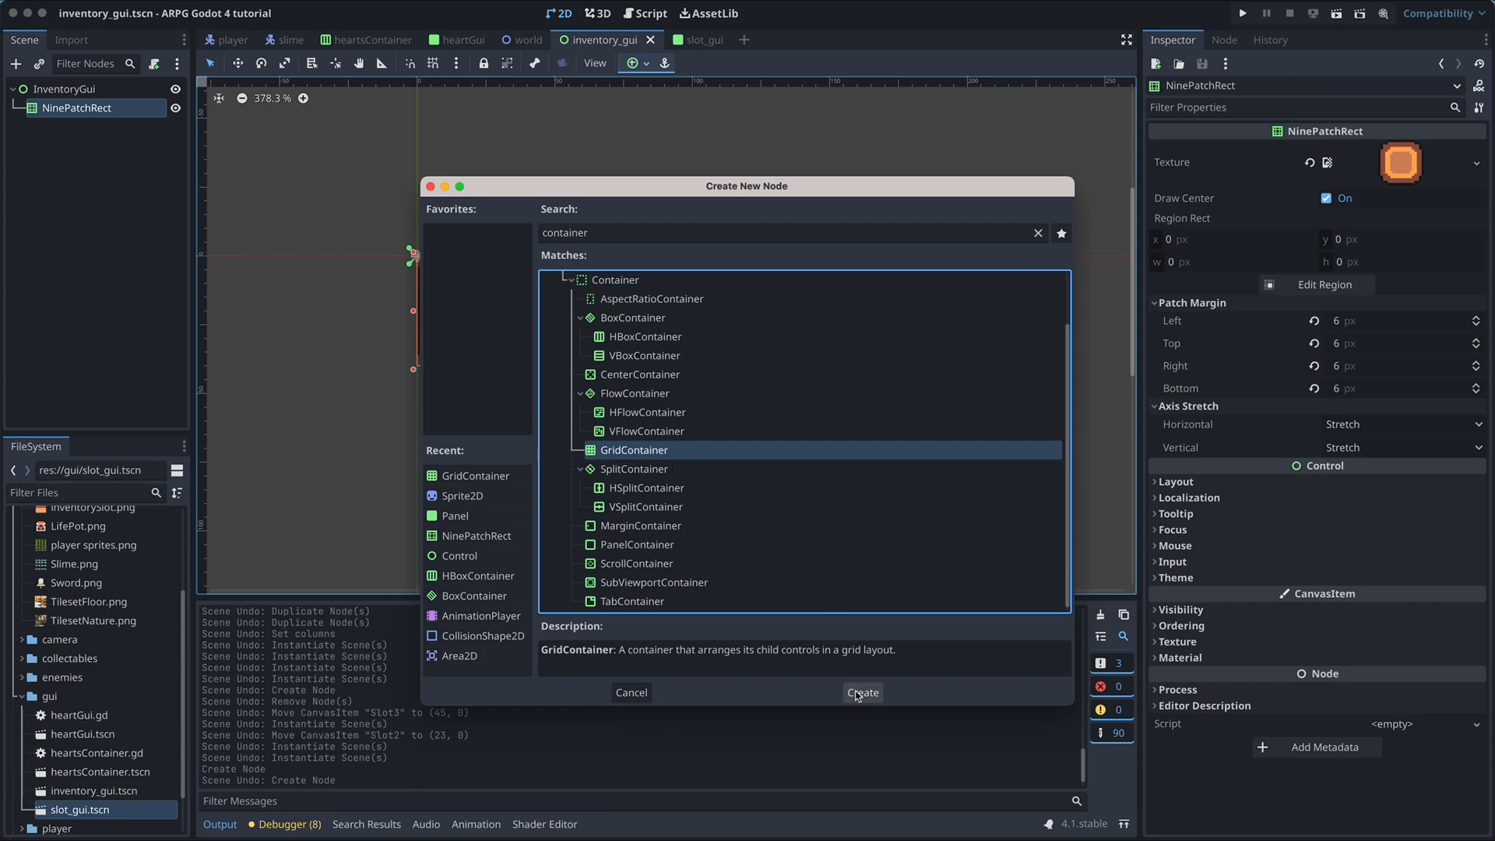
click(862, 692)
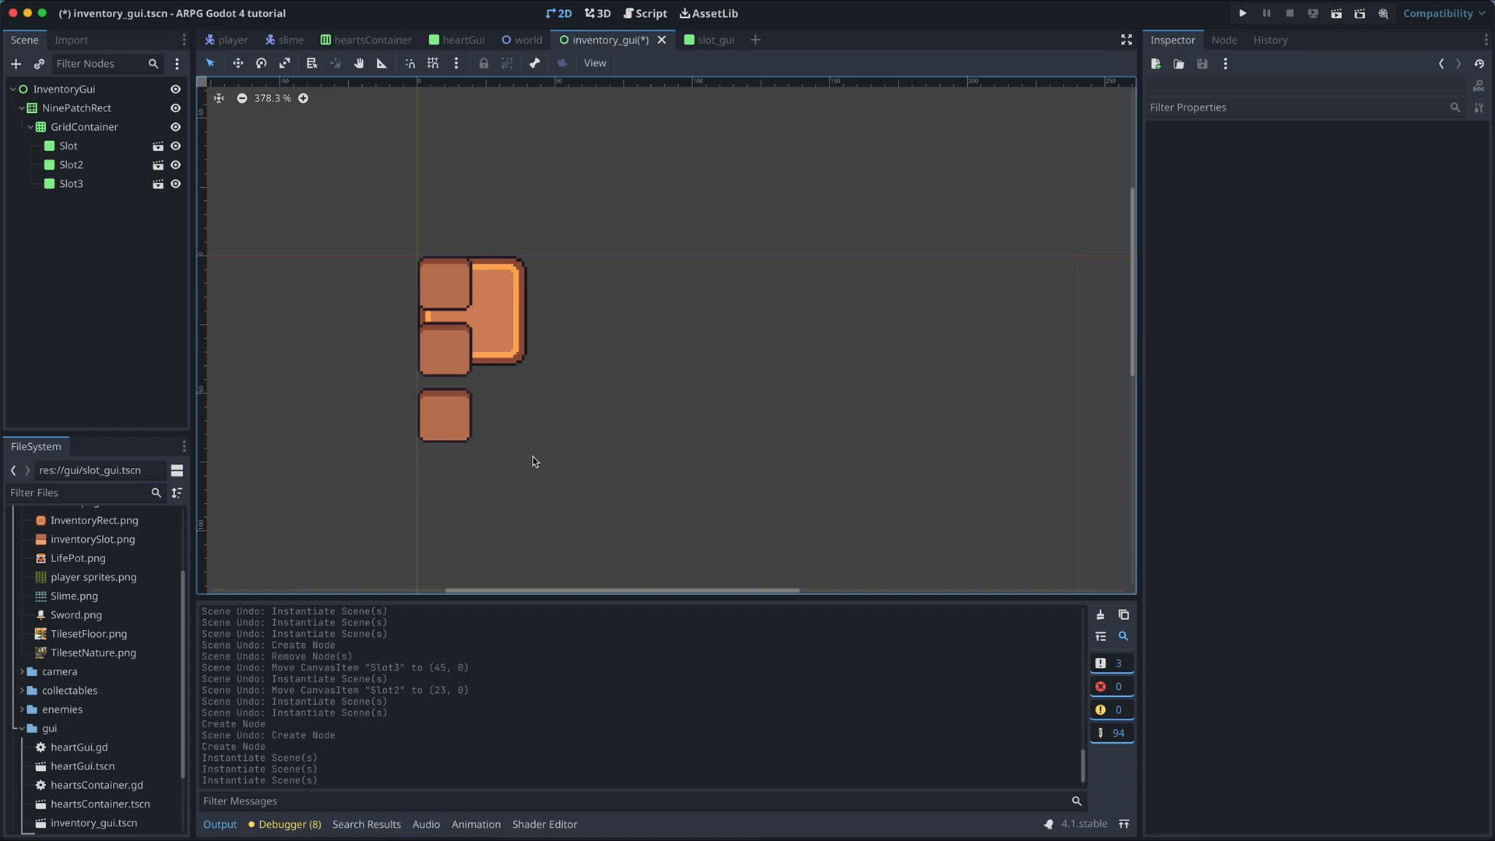
mouse_move(314, 318)
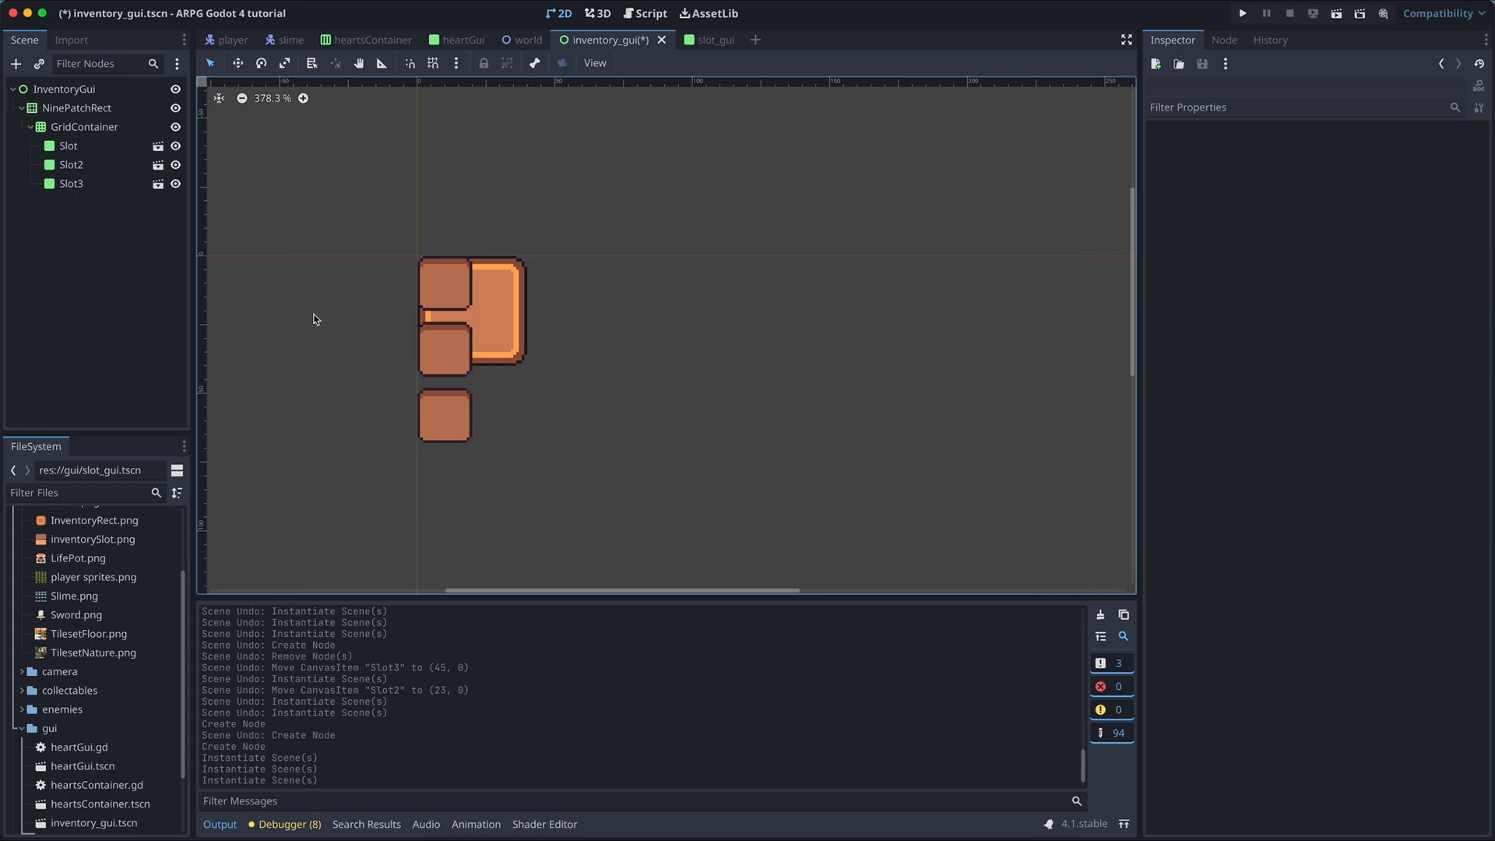
- Set the GridContainer to 5 columns and enlarge the NinePatchRect to 128×80 around fifteen slots
click(85, 127)
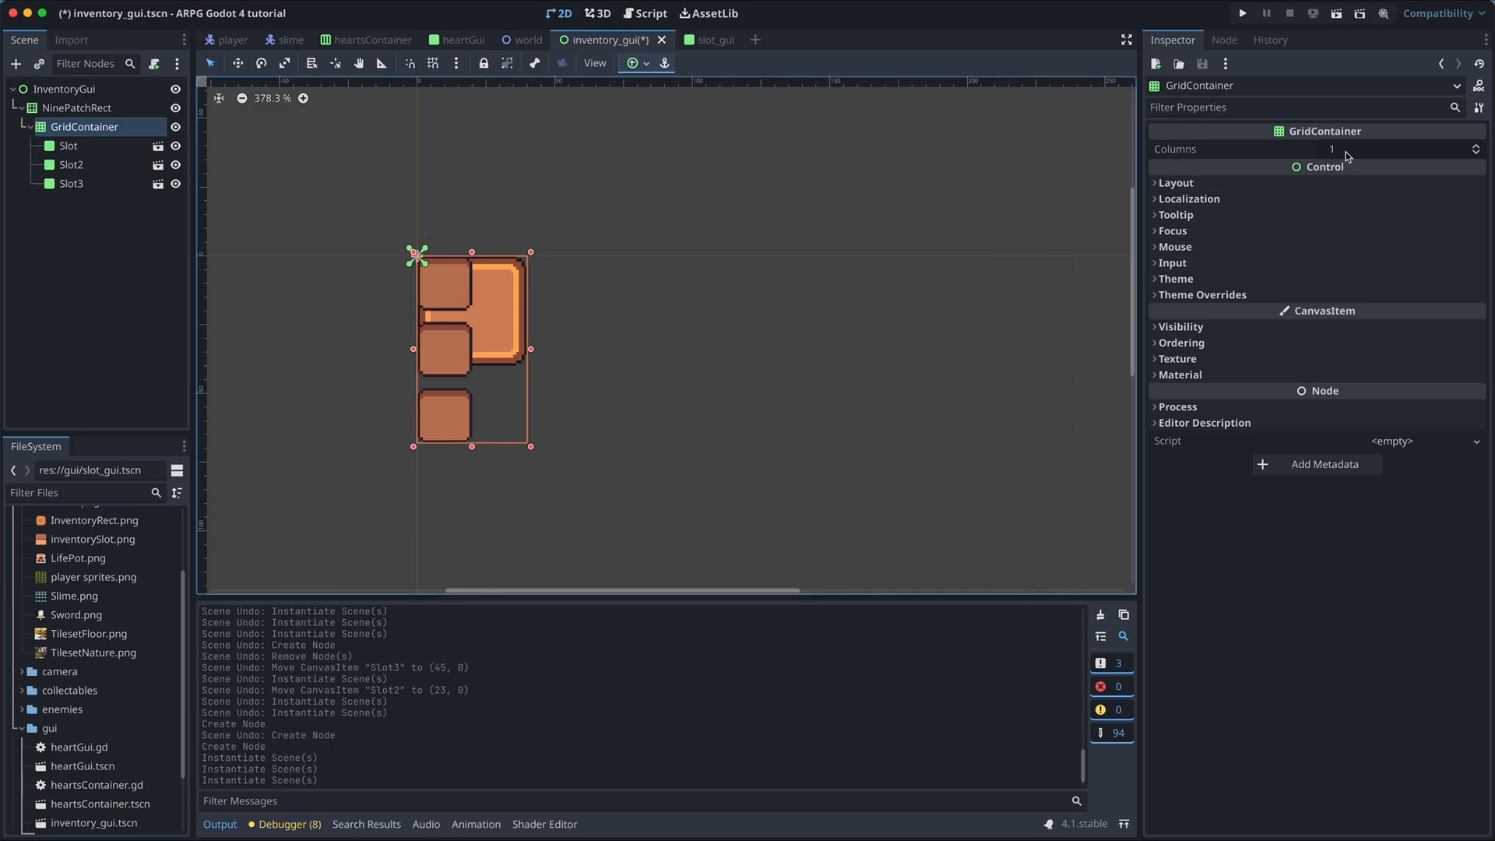
click(1397, 149)
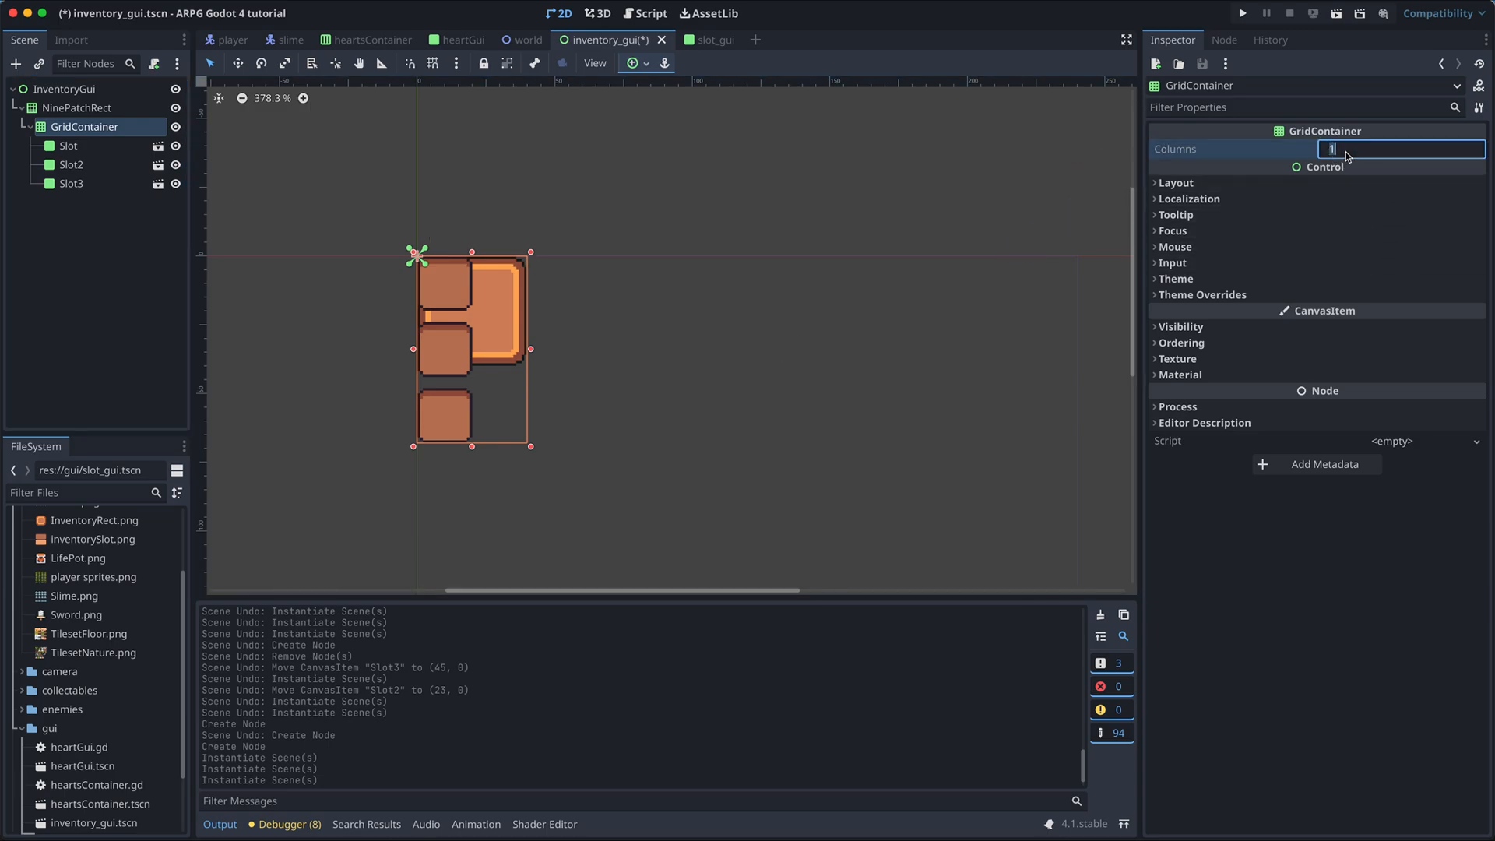
text(5)
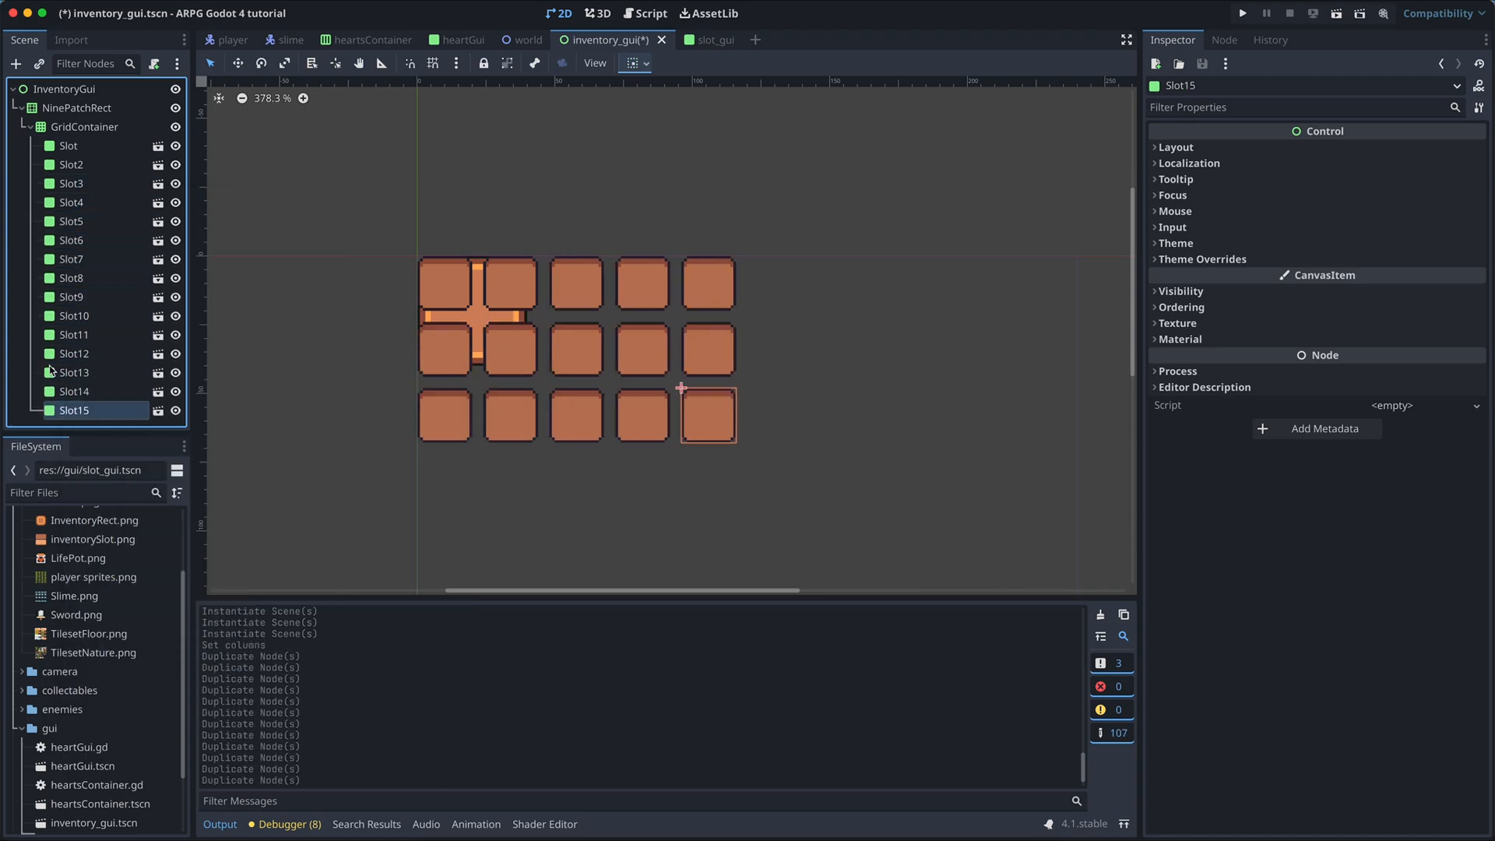
click(78, 108)
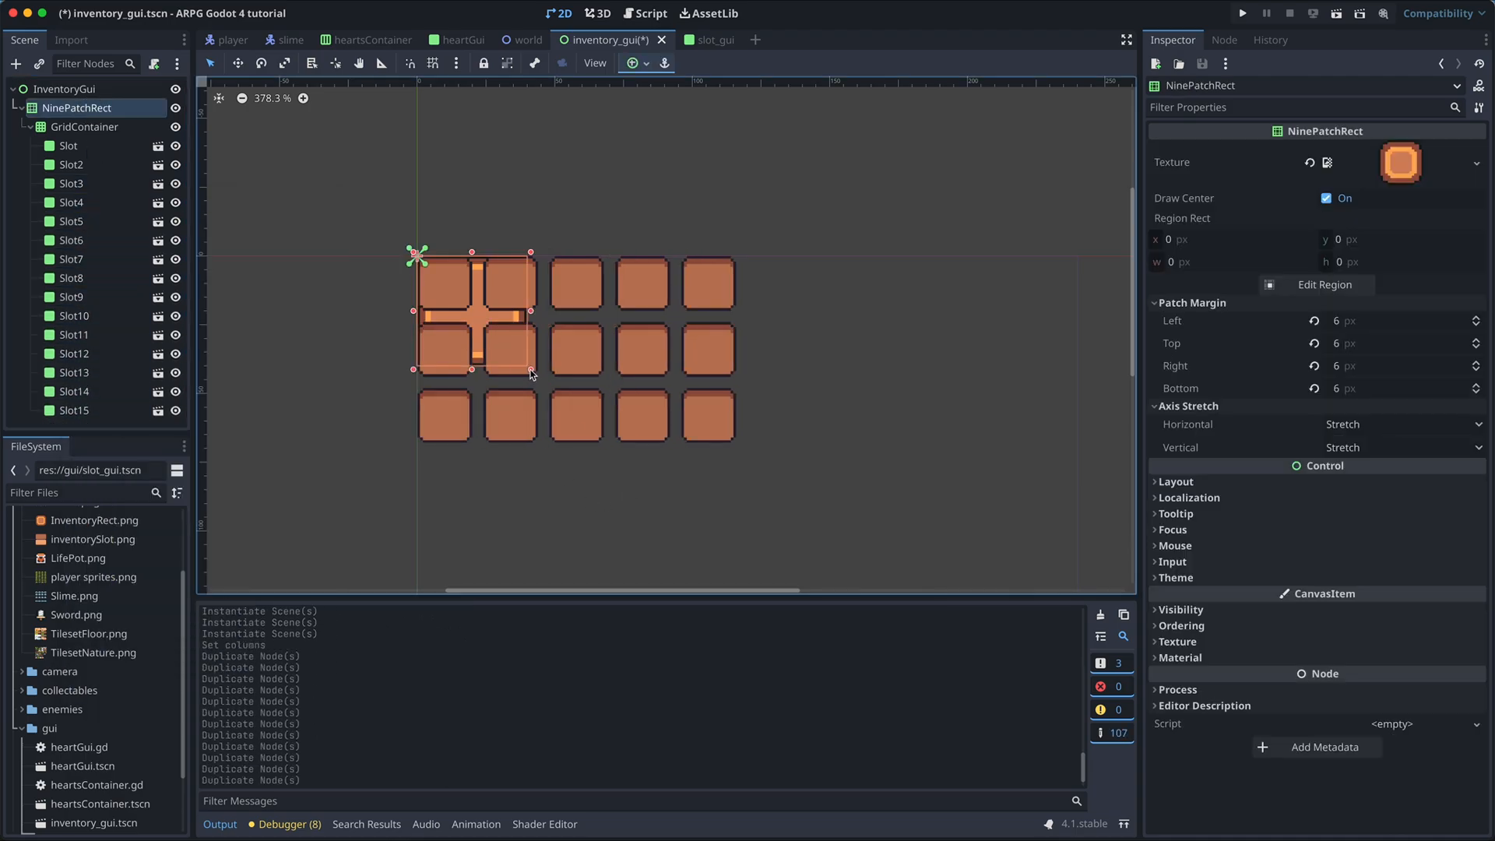
drag(531, 371, 770, 479)
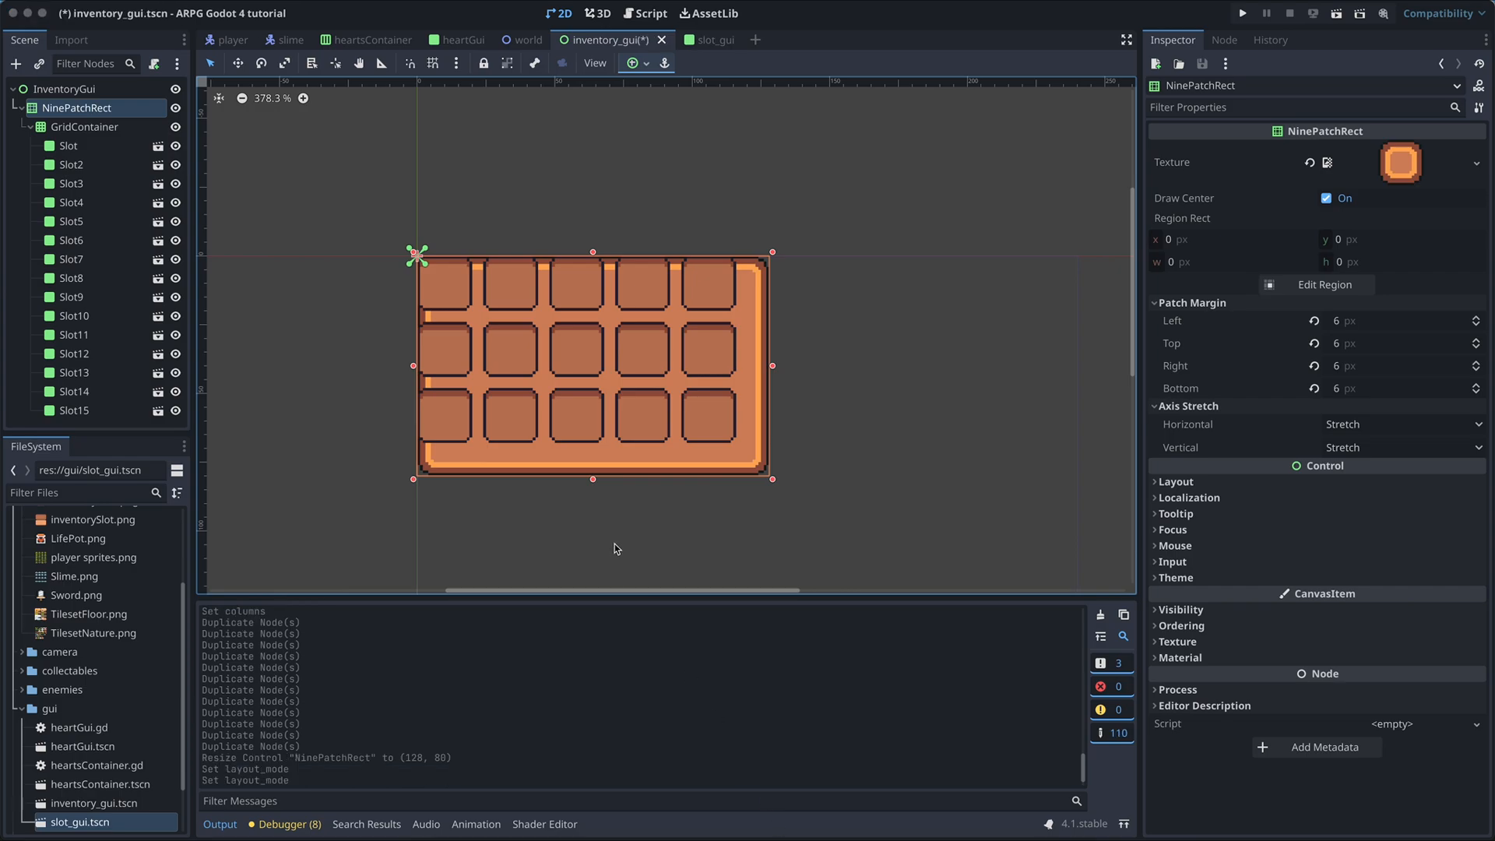
mouse_move(615, 548)
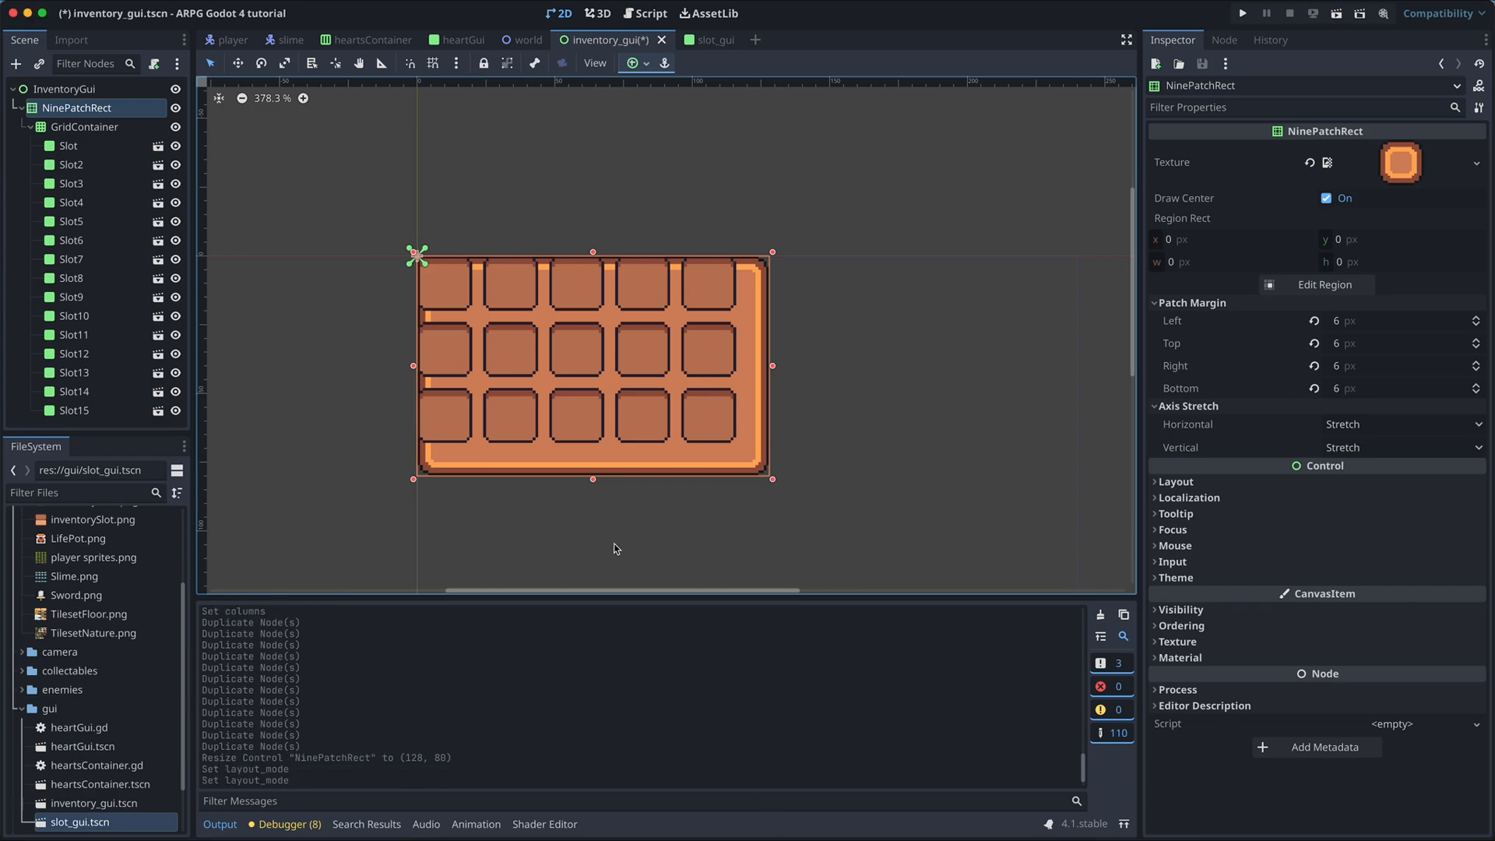
- Switch the GridContainer to Anchors layout with the Center preset
click(85, 127)
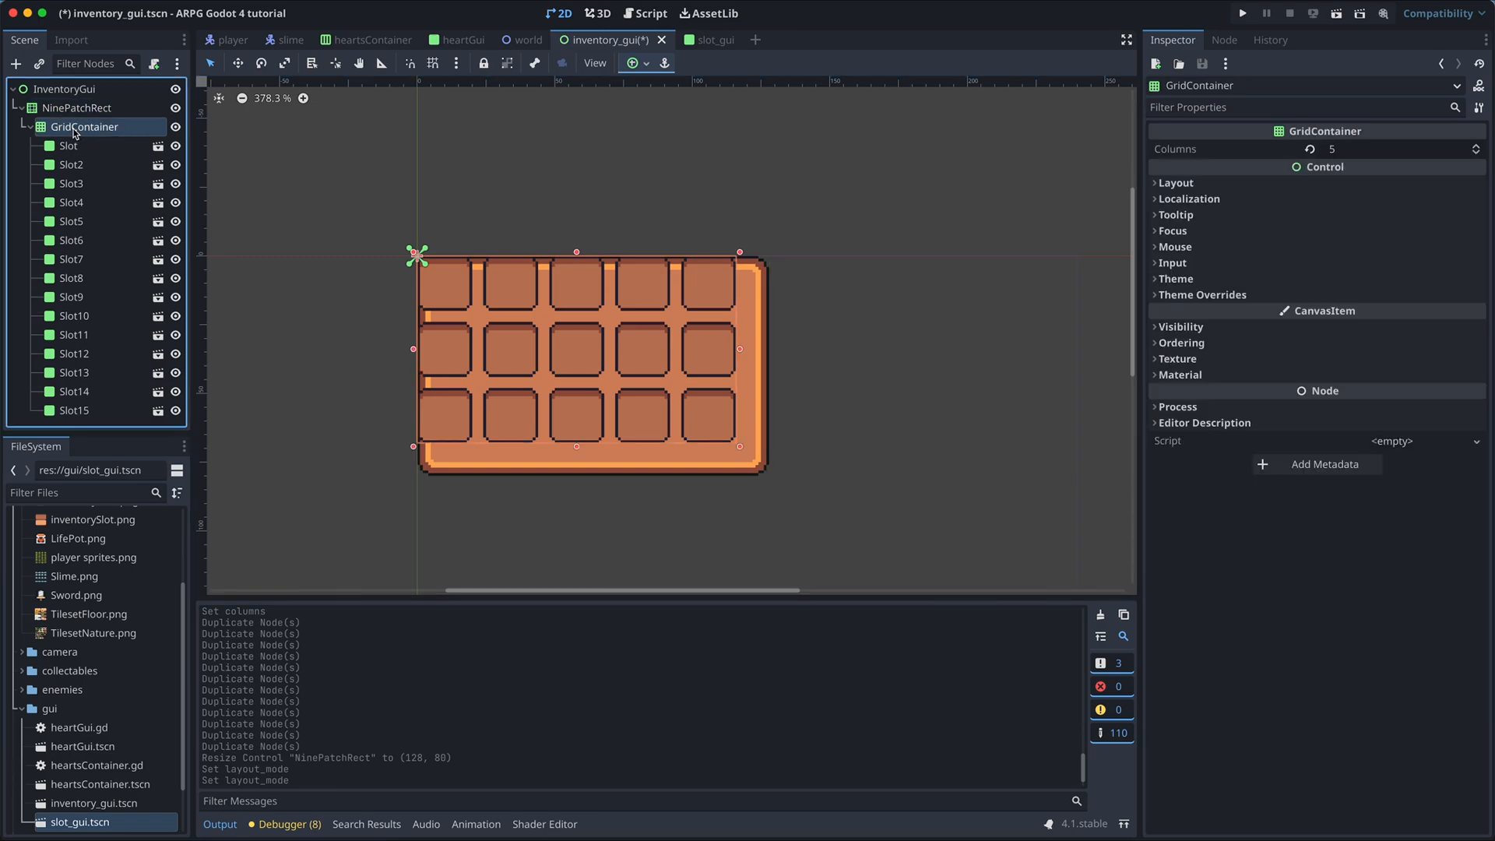
click(1155, 182)
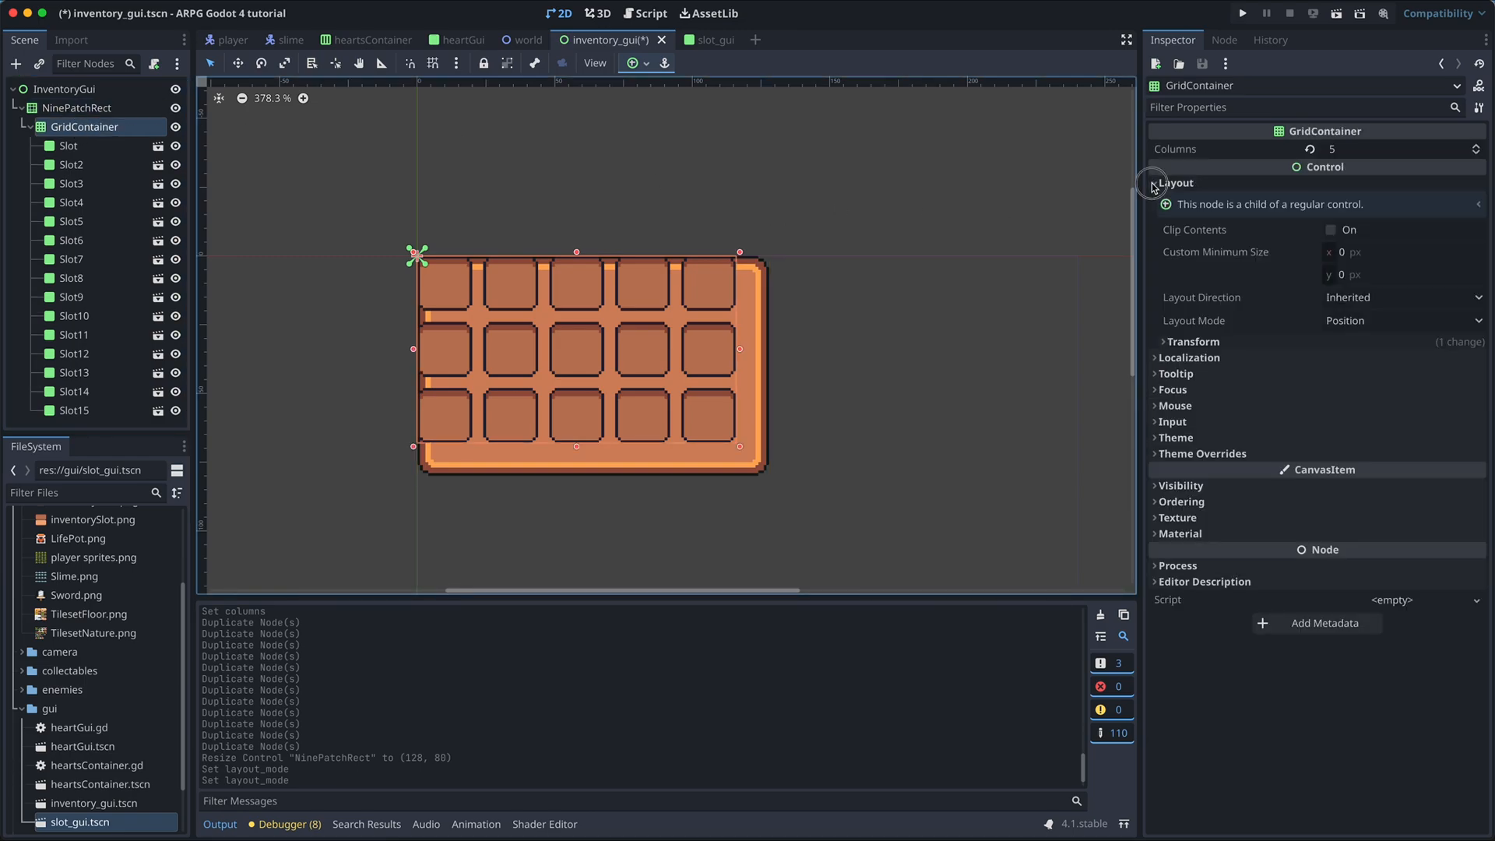
click(1402, 320)
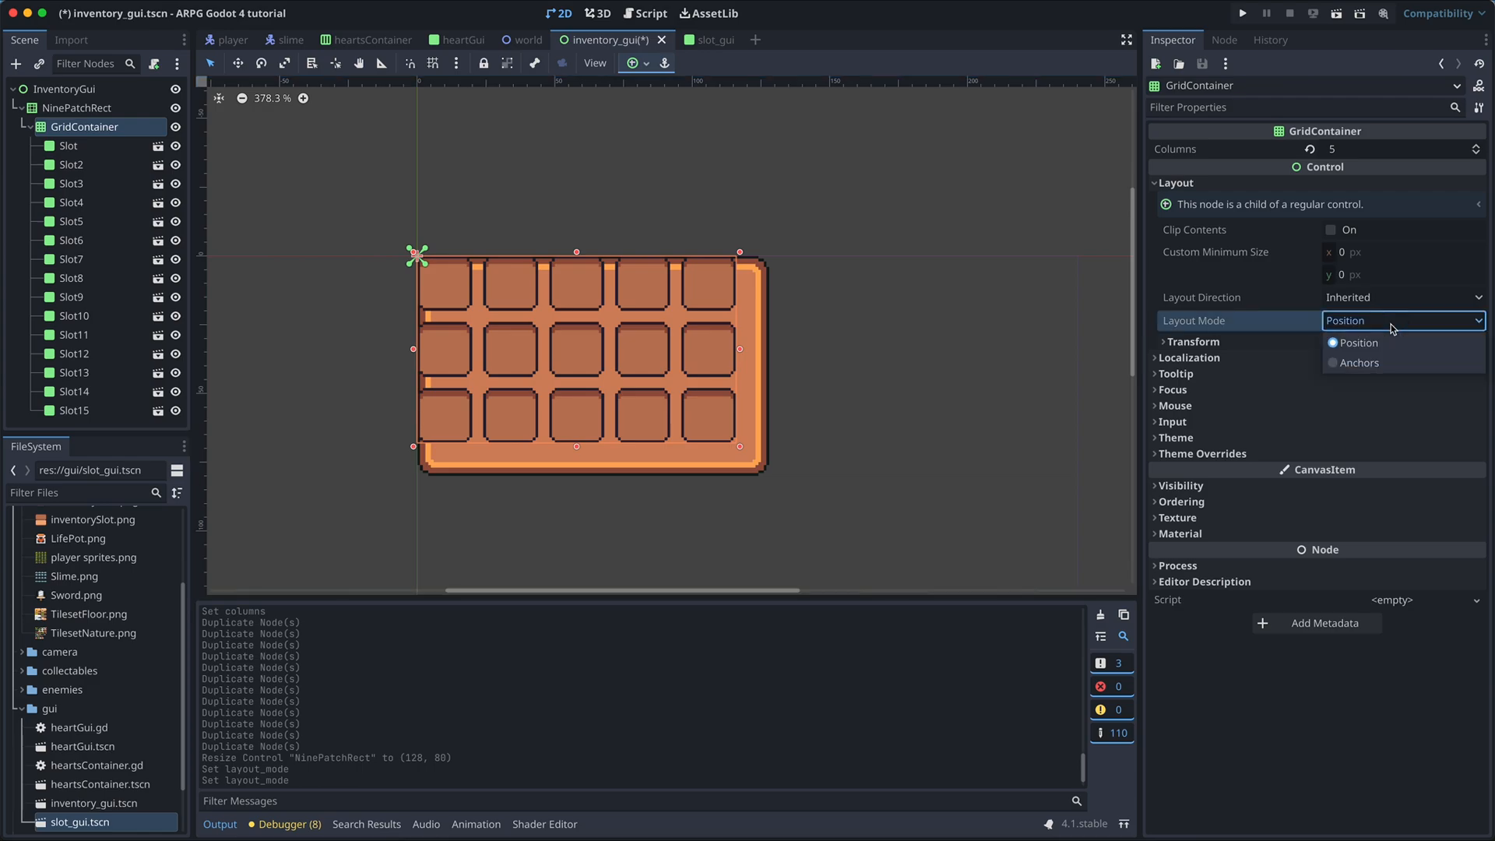
click(1359, 362)
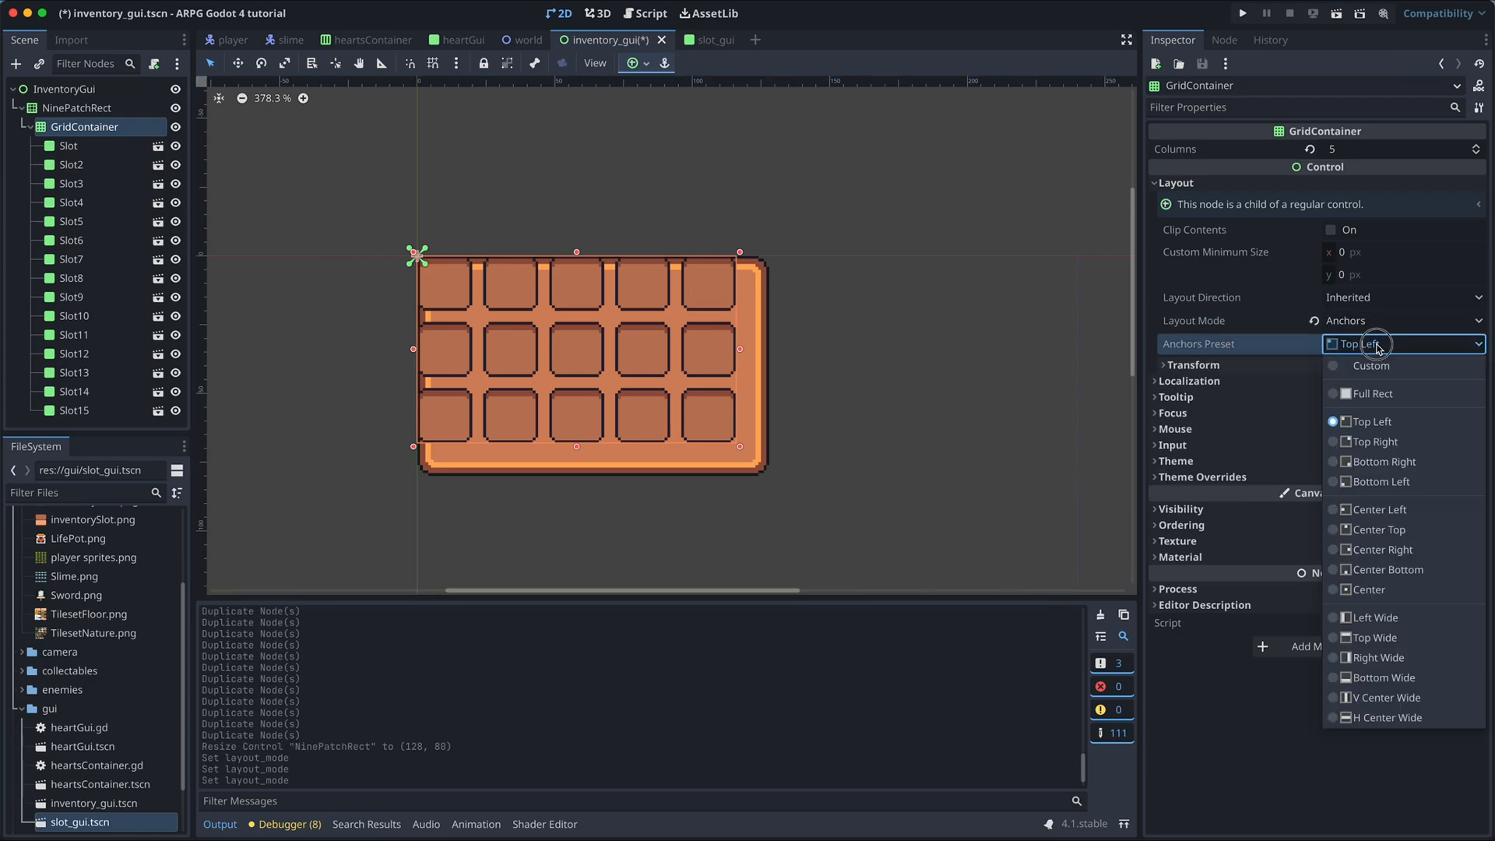
click(1373, 590)
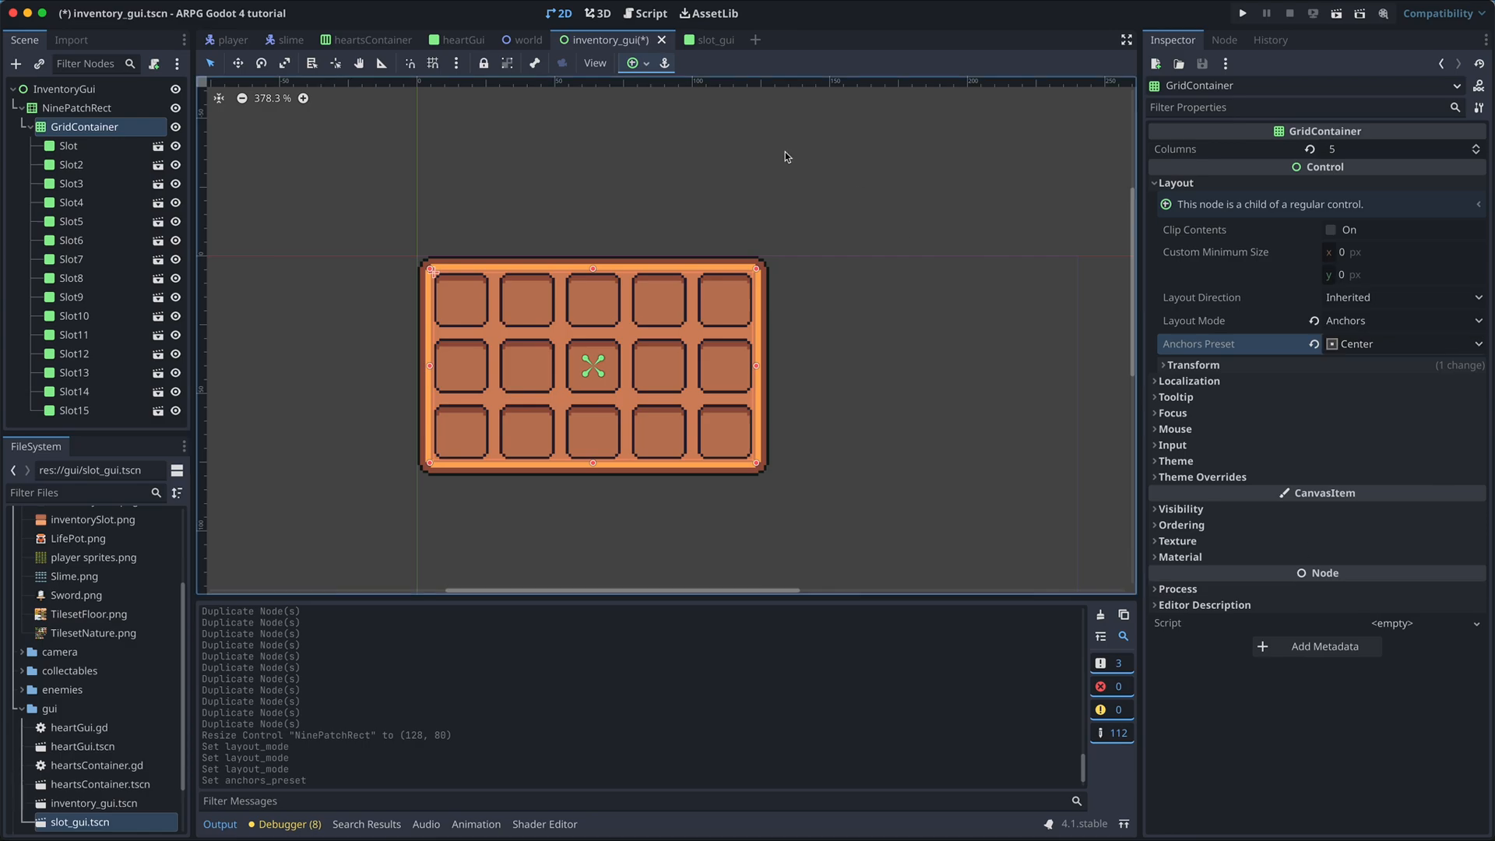
mouse_move(276, 38)
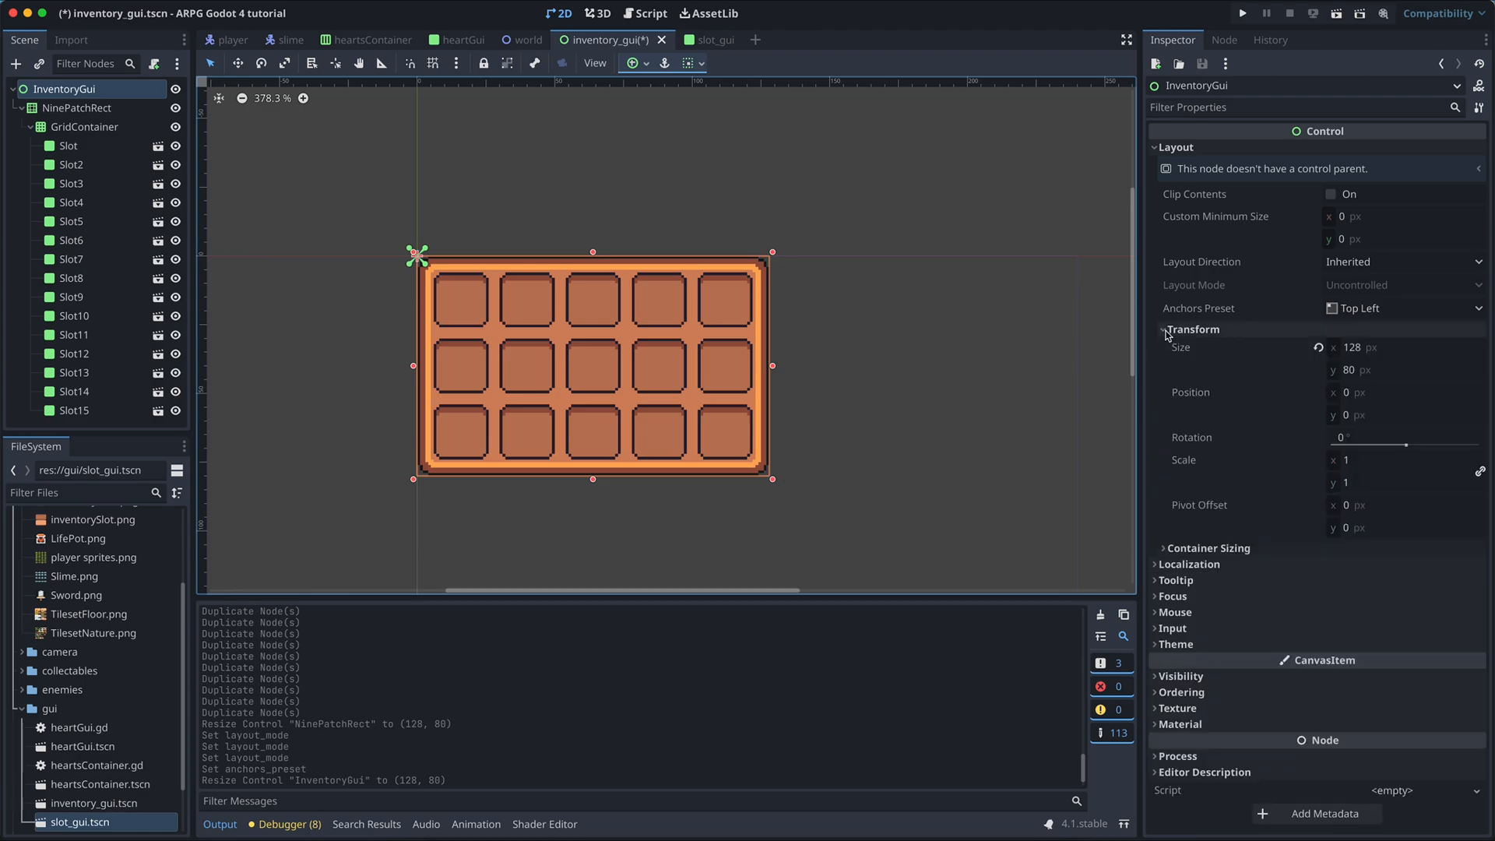
- Resize the NinePatchRect and InventoryGui root to 138×90 with matching minimum size
click(1402, 216)
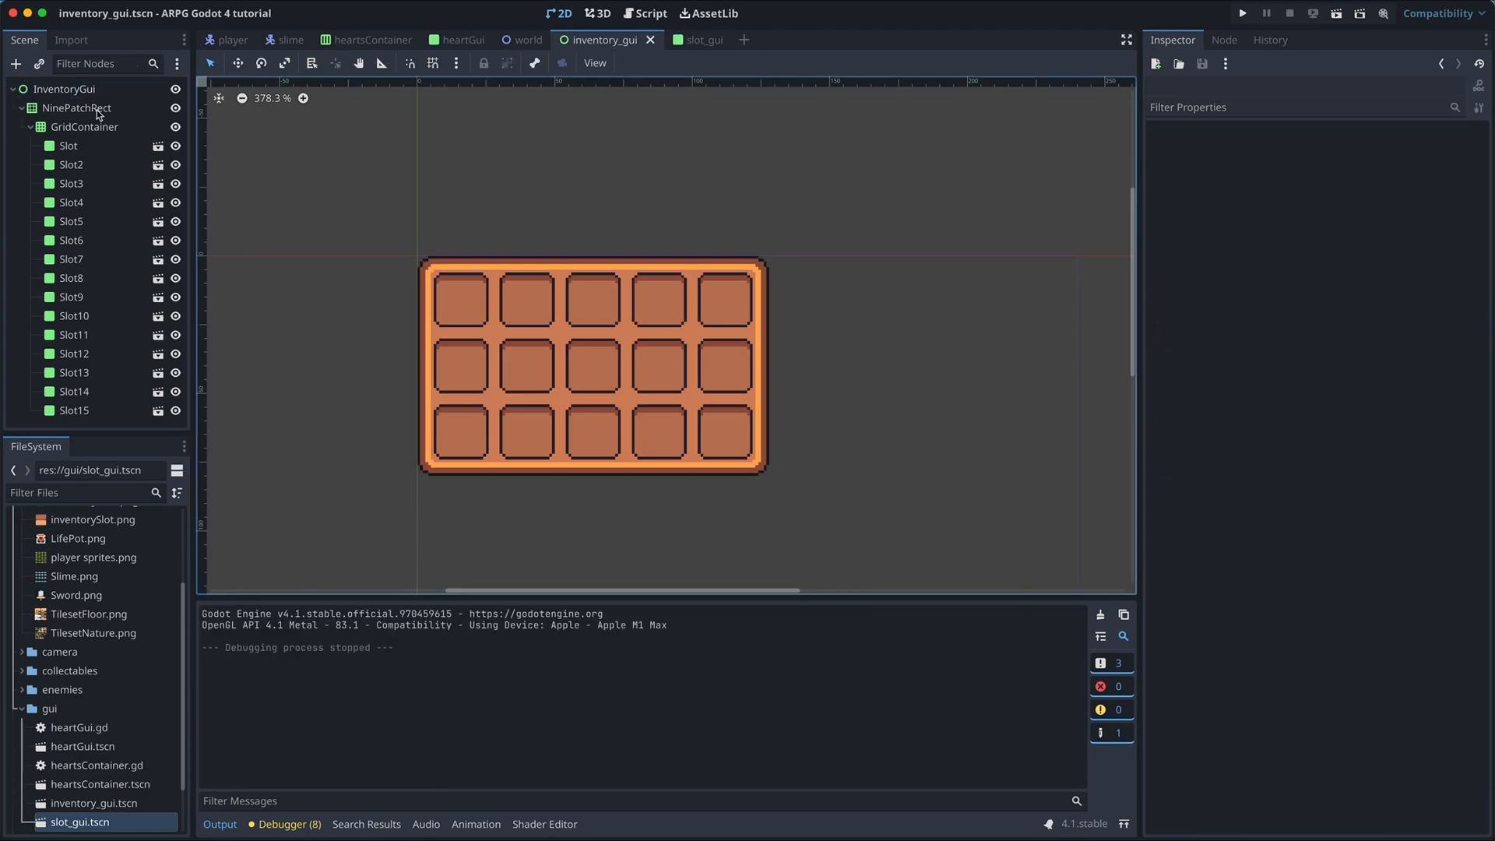
click(77, 107)
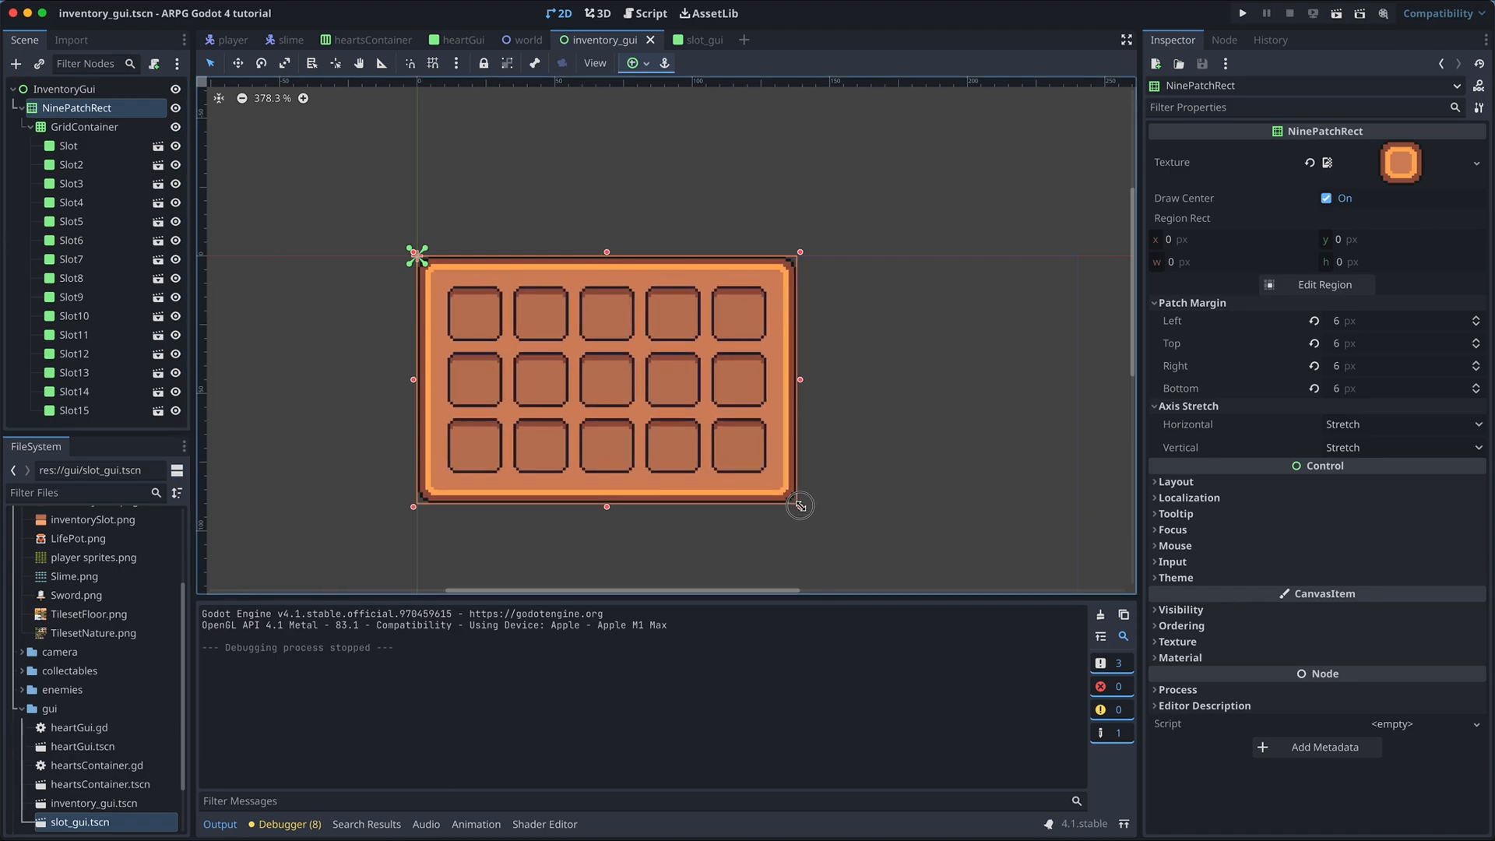
drag(799, 505, 779, 484)
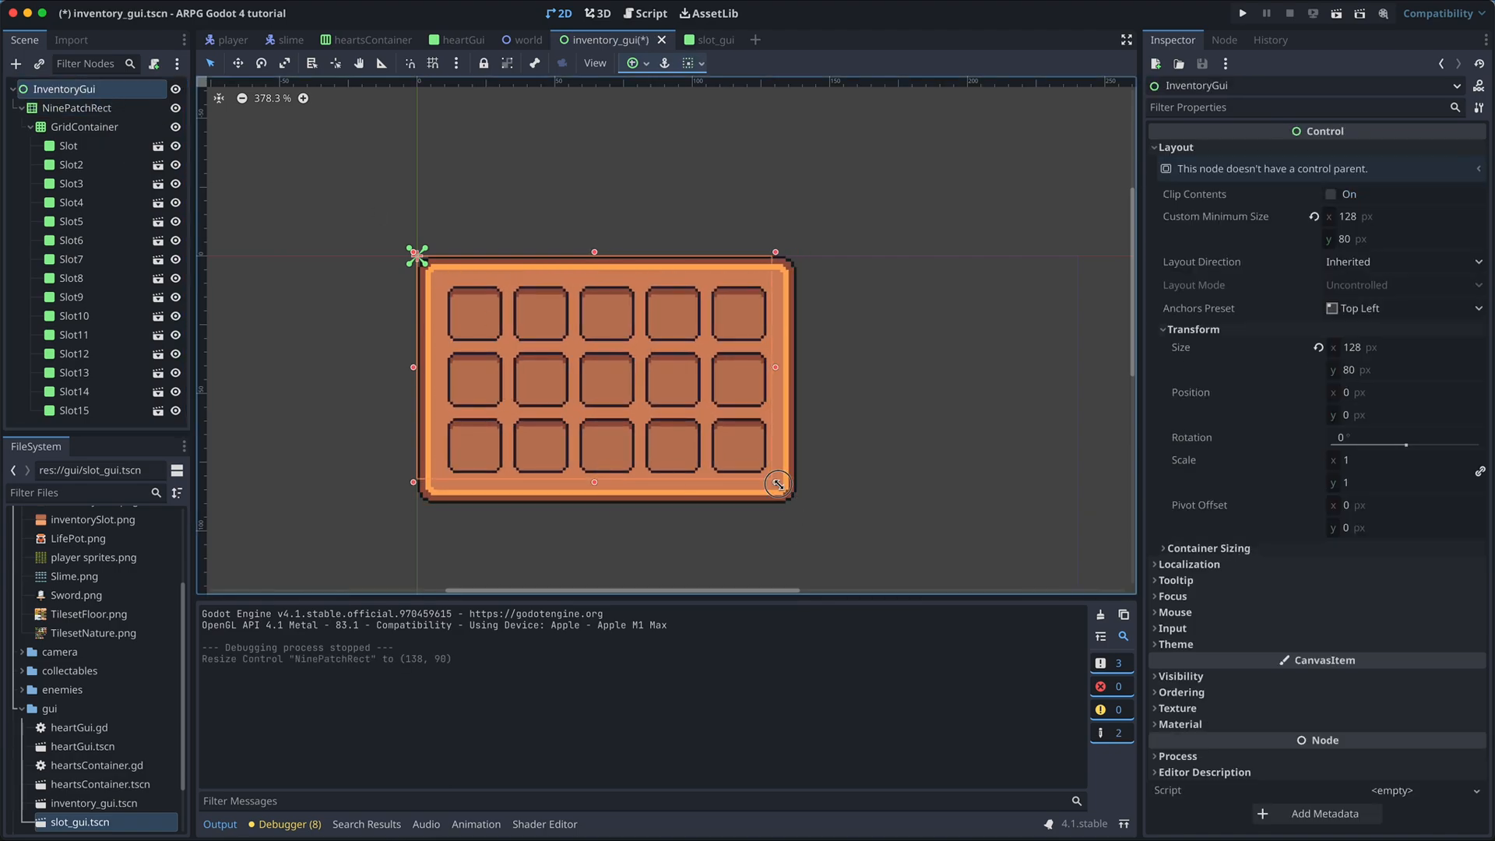
drag(778, 483, 799, 506)
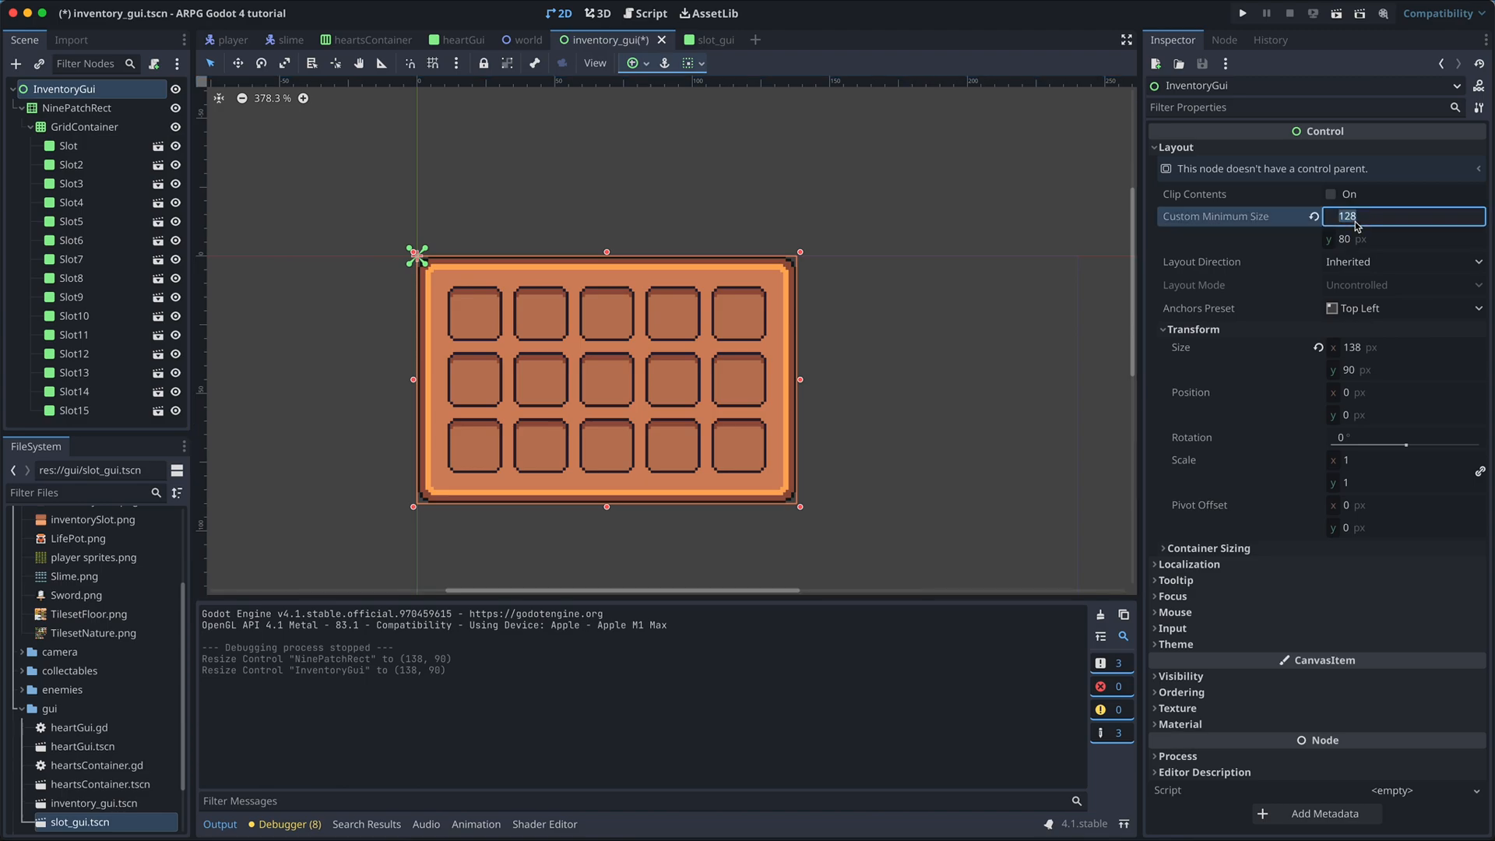
click(1243, 12)
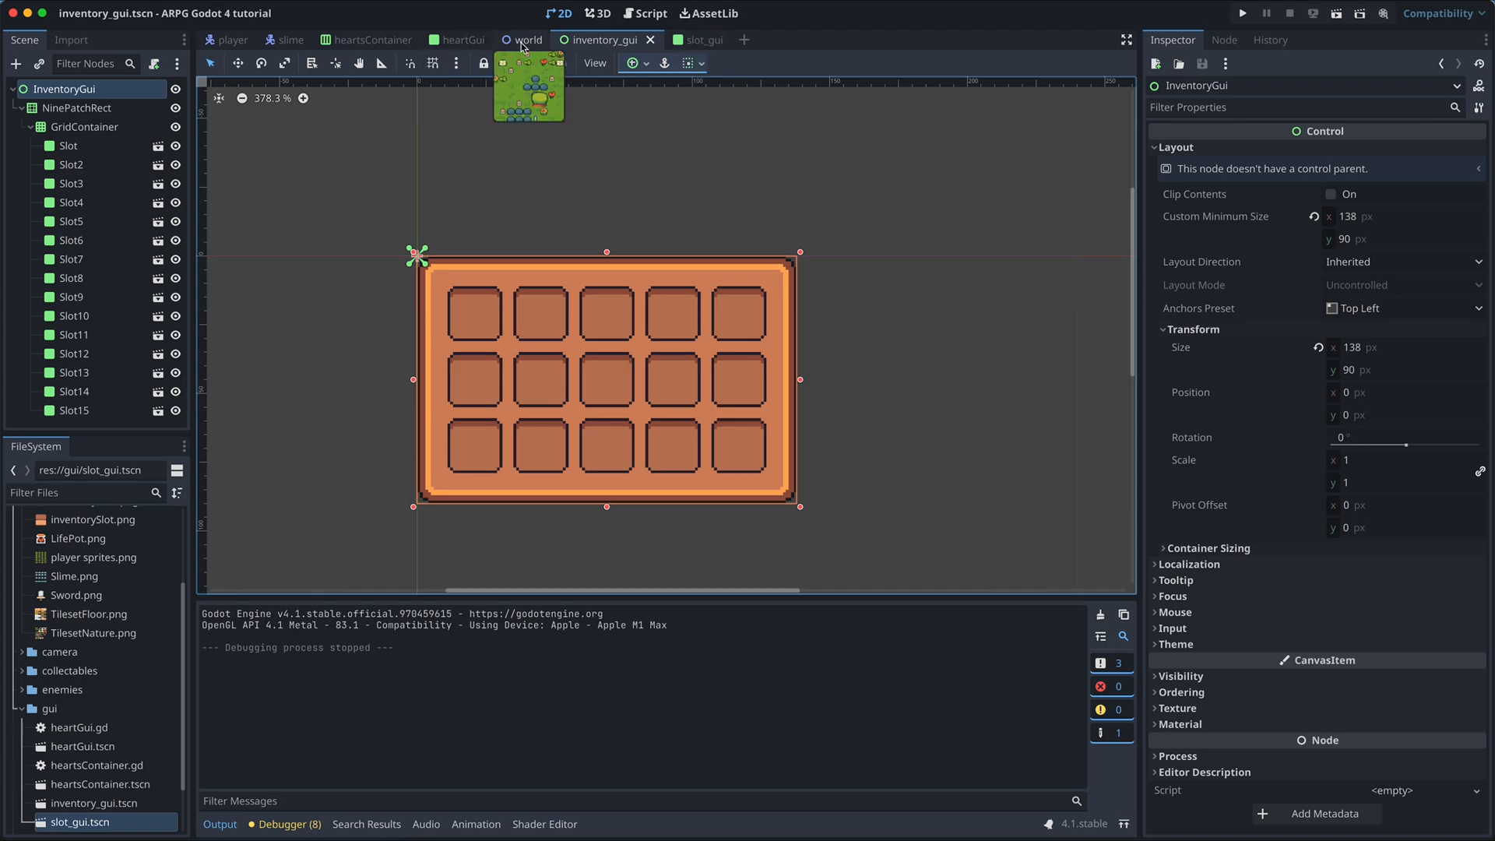
- In the world scene, set the InventoryGui instance's anchor preset to Center, then return to inventory_gui
click(526, 39)
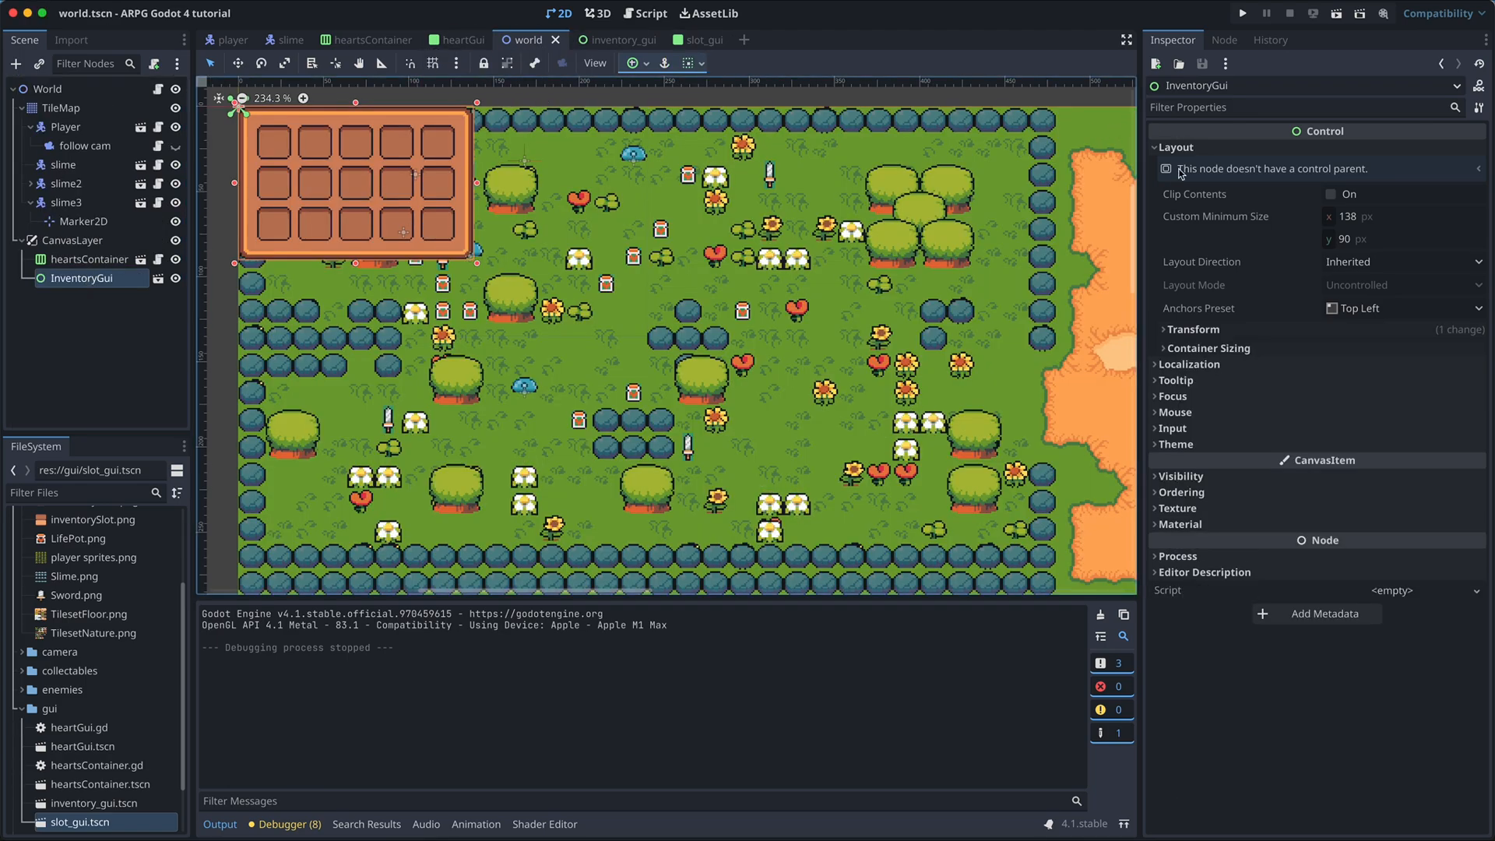
click(1402, 308)
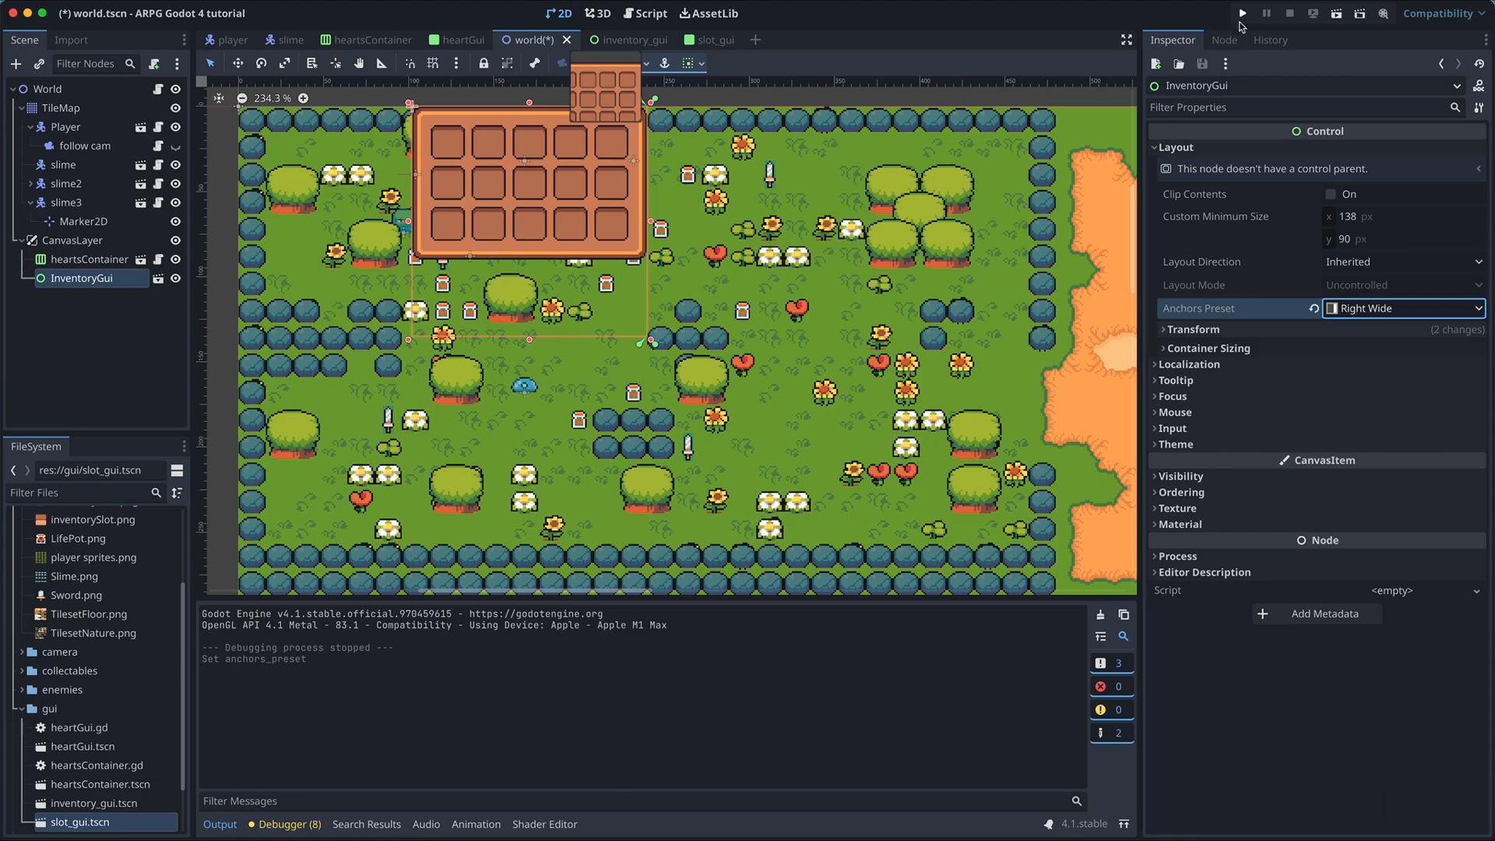
click(1402, 307)
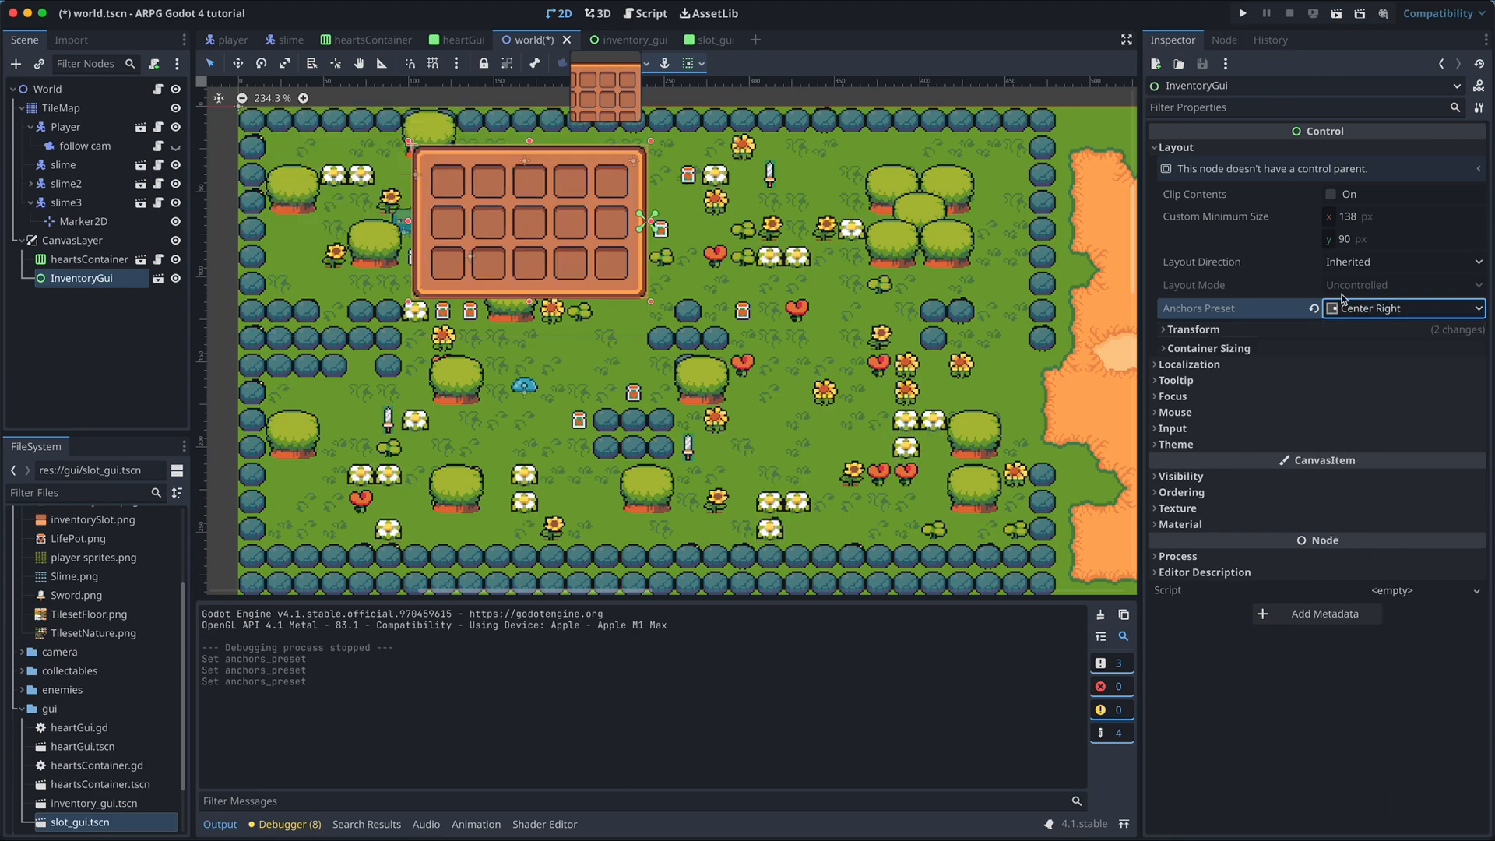
click(1402, 307)
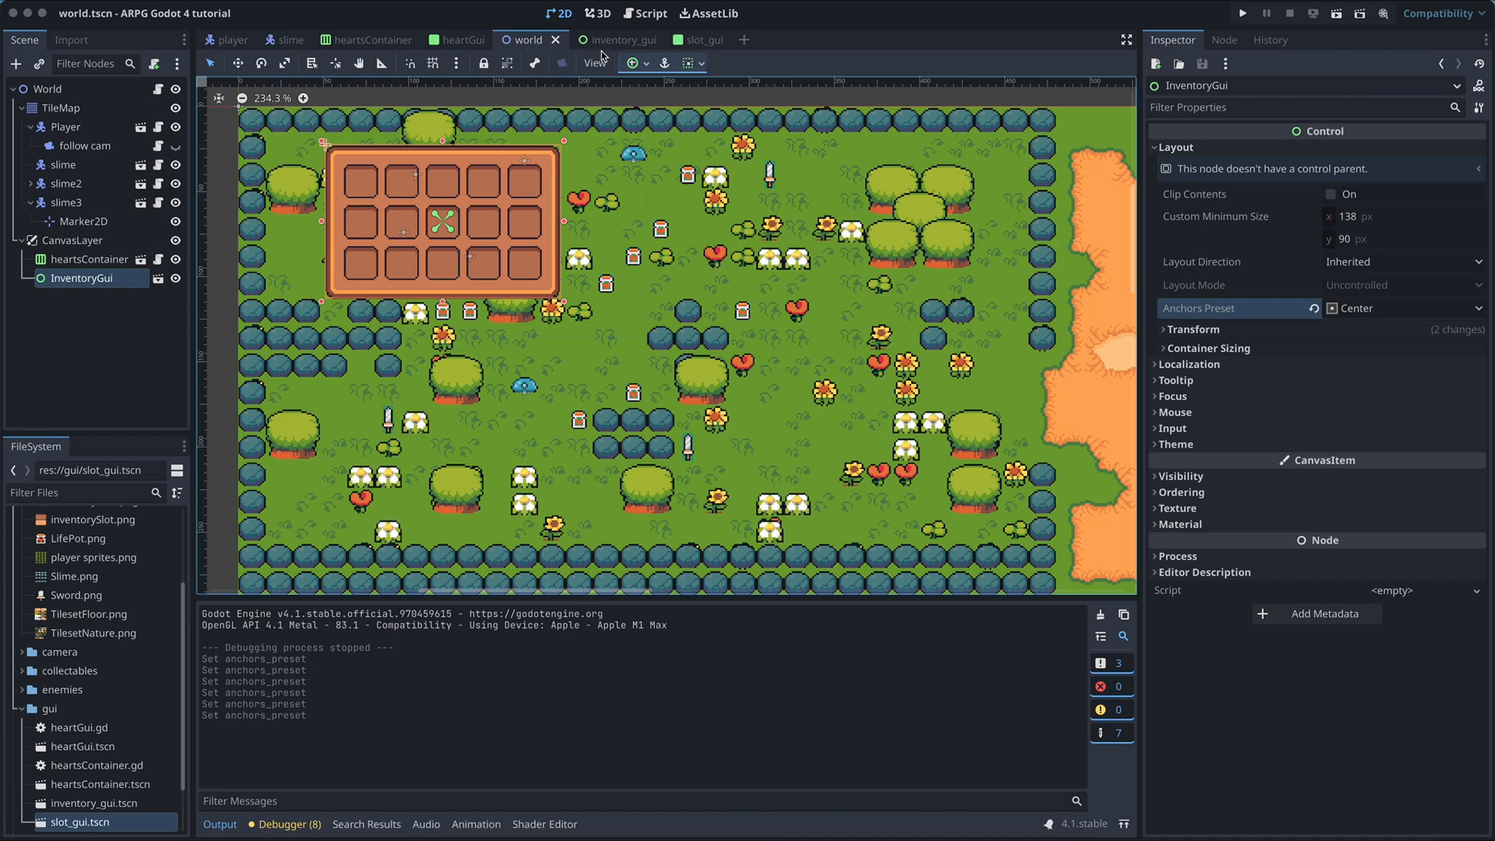
click(613, 39)
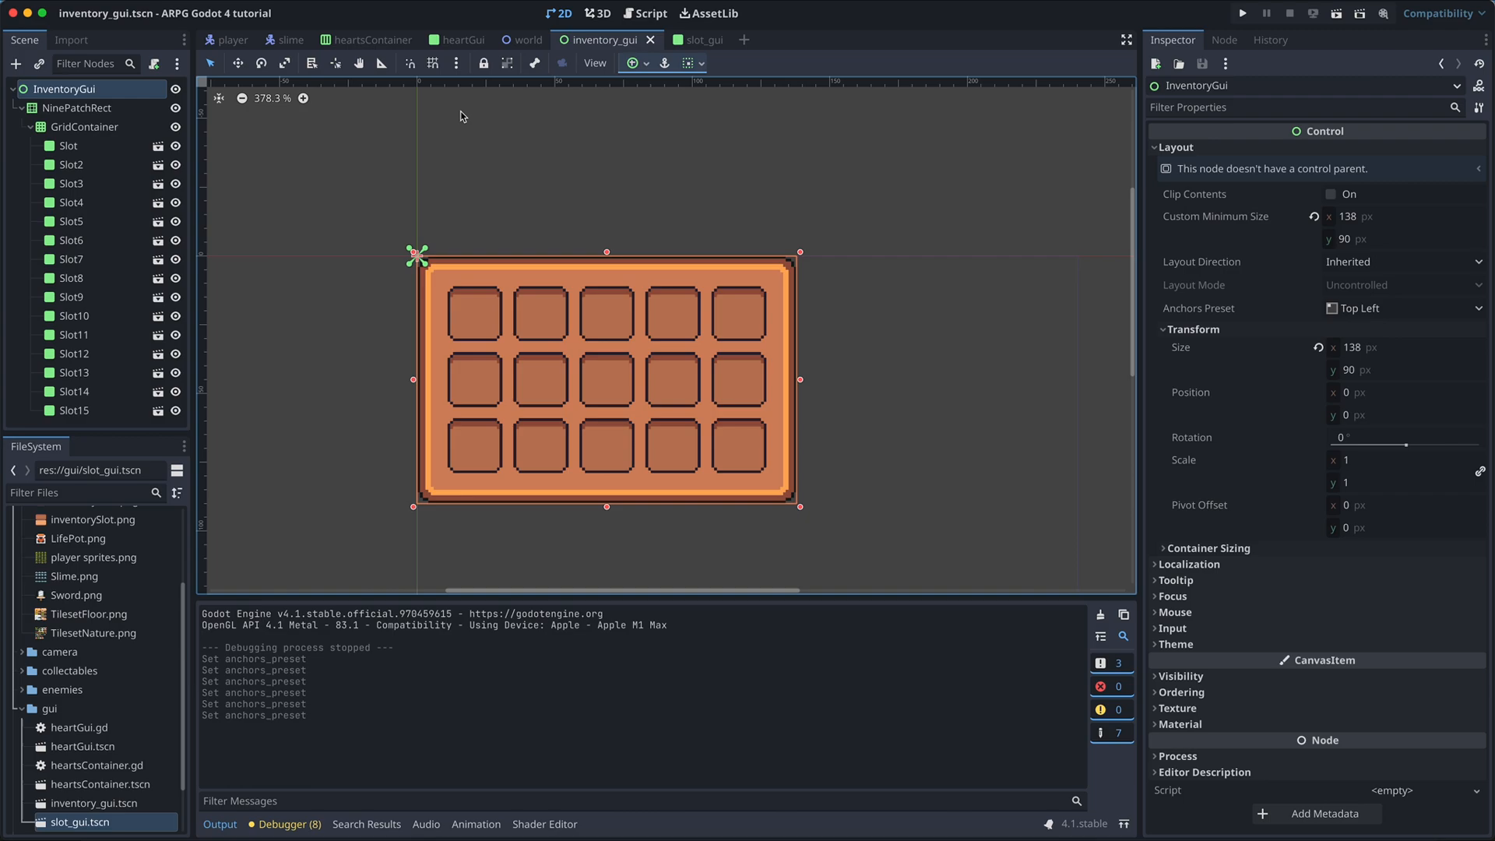
- Attach a new inventory_gui.gd script to the InventoryGui root node at the default path
right_click(64, 89)
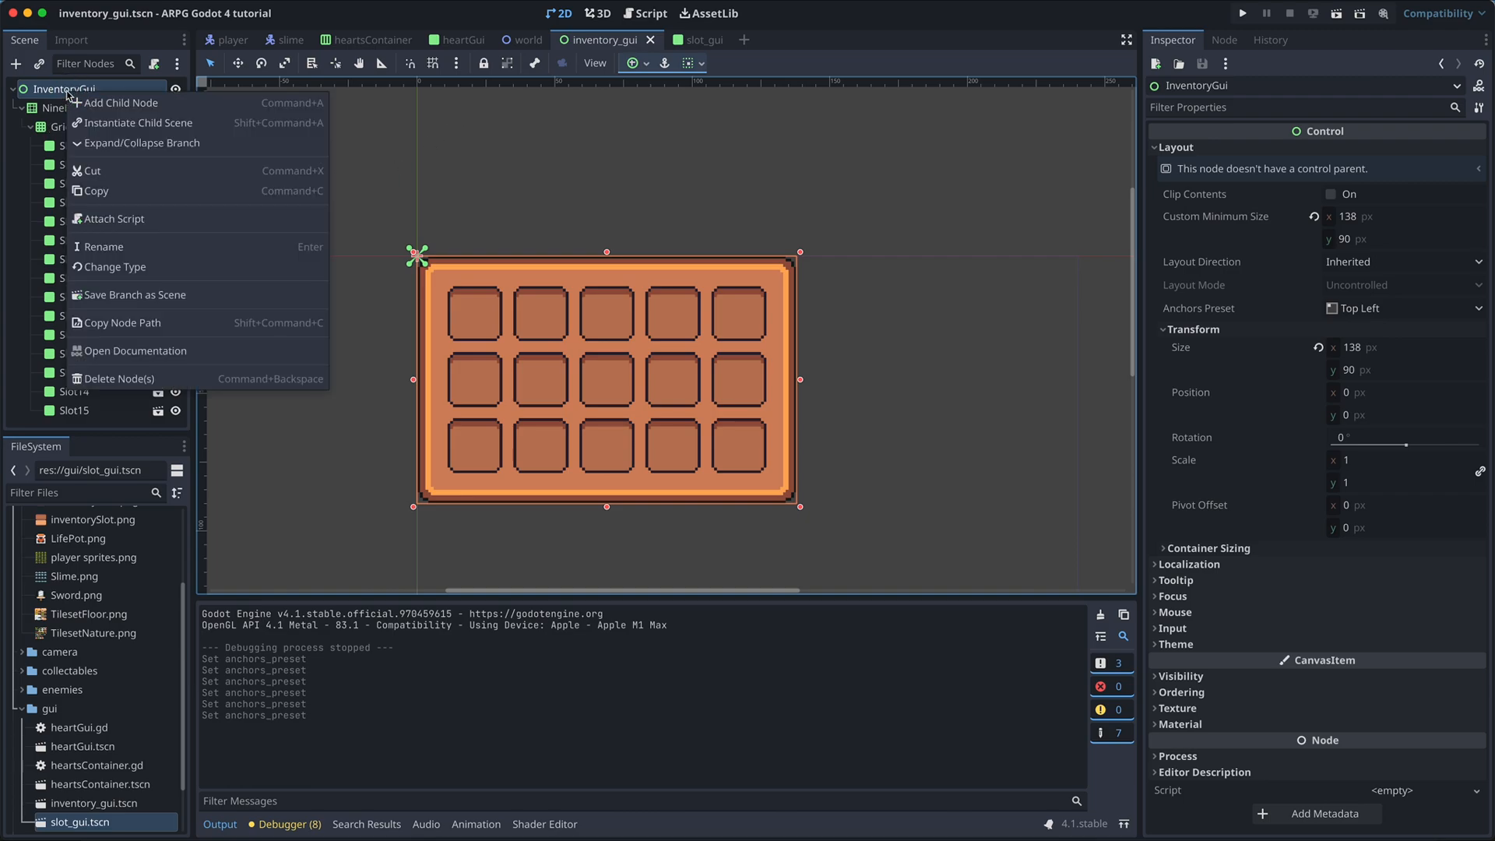
click(115, 218)
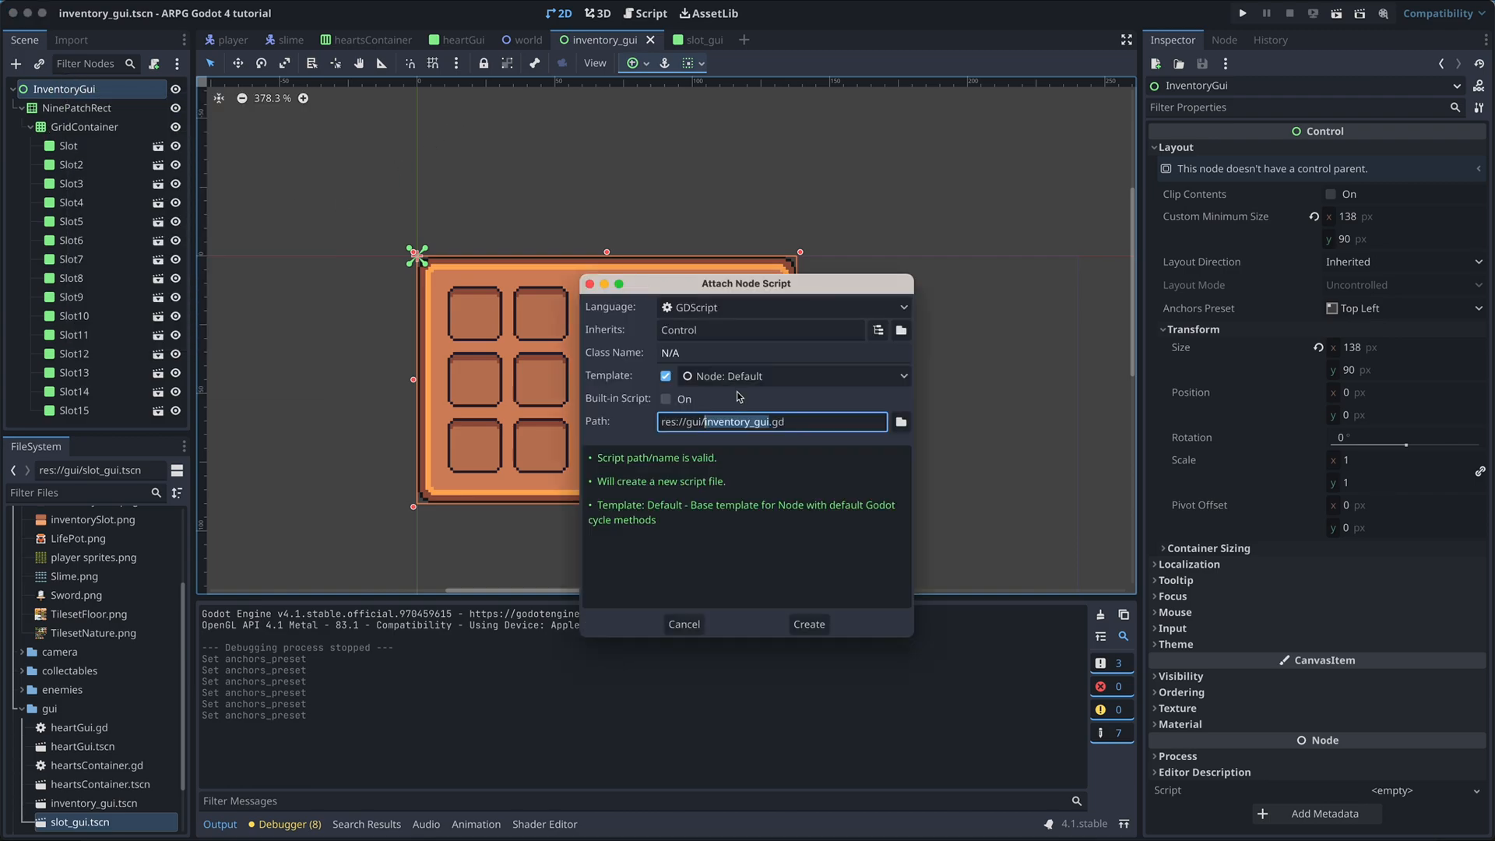
click(808, 624)
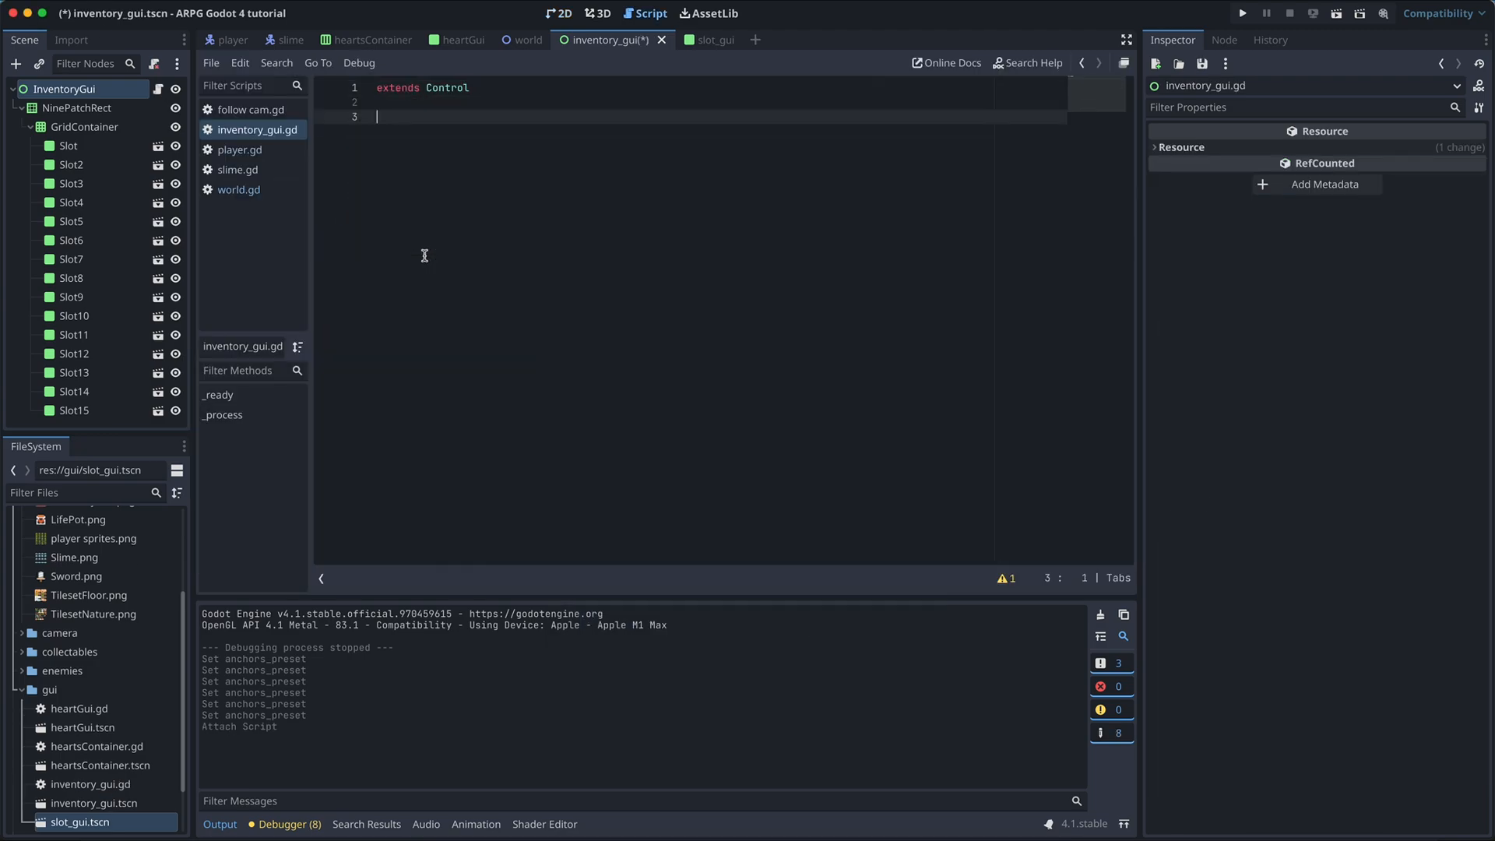
- Declare open() and close() functions and a 'var isOpen: bool = false' flag in inventory_gui.gd
text(func open())
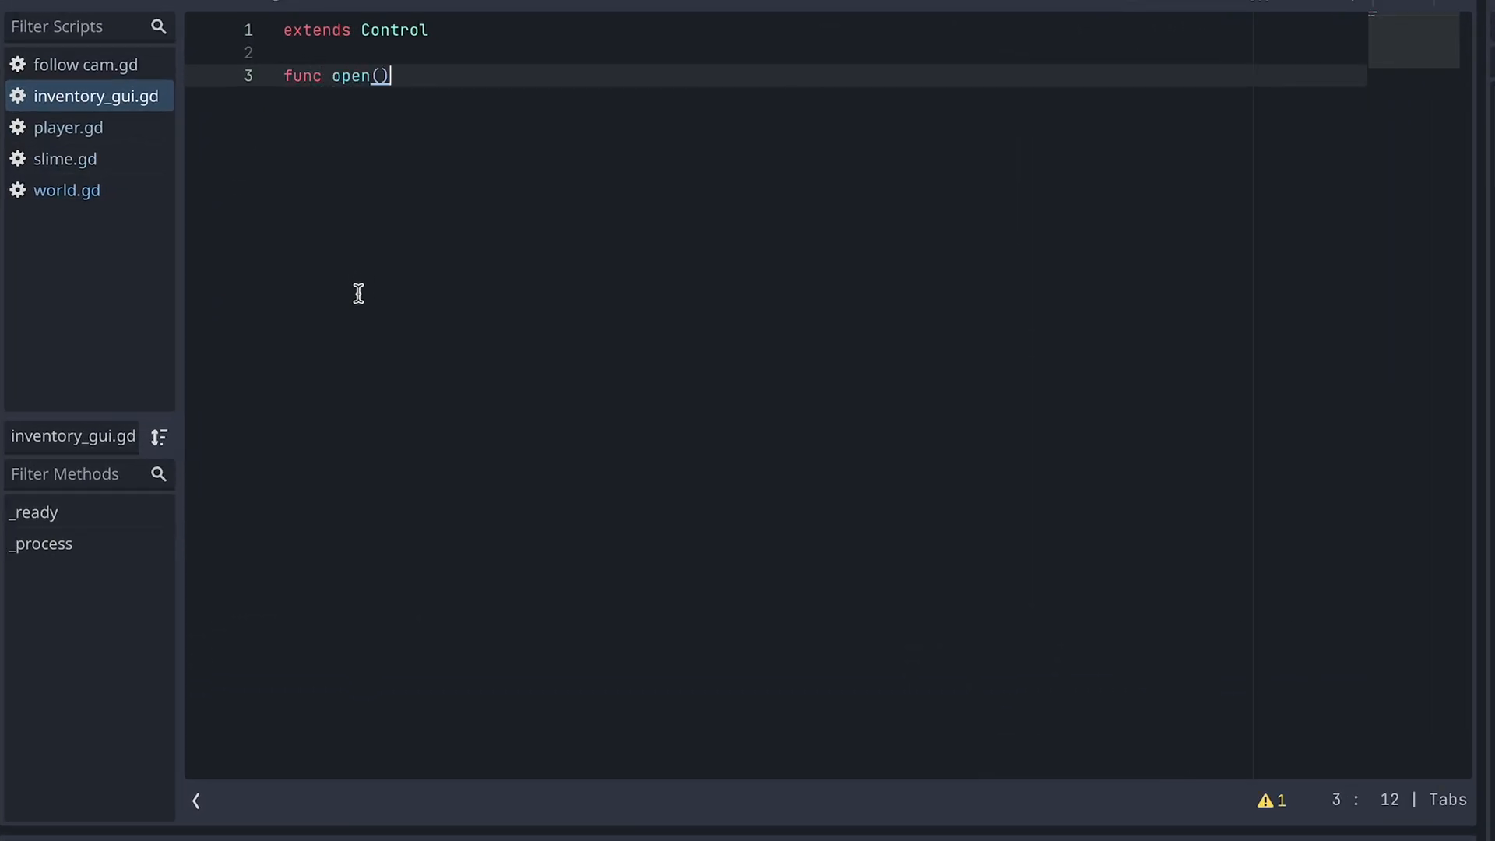
text(:)
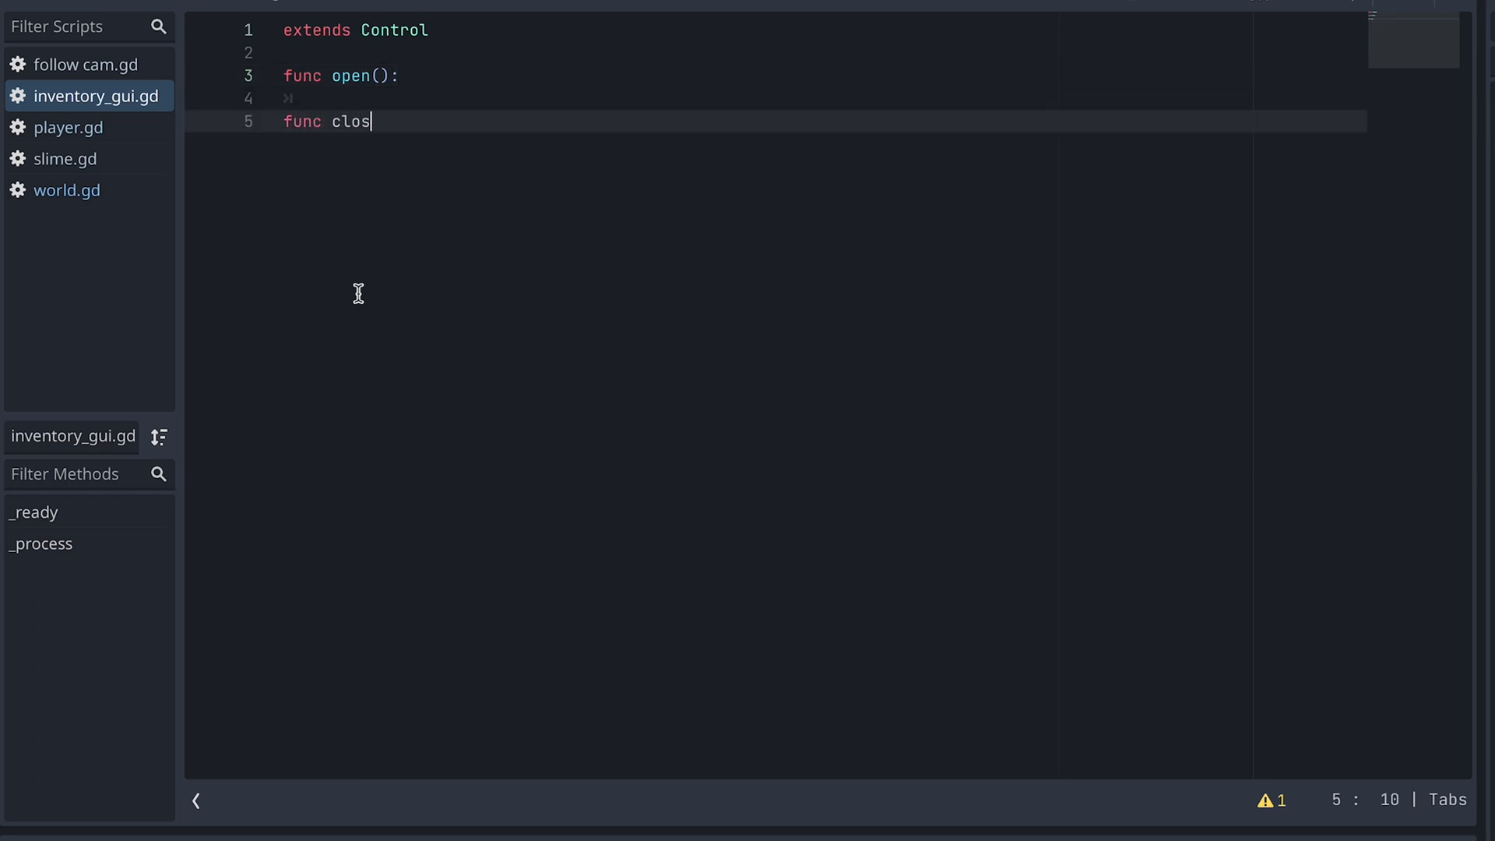
text(e():)
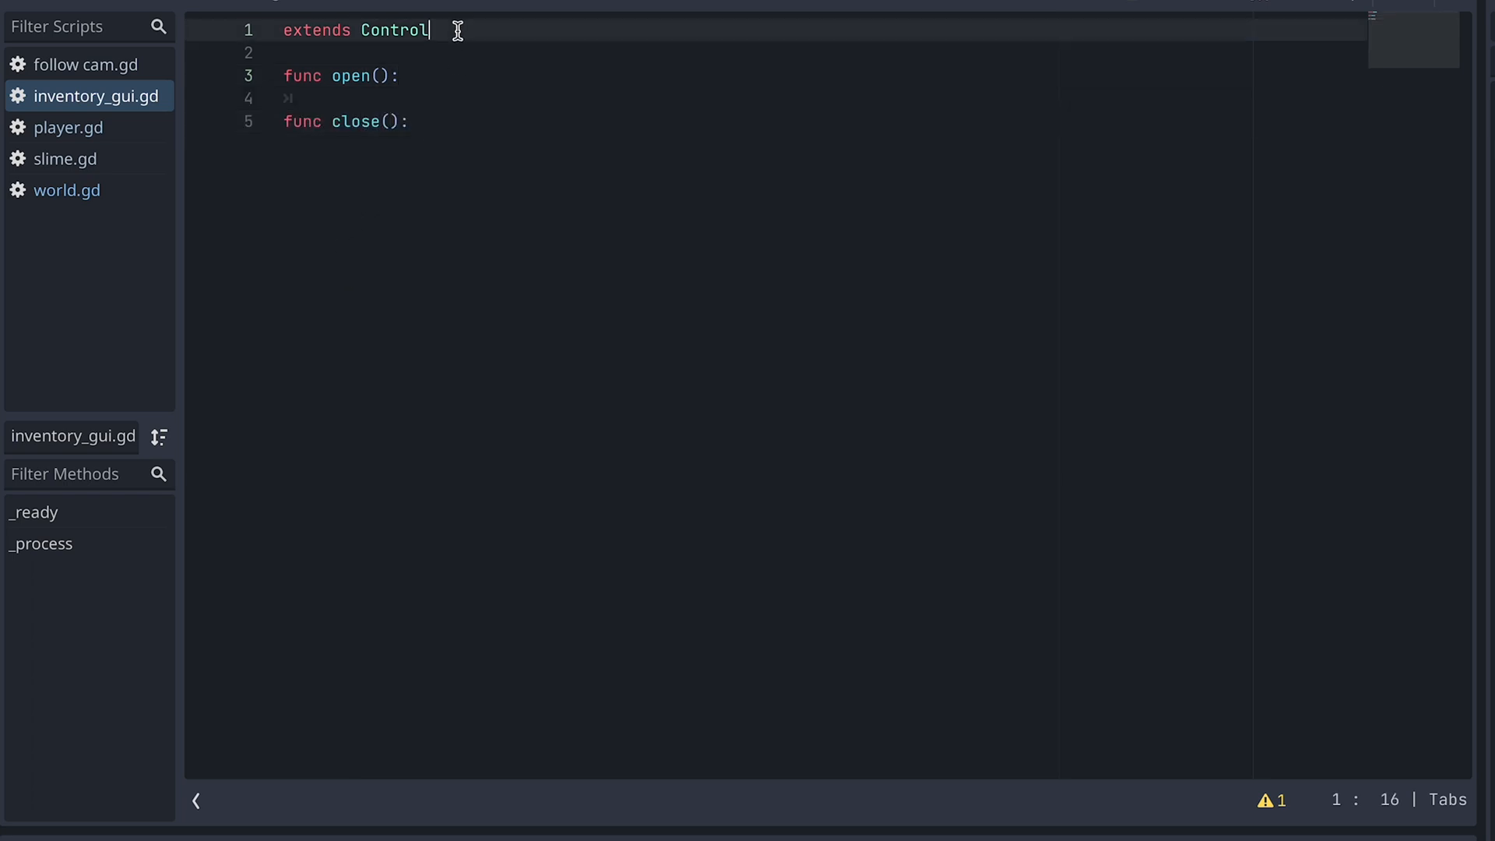
text(var)
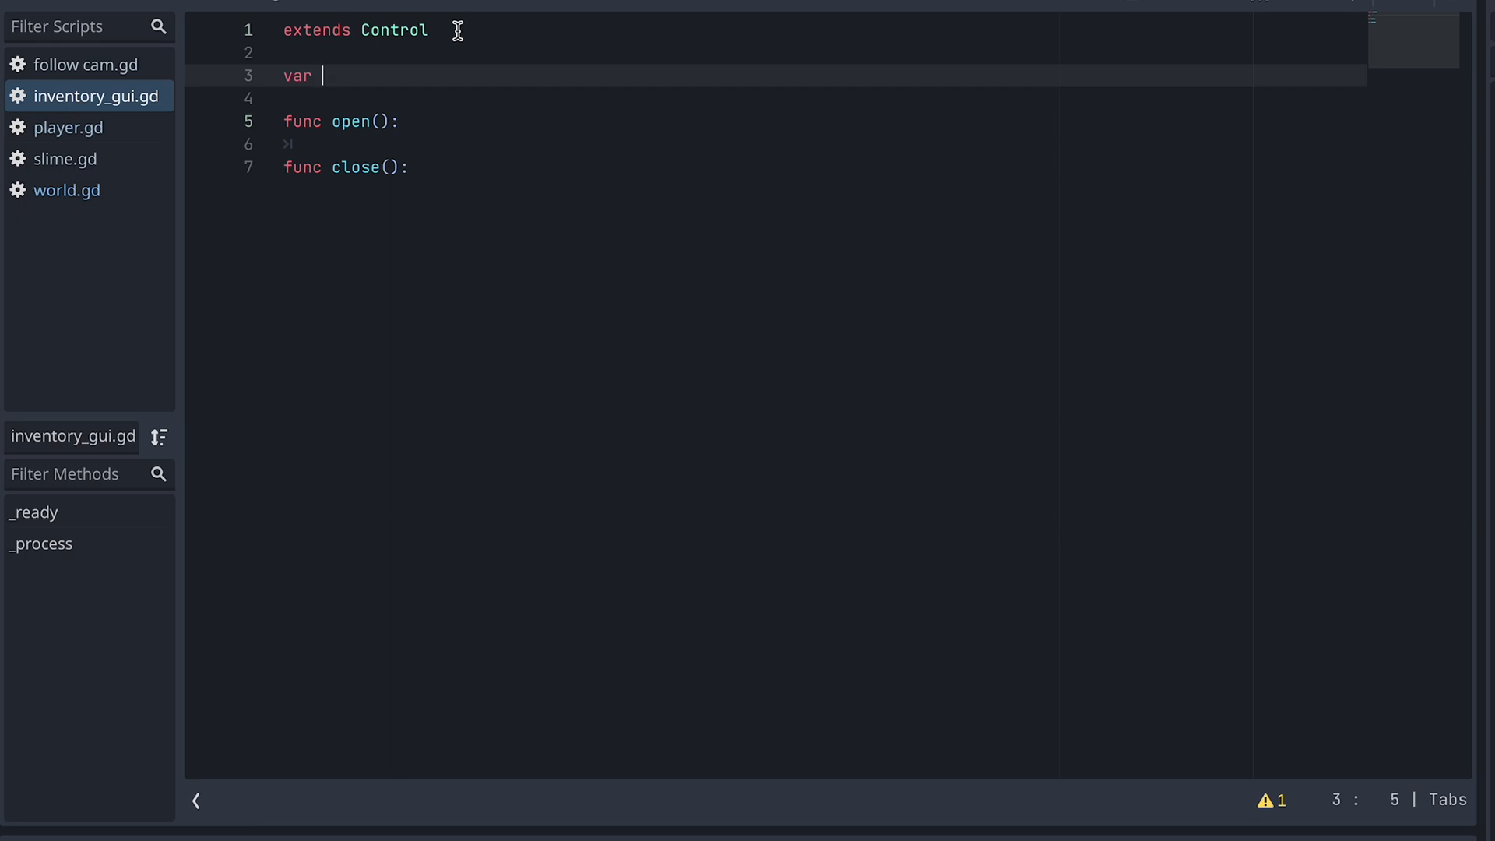
text(isOpen: bool =)
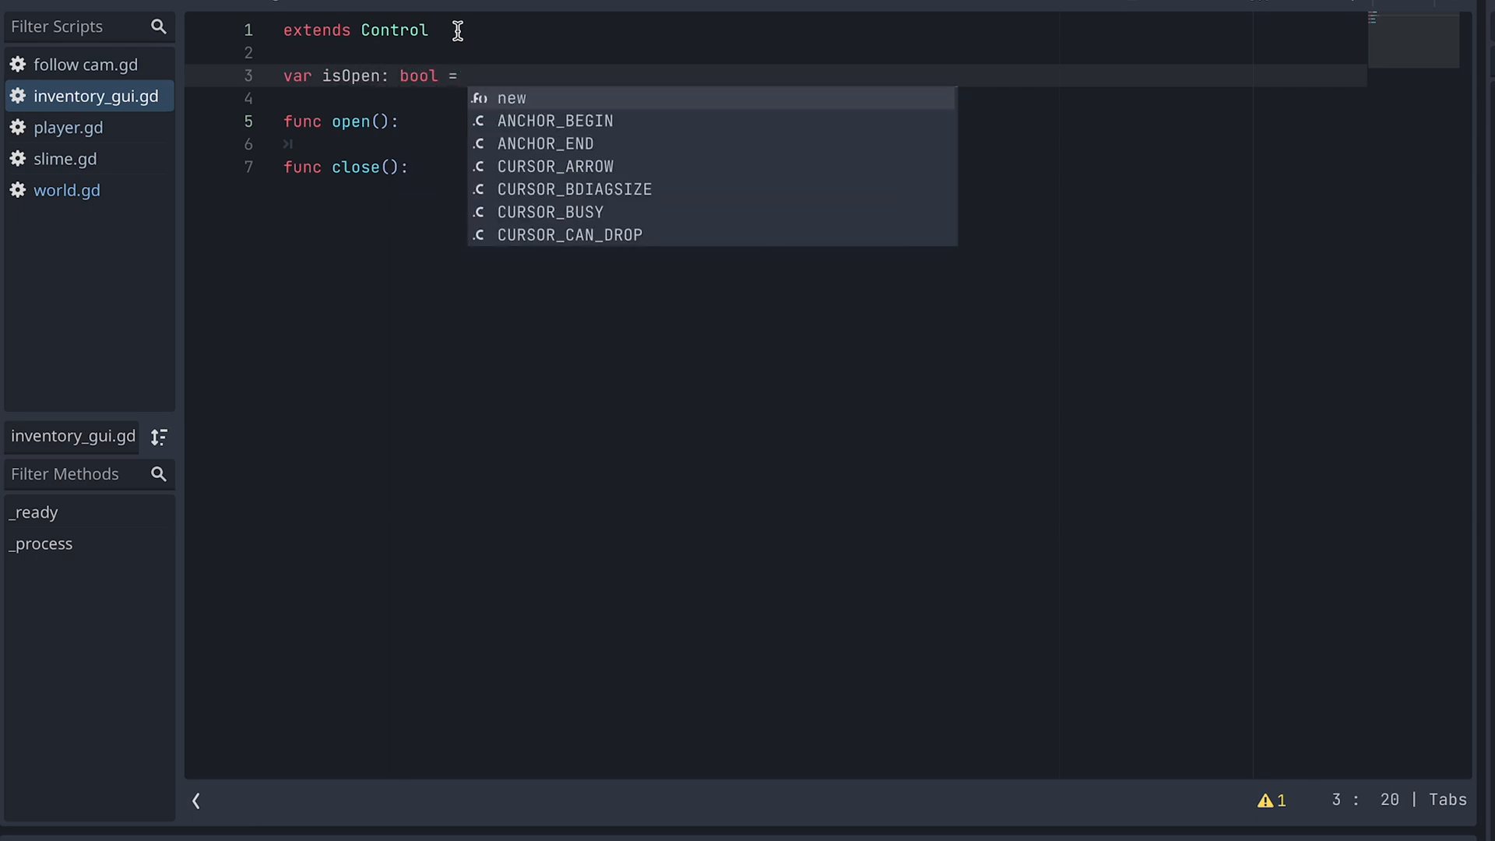
text(false)
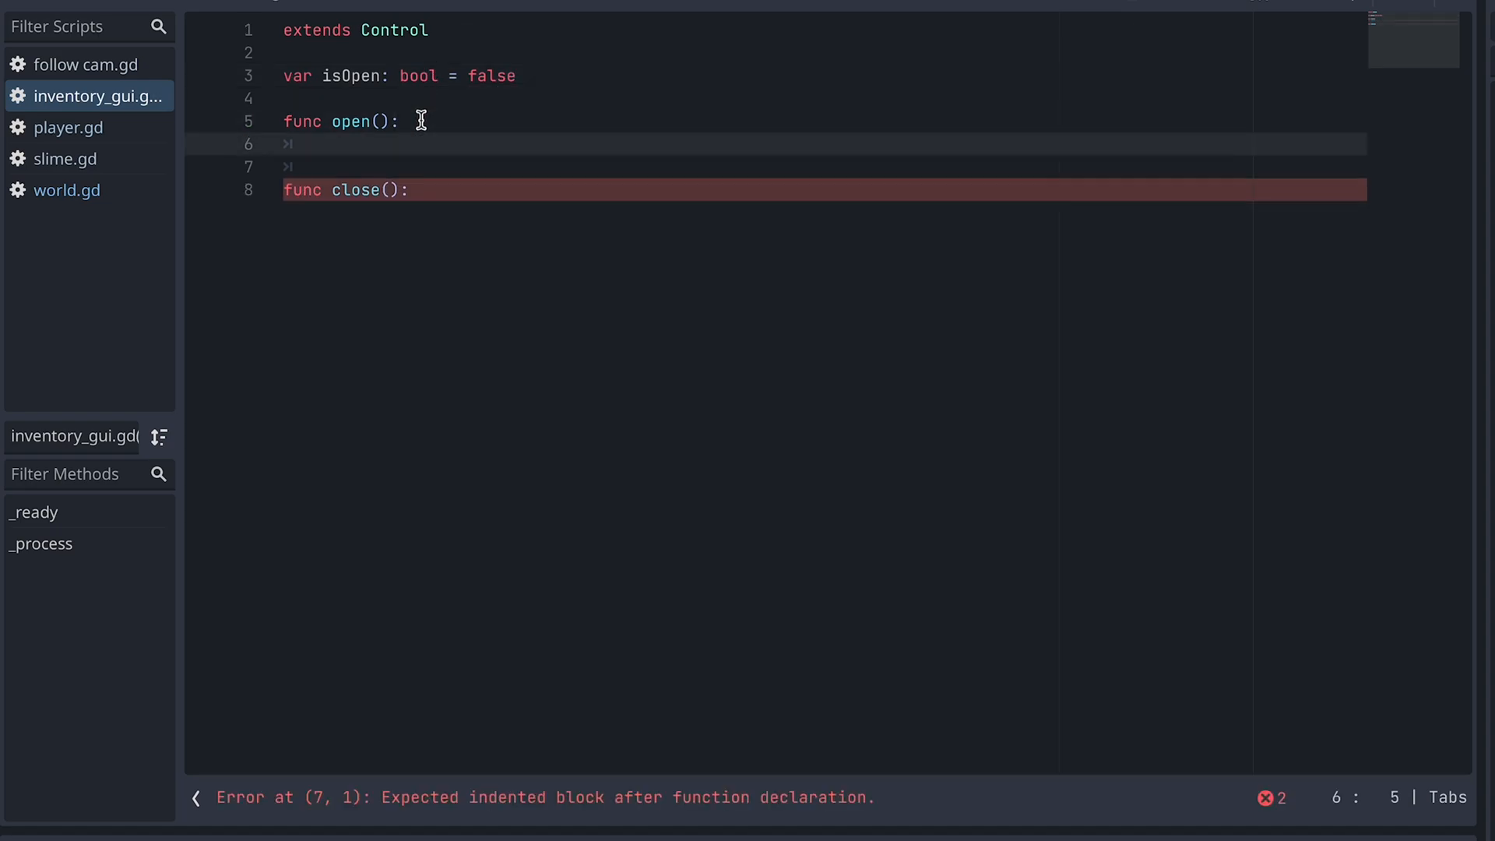
- Make open() set visible and isOpen to true and close() set both to false
text(visible = true)
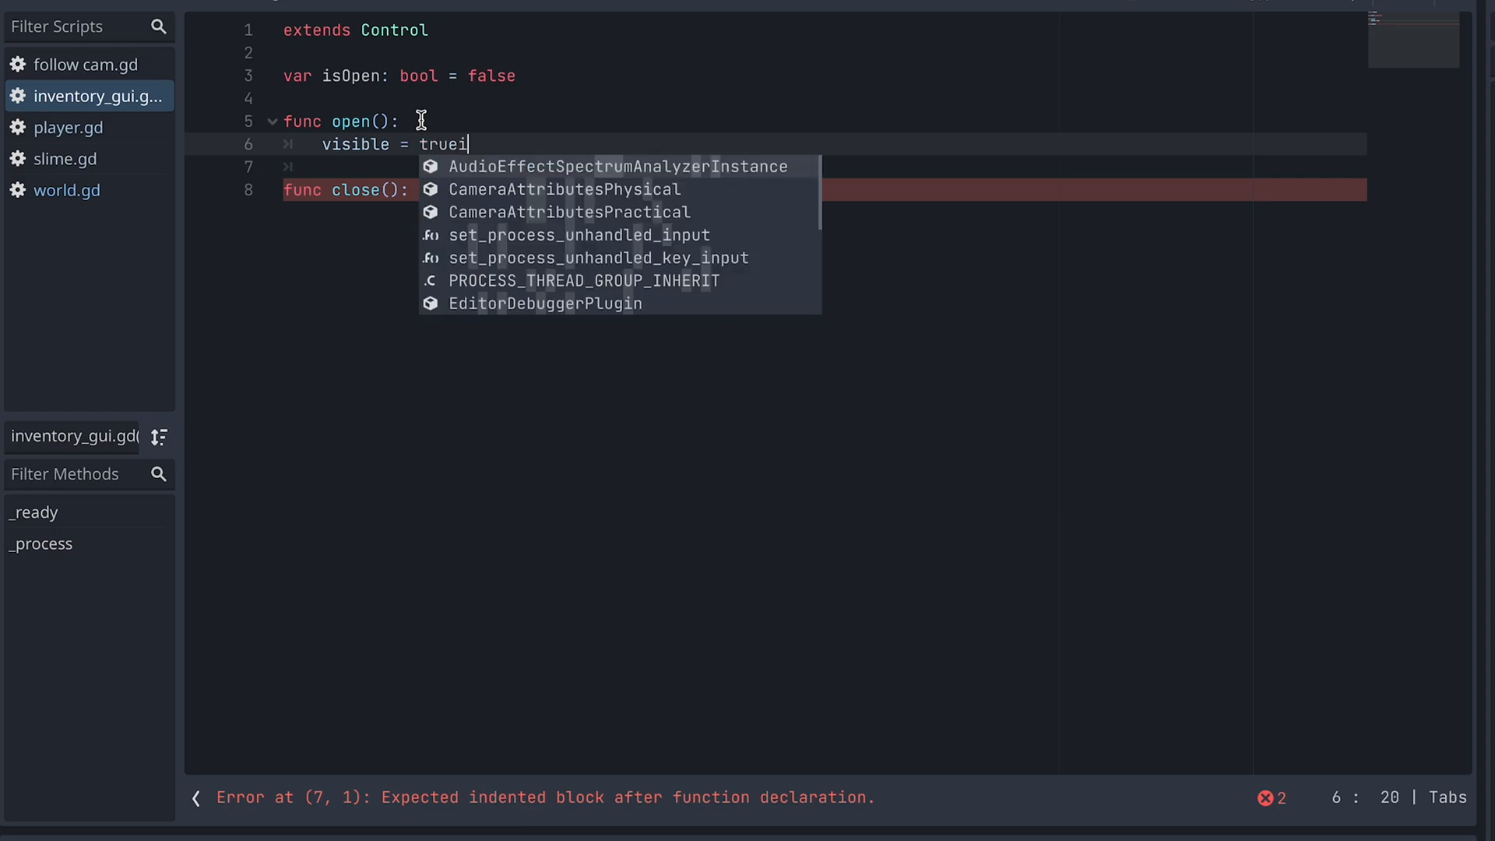
text(isOpen = true)
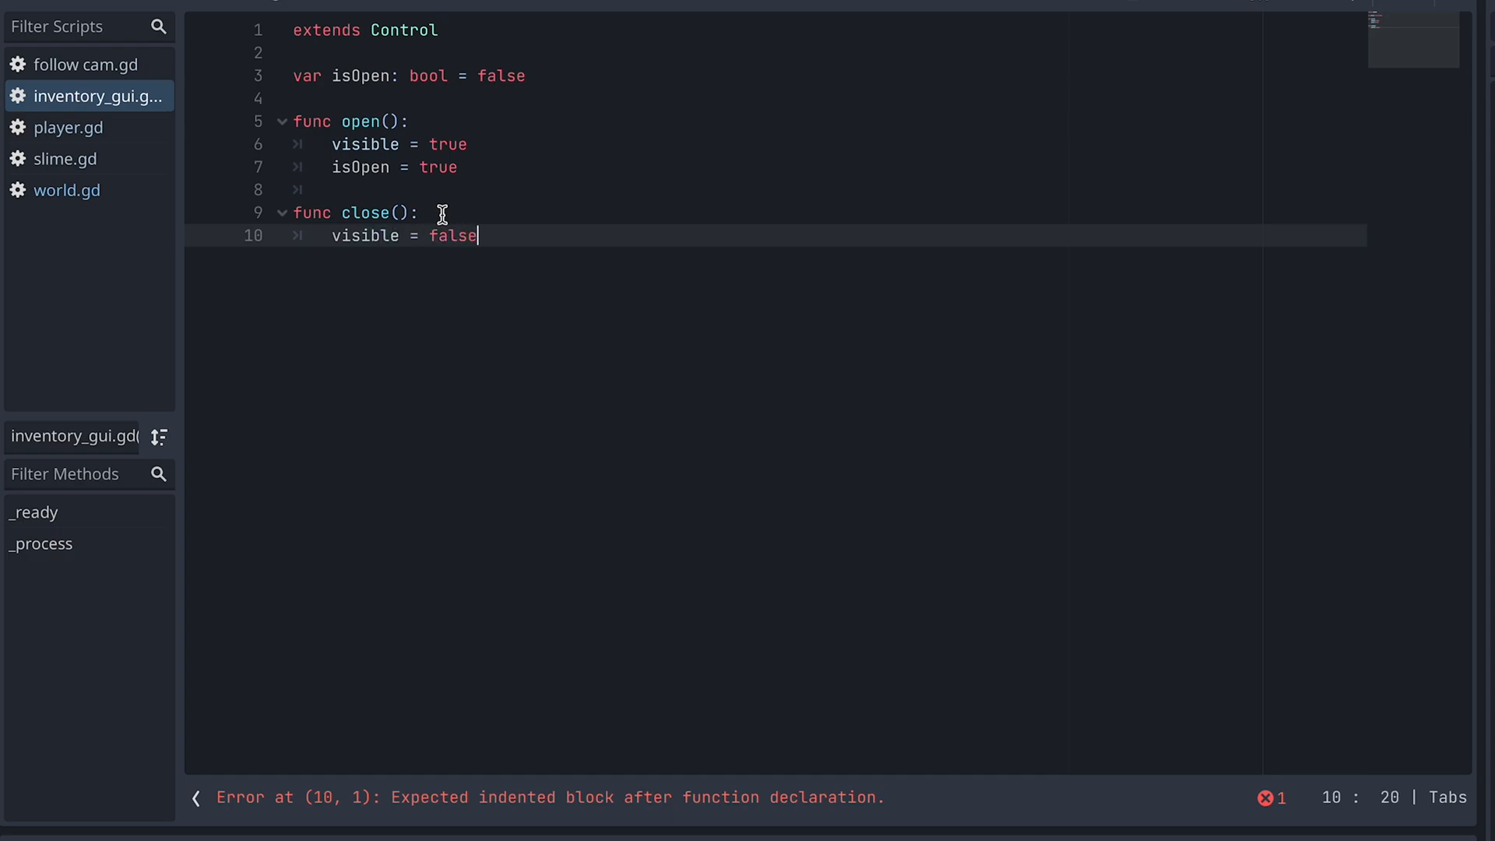
text(isOpen)
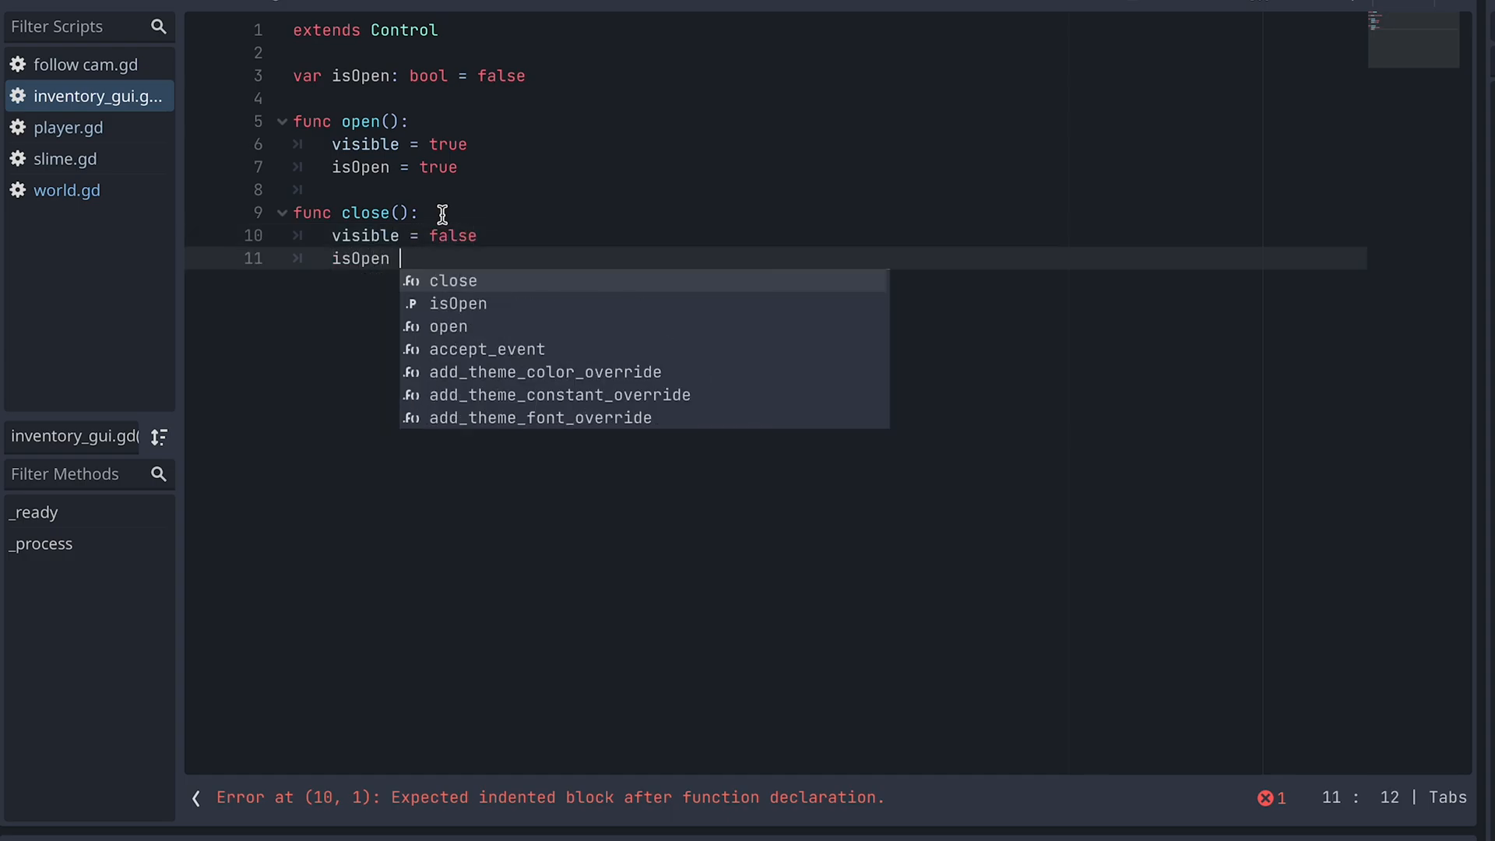
text(= false)
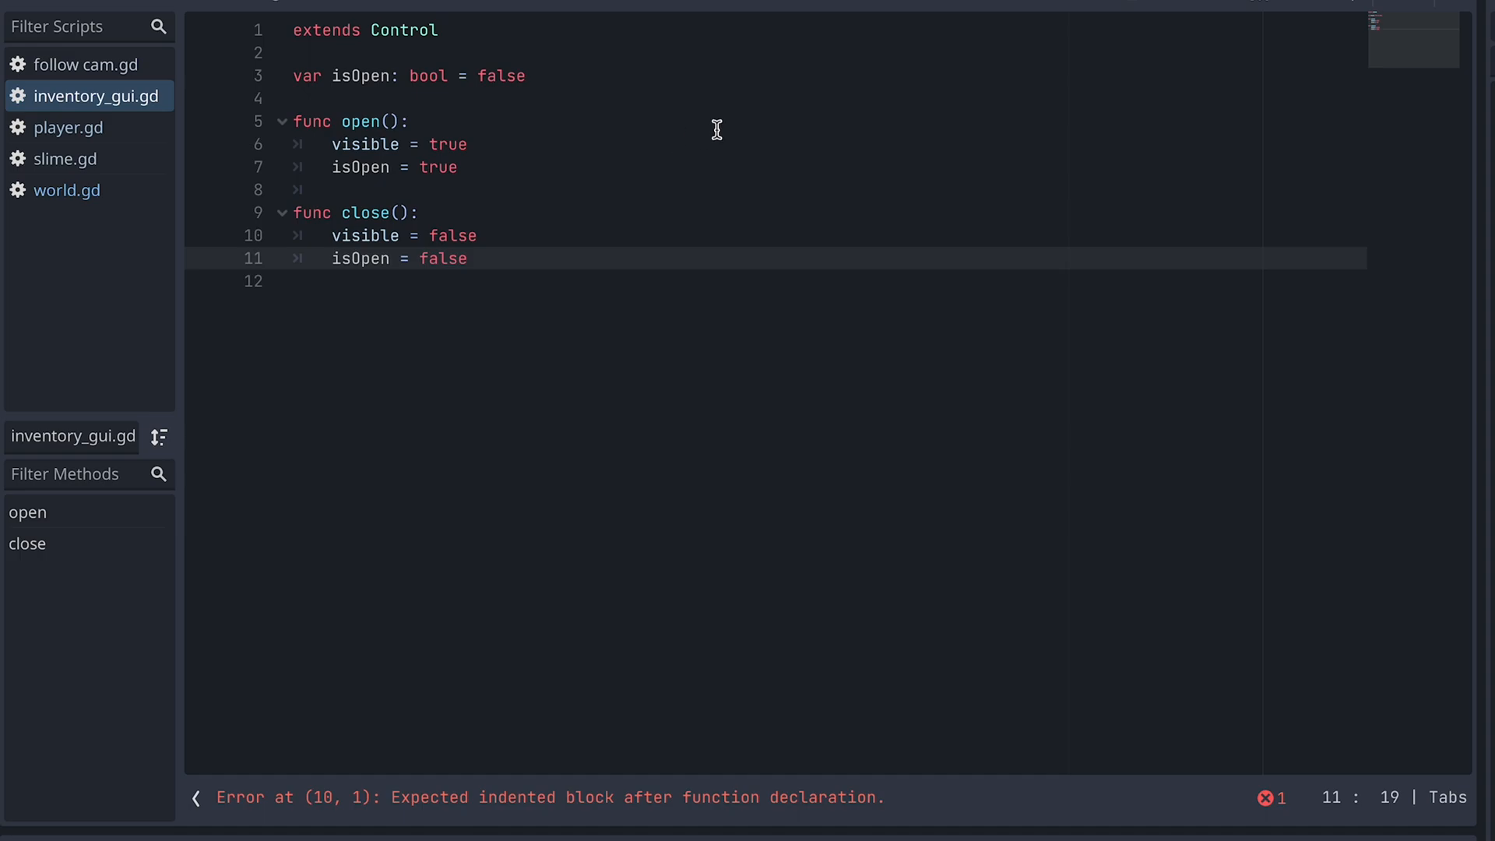
click(305, 281)
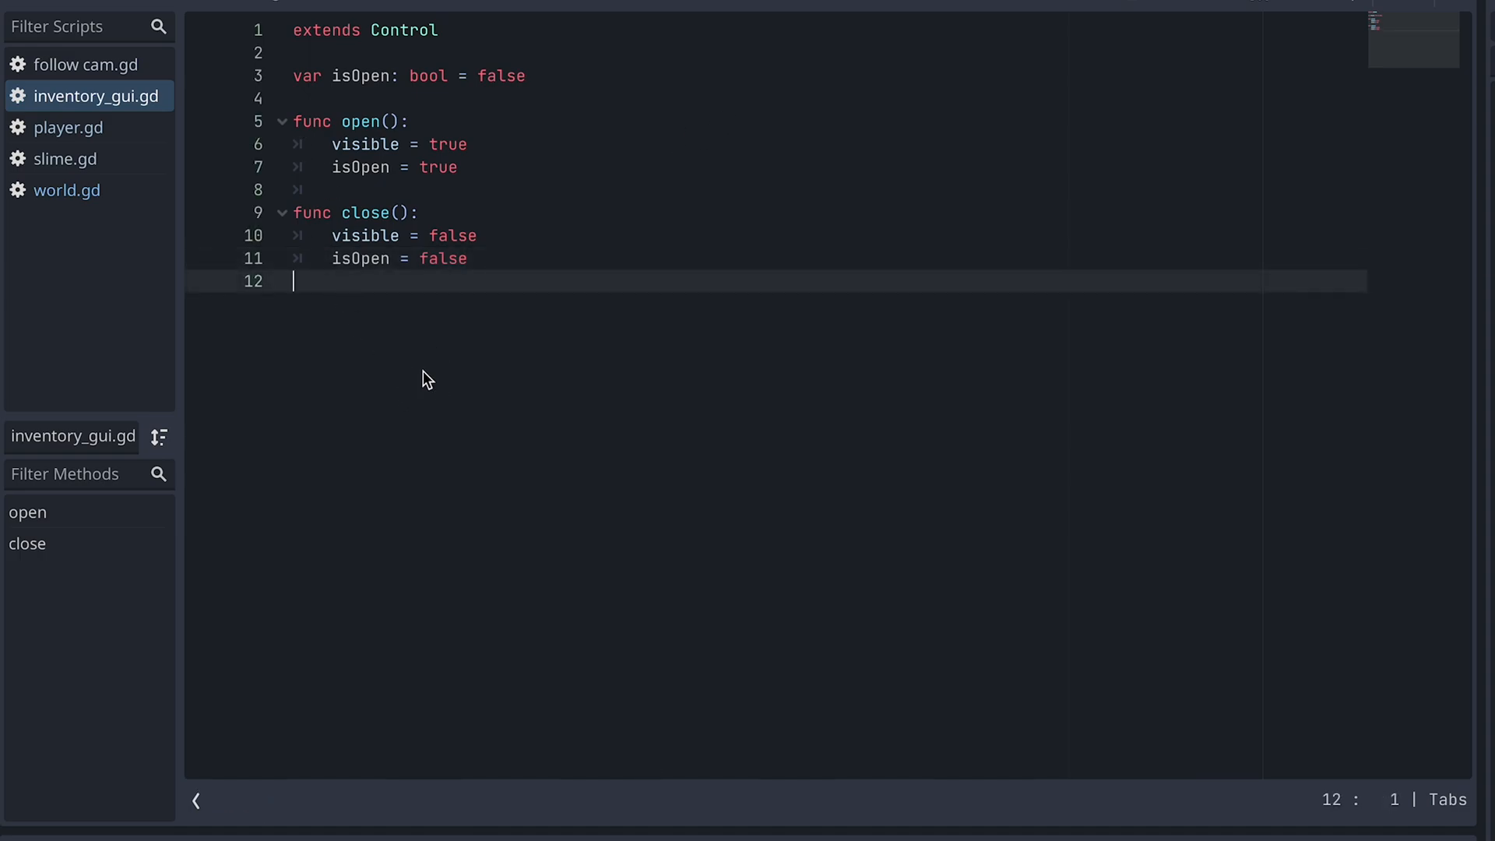
mouse_move(382, 311)
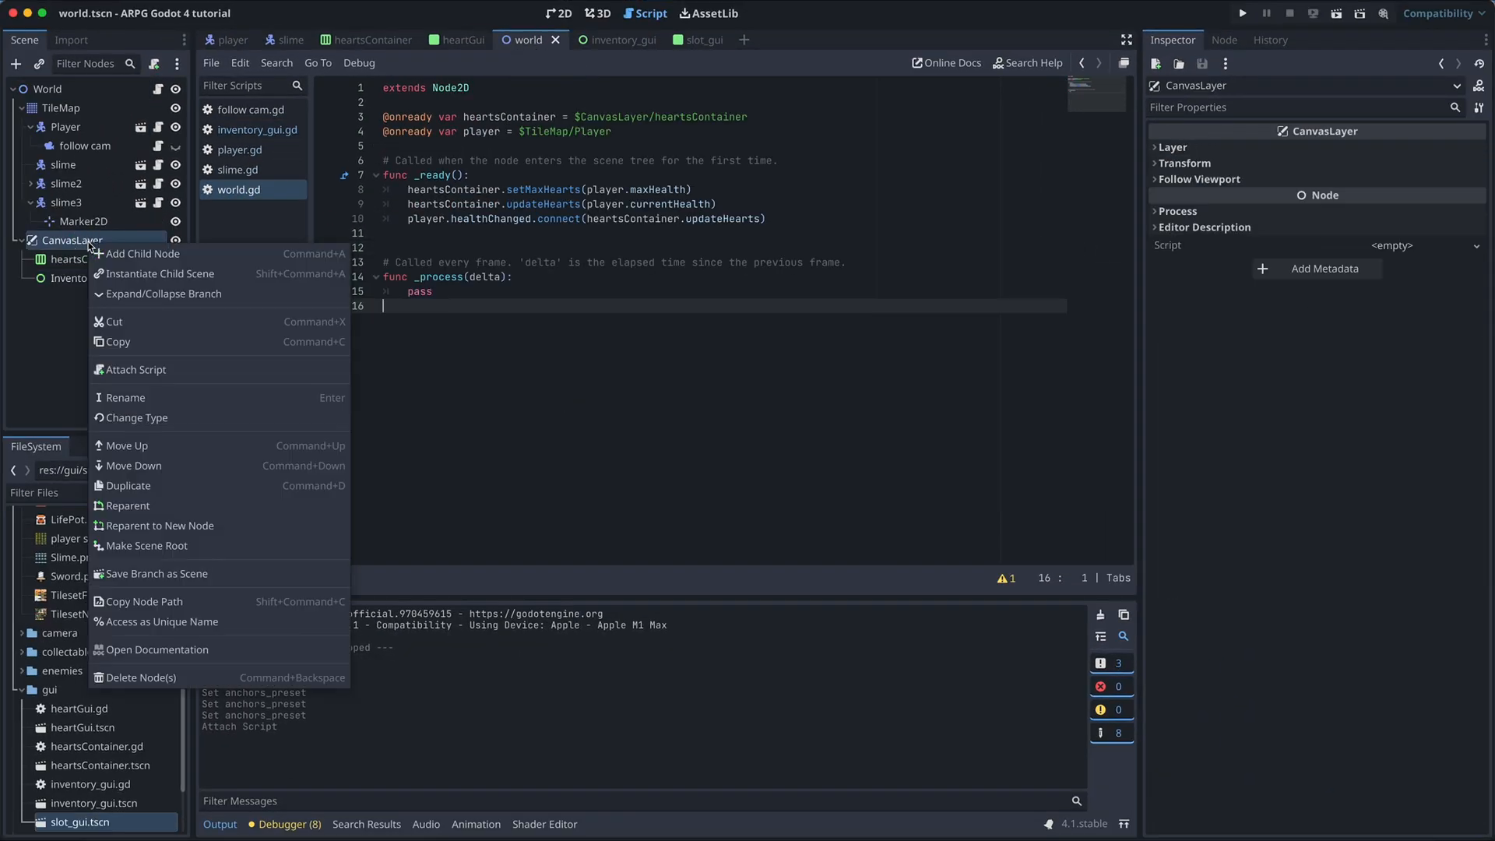
- Attach a new CanvasLayer.gd script and declare an empty 'func _input(event):' in it
click(135, 369)
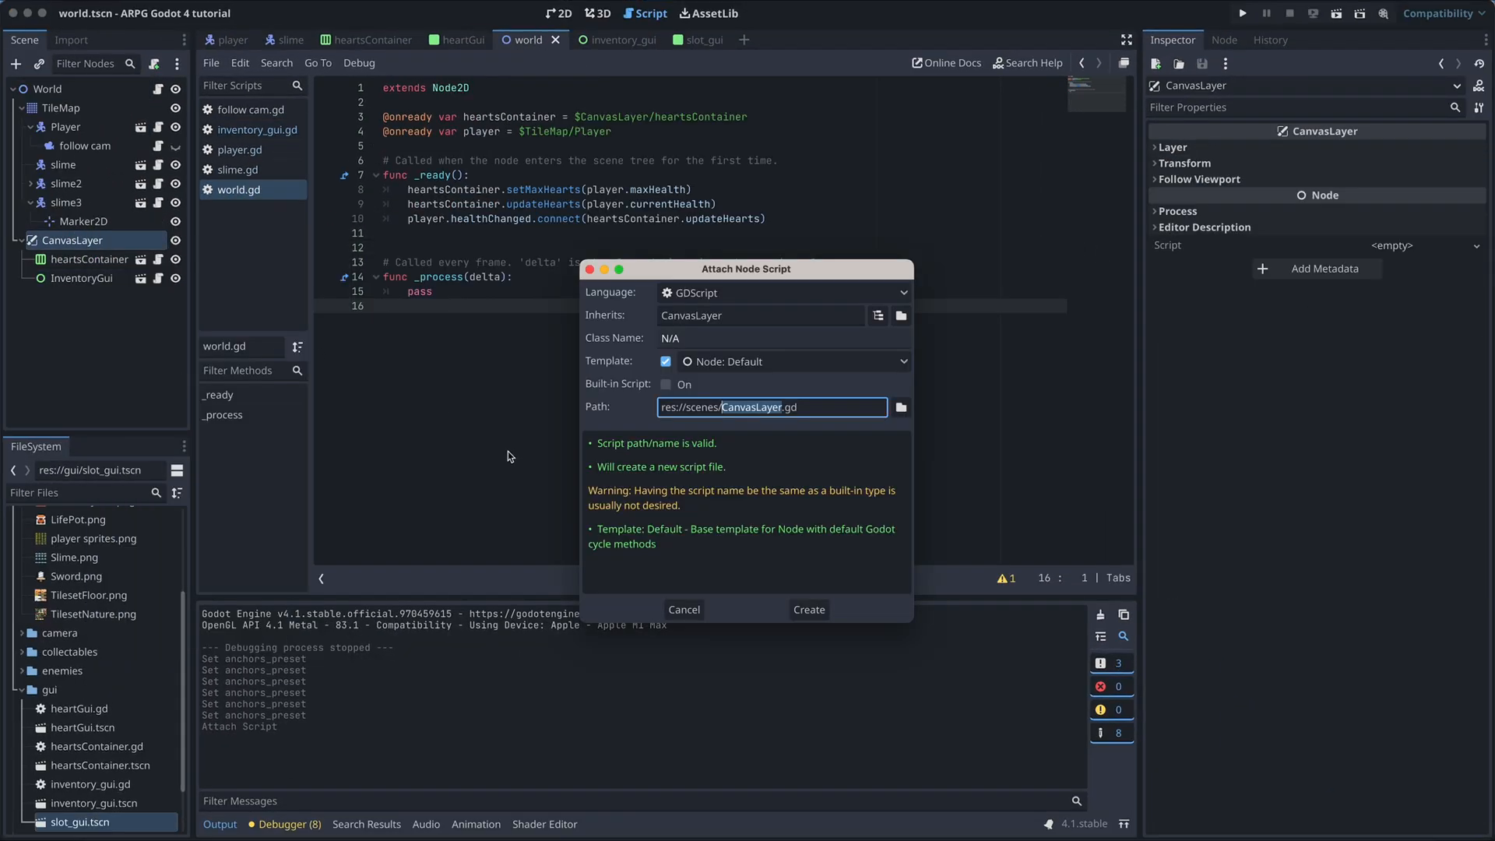
click(901, 407)
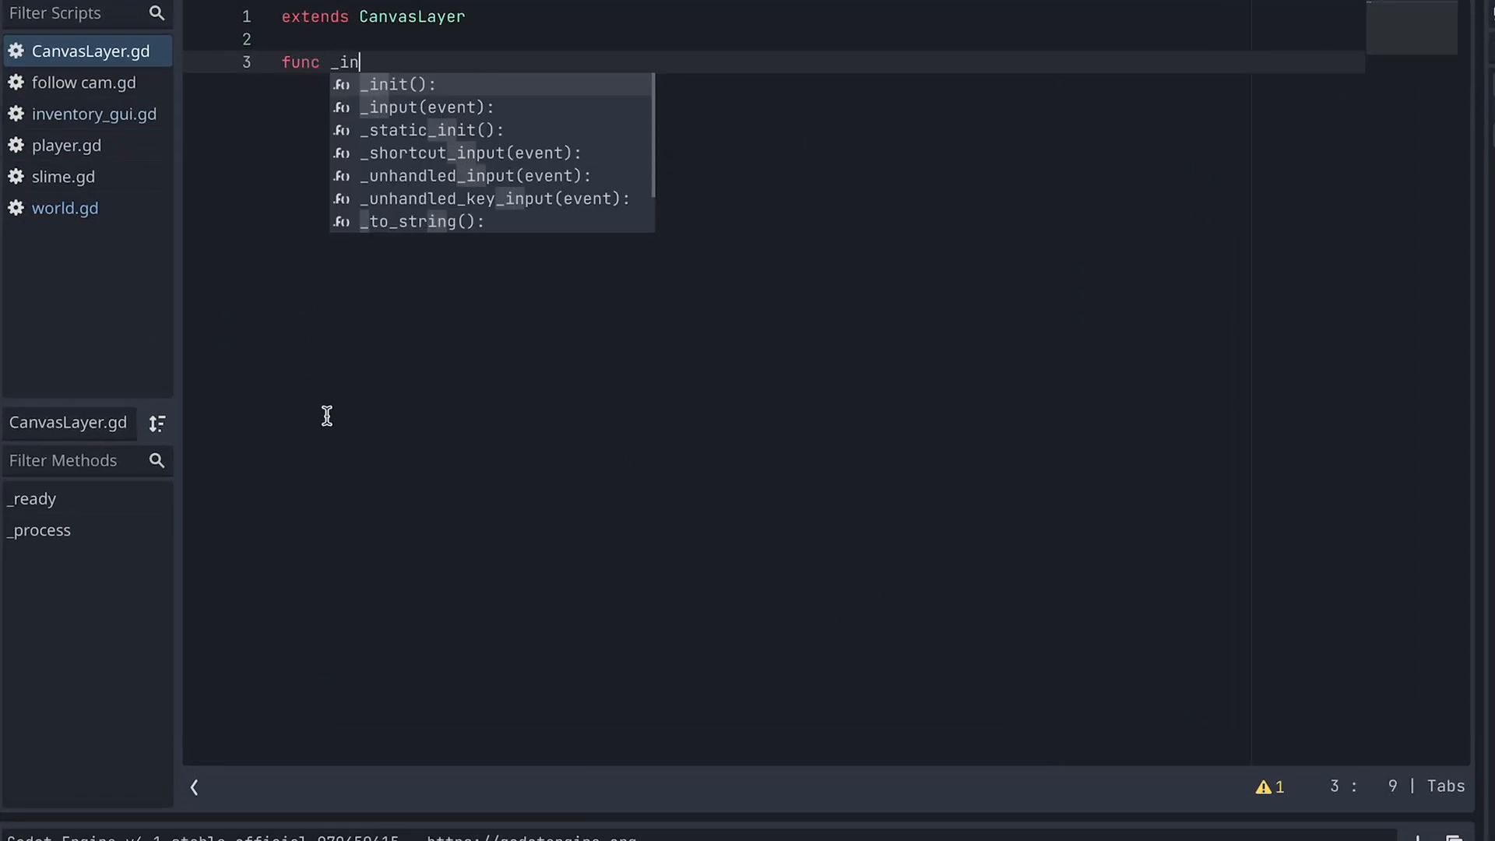
click(429, 106)
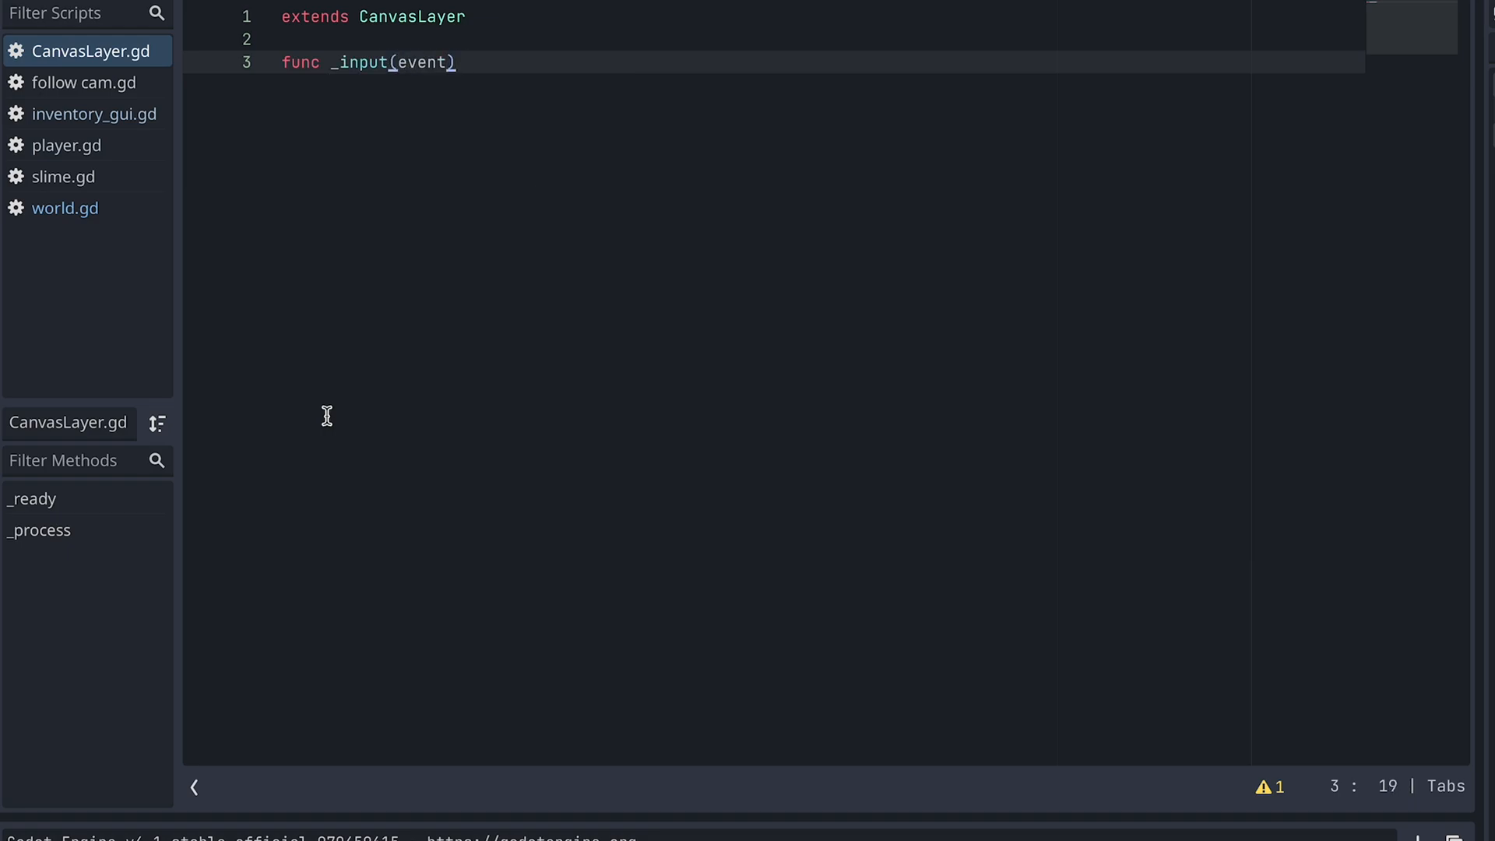
text(:)
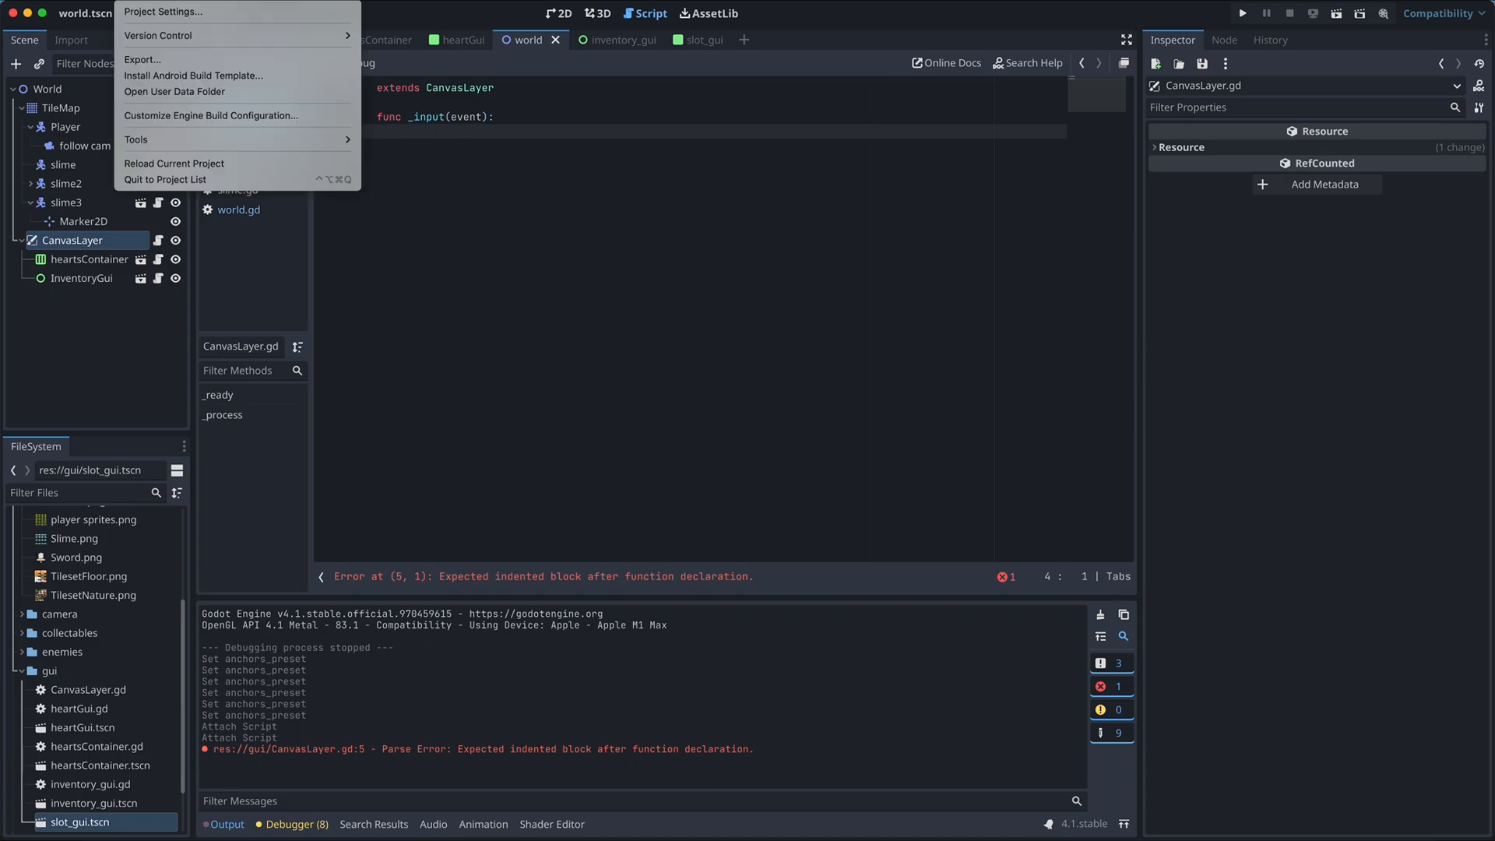
- Add a 'toggle_inventory' action in Project Settings > Input Map
click(162, 10)
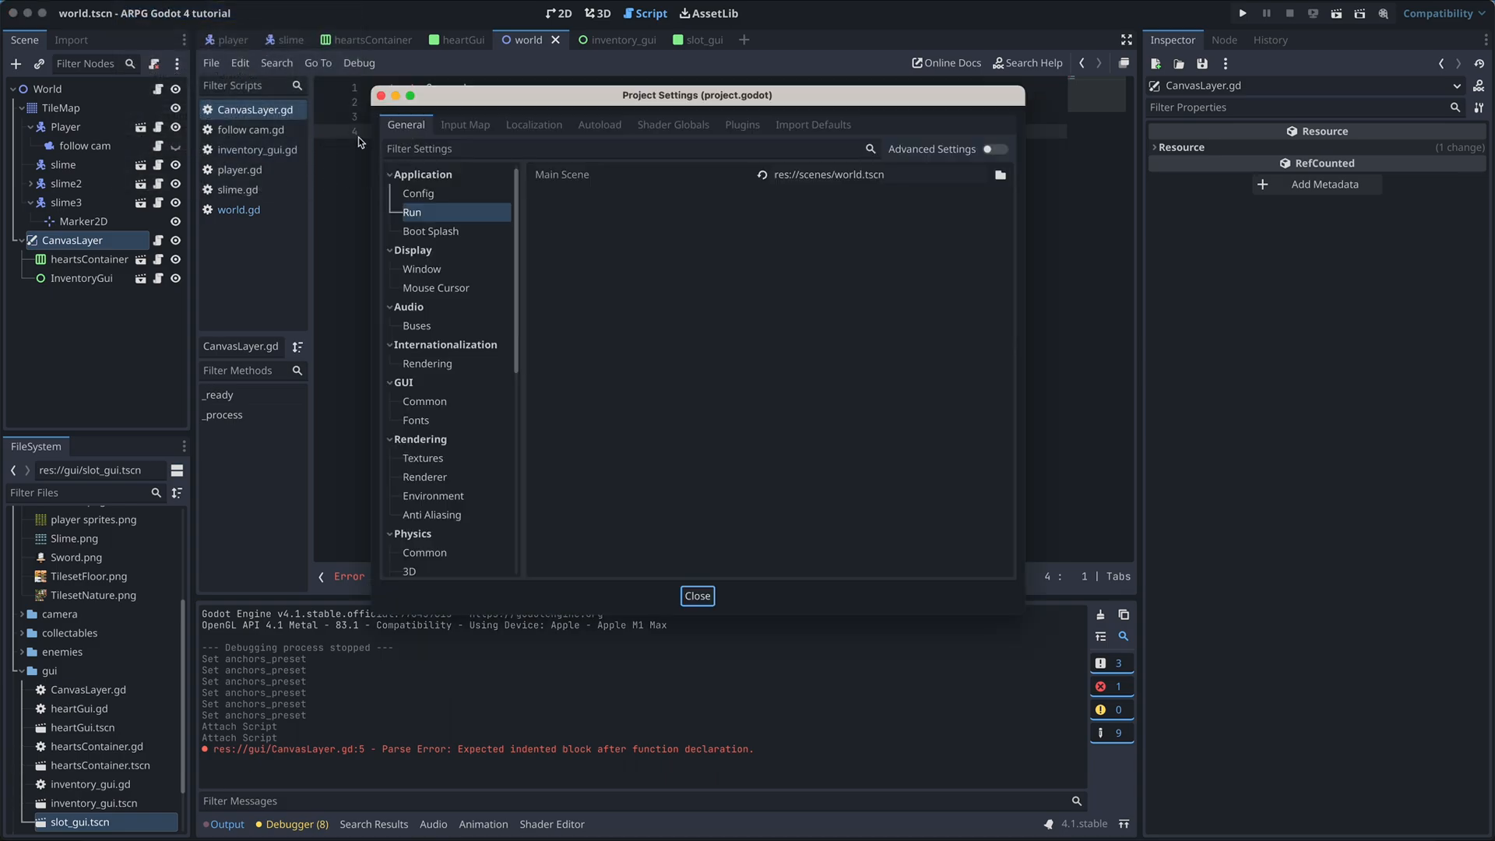
click(465, 124)
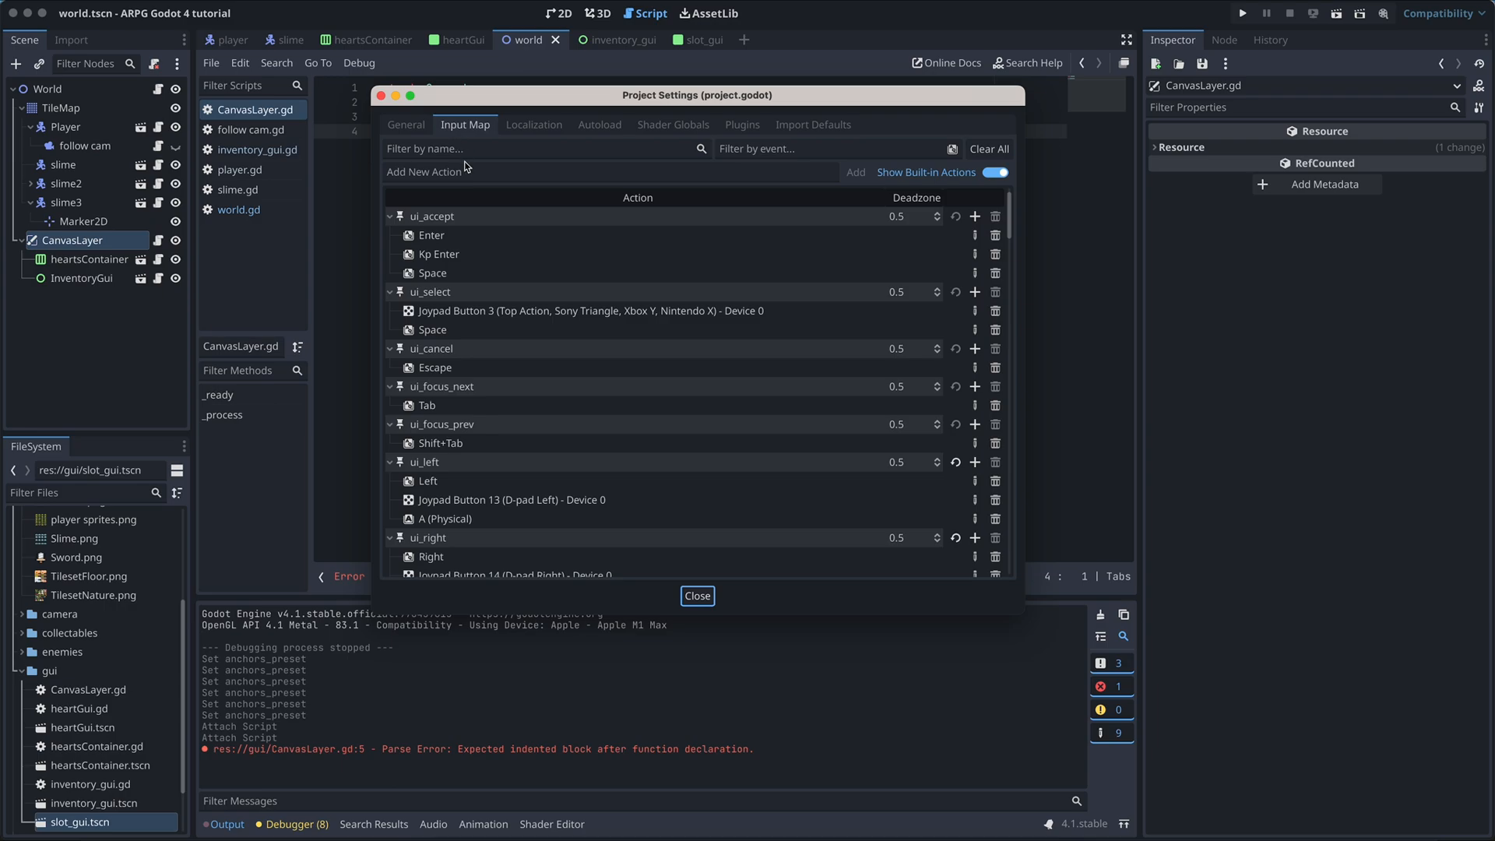
text(toggle_inventor)
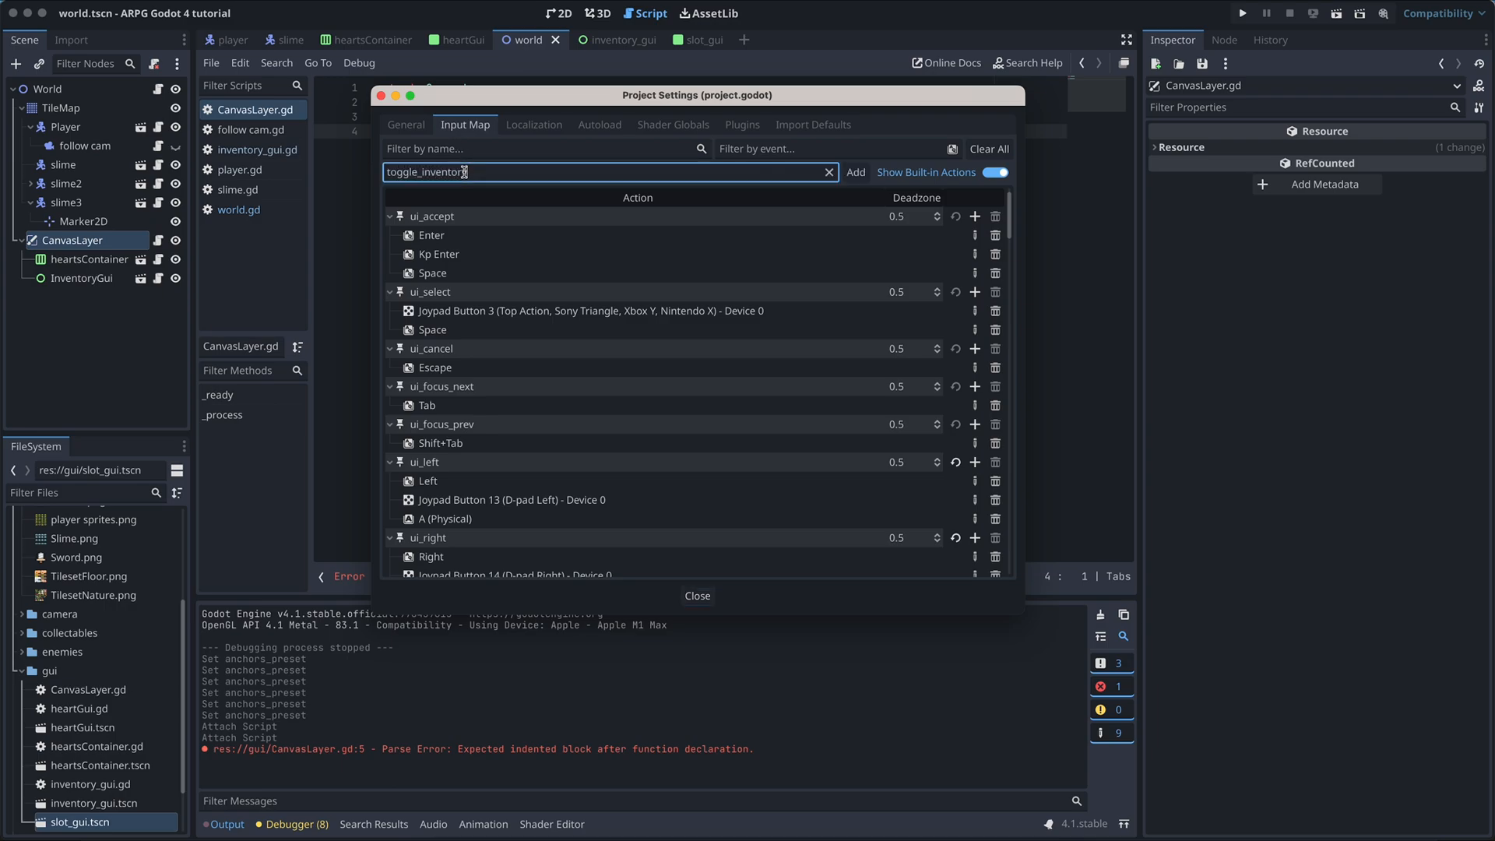
click(855, 173)
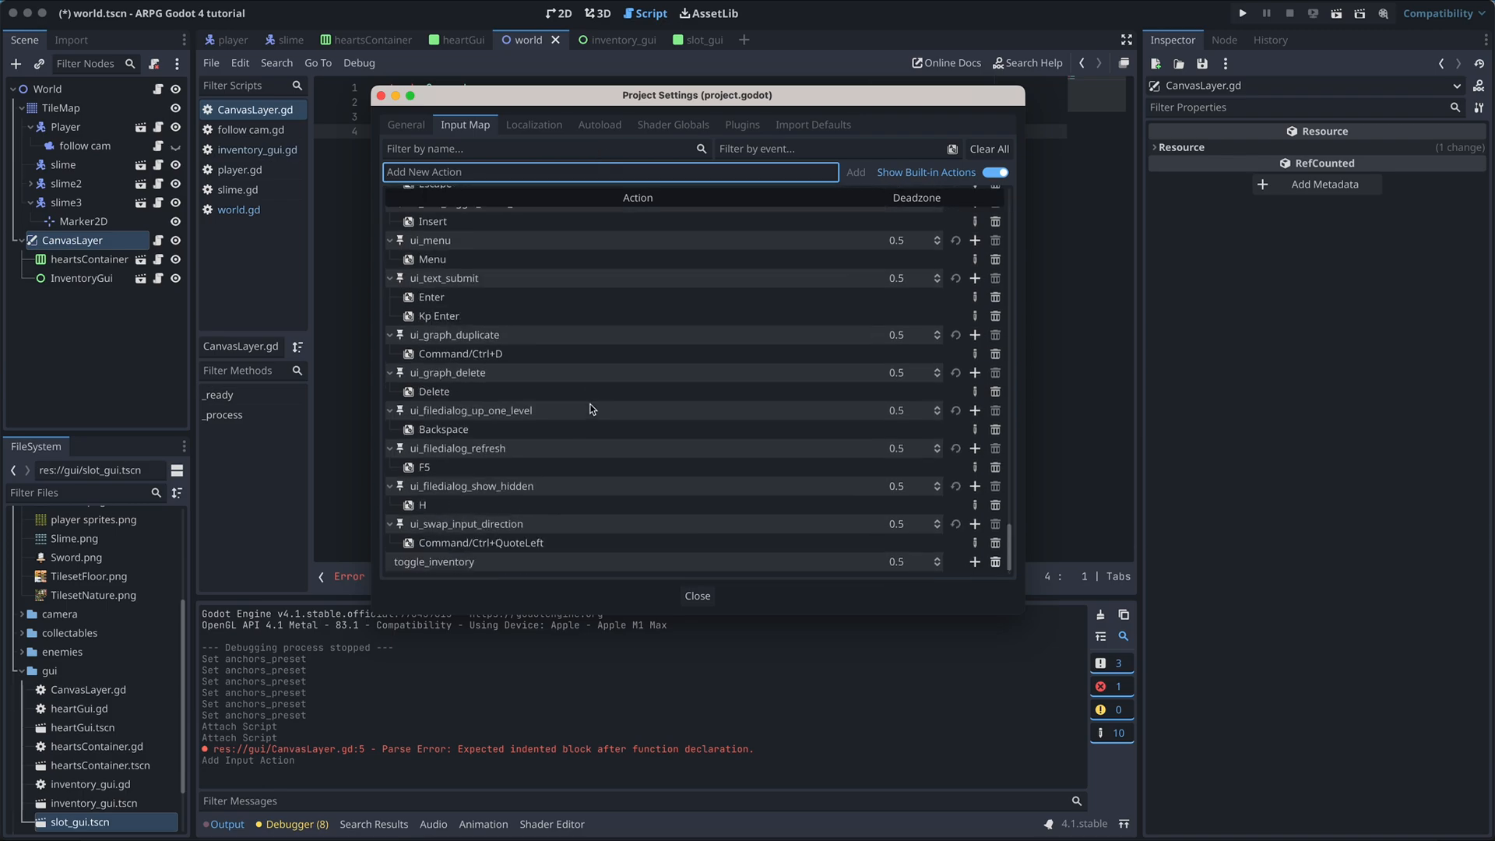
- Bind the physical I key to the toggle_inventory action and confirm it
double_click(434, 562)
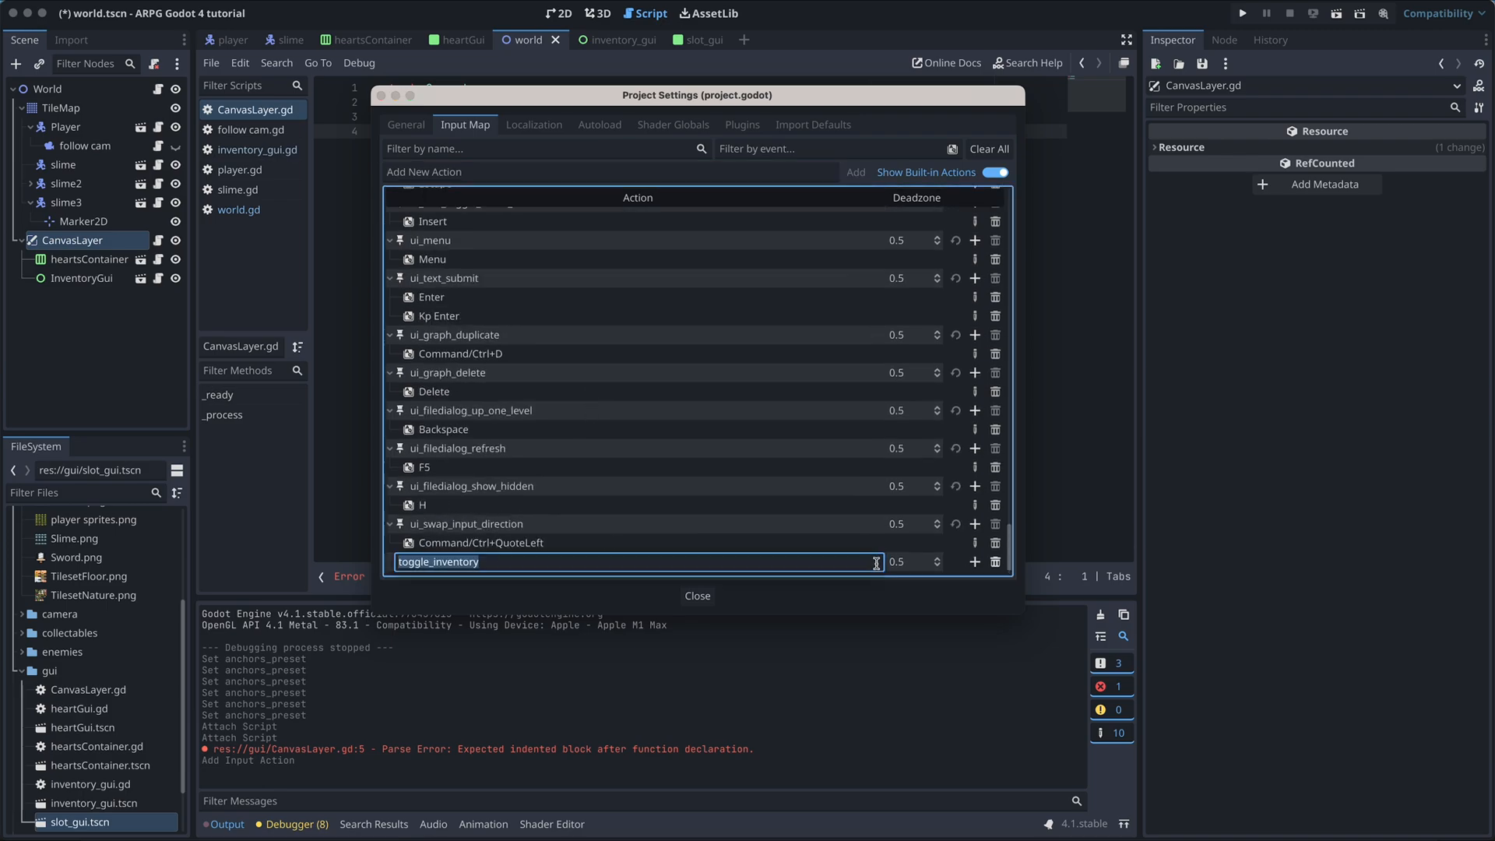
click(974, 563)
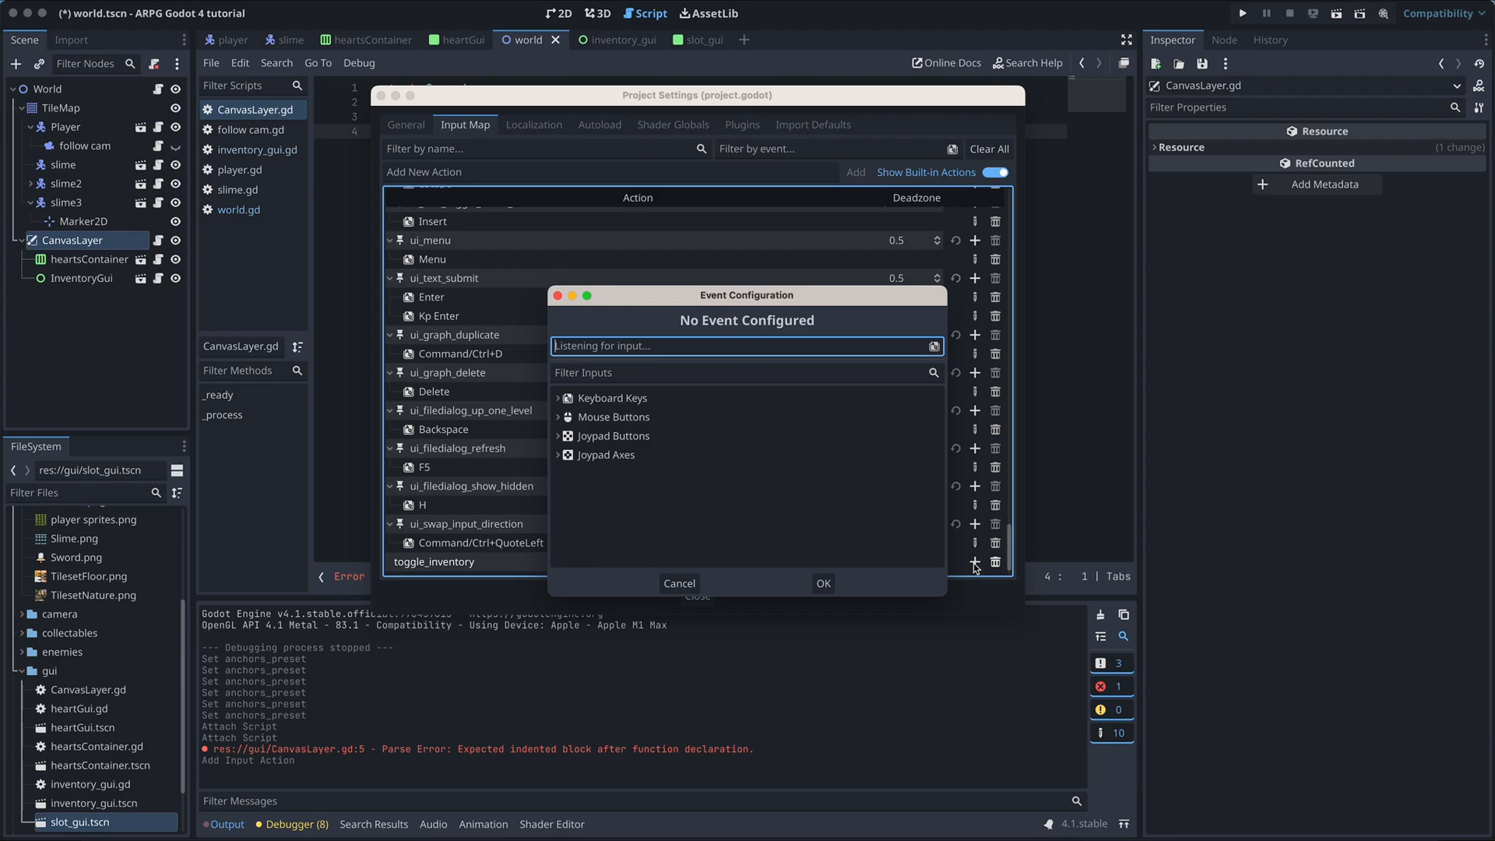
key(i)
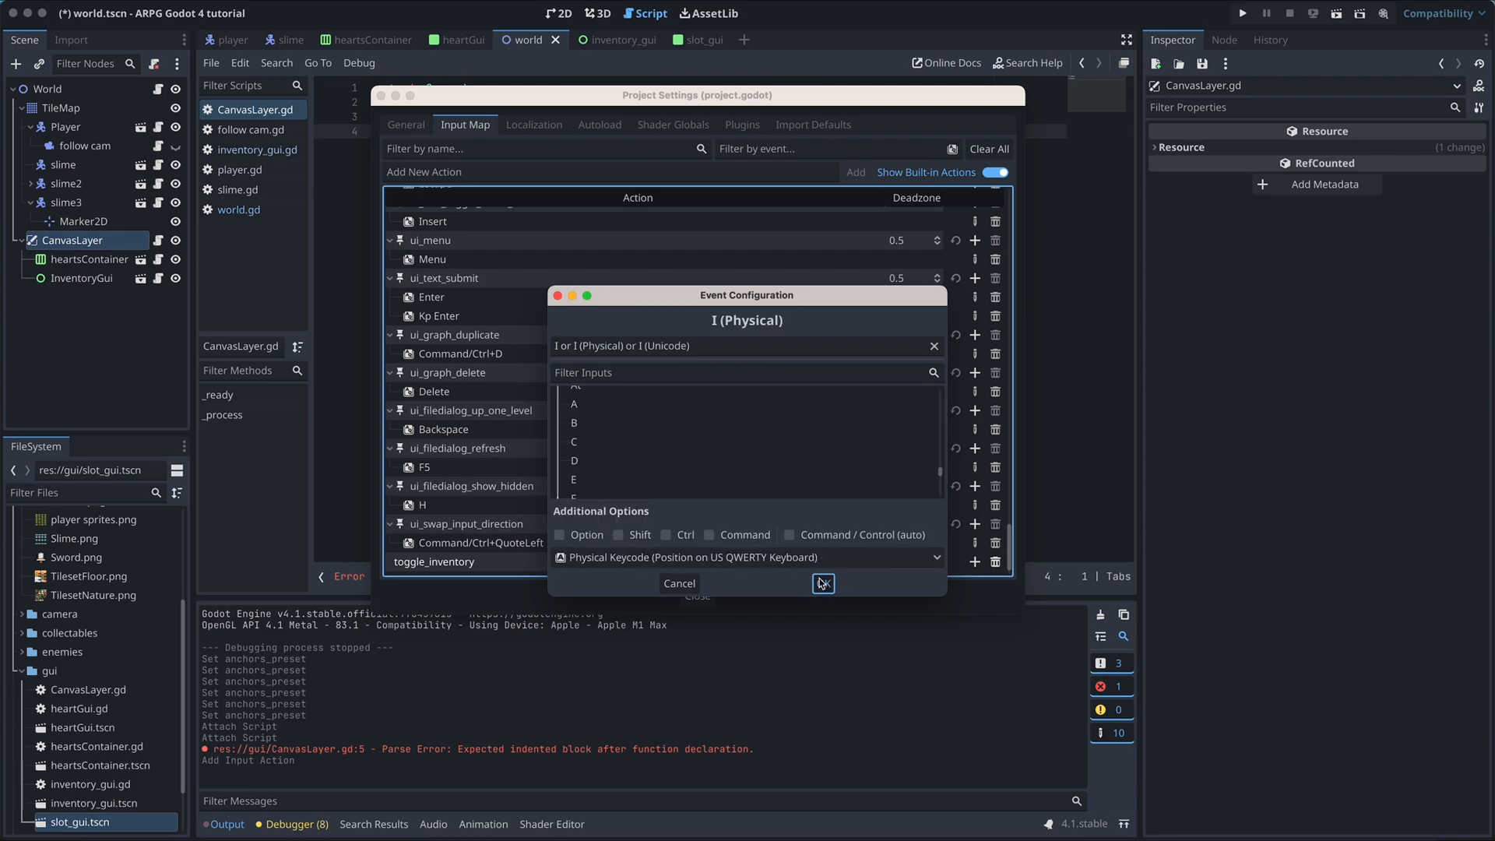
click(823, 582)
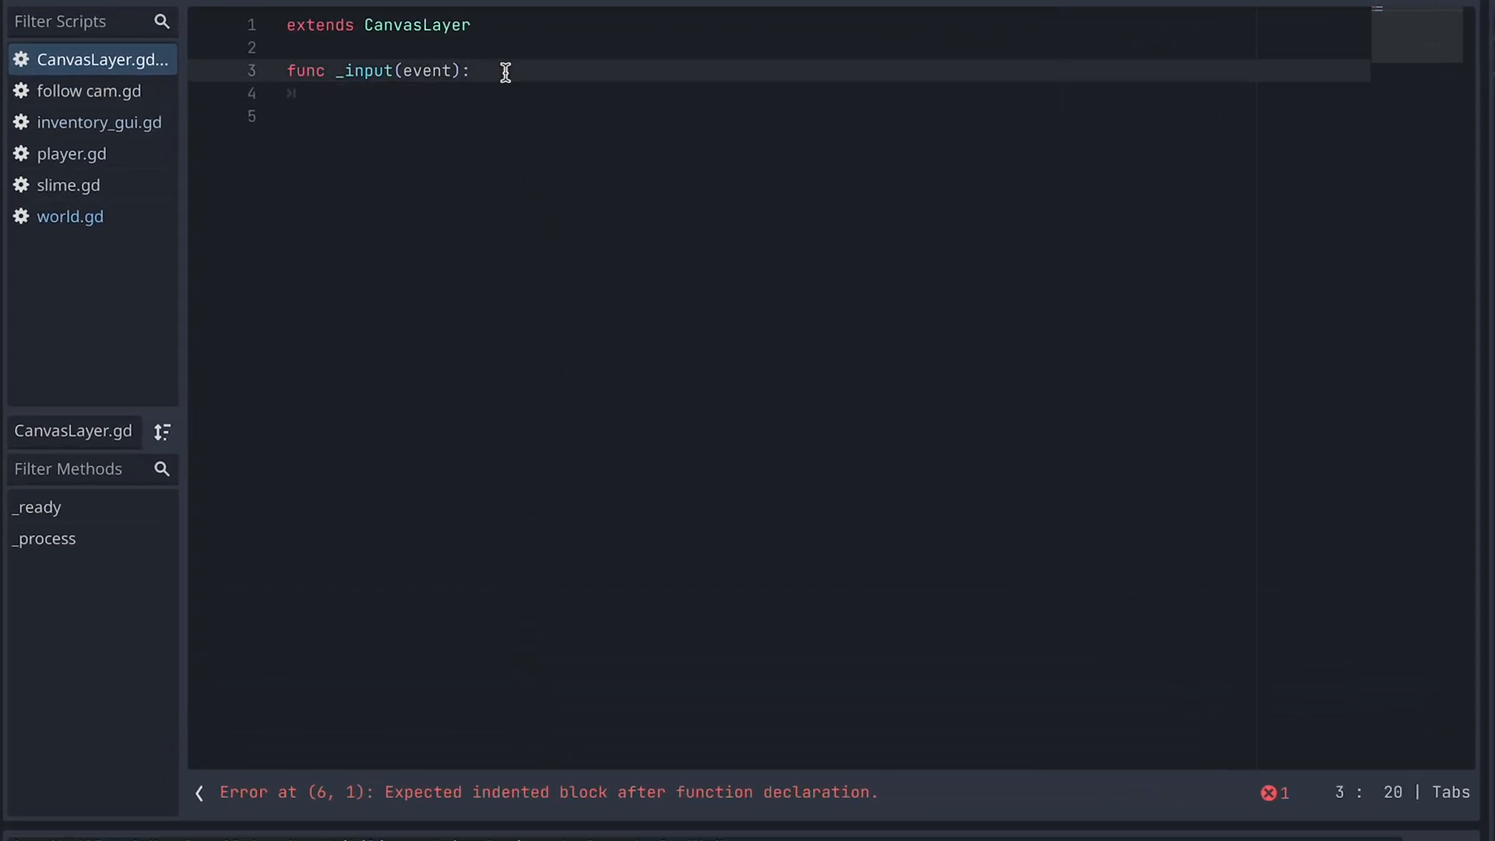
text(@onready var inve)
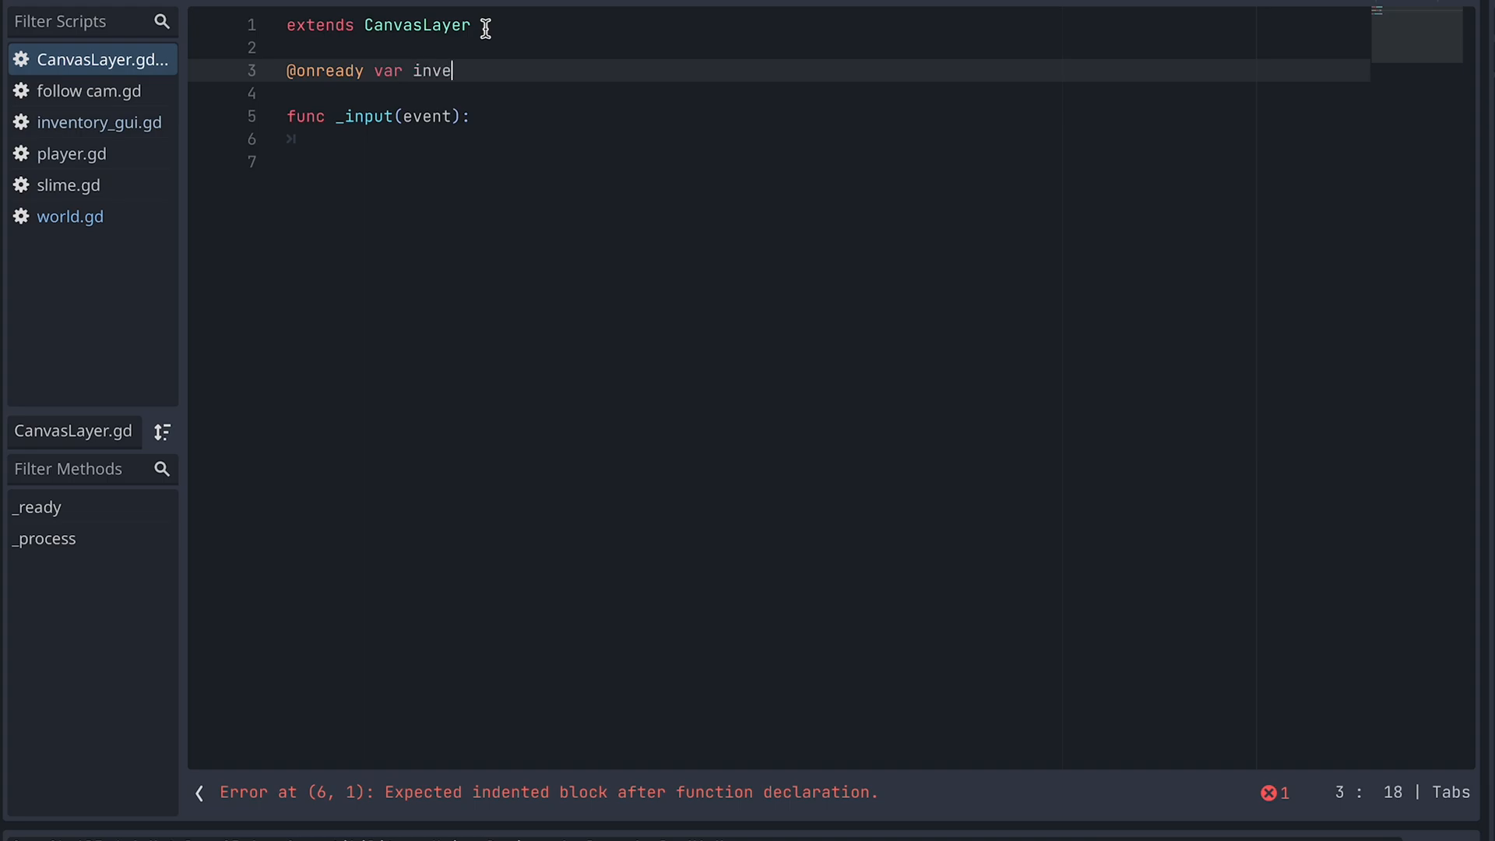
text(ntory =)
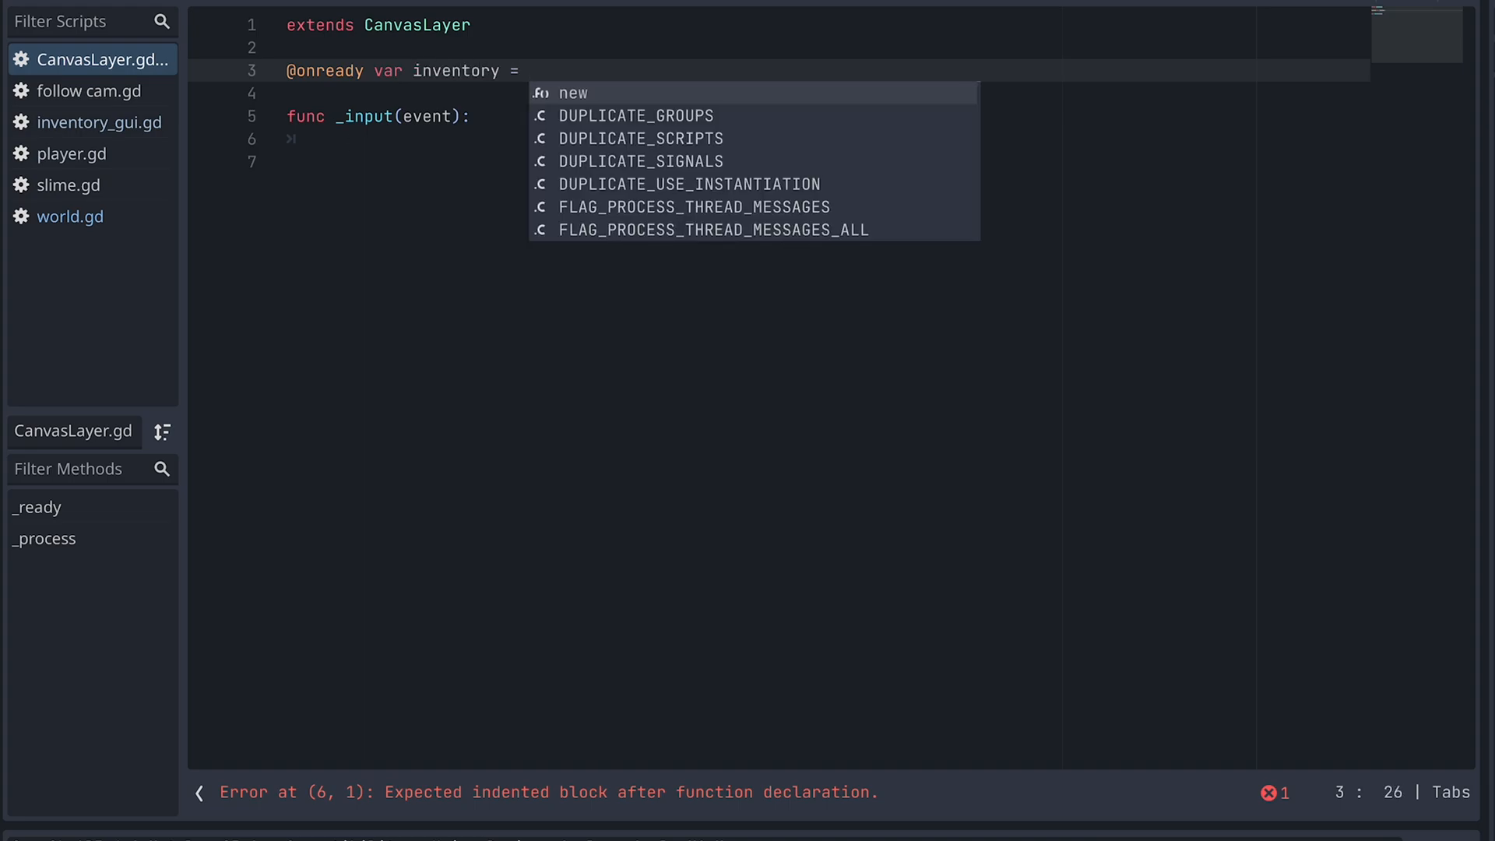
text($InventoryGui)
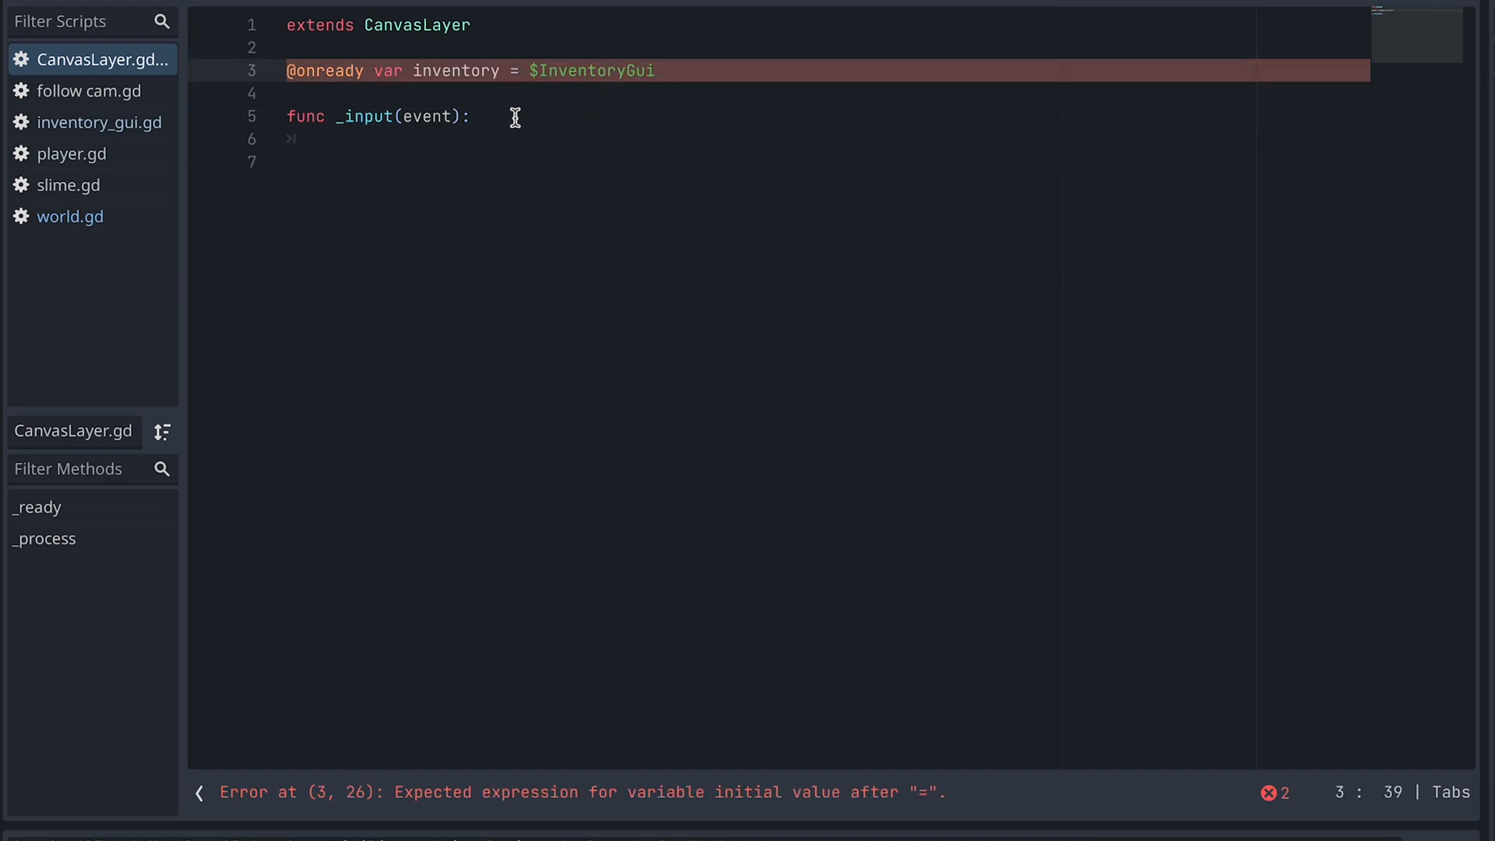
text(if event)
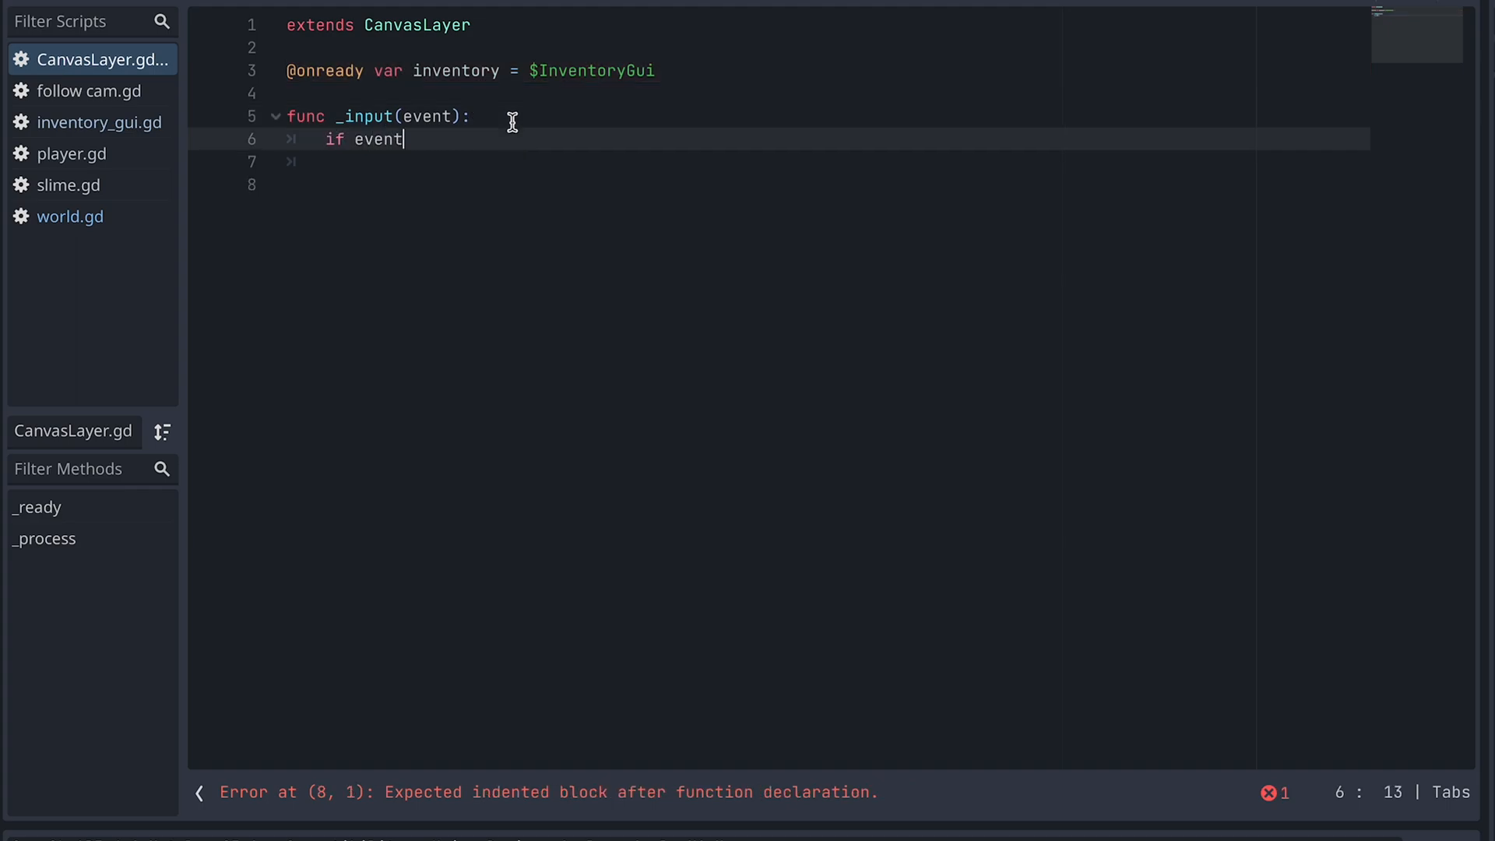
text(.is_action_pressed("toggle_inventory"):)
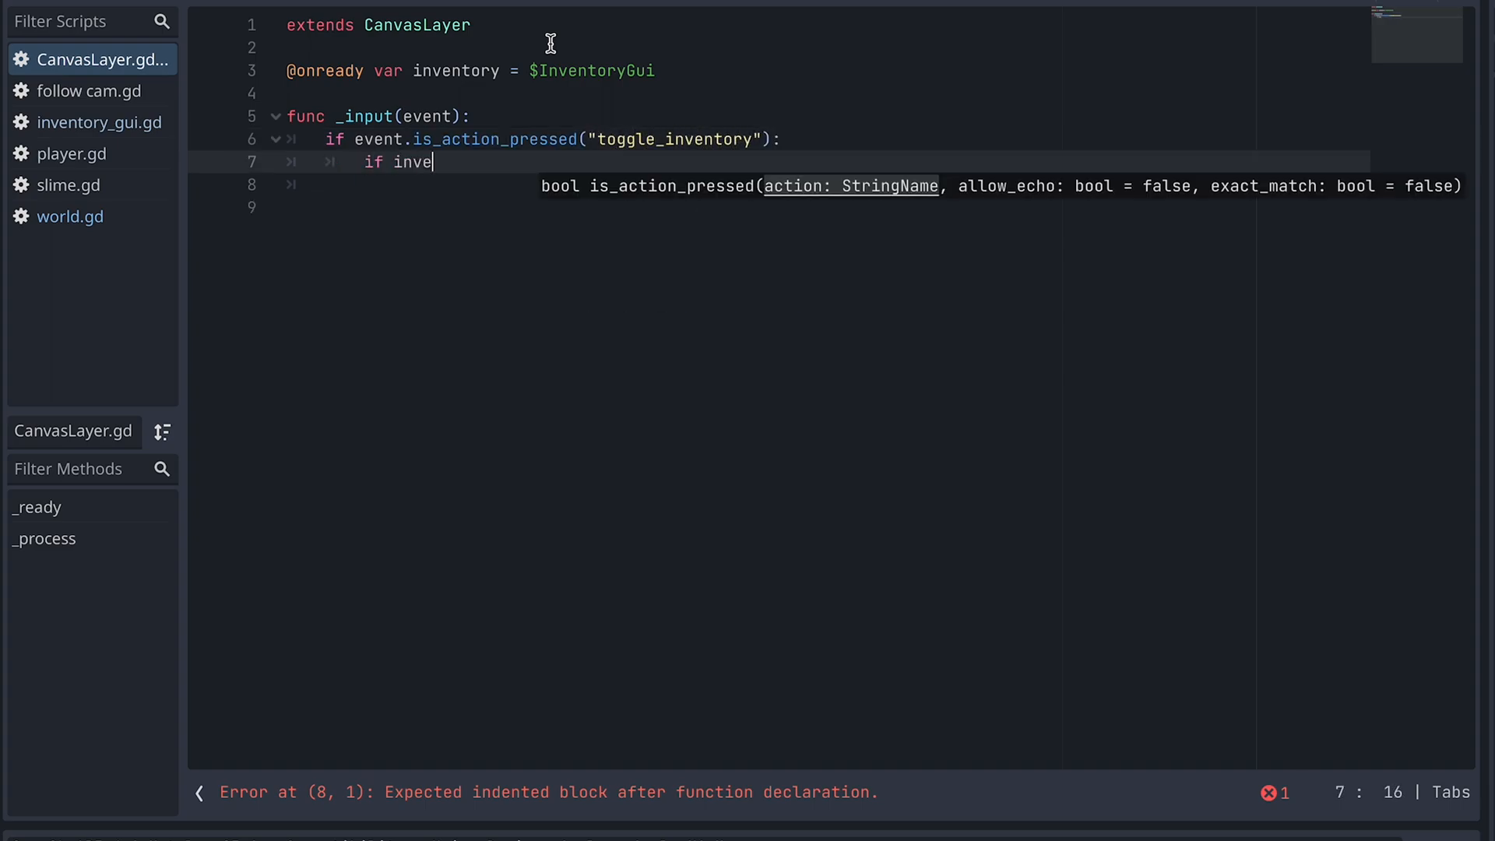
text(ntory.isOpen:)
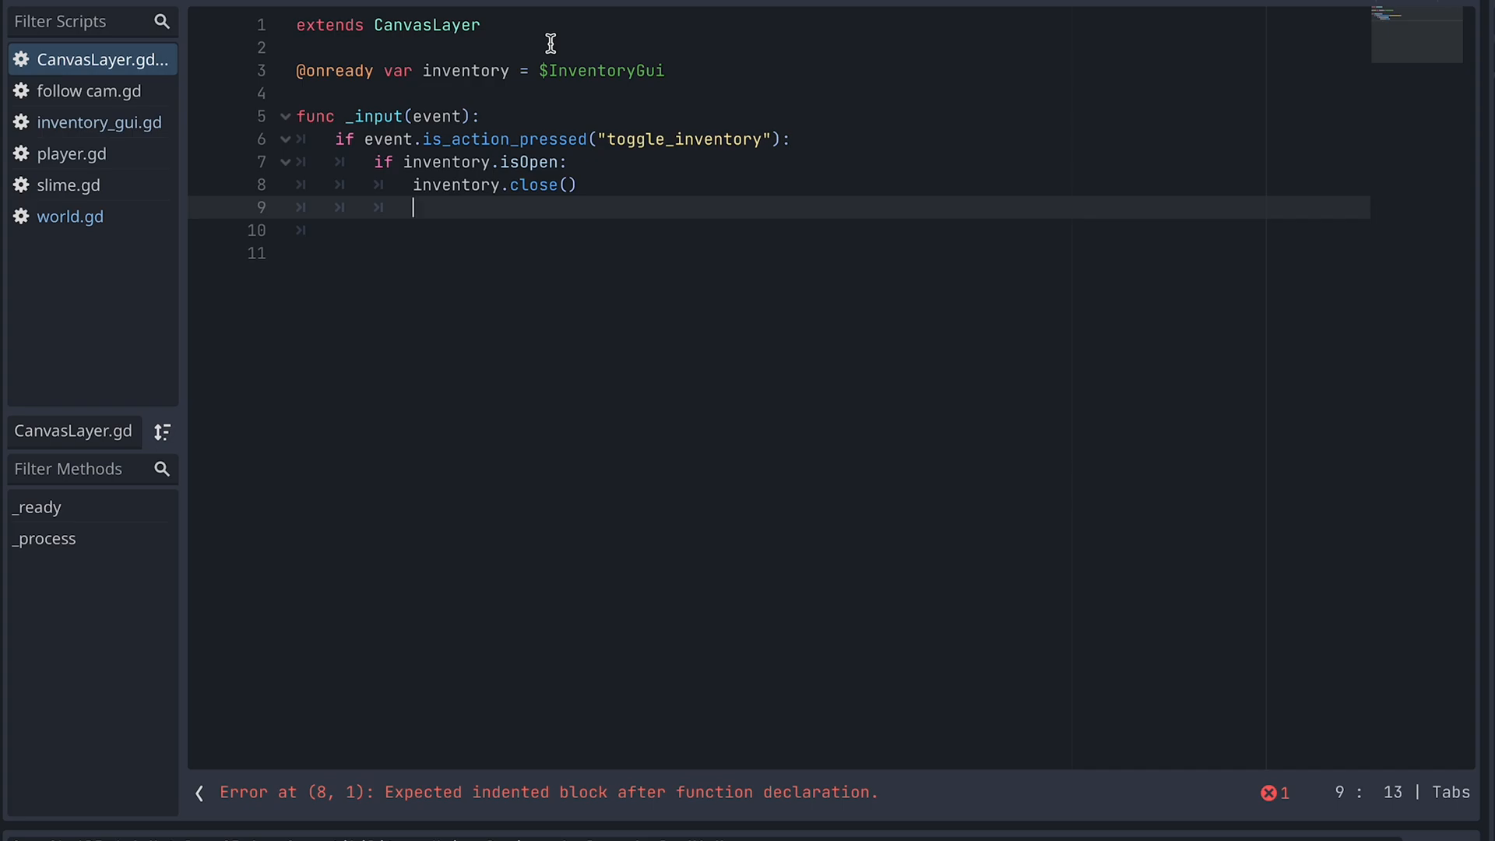
text(else:)
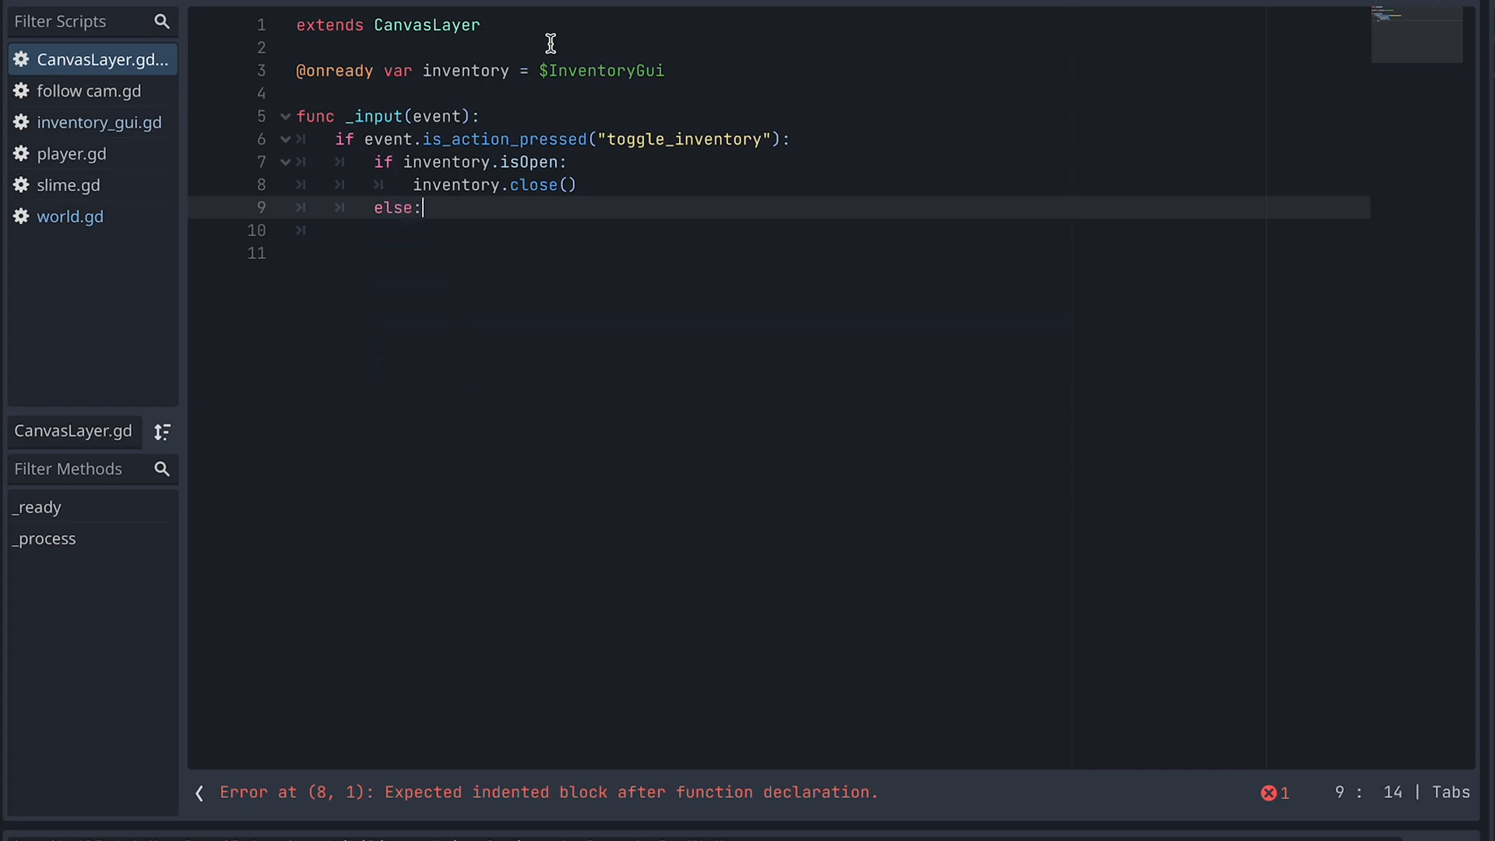
text(inventory.open())
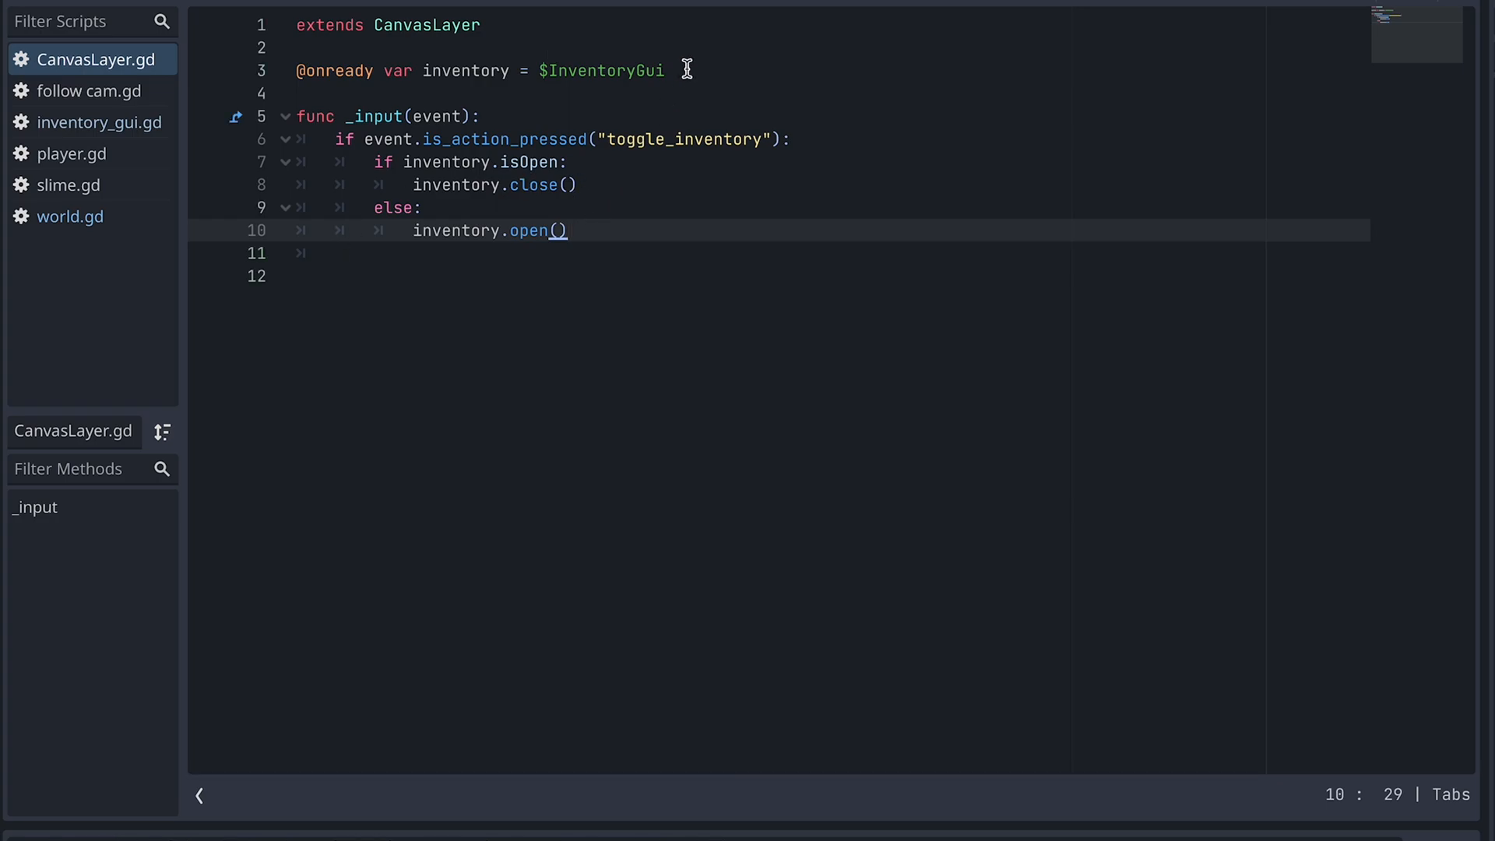
- Add func _ready() calling inventory.close() so the inventory starts hidden
text(func _)
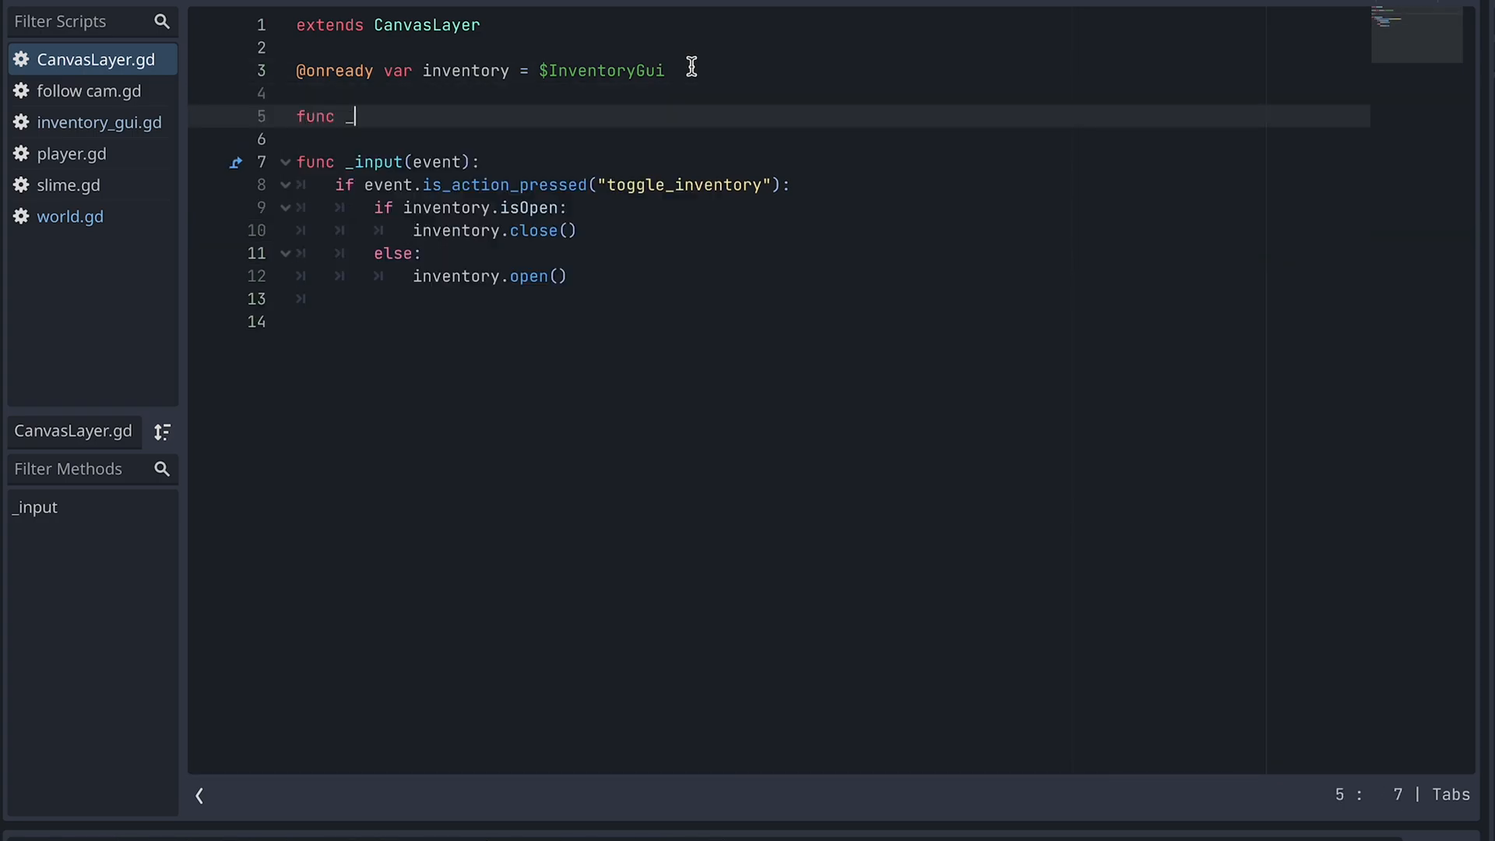
text(ready())
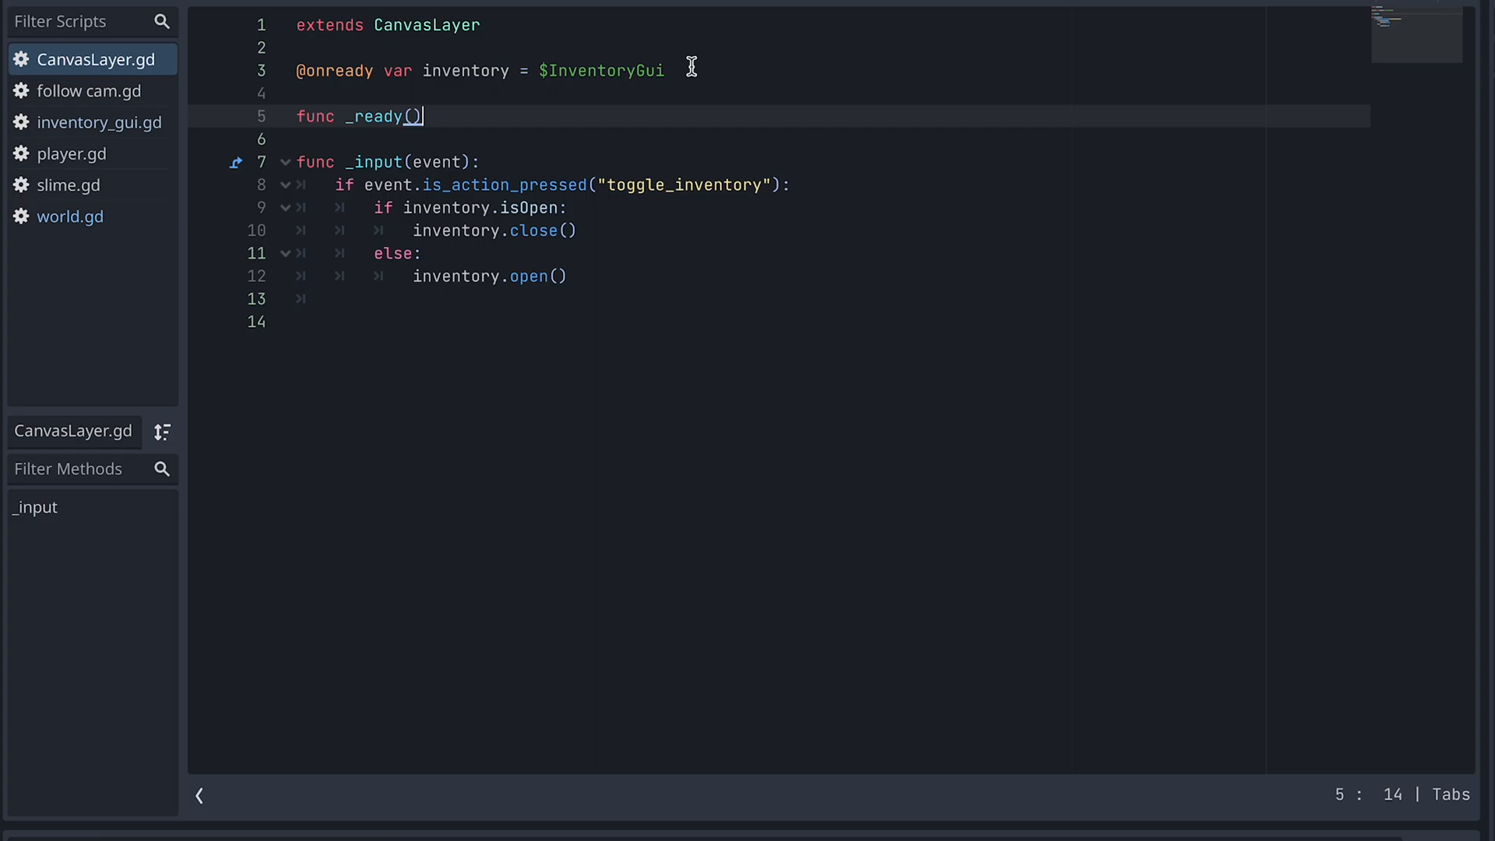
text(inventory.)
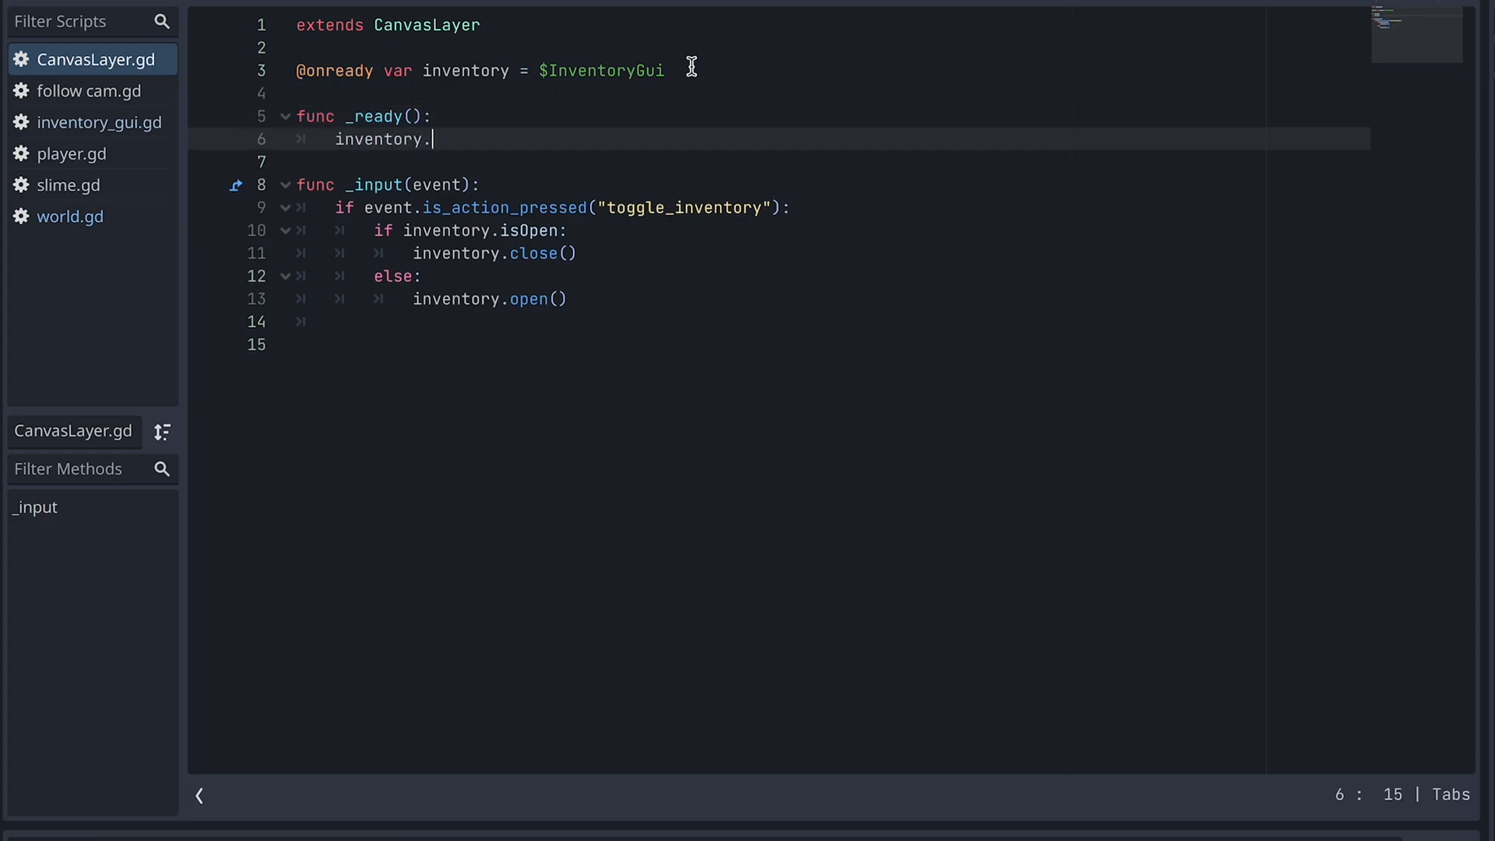
text(close())
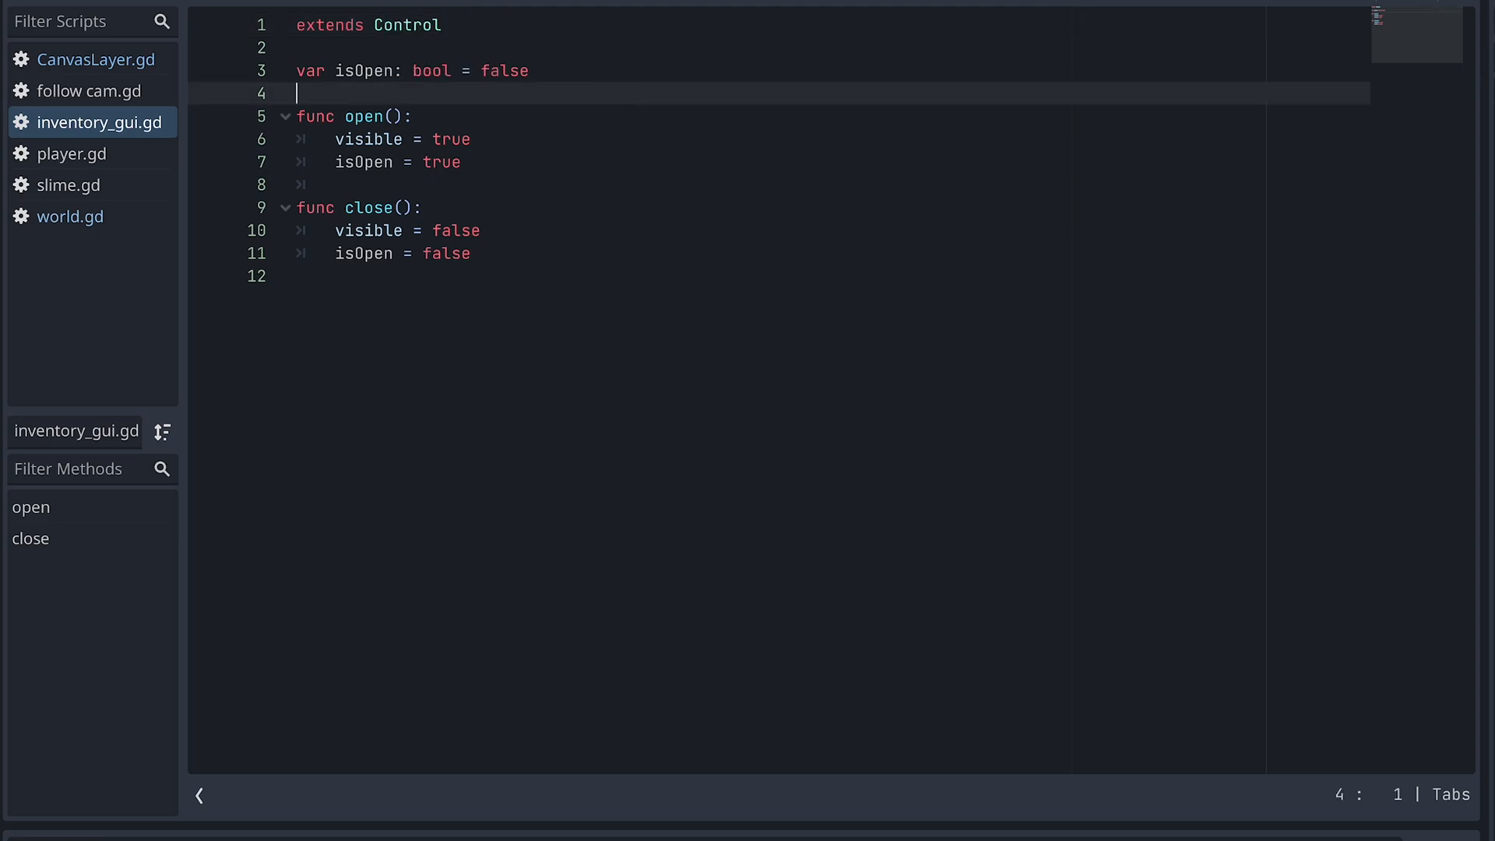
- Declare 'signal opened' and 'signal closed' in inventory_gui.gd
text(sign)
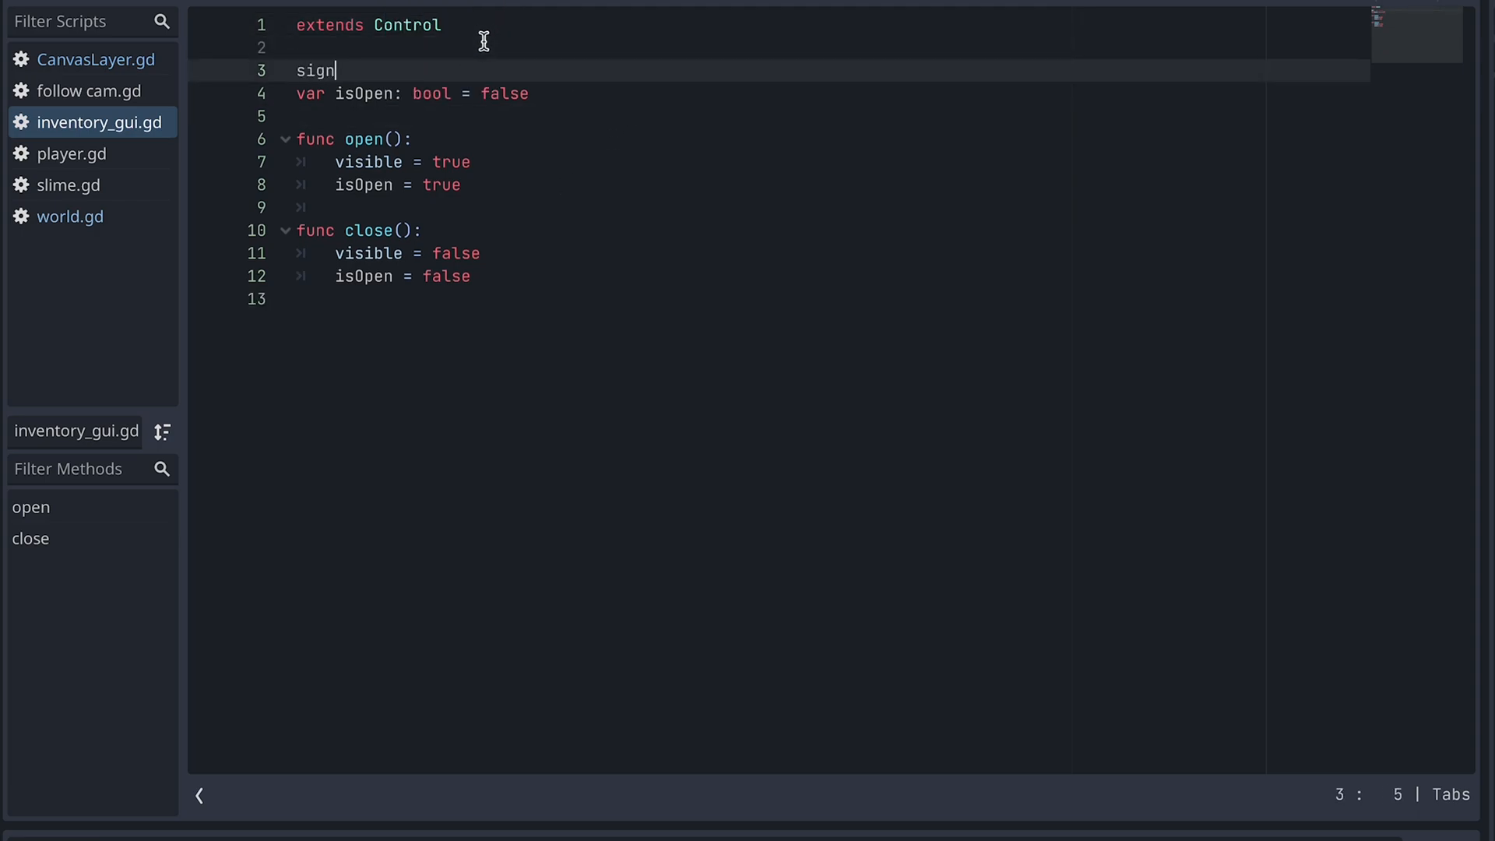
text(al opene)
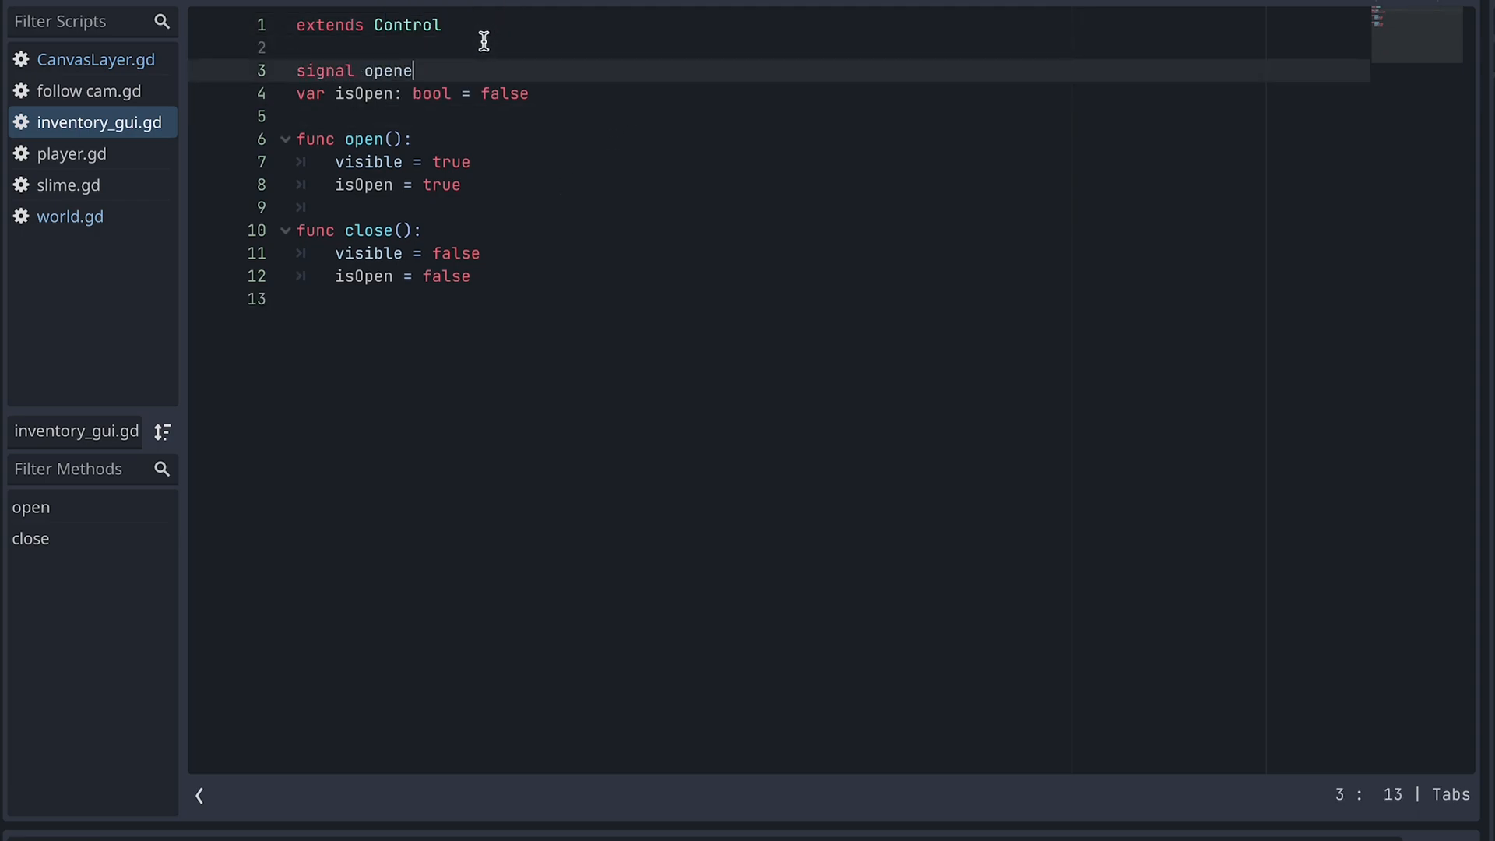
text(d)
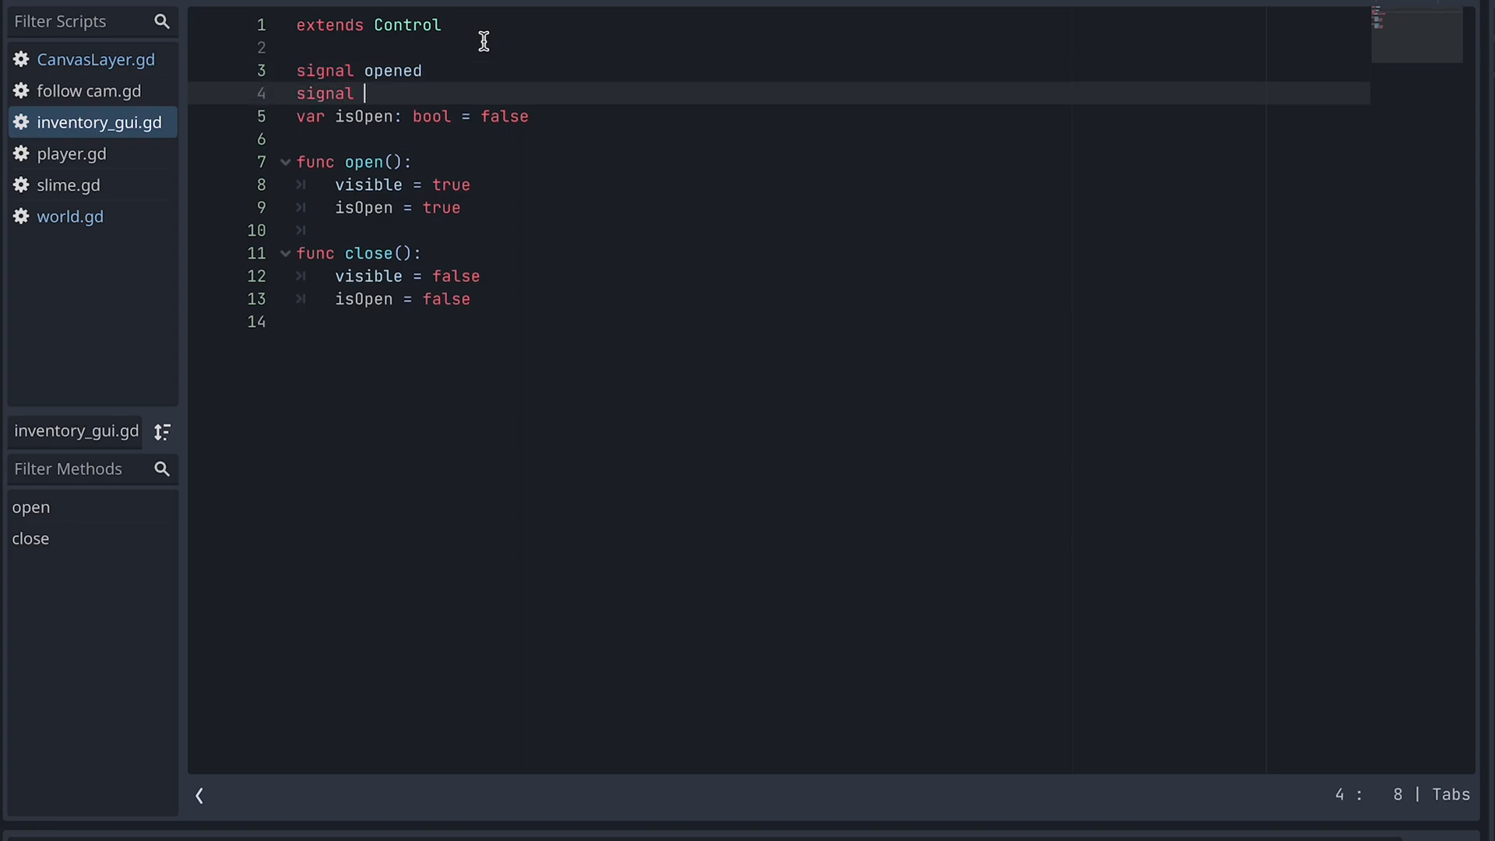
text(closed)
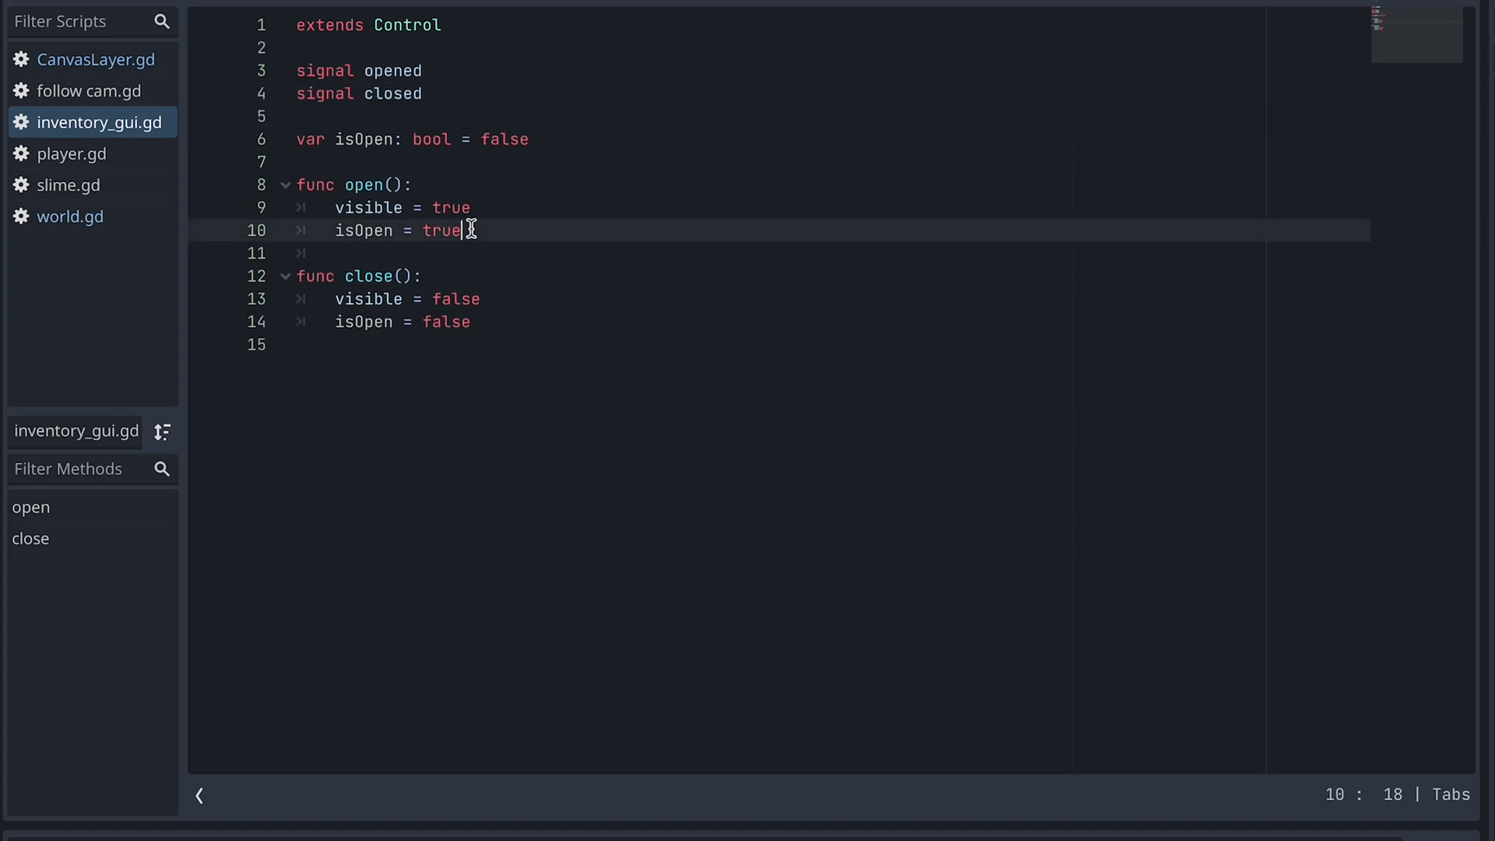
- Emit opened from open() and closed from close(), then show InventoryGui's signals list
text(opened.smit()
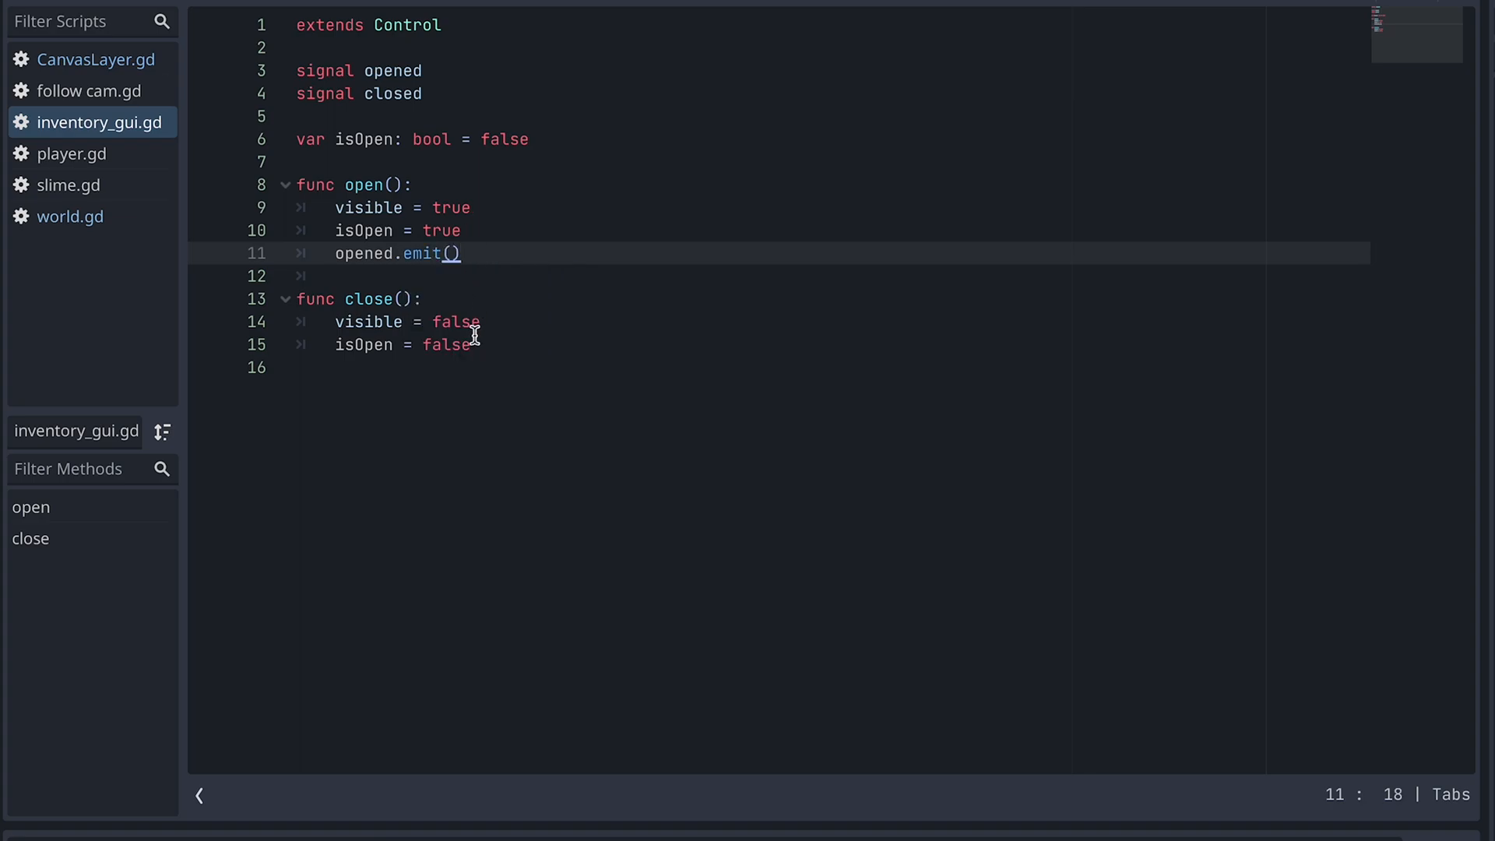
text(closed.emit()
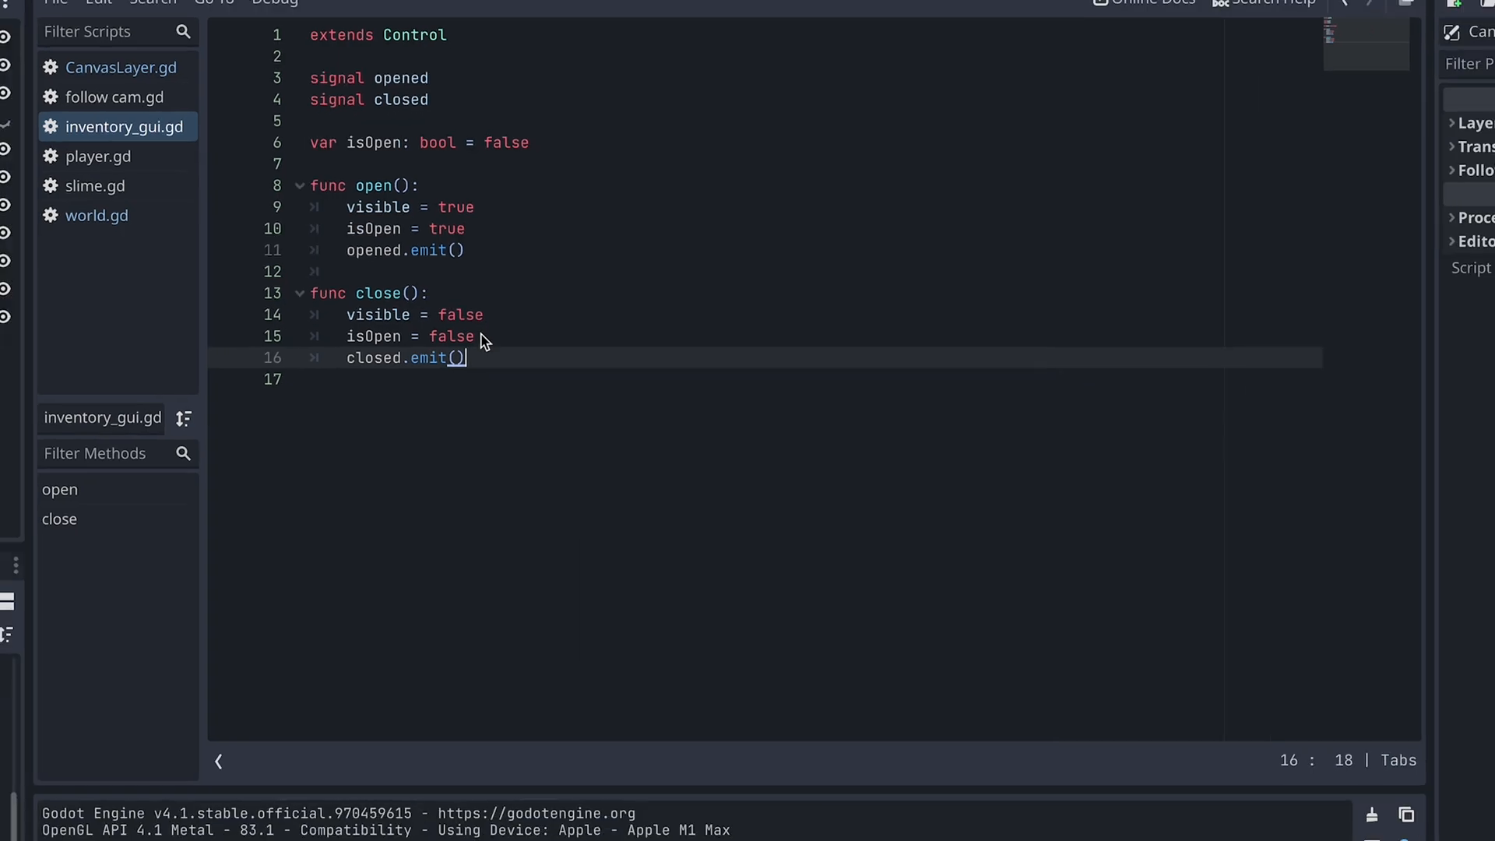
click(559, 12)
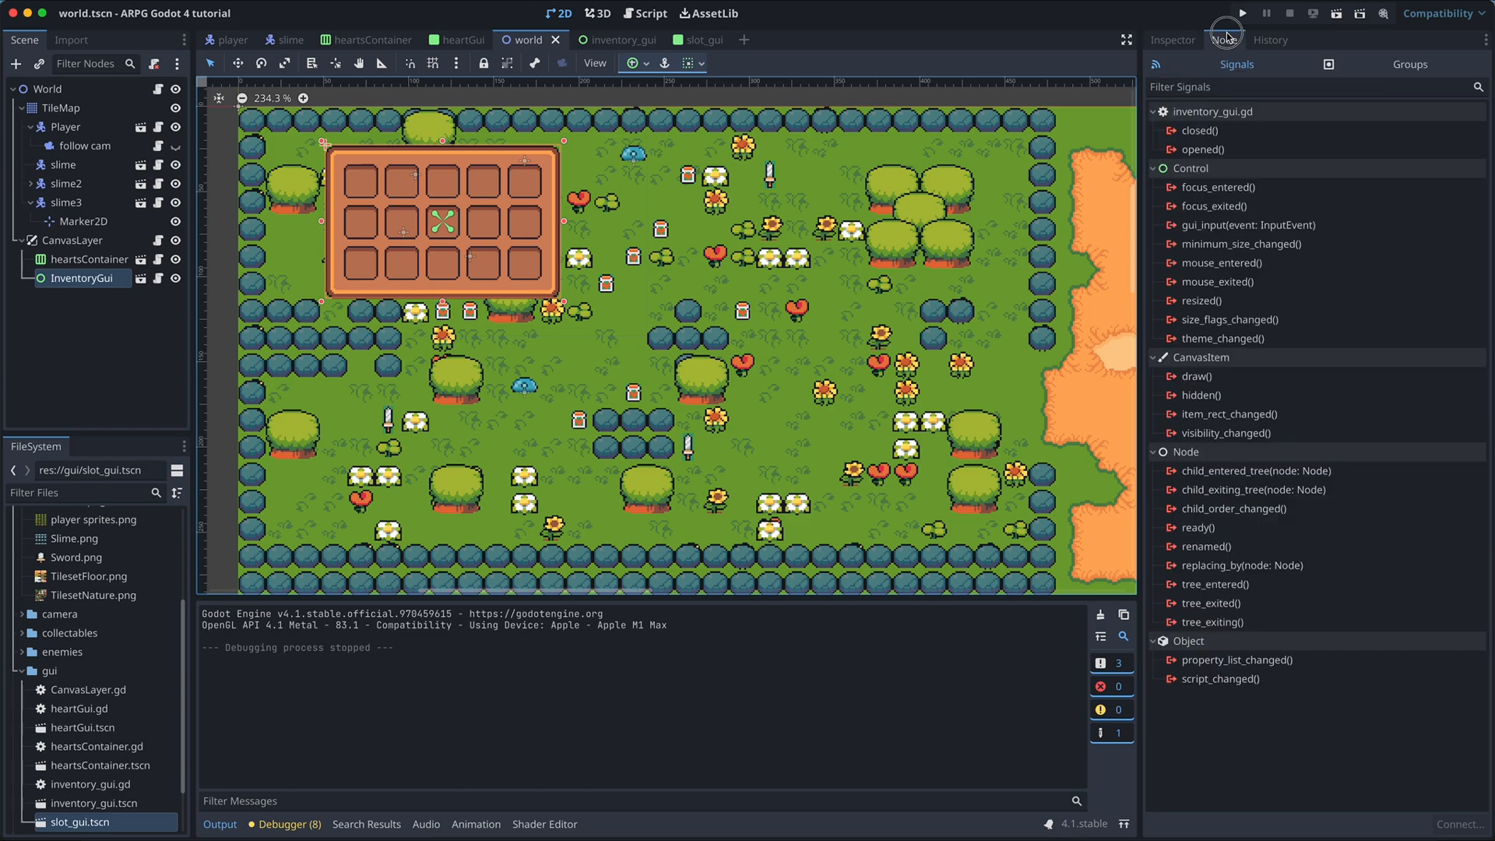
- Connect the closed and opened signals to new _on_inventory_gui_closed and _on_inventory_gui_opened handlers in World
double_click(1202, 131)
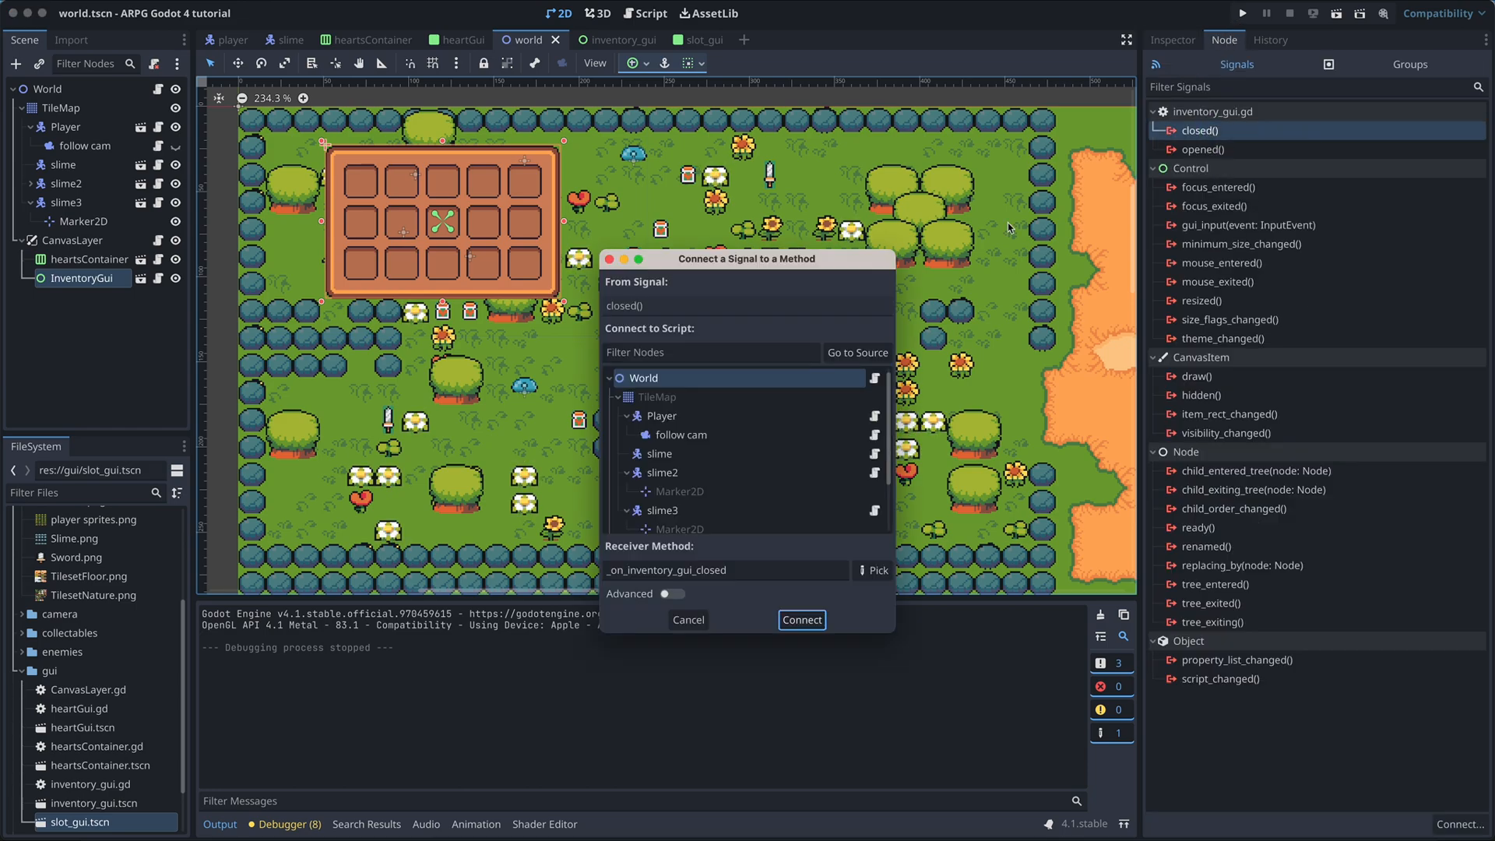
click(801, 620)
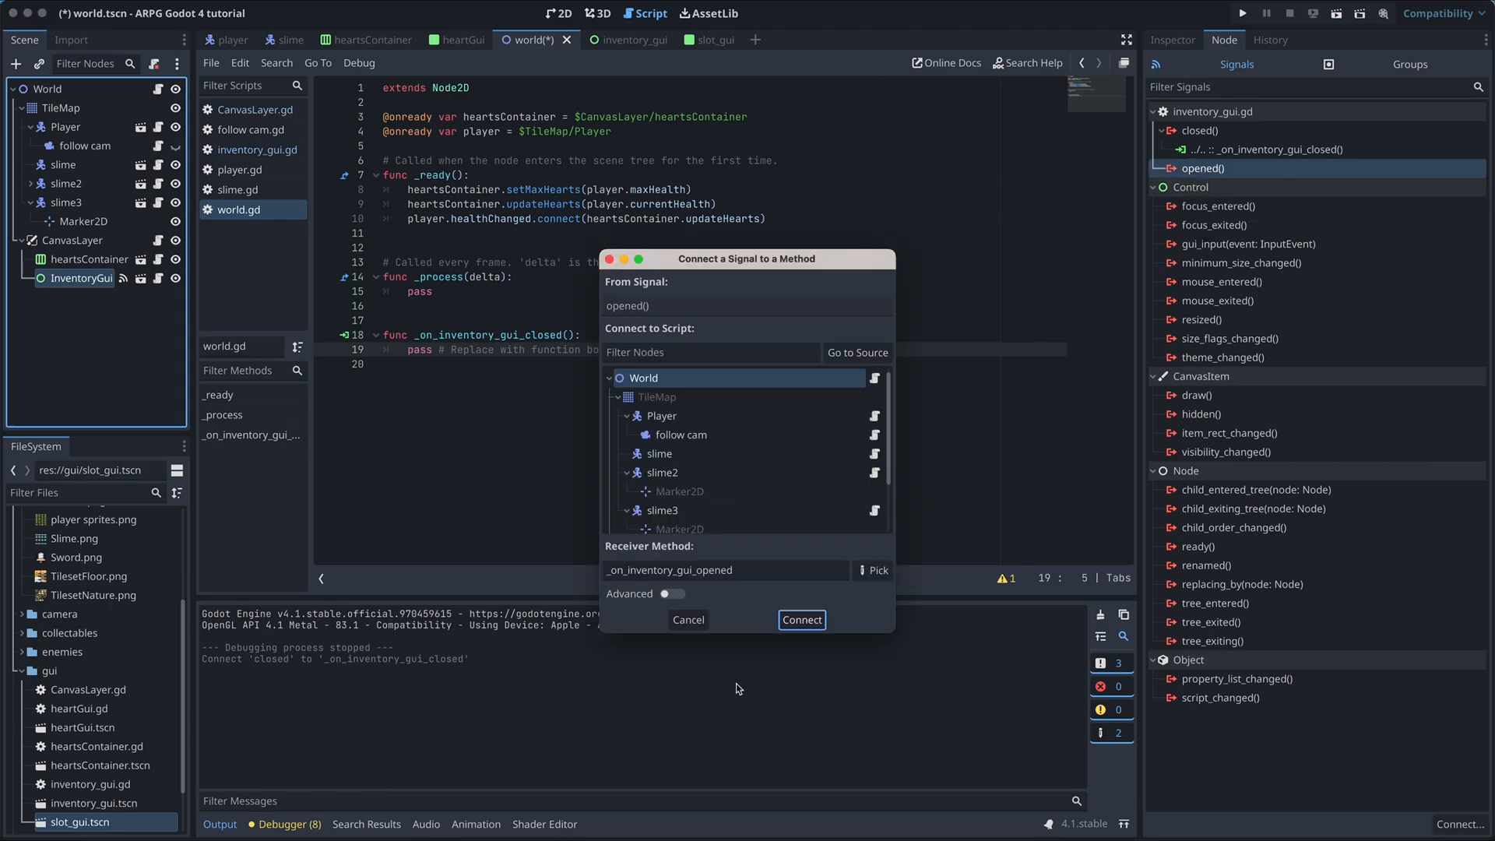
click(802, 620)
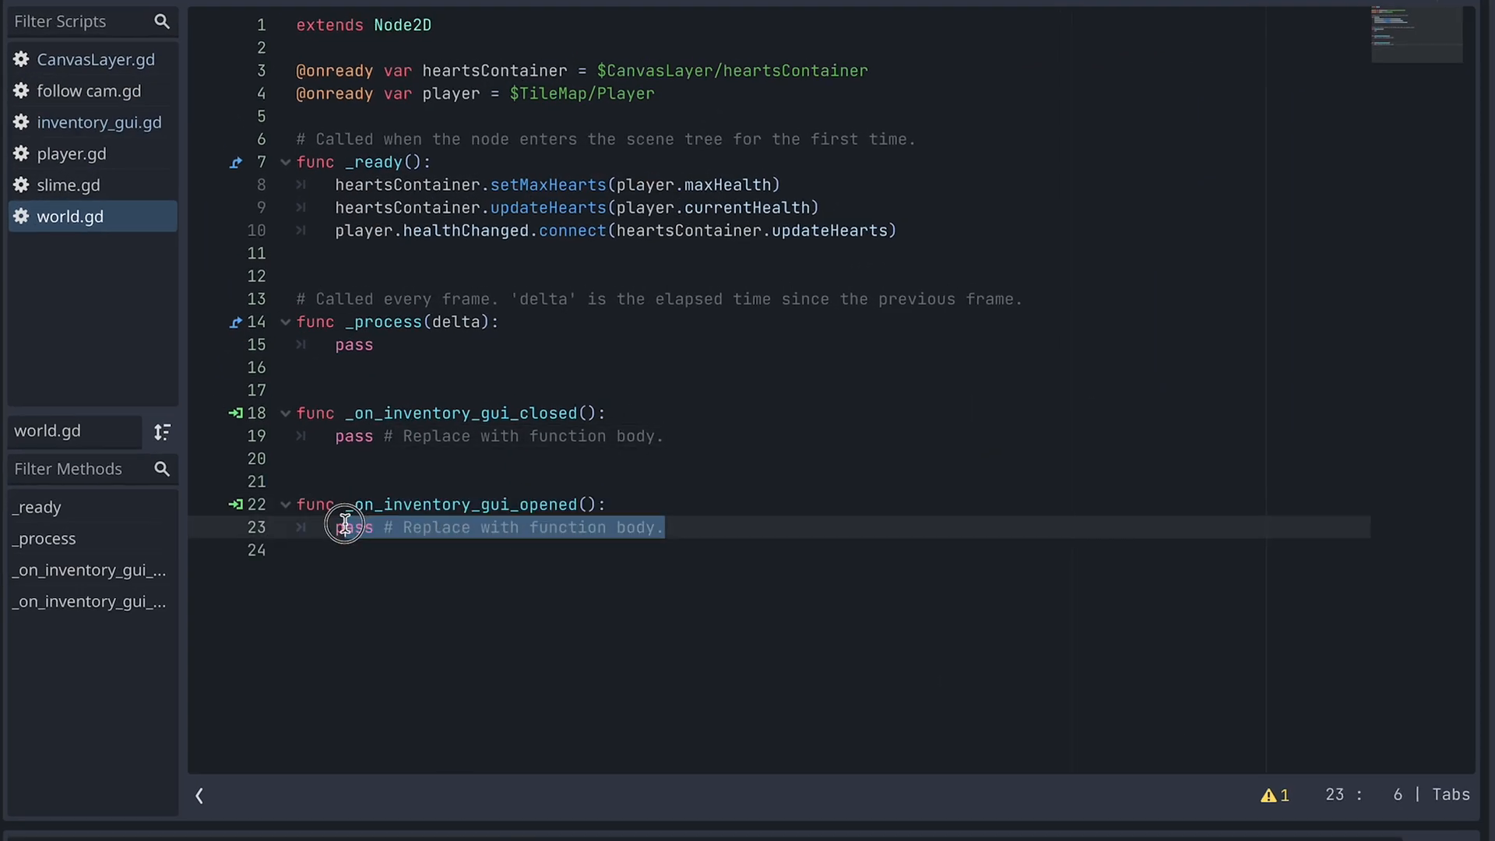
- Set get_tree().paused = true in the opened handler and get_tree().paused = false in the closed handler
key(Delete)
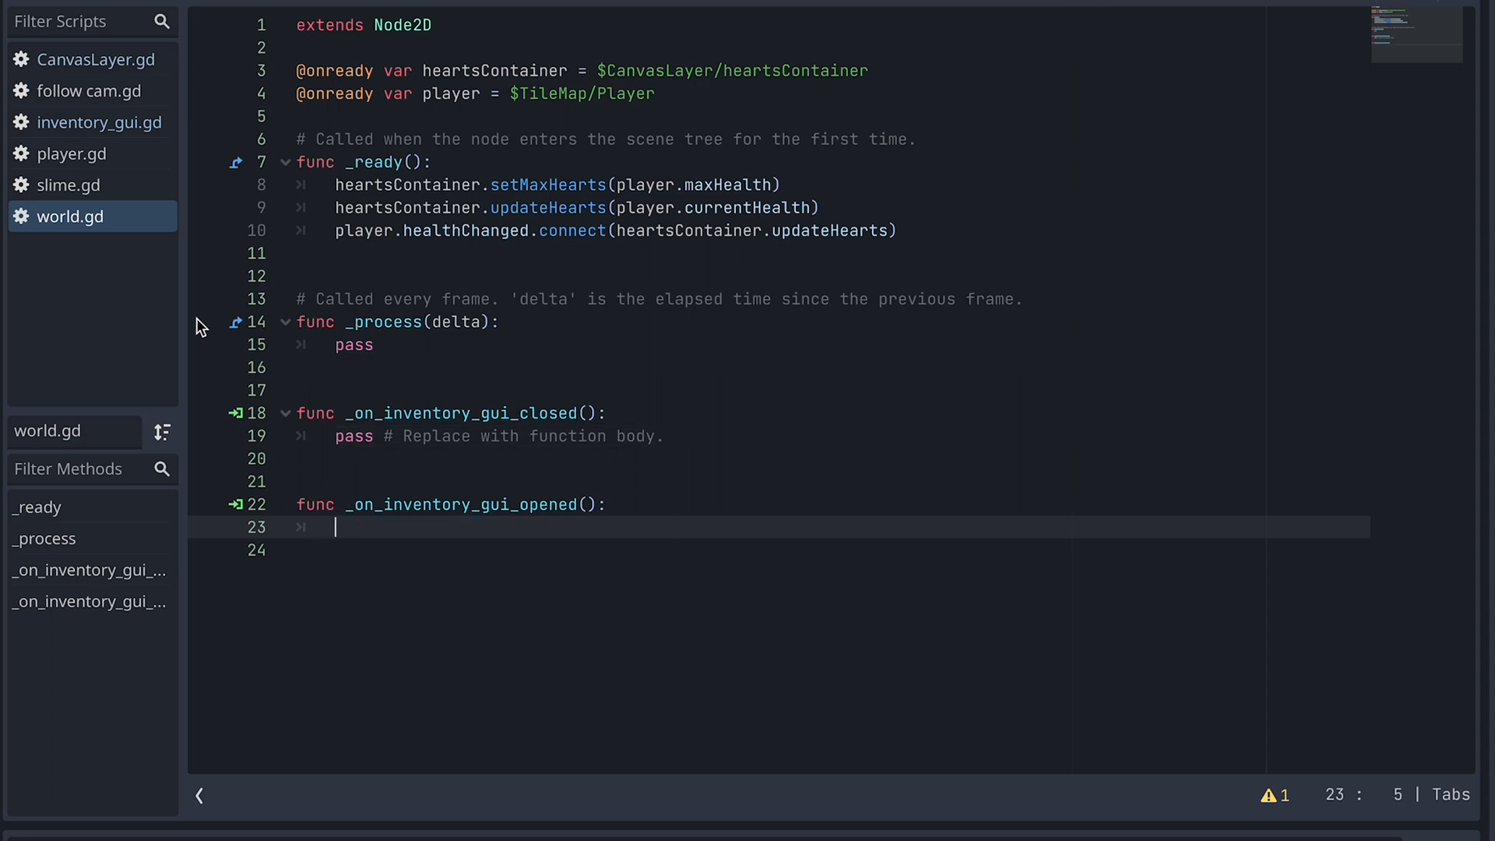
text(get_tree().)
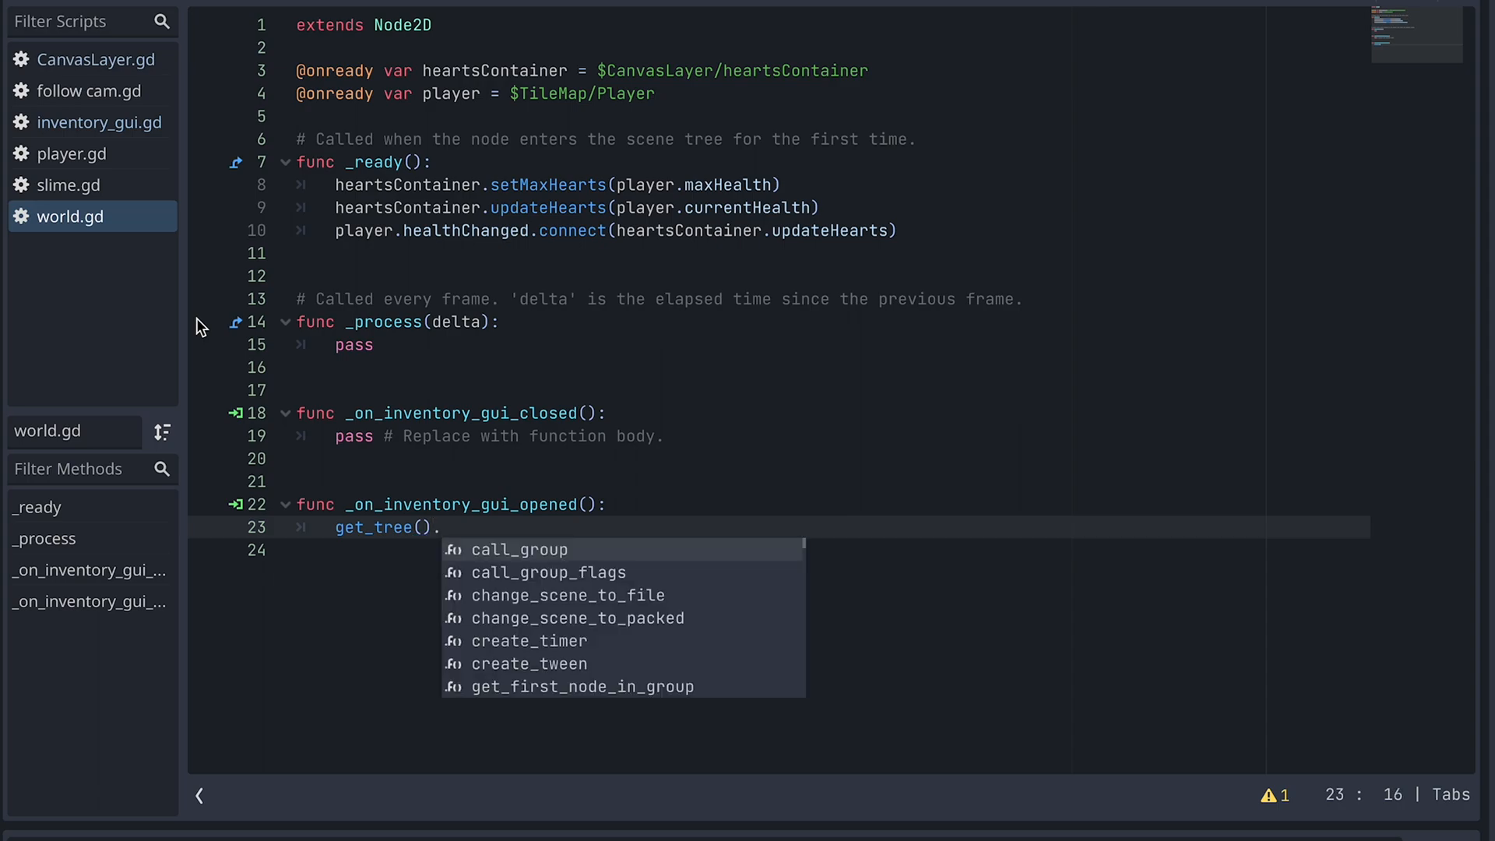
text(paused = true)
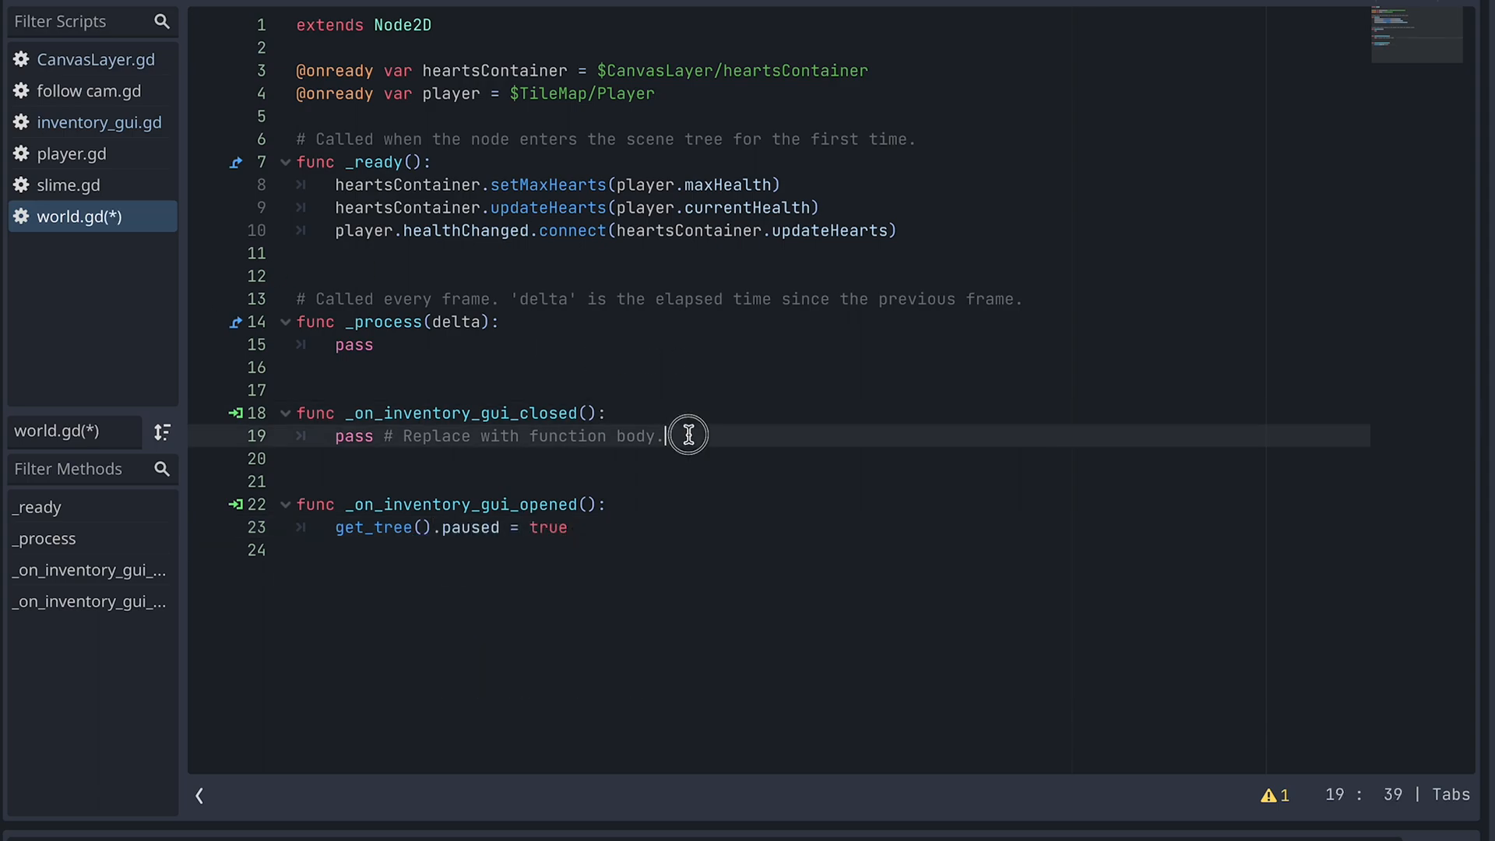
text(get)
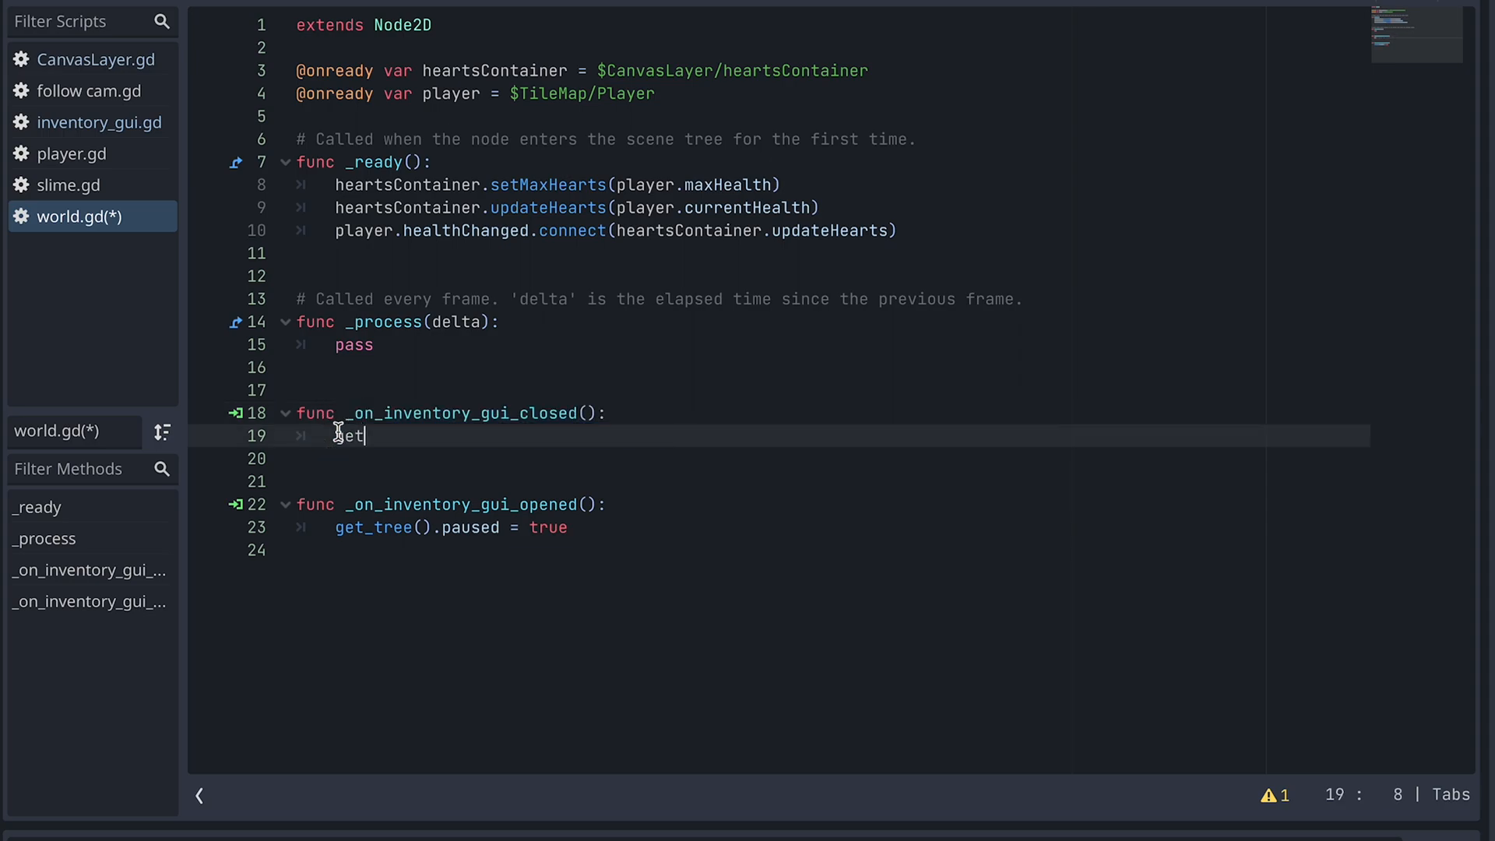
text(_tree().)
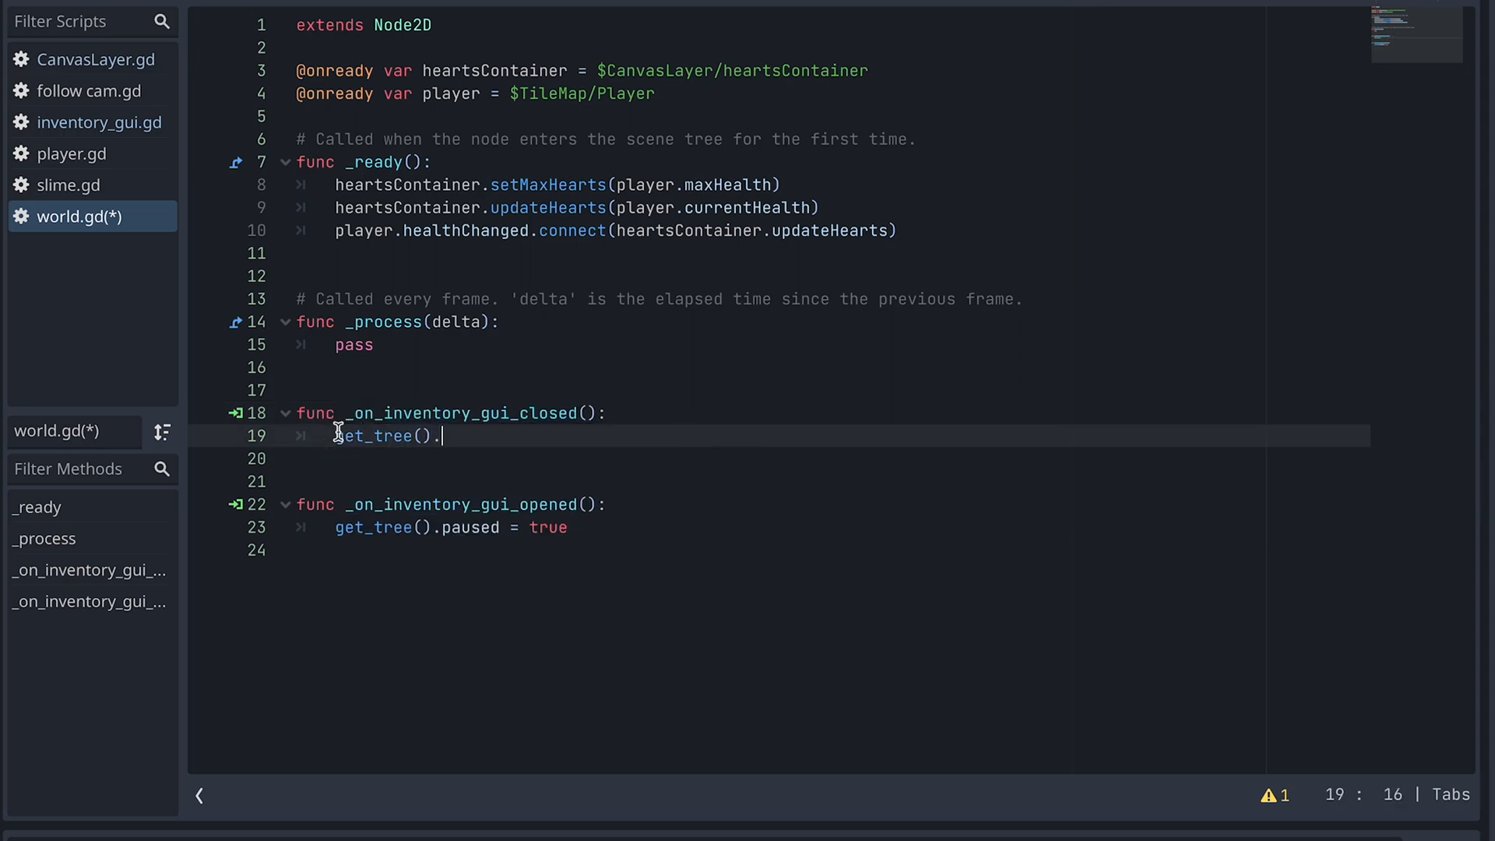
text(paused = false)
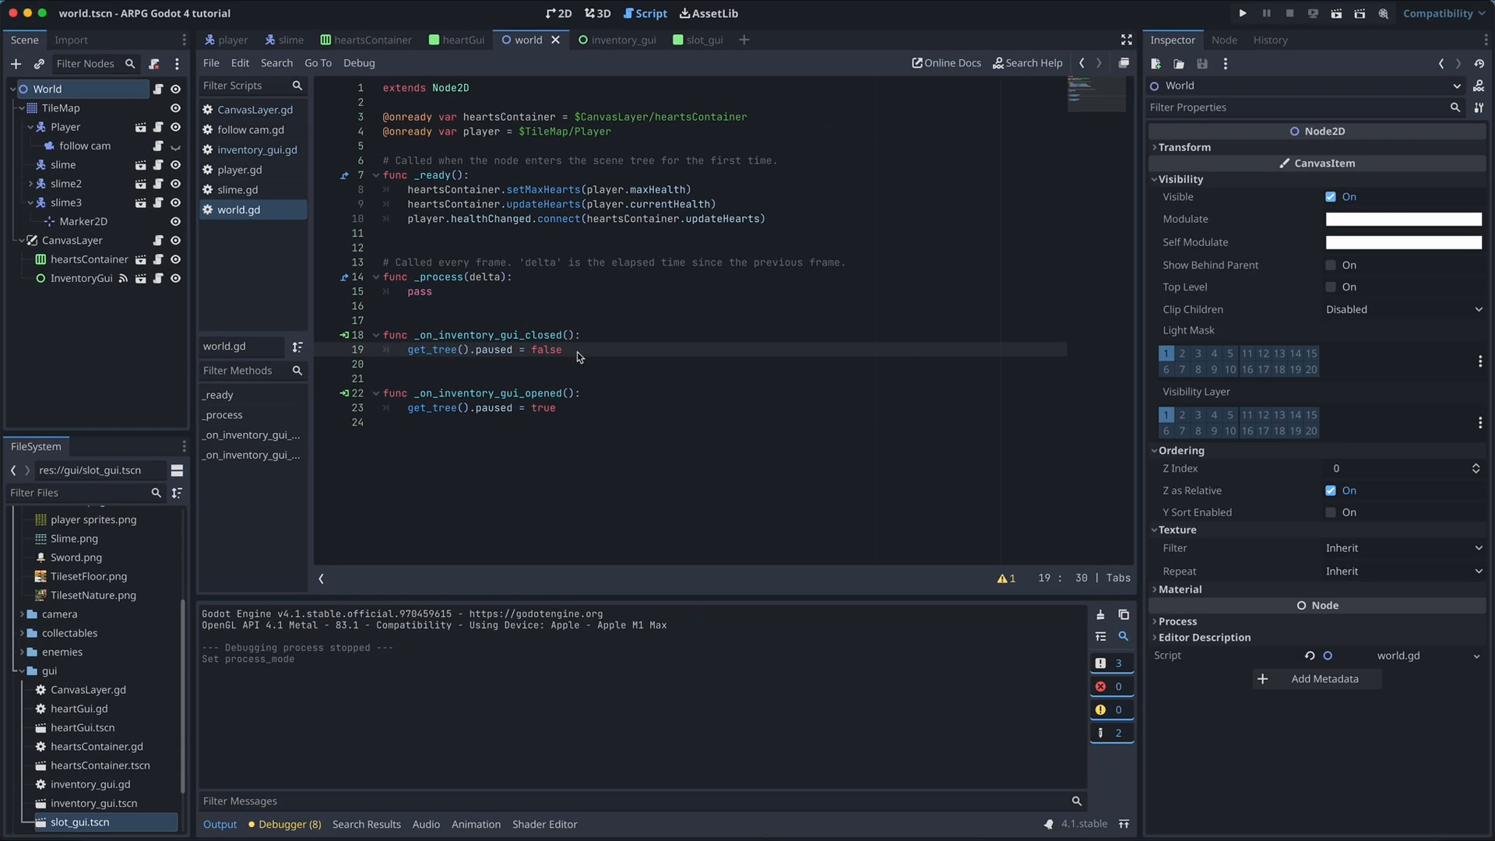
- Set CanvasLayer's Process Mode to Always so it runs while paused, then run the game to test
click(74, 241)
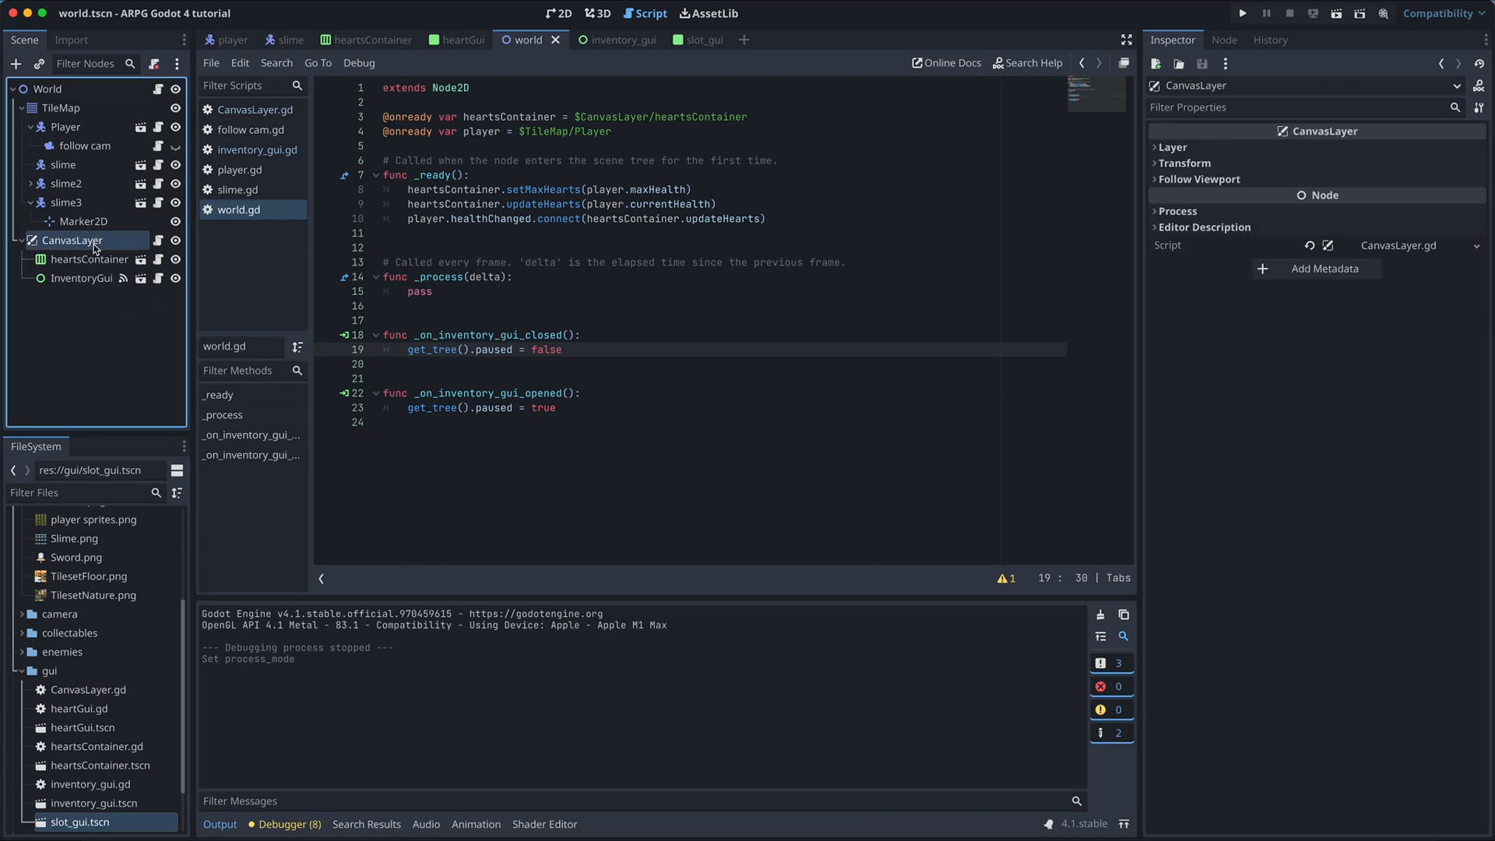
click(1177, 211)
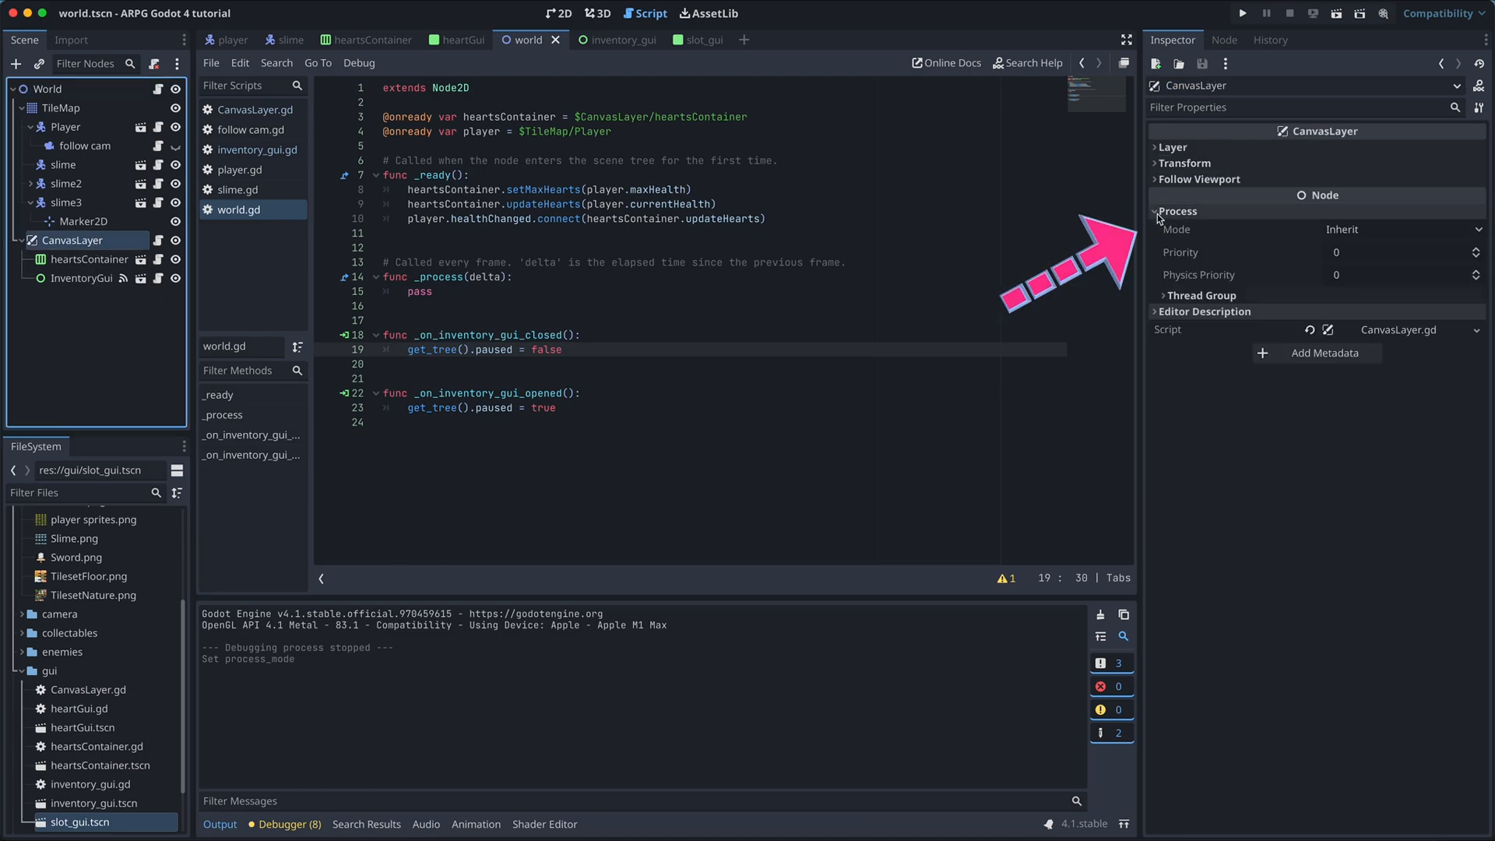
click(1402, 229)
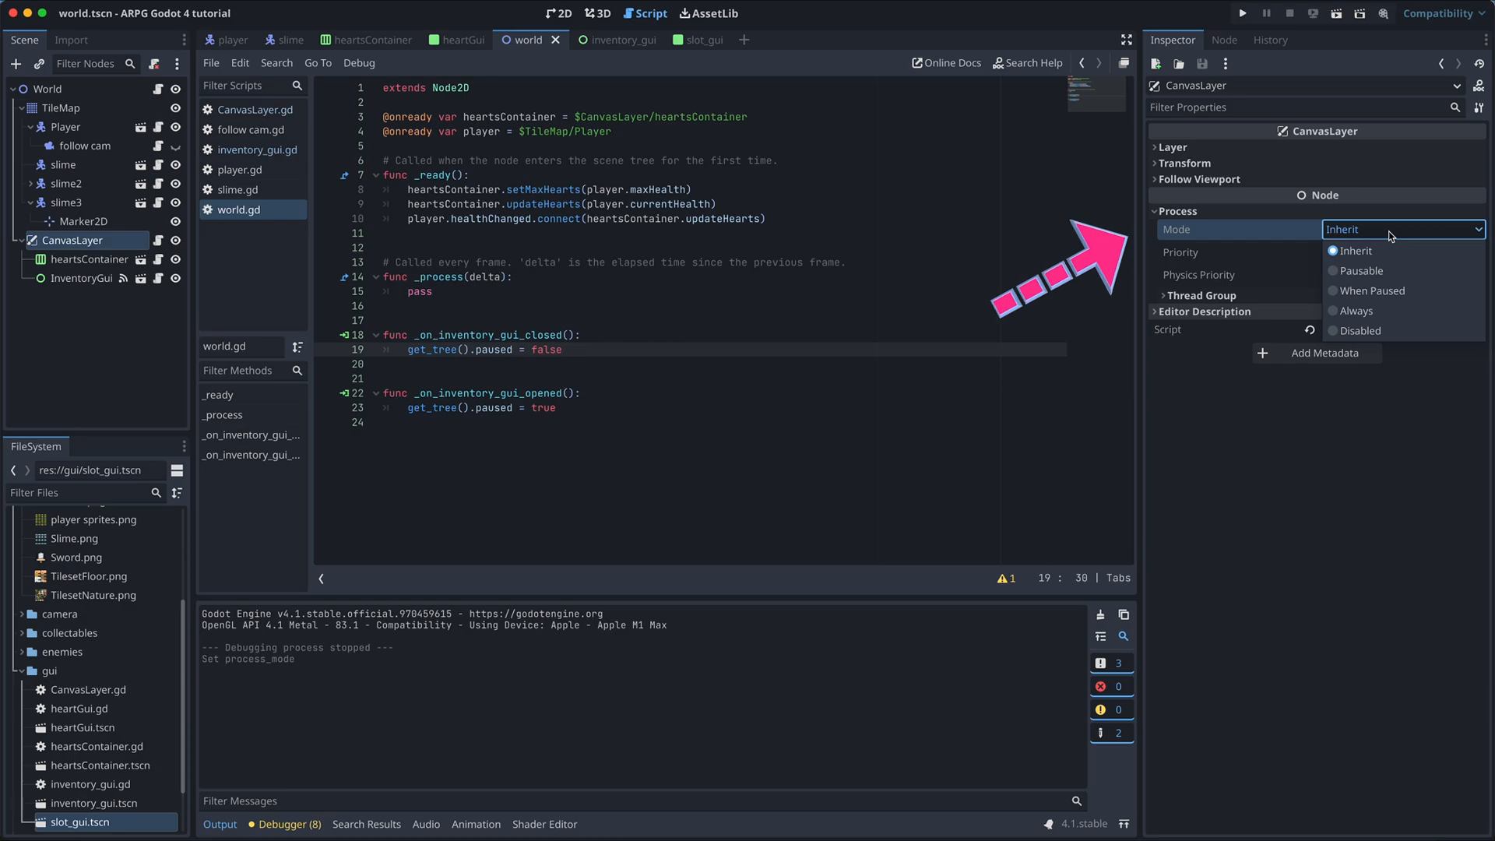
click(1356, 310)
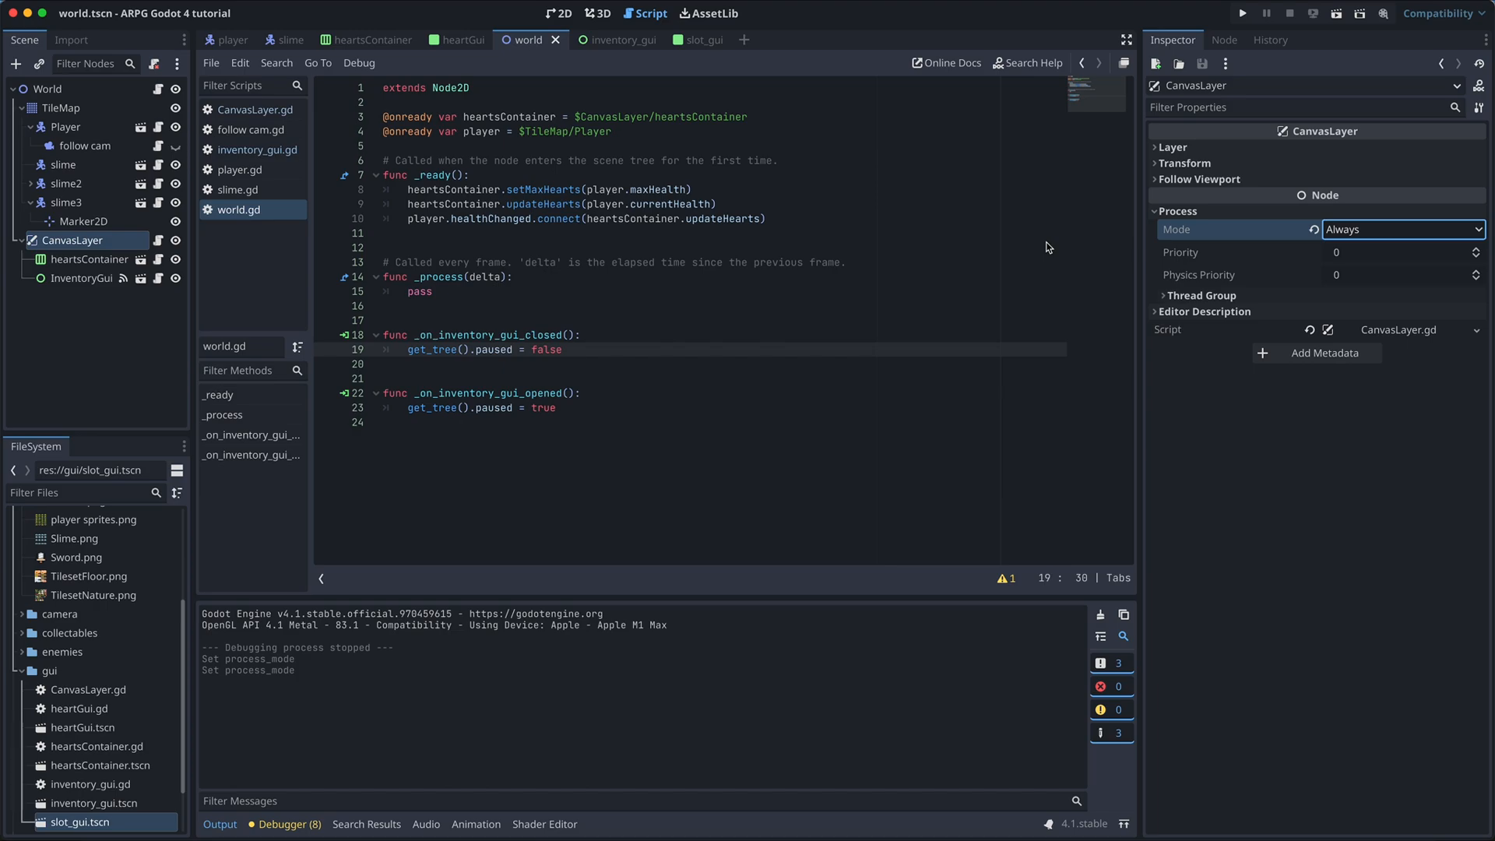
click(1244, 12)
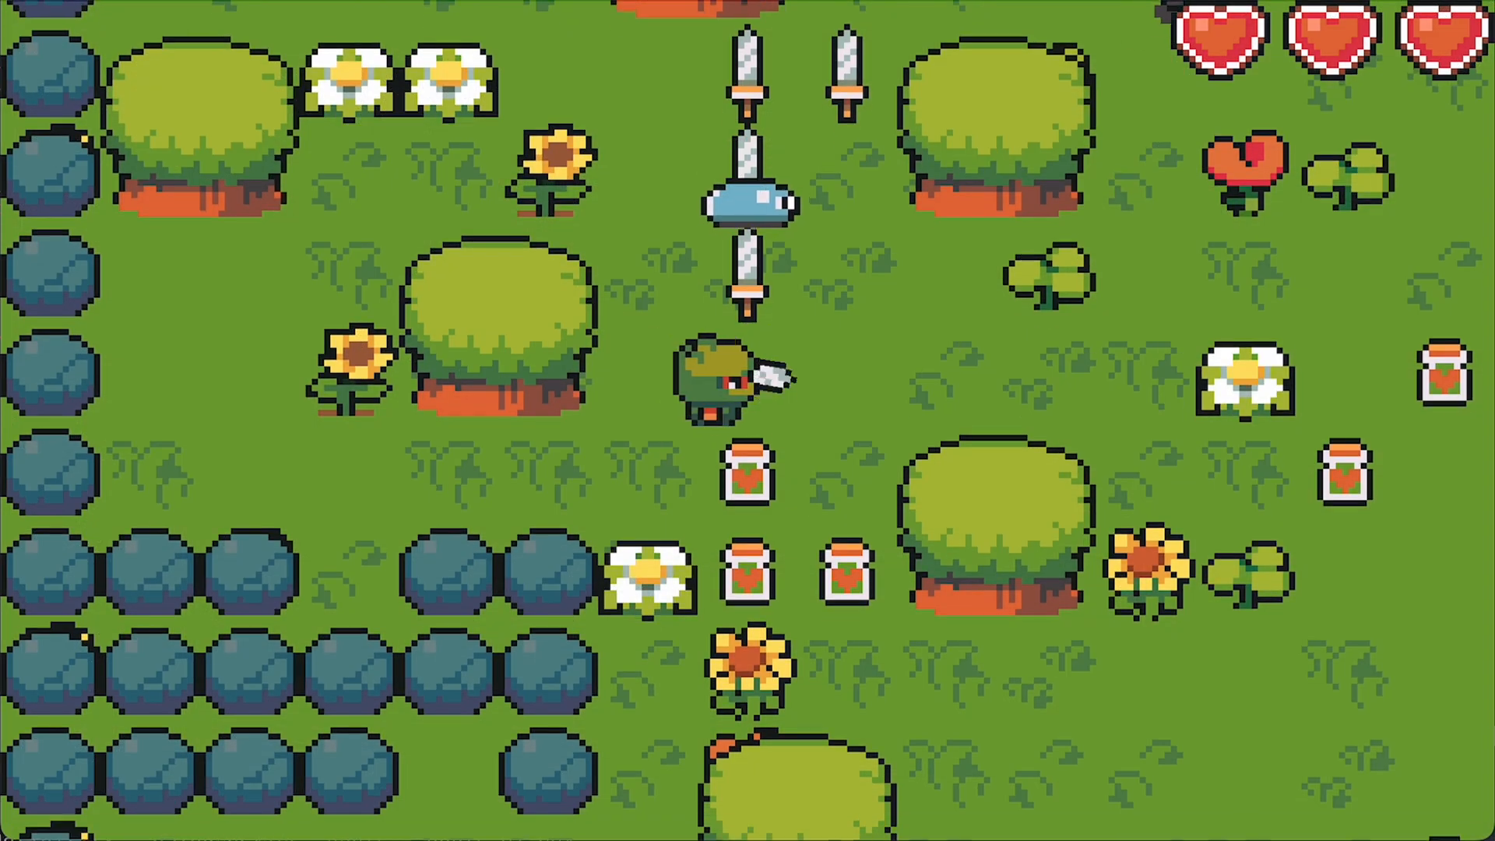